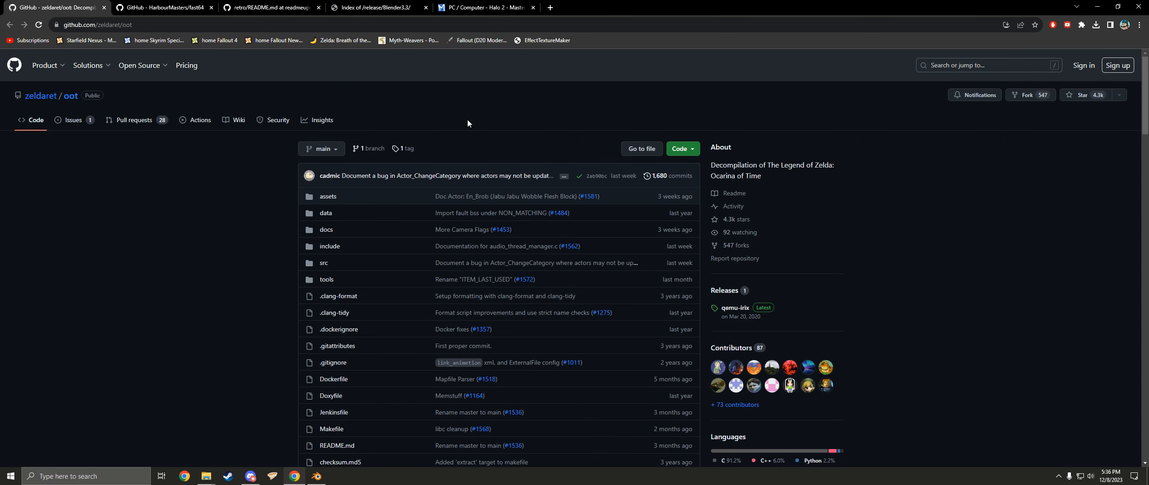
{"action": "mouse_move", "coordinate": [197, 174]}
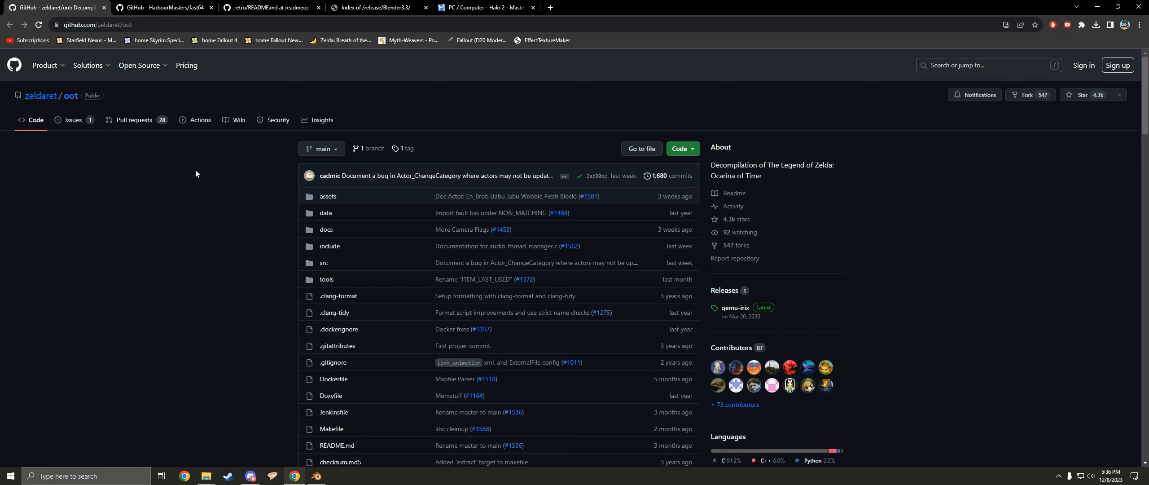
{"action": "mouse_move", "coordinate": [257, 219]}
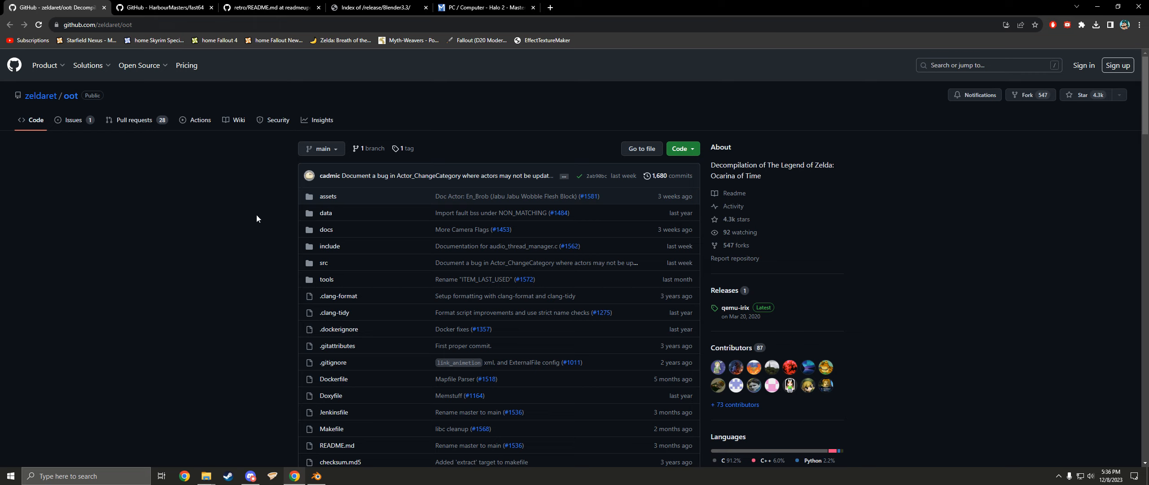
{"action": "mouse_move", "coordinate": [264, 200]}
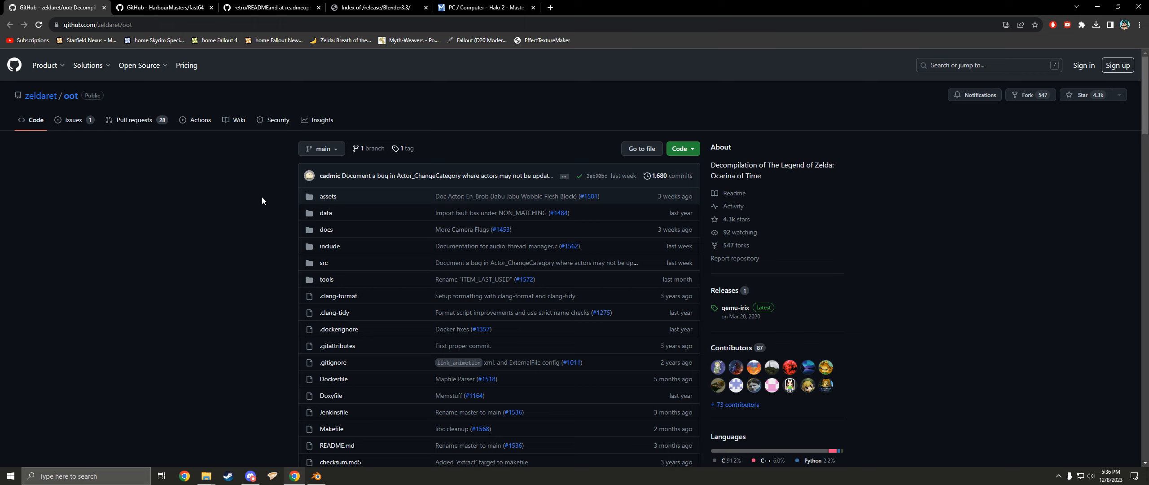
Scroll through the zeldaret/oot README's installation and clone steps, then switch to the fast64 repository.
{"action": "scroll", "scroll_direction": "down", "scroll_amount": 3}
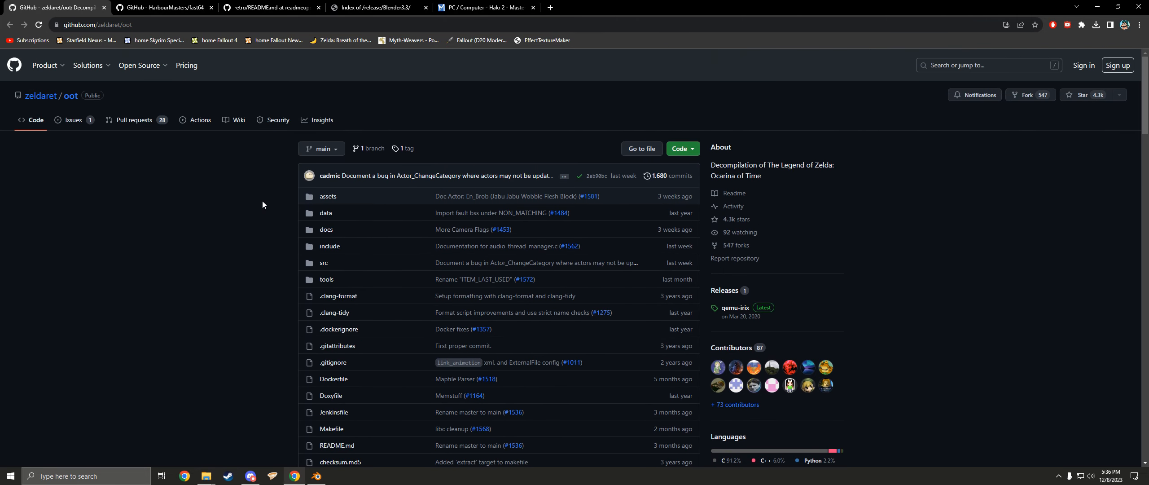
{"action": "mouse_move", "coordinate": [433, 20]}
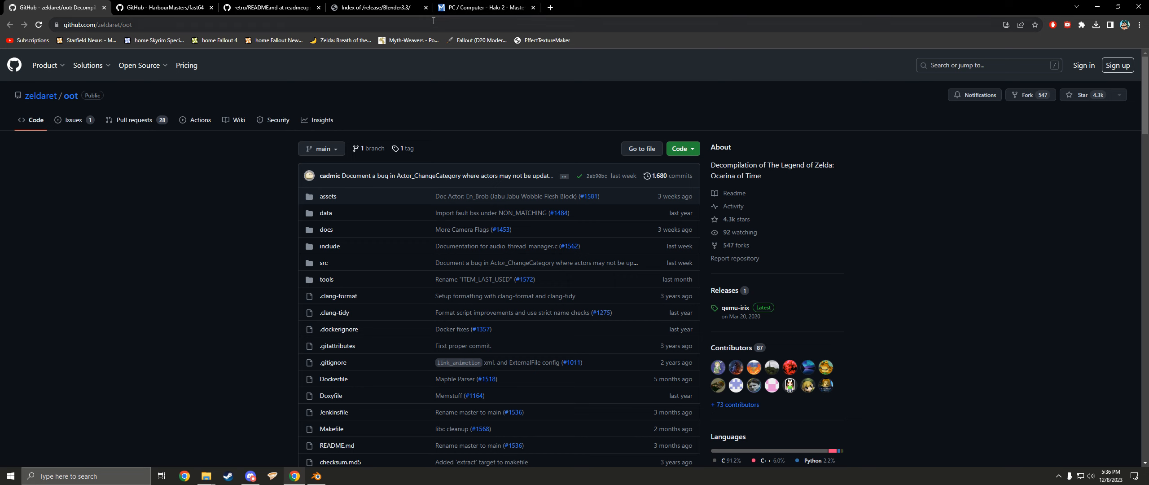
{"action": "mouse_move", "coordinate": [273, 198]}
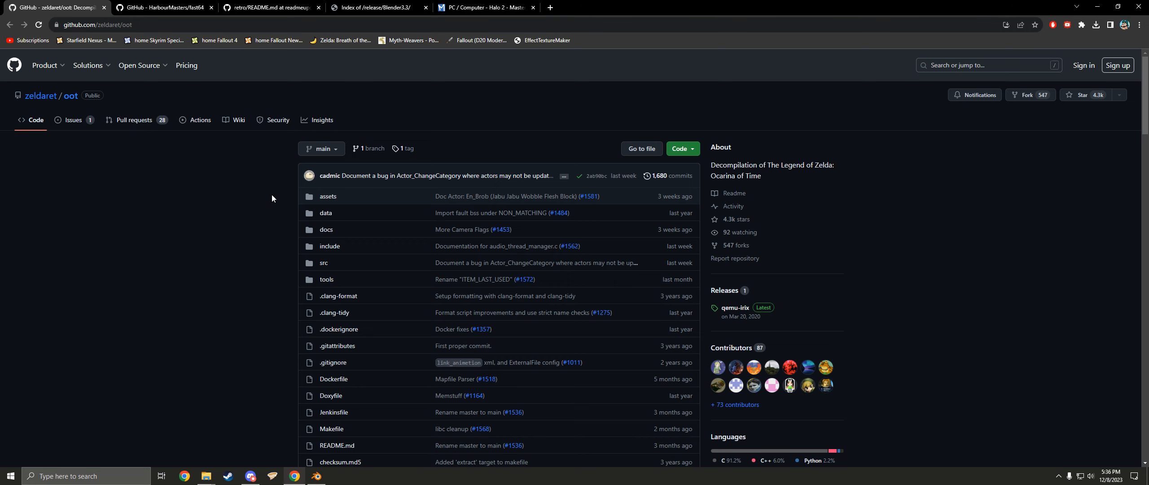
{"action": "scroll", "scroll_direction": "down", "scroll_amount": 3}
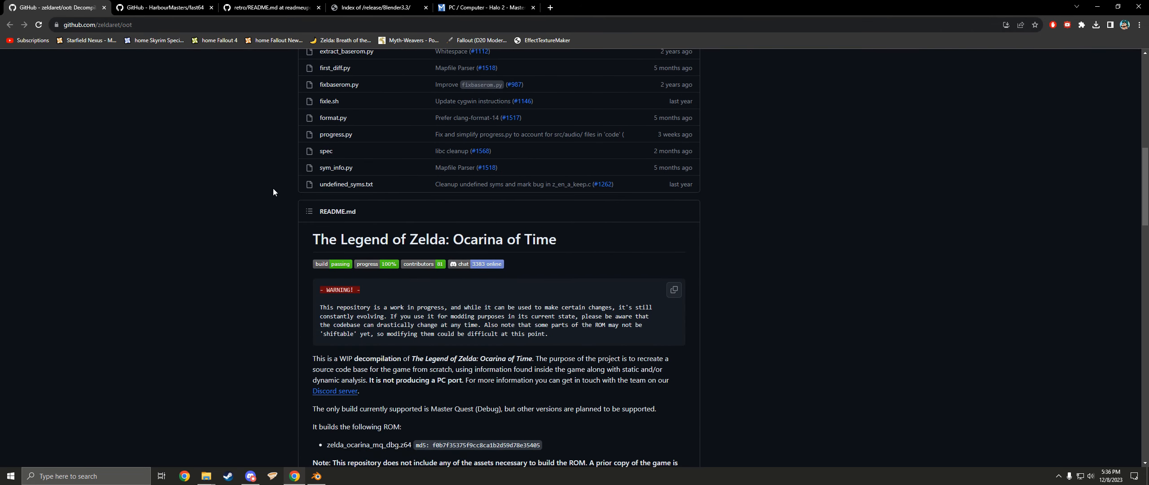
{"action": "scroll", "scroll_direction": "down", "scroll_amount": 3}
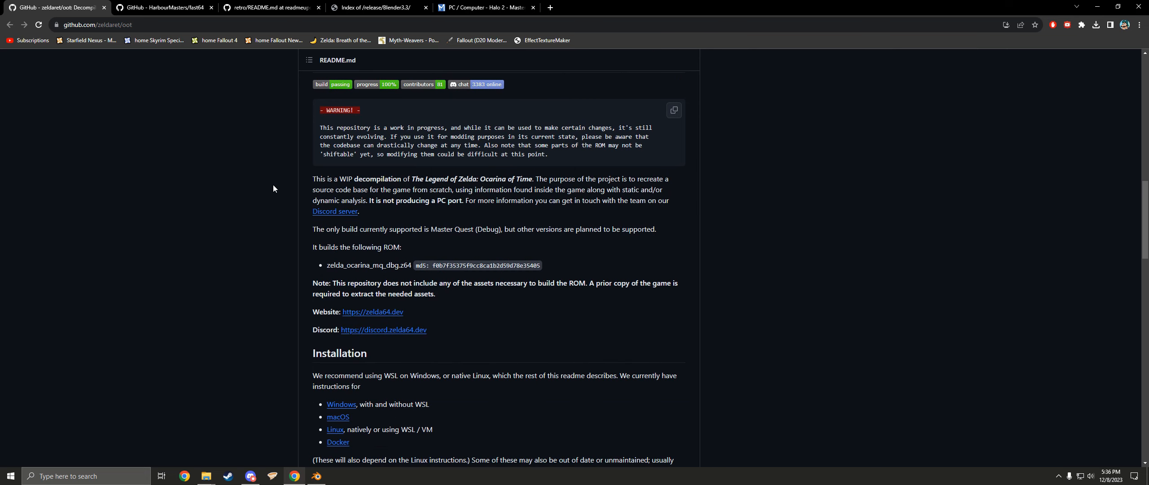
{"action": "scroll", "scroll_direction": "down", "scroll_amount": 3}
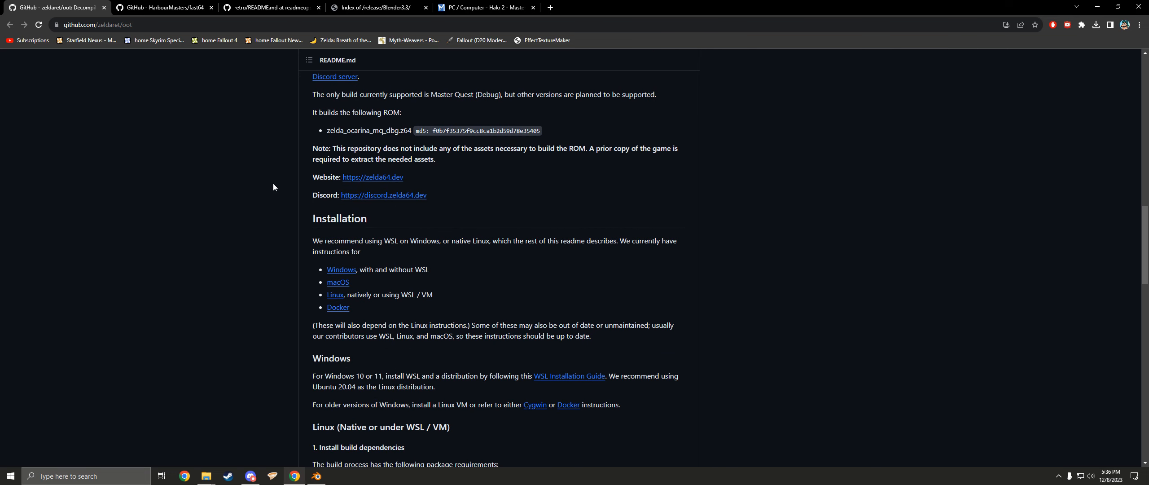
{"action": "scroll", "scroll_direction": "down", "scroll_amount": 3}
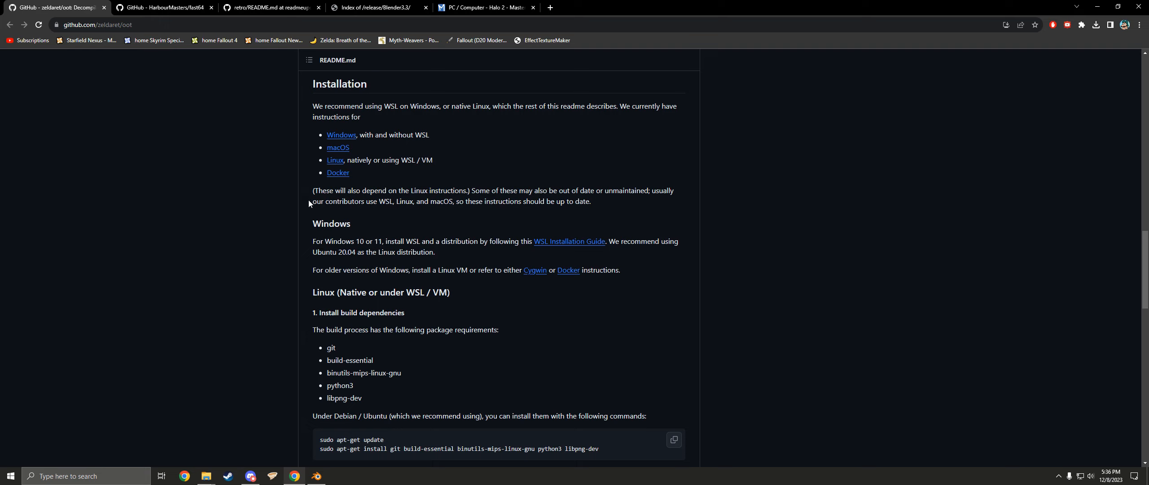
{"action": "mouse_move", "coordinate": [335, 241]}
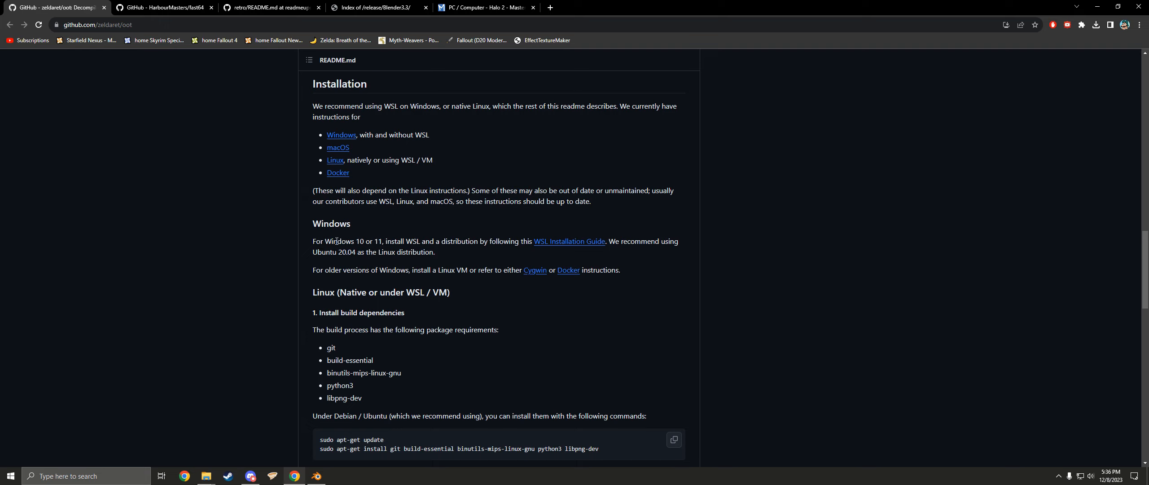
{"action": "mouse_move", "coordinate": [530, 249]}
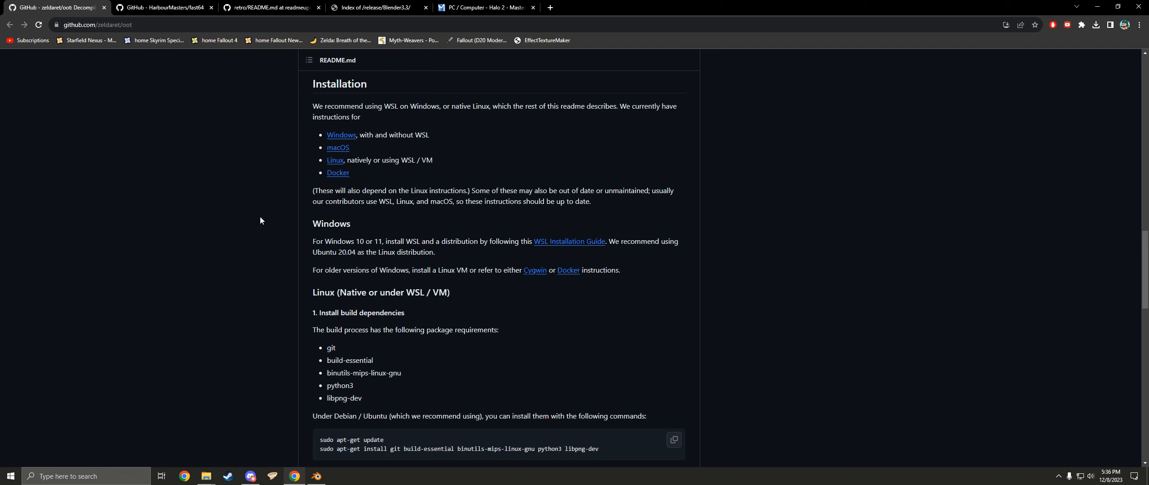
{"action": "mouse_move", "coordinate": [239, 249]}
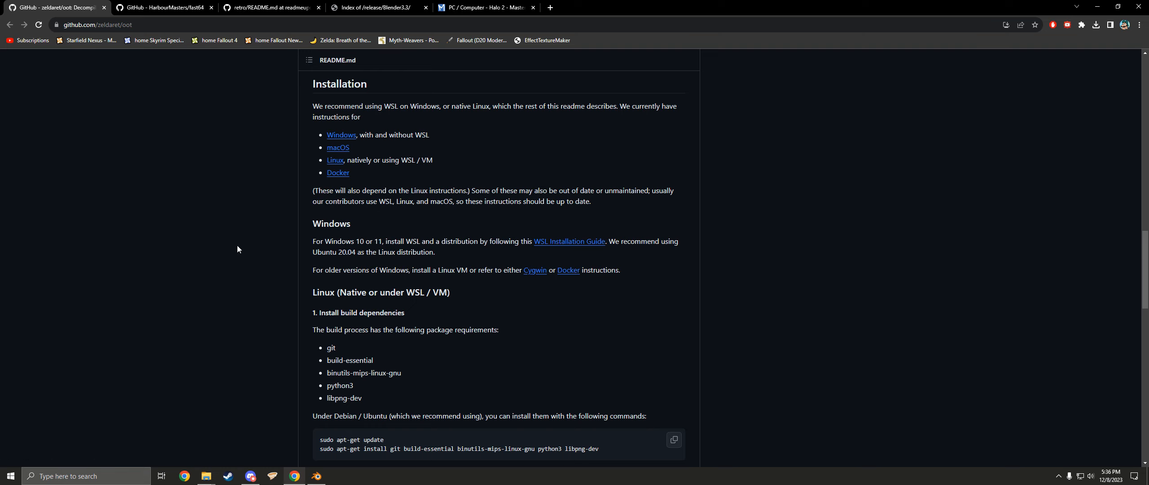
{"action": "scroll", "scroll_direction": "down", "scroll_amount": 3}
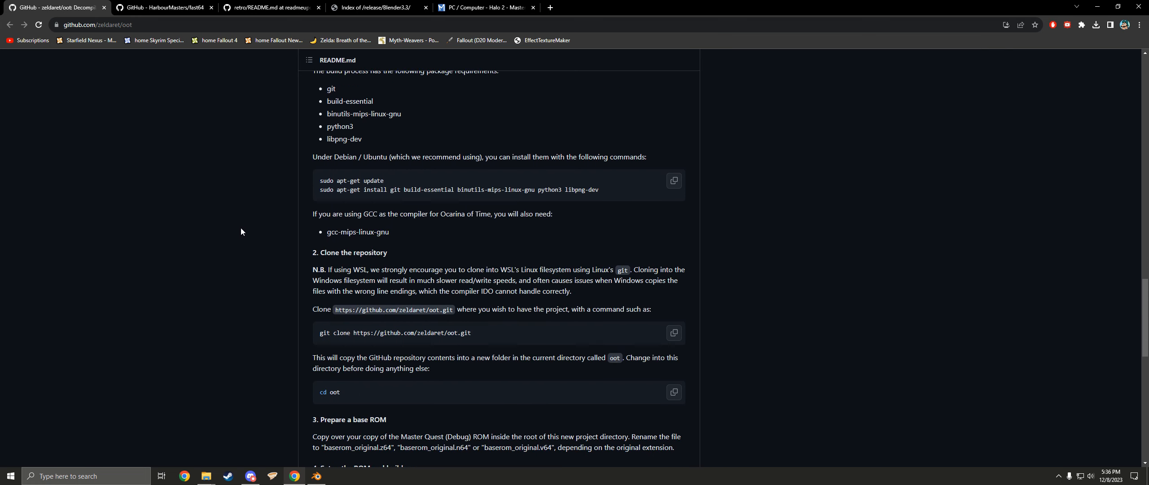
{"action": "scroll", "scroll_direction": "down", "scroll_amount": 3}
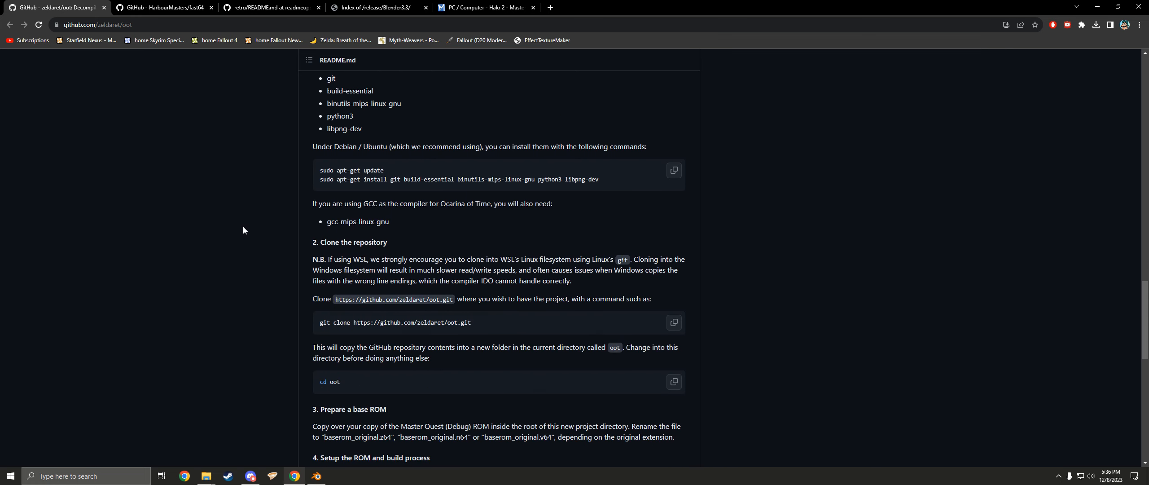
{"action": "left_click", "coordinate": [166, 8]}
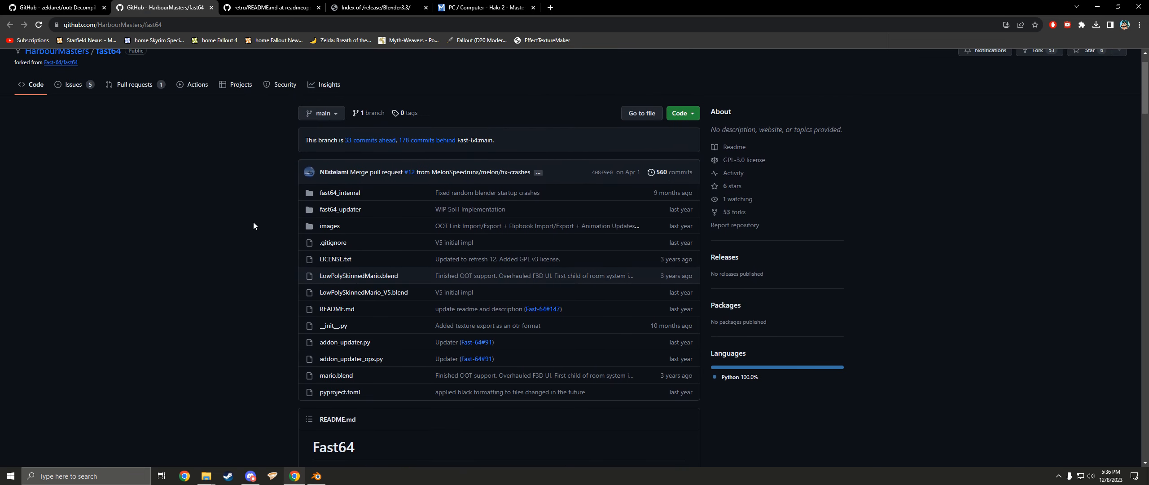
Read the Fast64 README noting its Blender 3.2+ requirement, then switch to the Retro README.
{"action": "scroll", "scroll_direction": "down", "scroll_amount": 3}
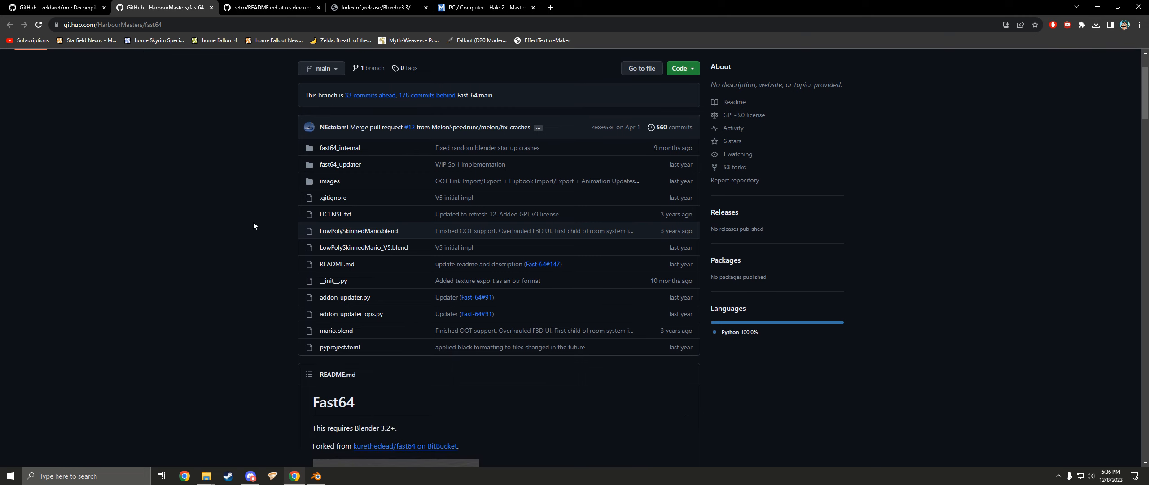
{"action": "scroll", "scroll_direction": "down", "scroll_amount": 3}
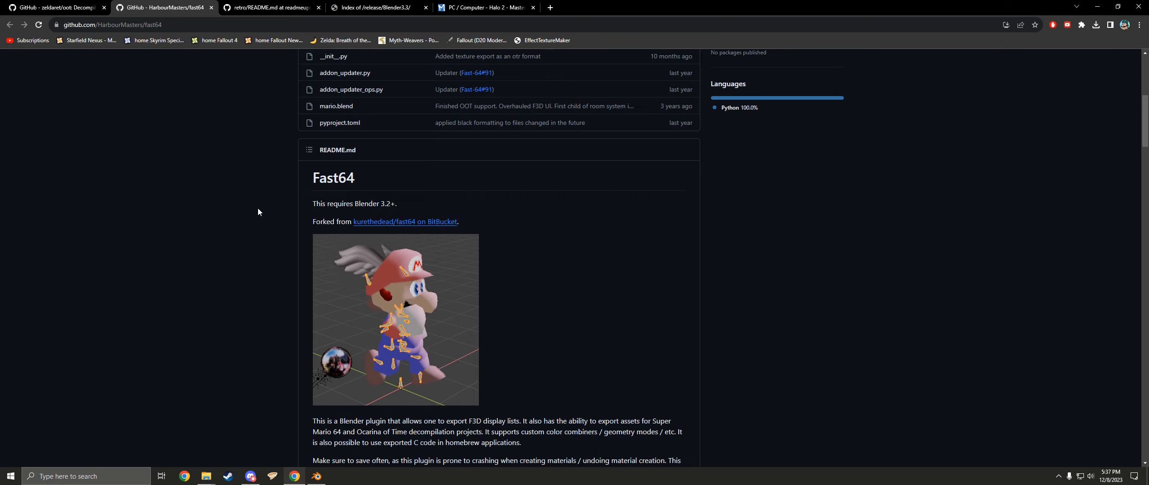
{"action": "left_click", "coordinate": [271, 7]}
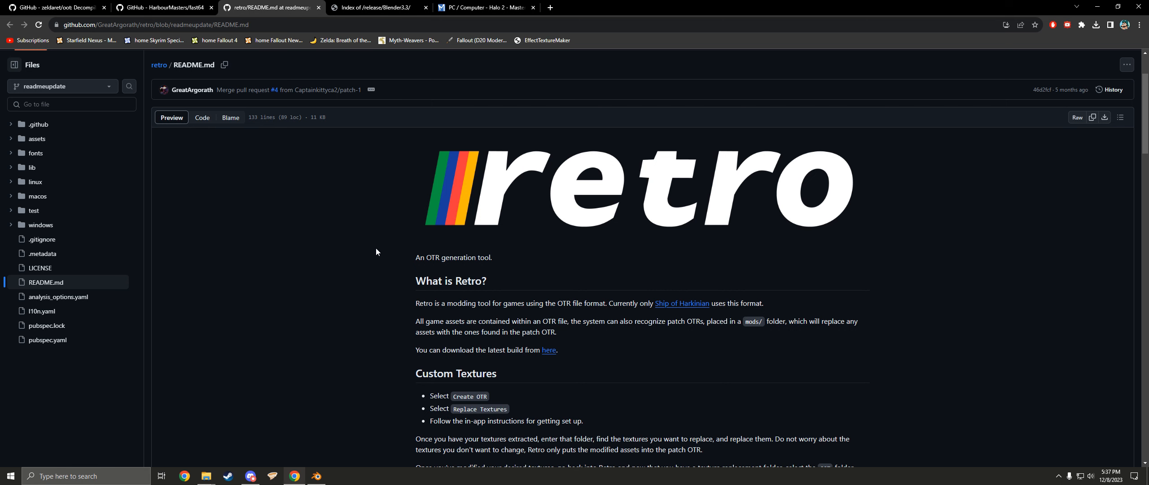
Check the Blender 3.3 release downloads and Halo 2 Master Chief model page, then bring Blender forward.
{"action": "left_click", "coordinate": [377, 8]}
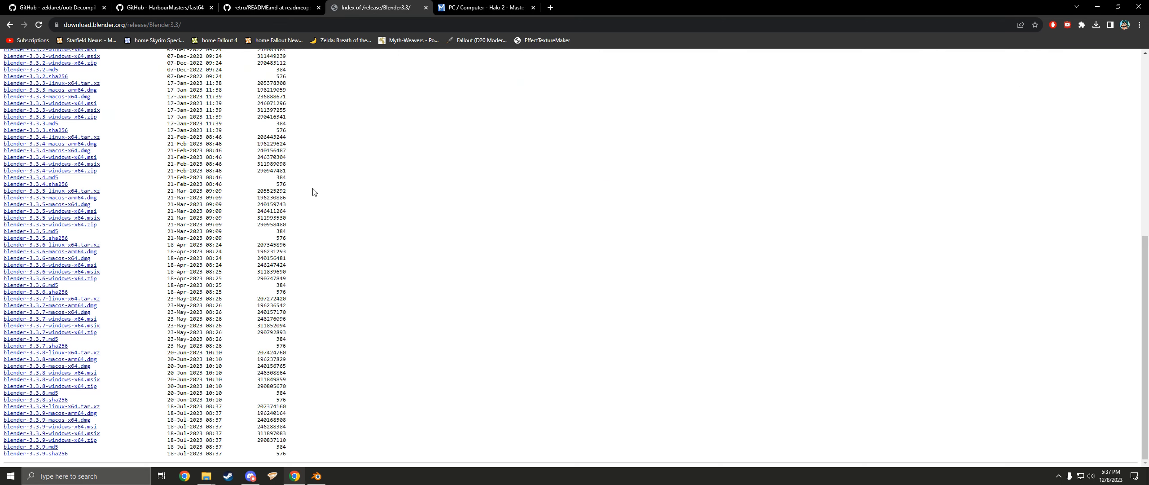
{"action": "mouse_move", "coordinate": [152, 256]}
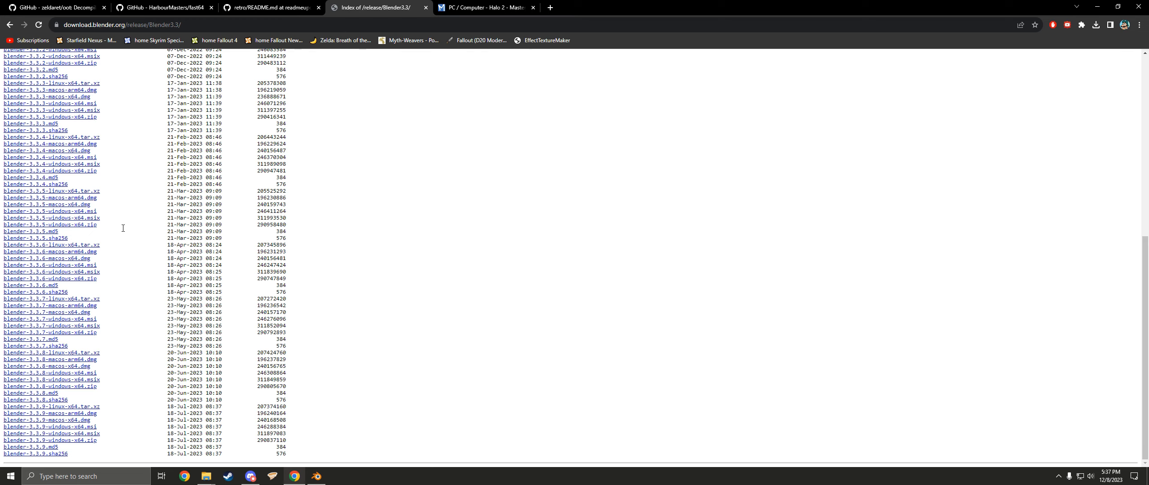
{"action": "mouse_move", "coordinate": [90, 226]}
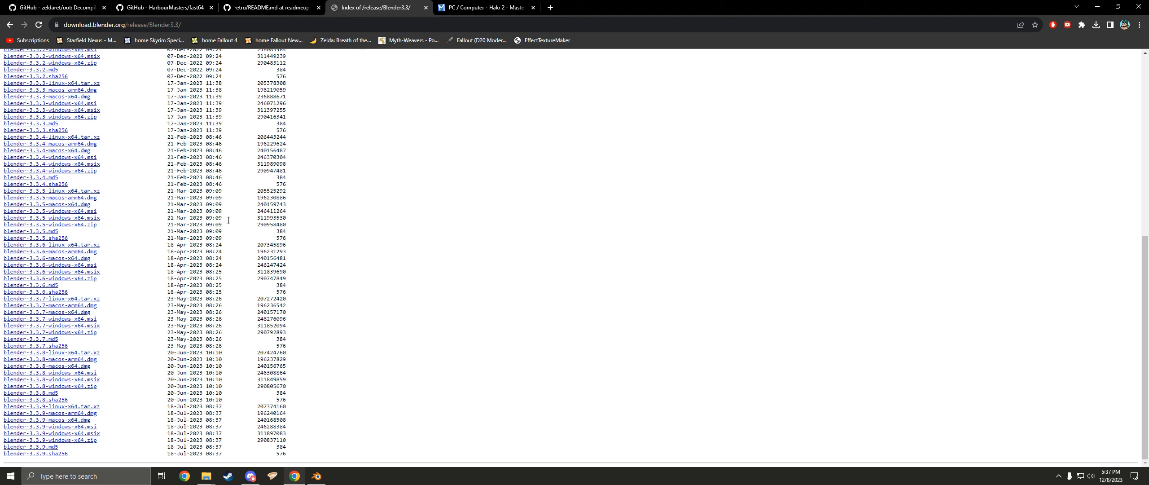
{"action": "left_click", "coordinate": [489, 7]}
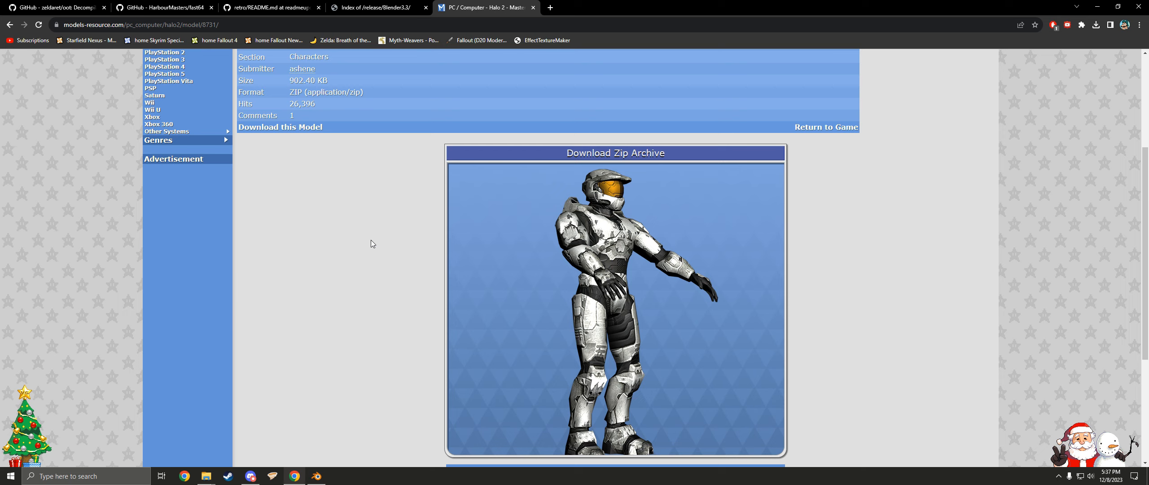
{"action": "mouse_move", "coordinate": [383, 253]}
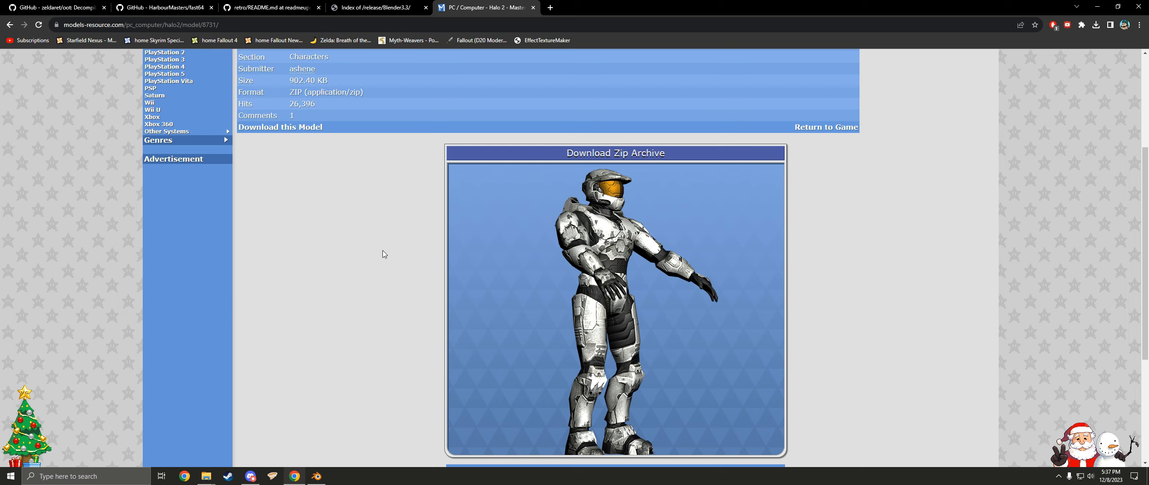
{"action": "left_click", "coordinate": [316, 475]}
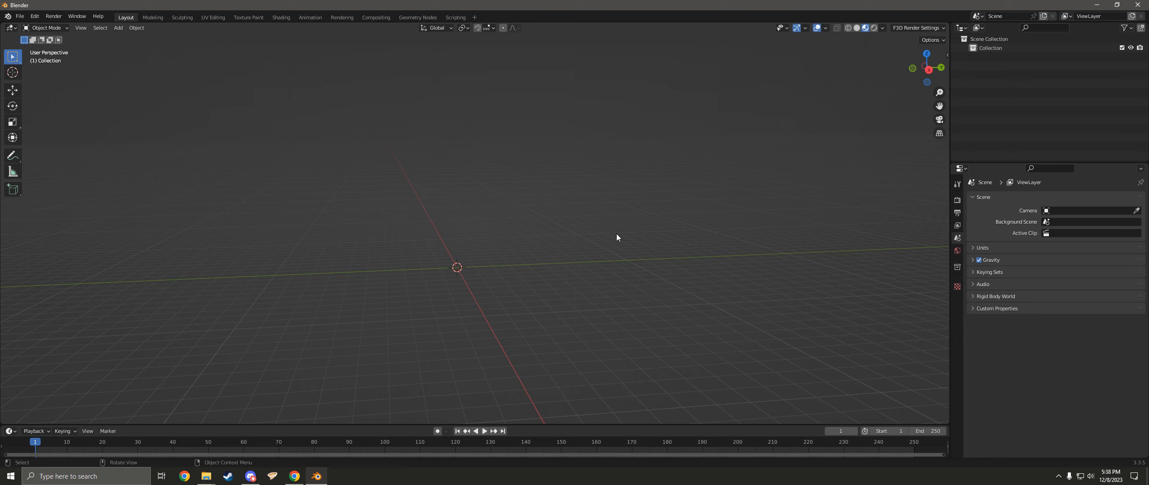
{"action": "mouse_move", "coordinate": [330, 169]}
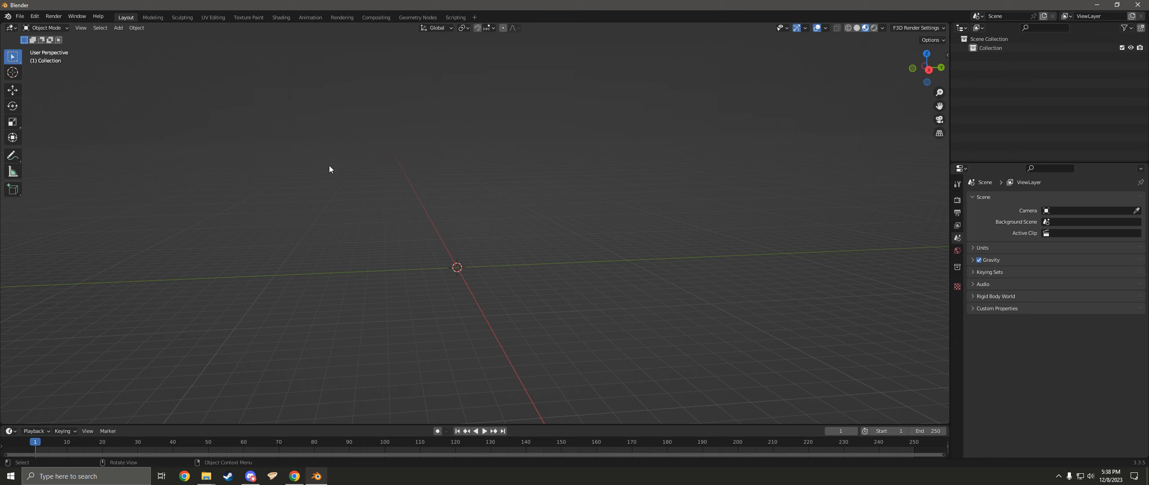
{"action": "mouse_move", "coordinate": [256, 139]}
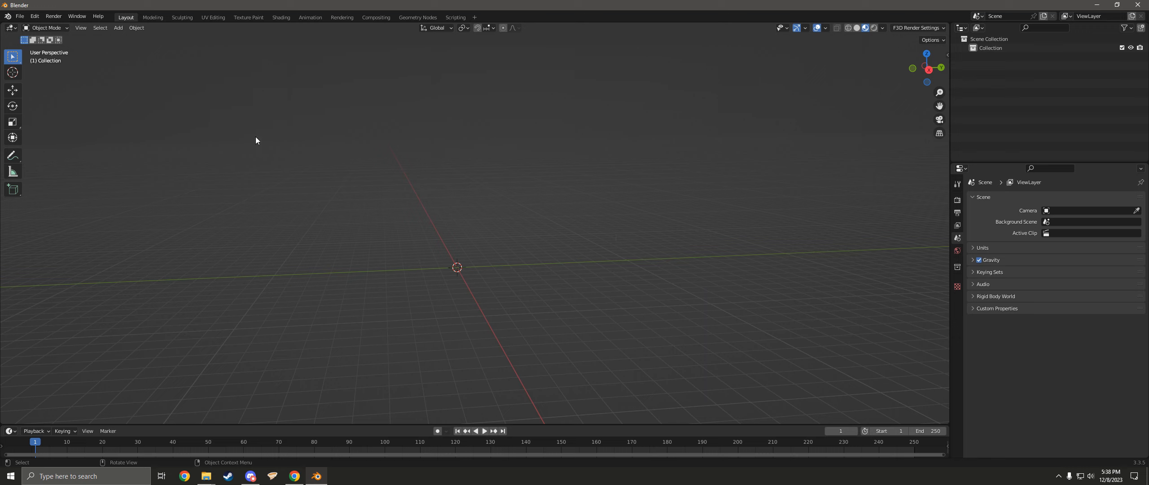
{"action": "mouse_move", "coordinate": [75, 46]}
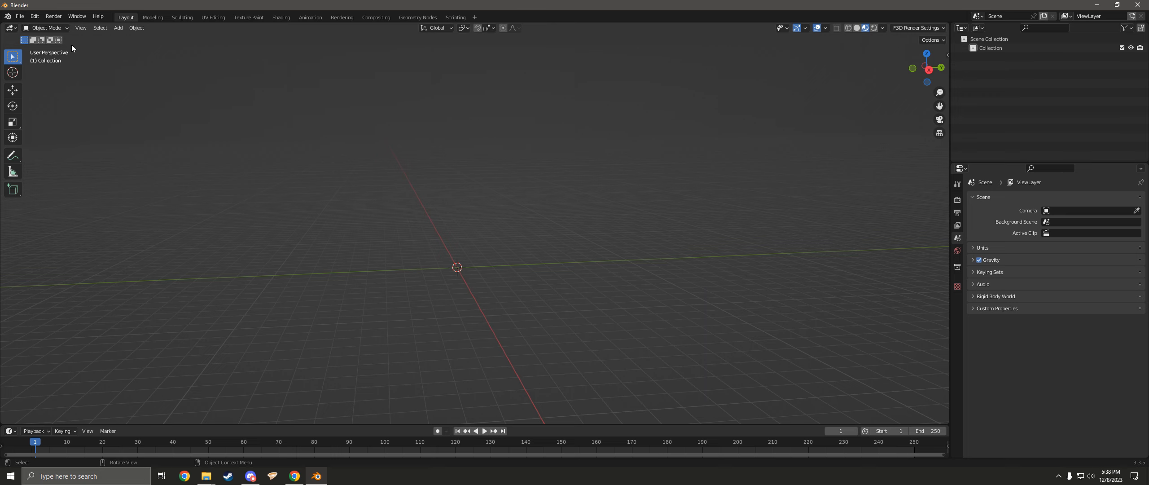
{"action": "mouse_move", "coordinate": [43, 7]}
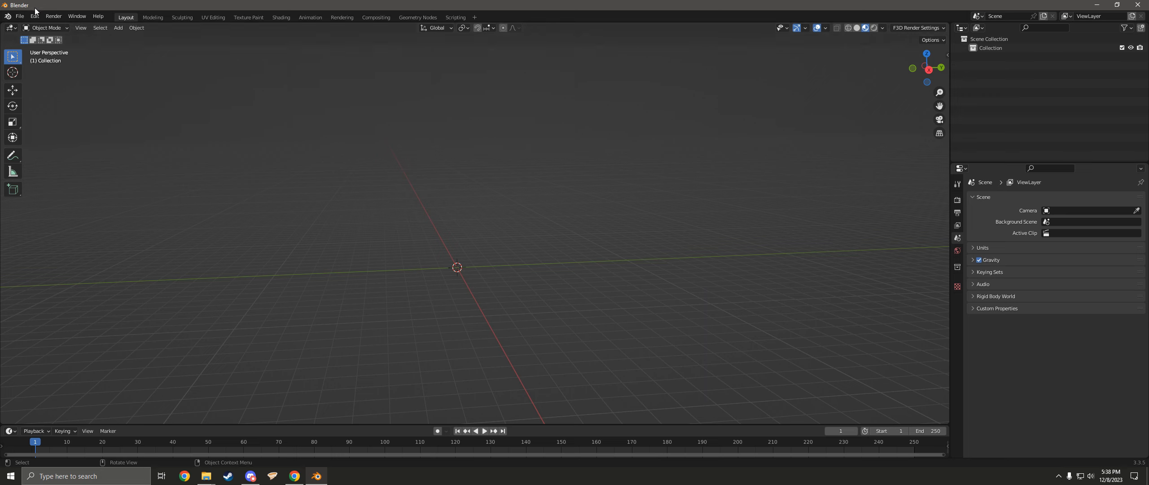
Install the Fast64 add-on zip from Preferences > Add-ons, enable Import-Export: Fast64, and close preferences.
{"action": "left_click", "coordinate": [33, 16]}
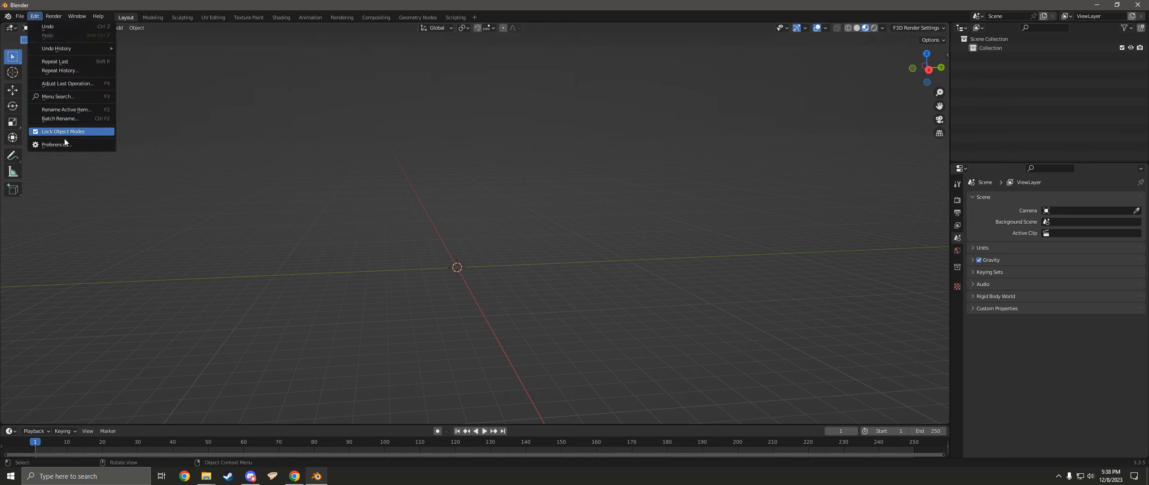
{"action": "left_click", "coordinate": [57, 144]}
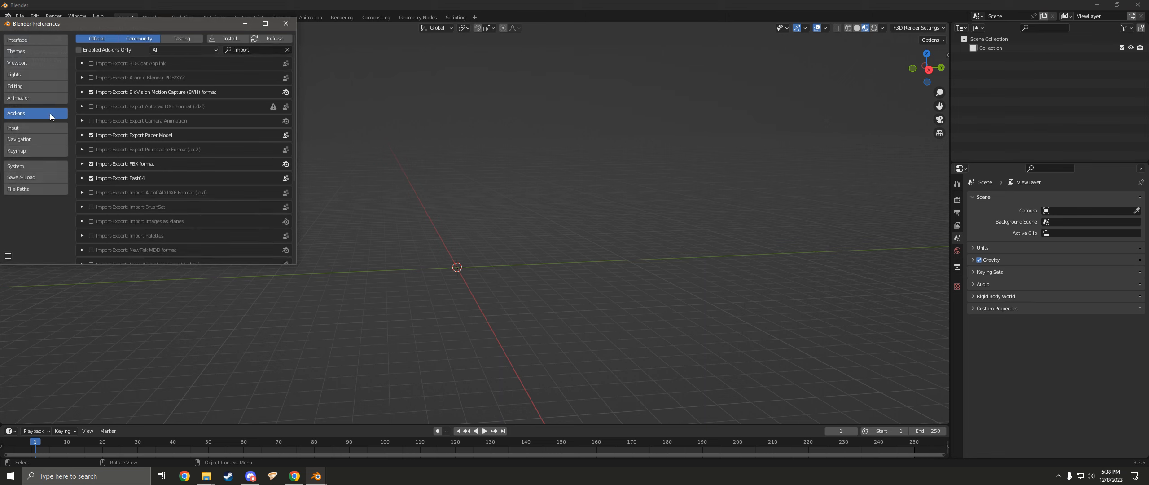
{"action": "left_click", "coordinate": [287, 49]}
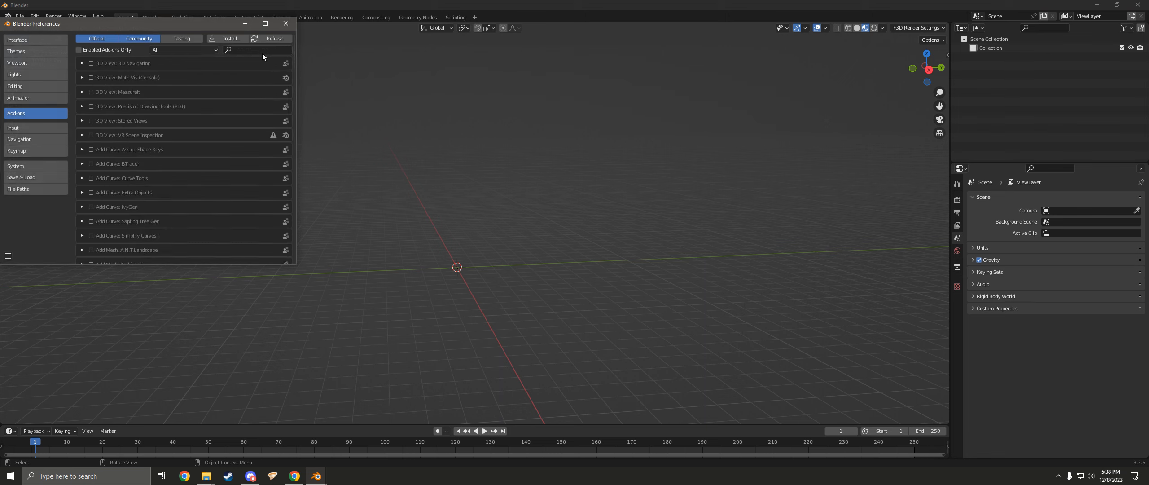
{"action": "left_click", "coordinate": [233, 38]}
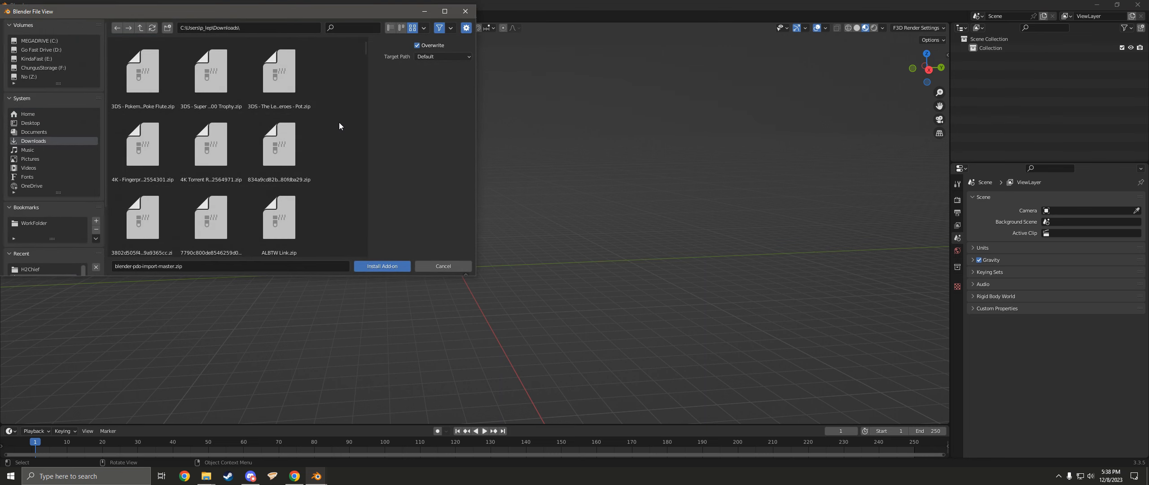
{"action": "mouse_move", "coordinate": [322, 80]}
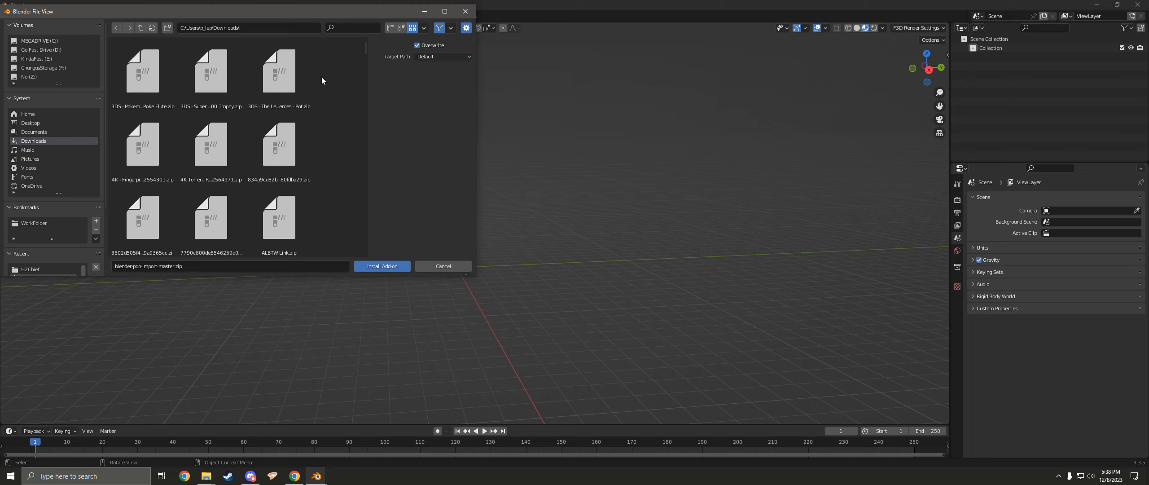
{"action": "mouse_move", "coordinate": [325, 89]}
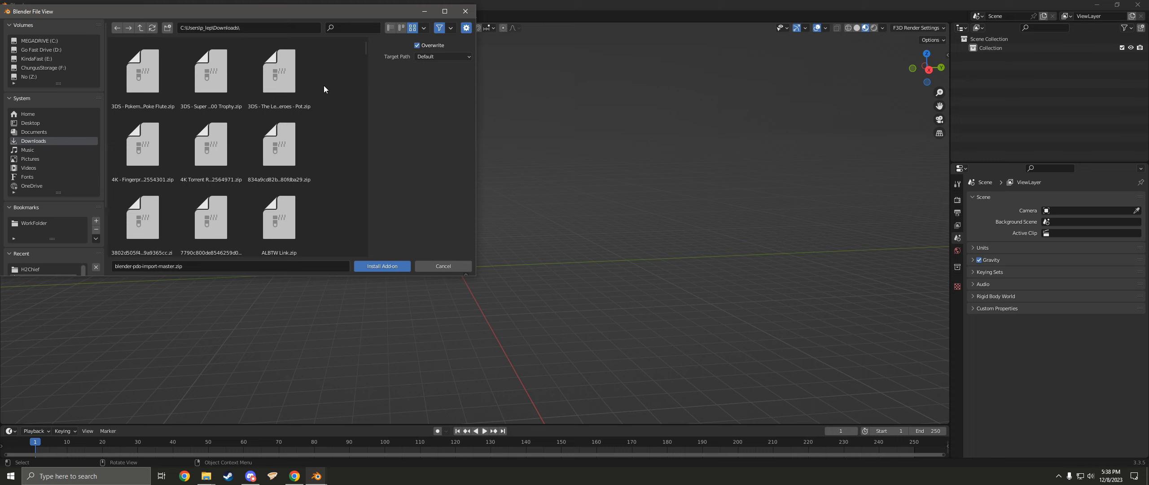
{"action": "mouse_move", "coordinate": [441, 271]}
{"action": "type", "text": "f3d"}
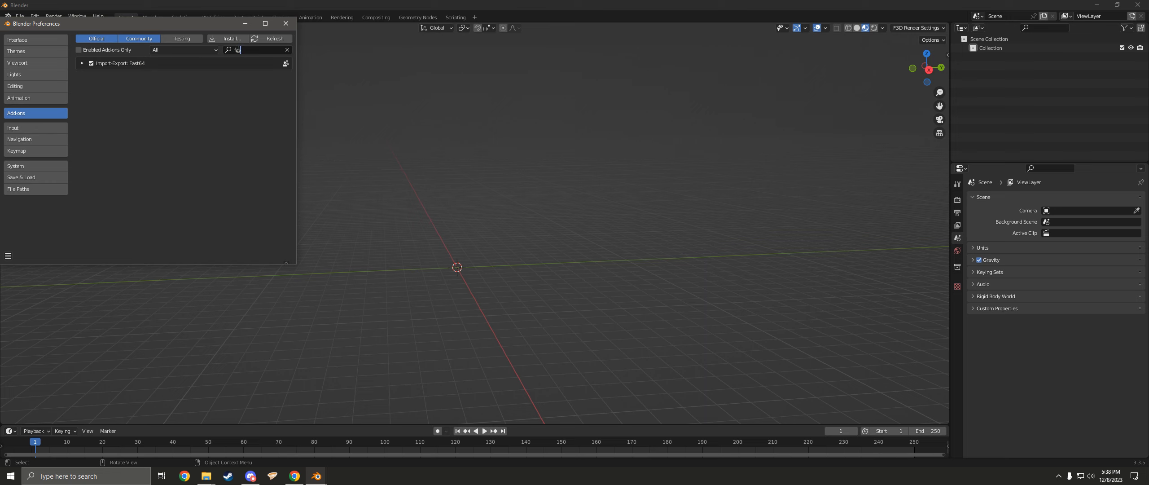
{"action": "left_click", "coordinate": [81, 63]}
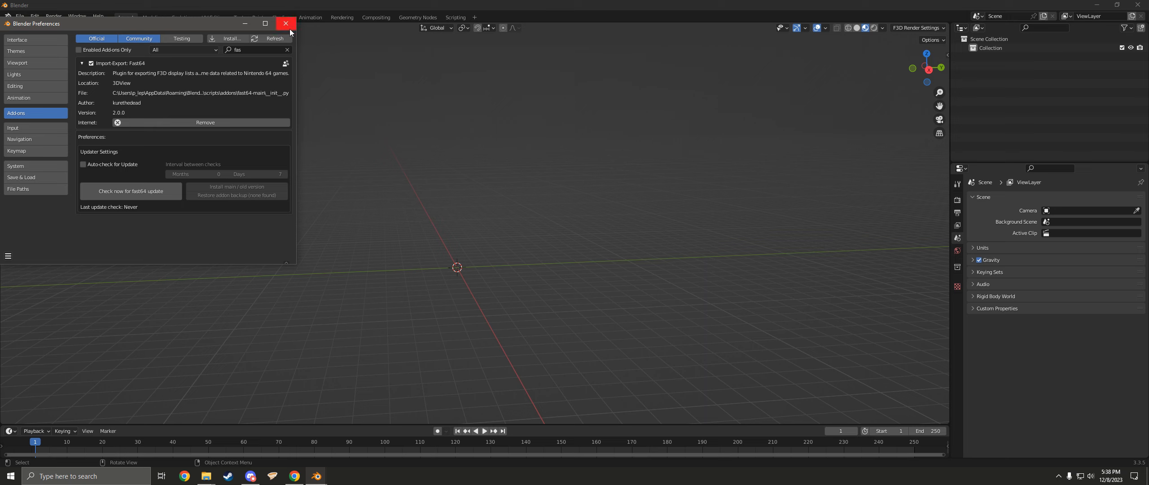
{"action": "left_click", "coordinate": [285, 23]}
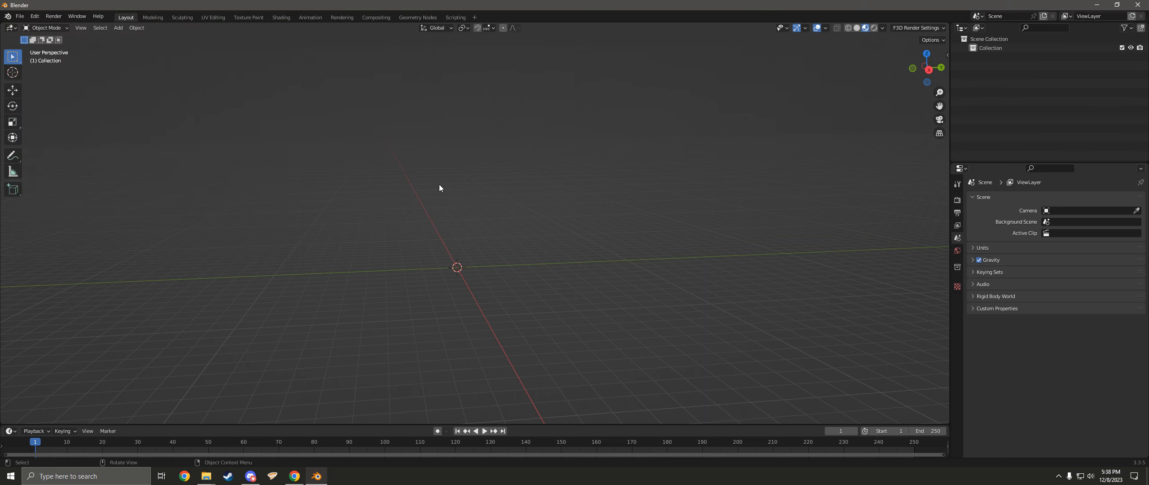
{"action": "mouse_move", "coordinate": [749, 173]}
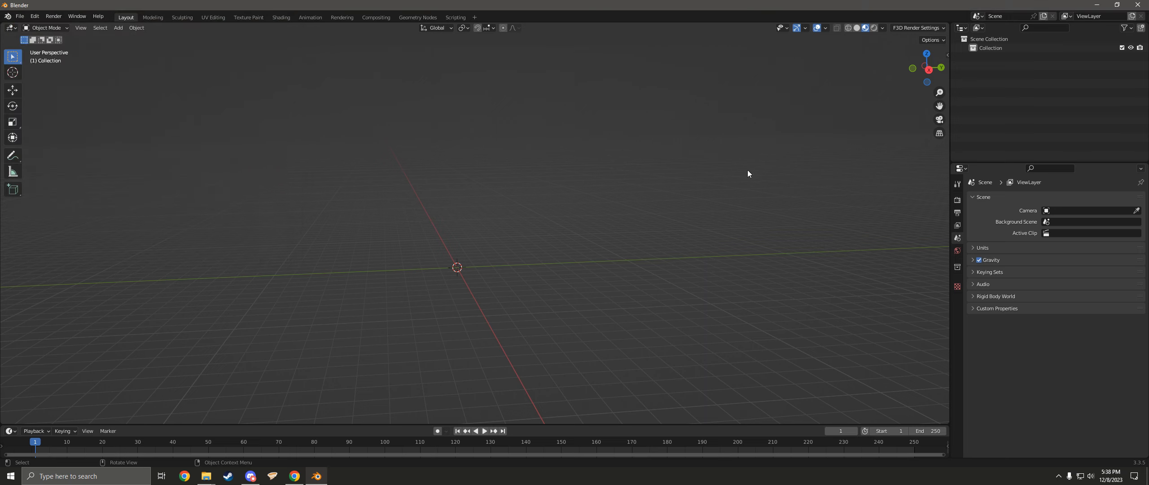
{"action": "mouse_move", "coordinate": [760, 175]}
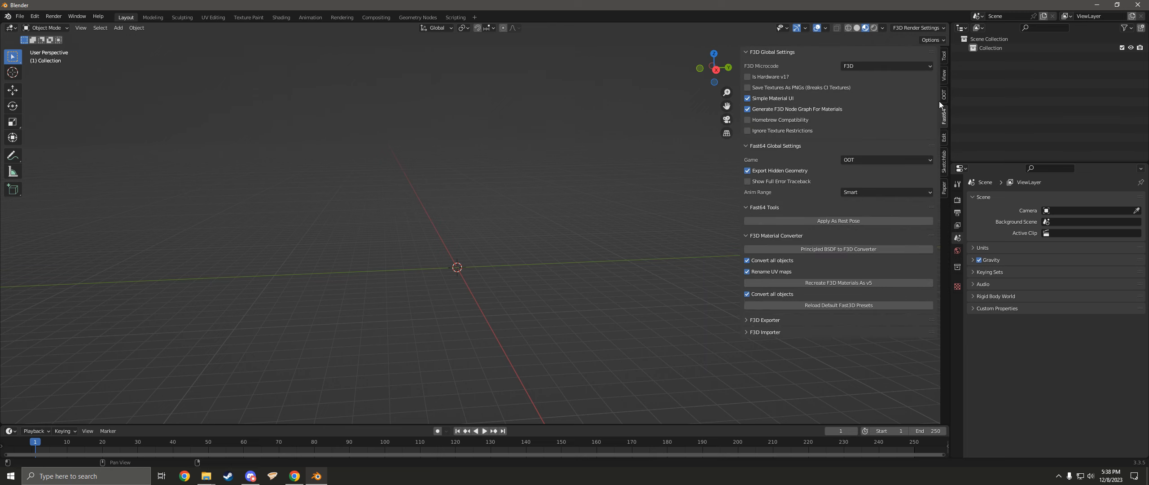
Show the Fast64 sidebar's global settings with game OOT, then the OOT file settings.
{"action": "left_click", "coordinate": [945, 95]}
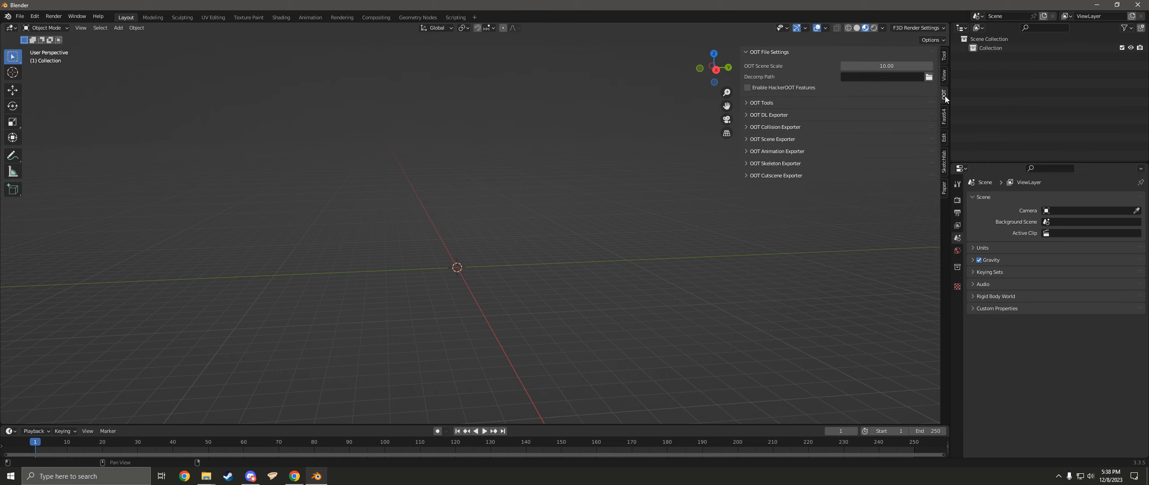
{"action": "left_click", "coordinate": [944, 117]}
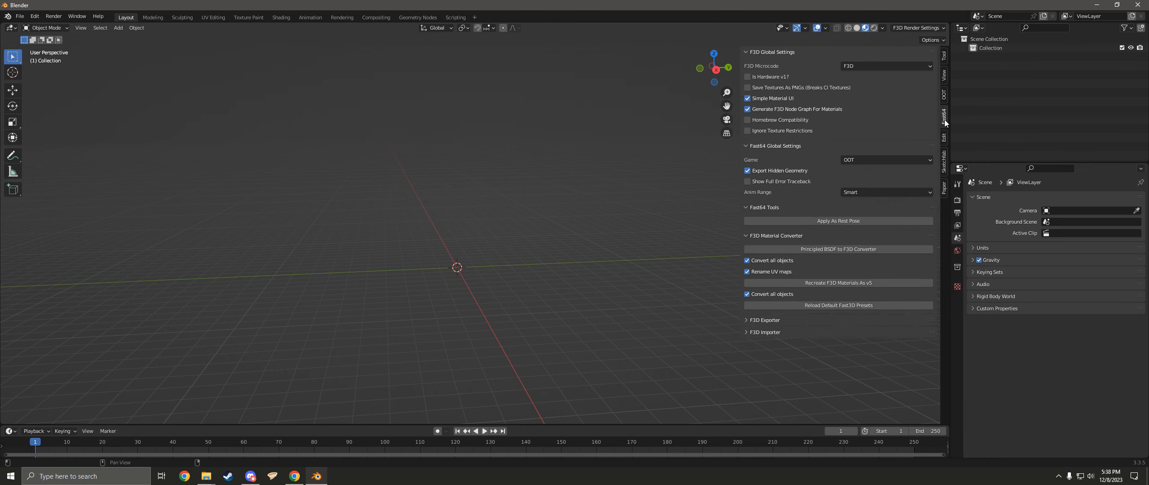
{"action": "left_click", "coordinate": [944, 94]}
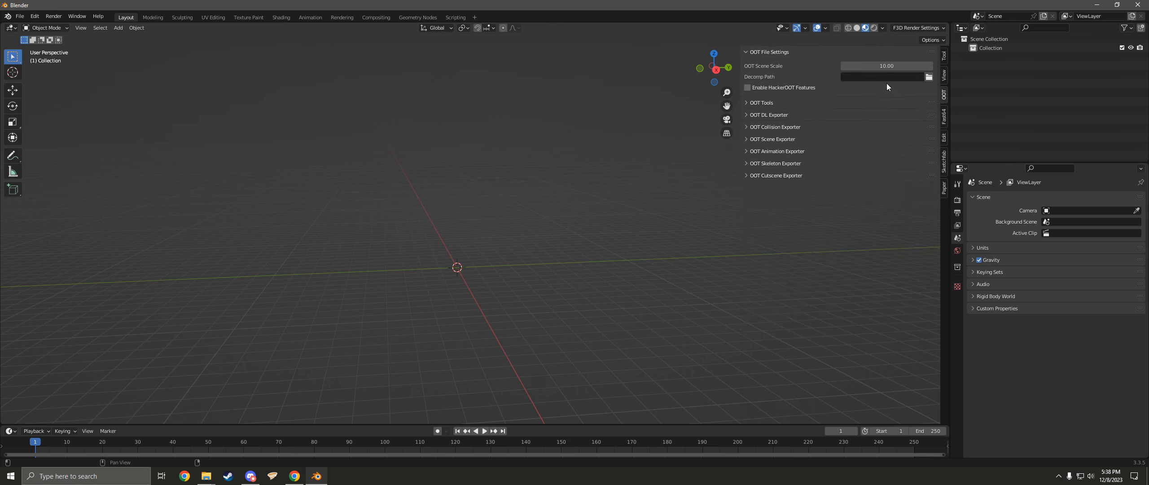
{"action": "mouse_move", "coordinate": [929, 76]}
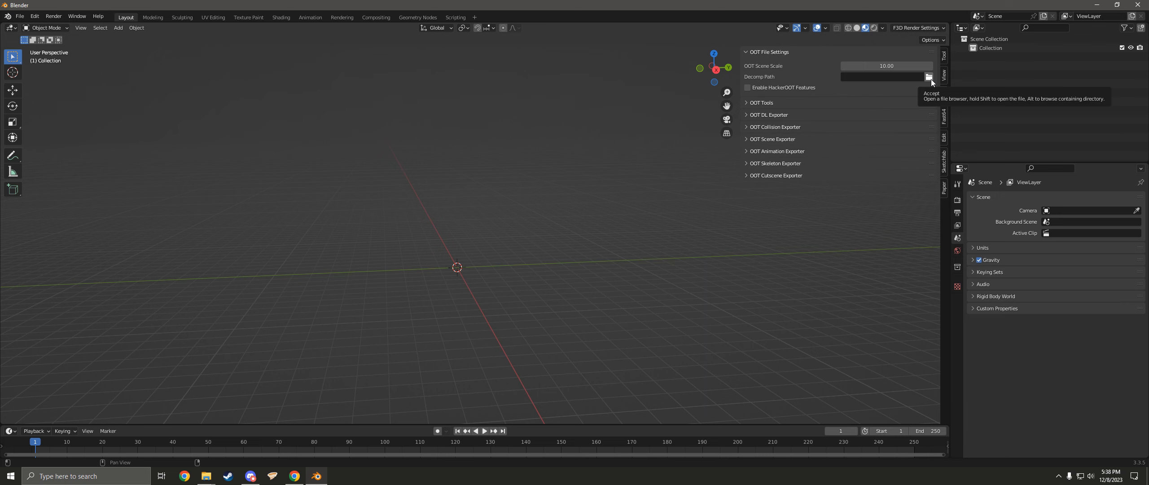
Point the decomp path to F: > OOT PC Port > Modtools > Decomp > Decomp and accept it.
{"action": "left_click", "coordinate": [928, 77]}
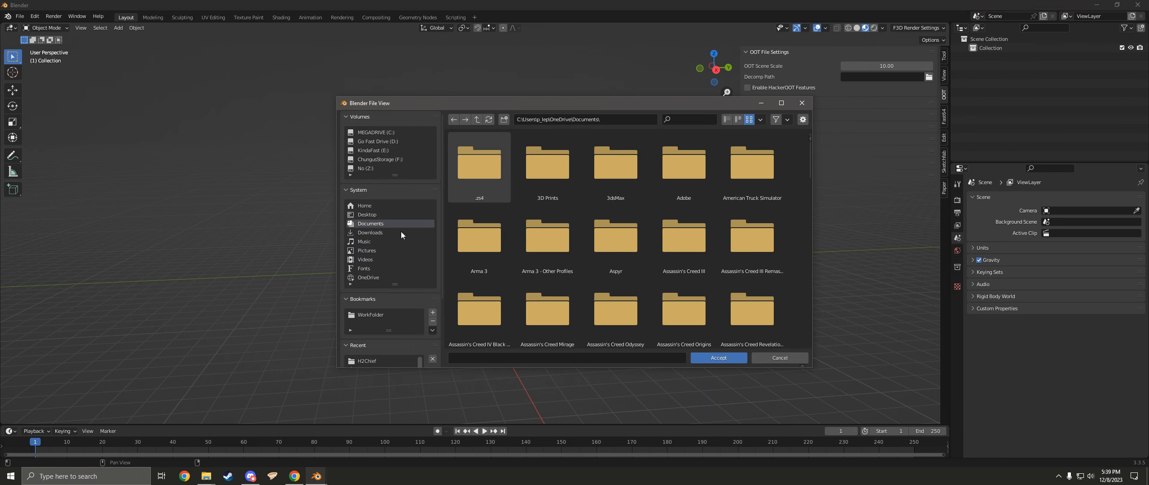
{"action": "mouse_move", "coordinate": [388, 161]}
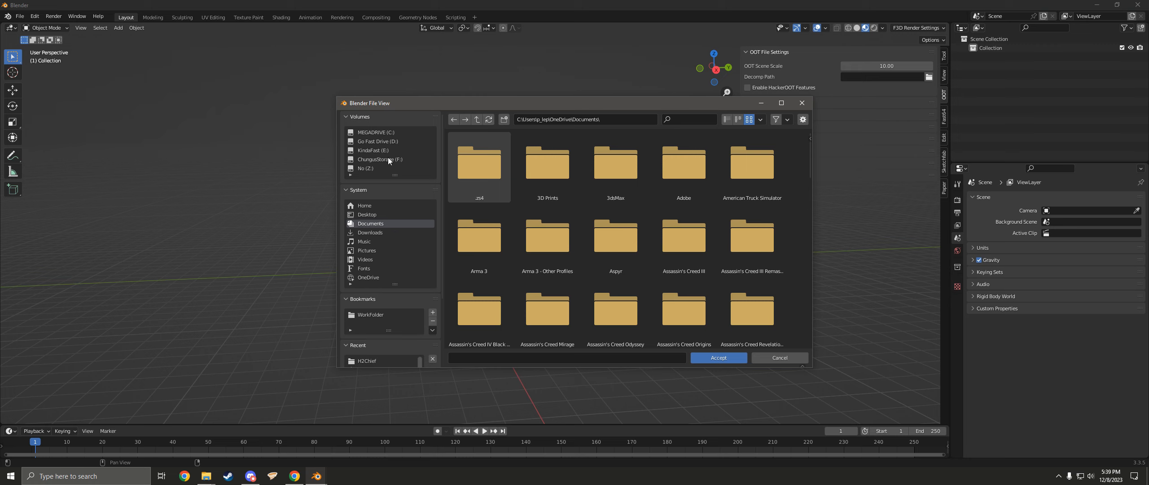
{"action": "left_click", "coordinate": [381, 159]}
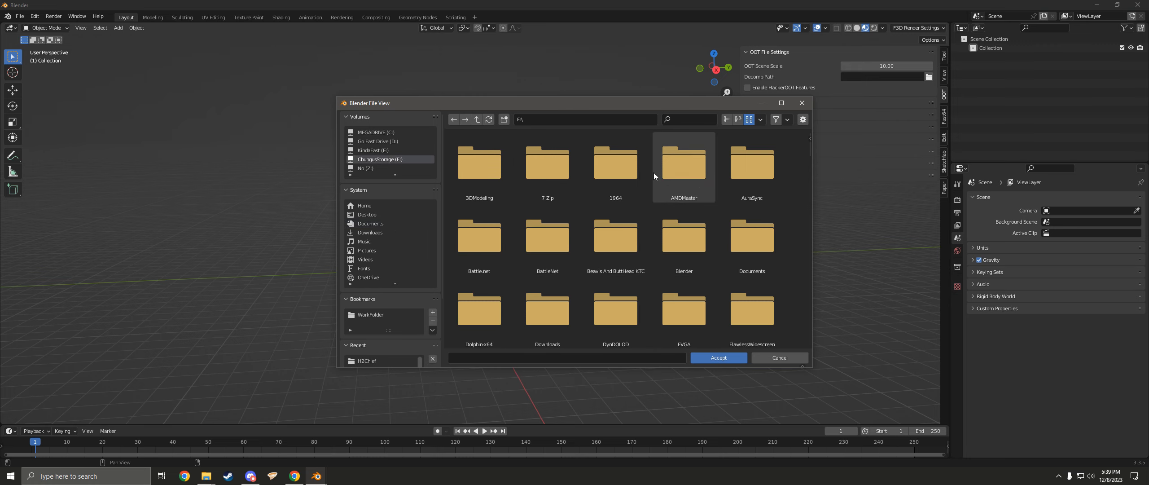
{"action": "left_click", "coordinate": [726, 120]}
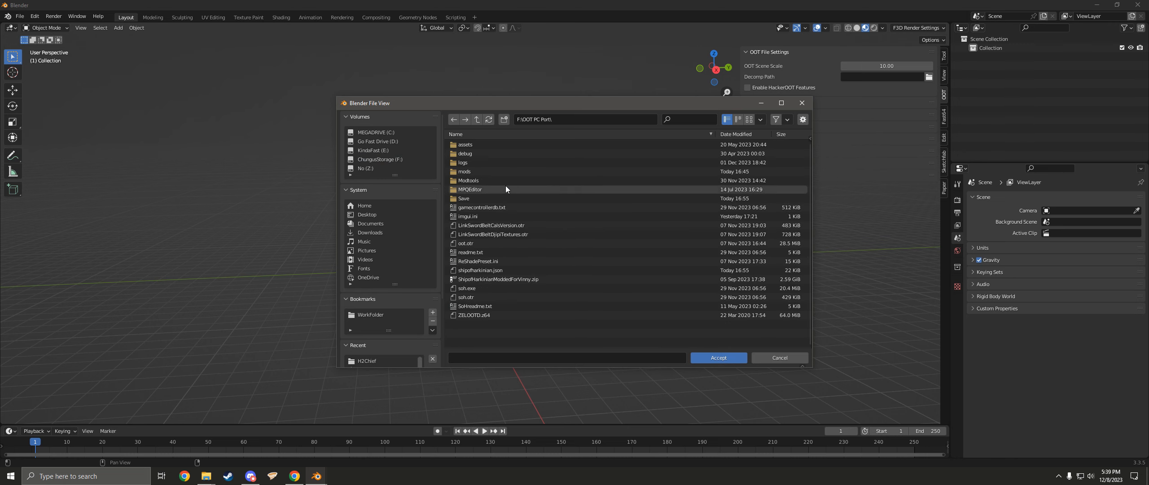
{"action": "double_click", "coordinate": [469, 179]}
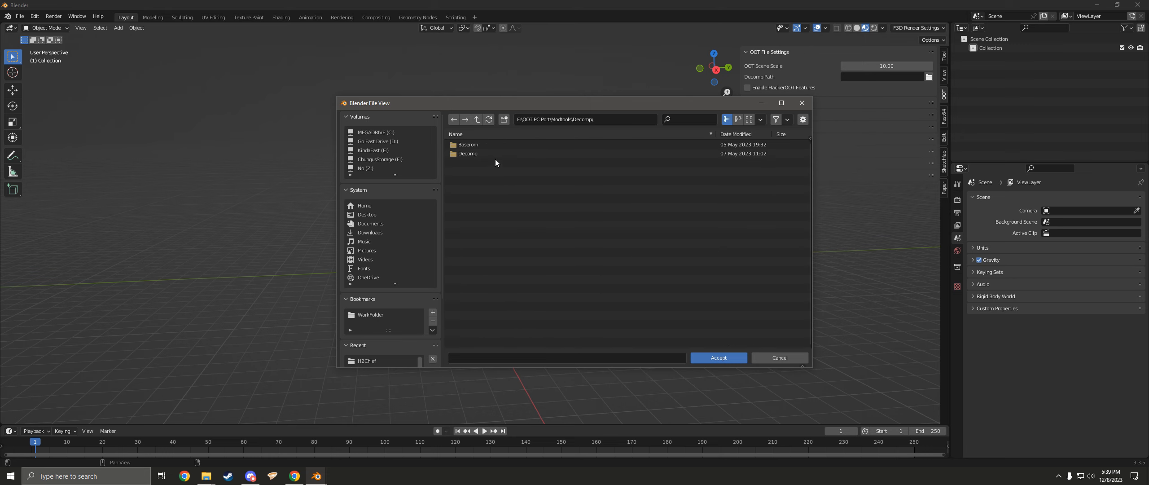
{"action": "double_click", "coordinate": [467, 153]}
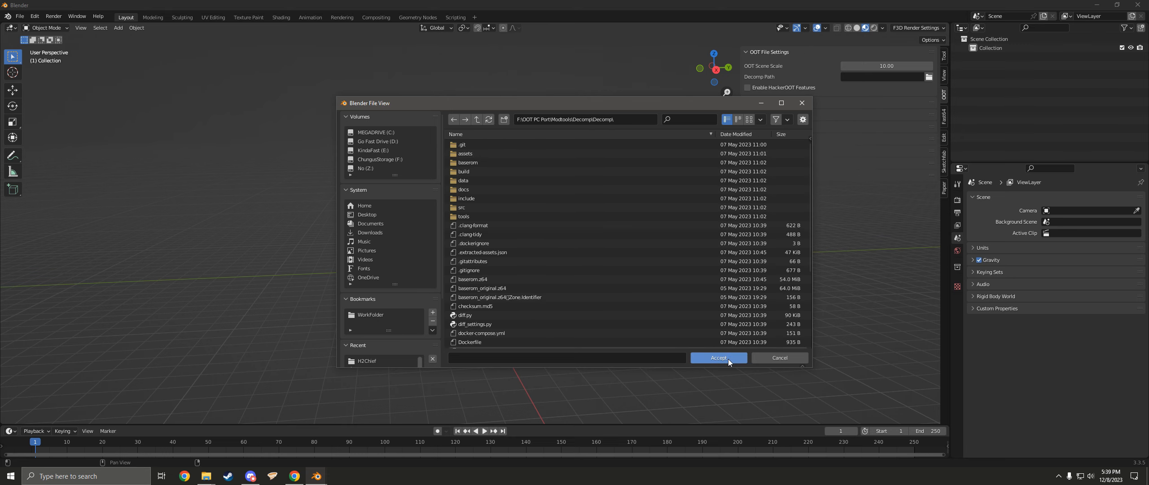
{"action": "left_click", "coordinate": [719, 357]}
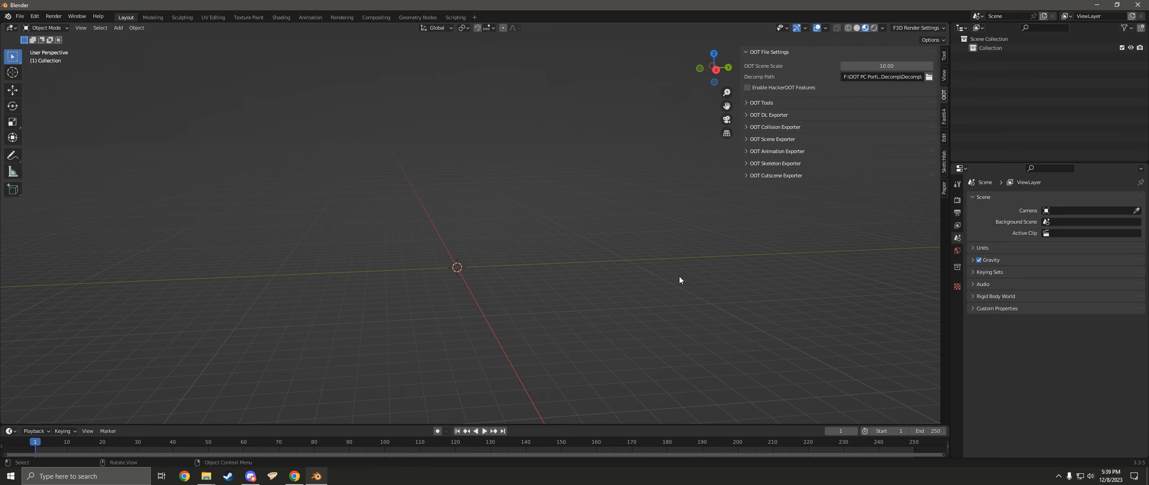
{"action": "mouse_move", "coordinate": [661, 275]}
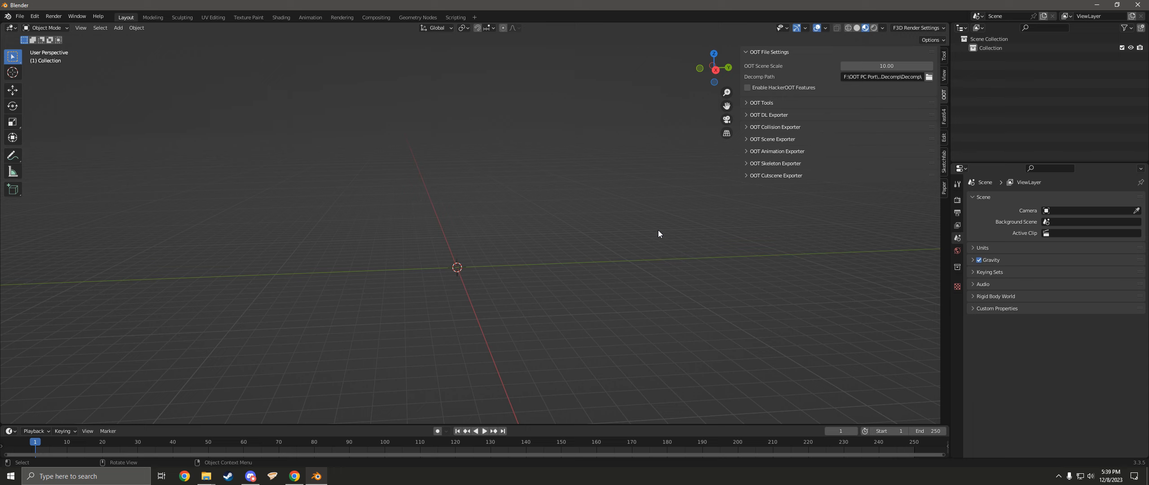
{"action": "mouse_move", "coordinate": [781, 215]}
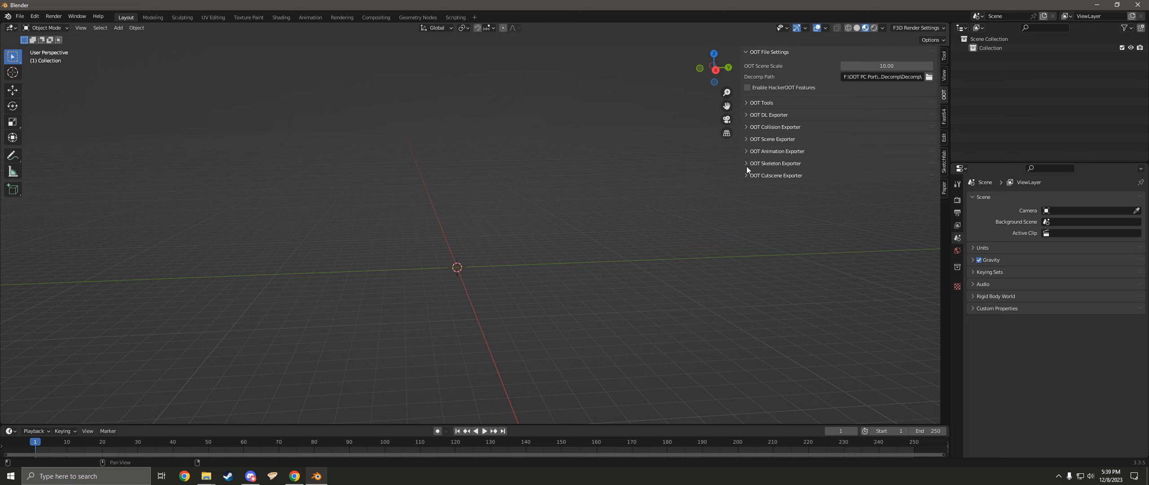
Expand the OOT Skeleton Exporter and set Import Skeleton Mode to Adult Link.
{"action": "left_click", "coordinate": [774, 163]}
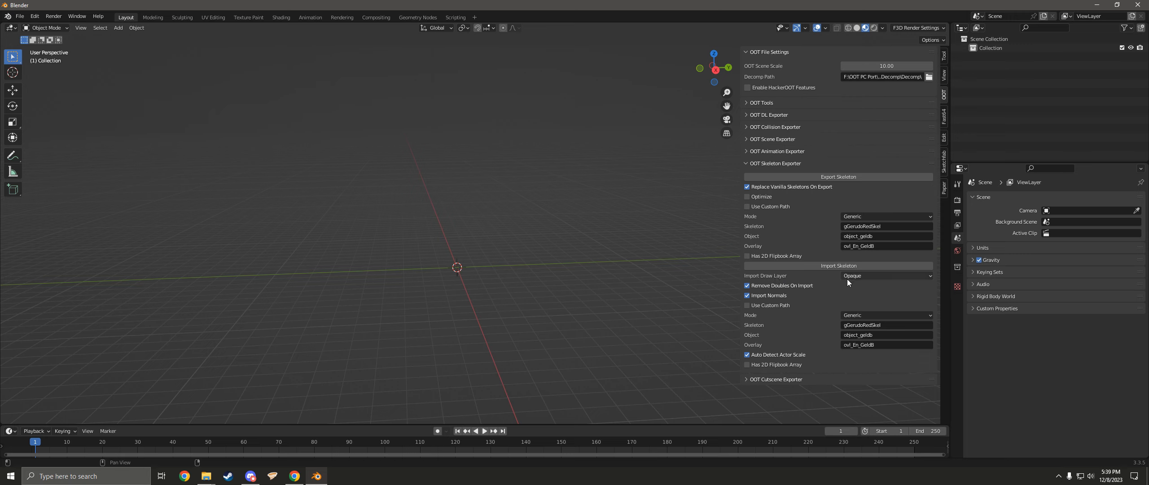
{"action": "left_click", "coordinate": [887, 315]}
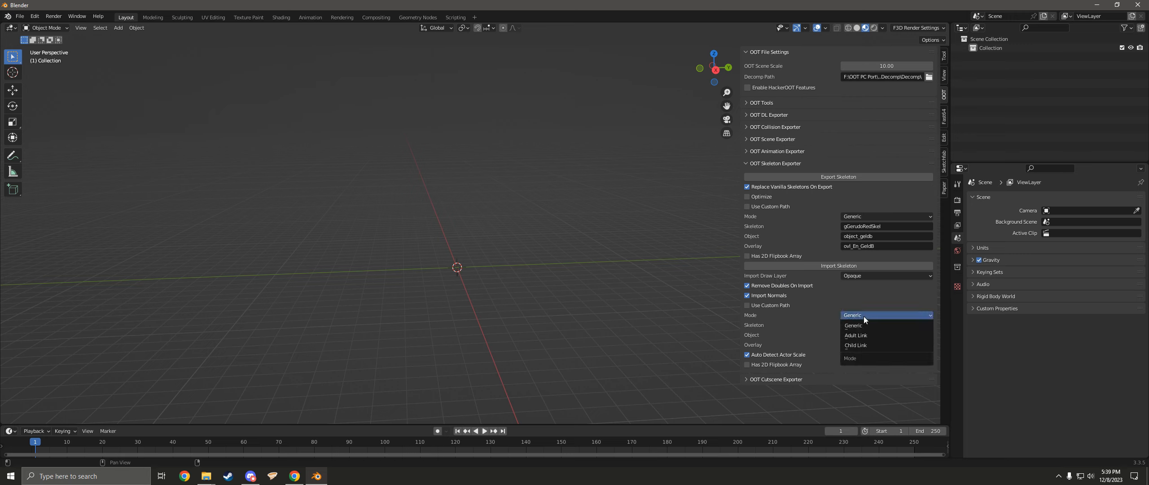
{"action": "left_click", "coordinate": [856, 335]}
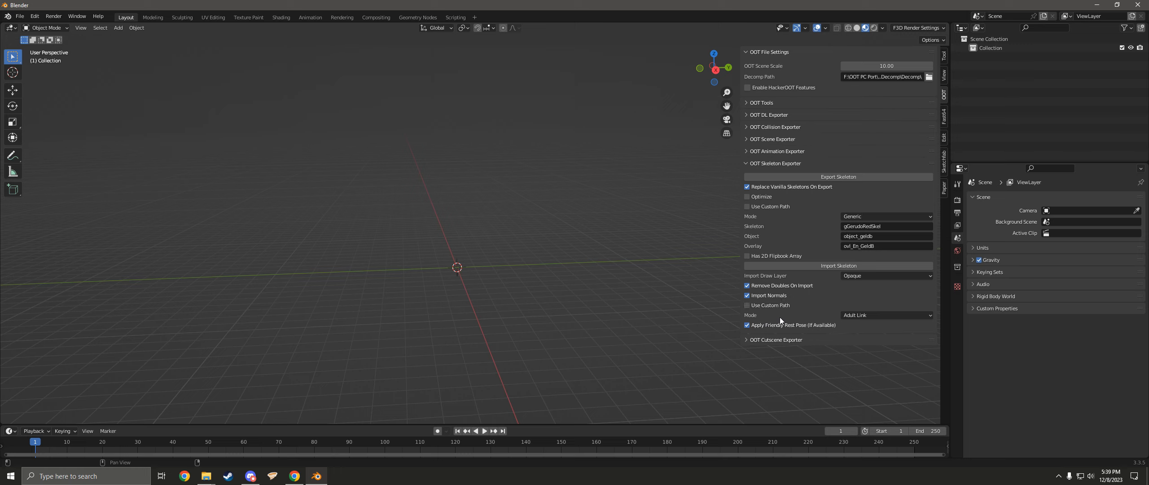
{"action": "mouse_move", "coordinate": [839, 265]}
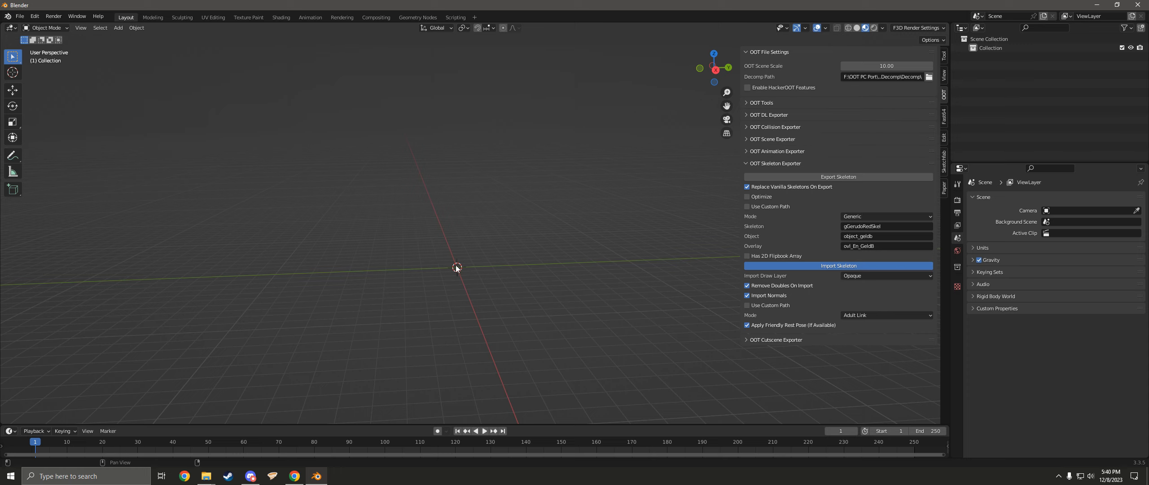
{"action": "mouse_move", "coordinate": [539, 278]}
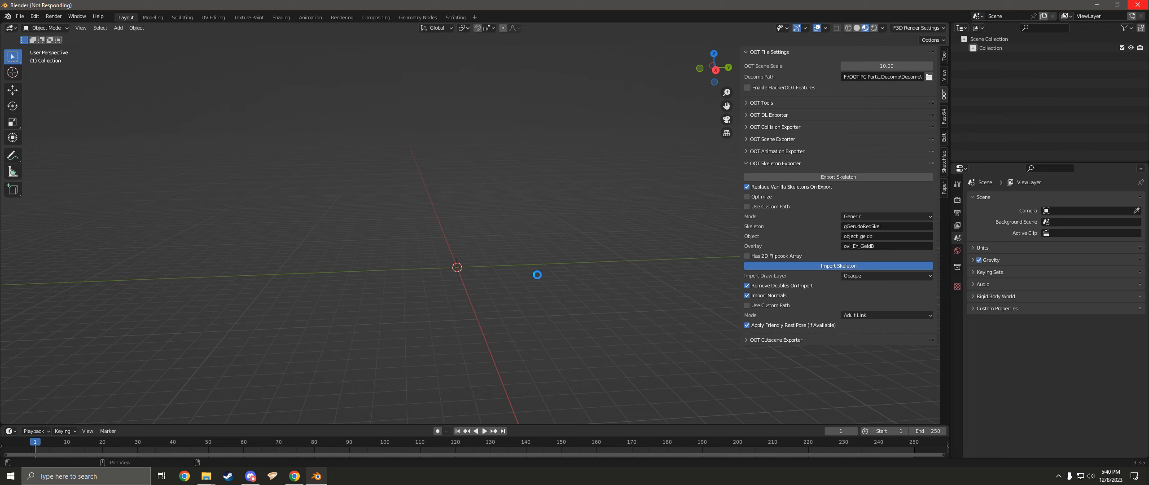
Let the Adult Link import finish so gLinkAdultSkel and gLinkAdultSkel_lod appear in the scene.
{"action": "left_click", "coordinate": [838, 265]}
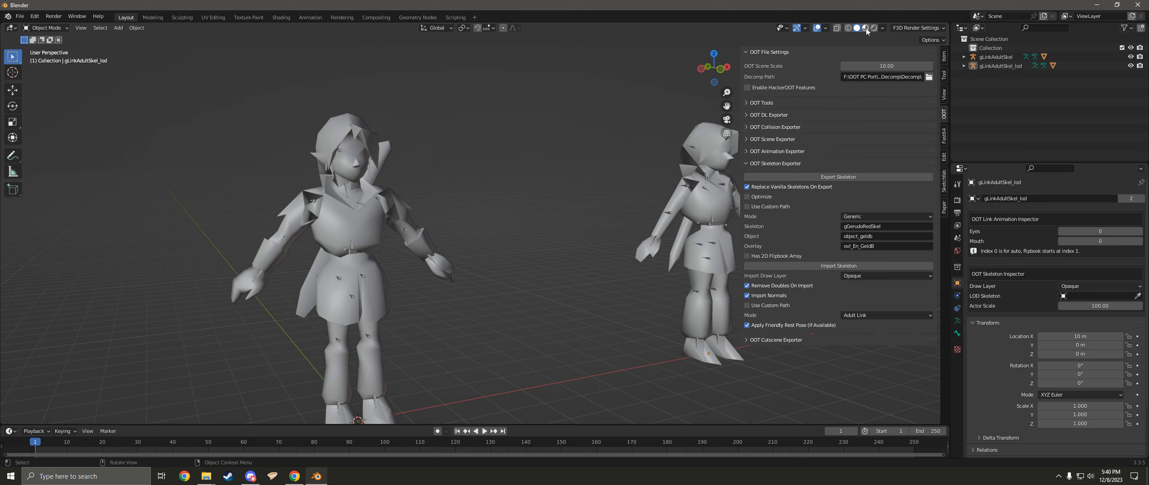
{"action": "mouse_move", "coordinate": [866, 28]}
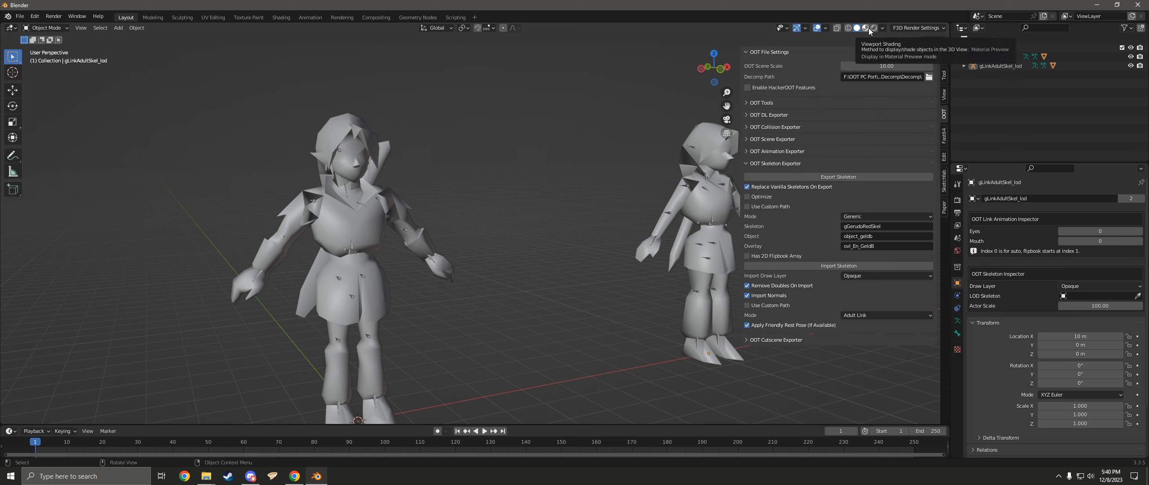
Switch viewport shading to Material Preview to see the Link model textured.
{"action": "left_click", "coordinate": [866, 27]}
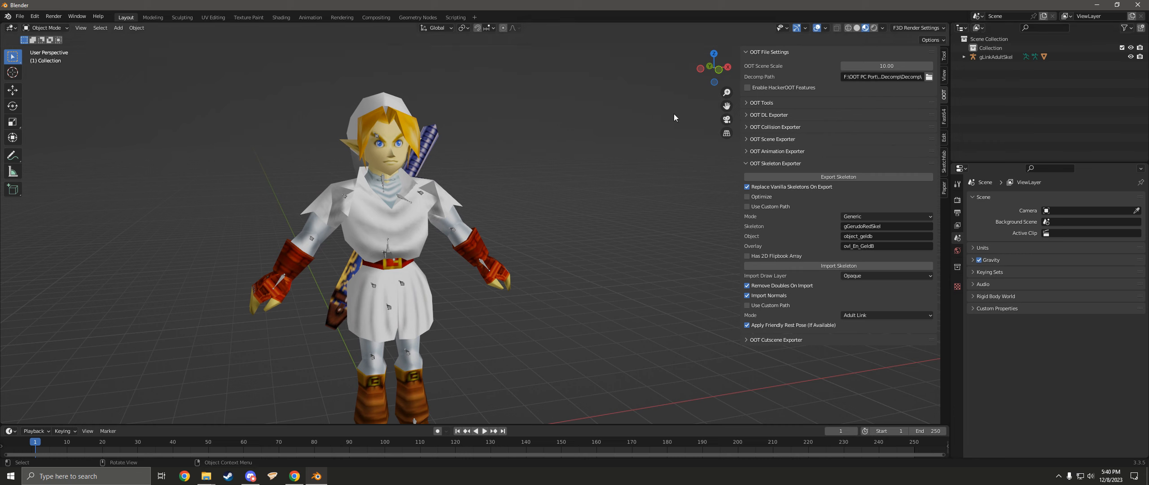
Search the Blender File data for leftover 'lod' items, then return the Outliner to View Layer.
{"action": "left_click", "coordinate": [976, 28]}
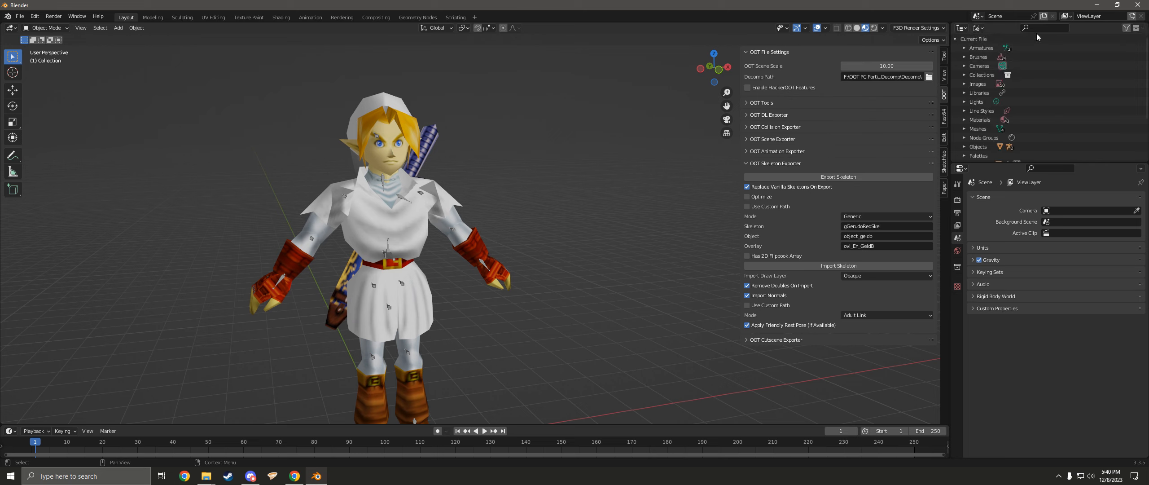
{"action": "type", "text": "lod"}
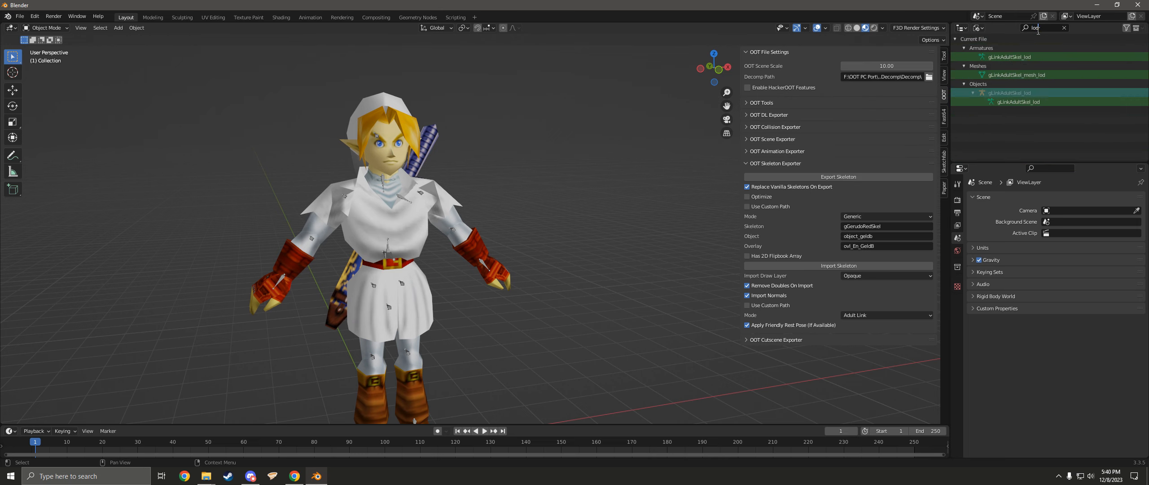
{"action": "left_click", "coordinate": [1009, 56]}
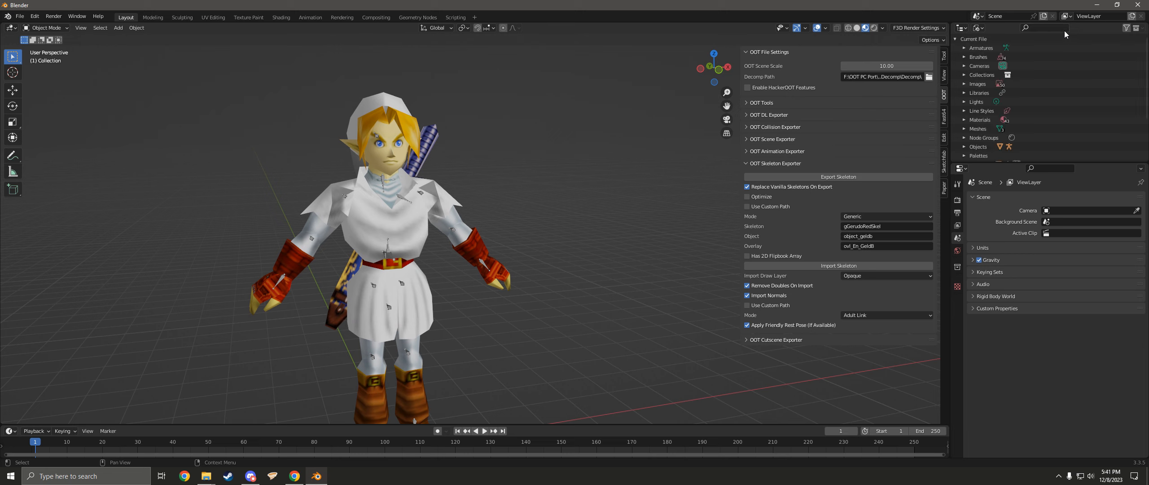
{"action": "left_click", "coordinate": [974, 27]}
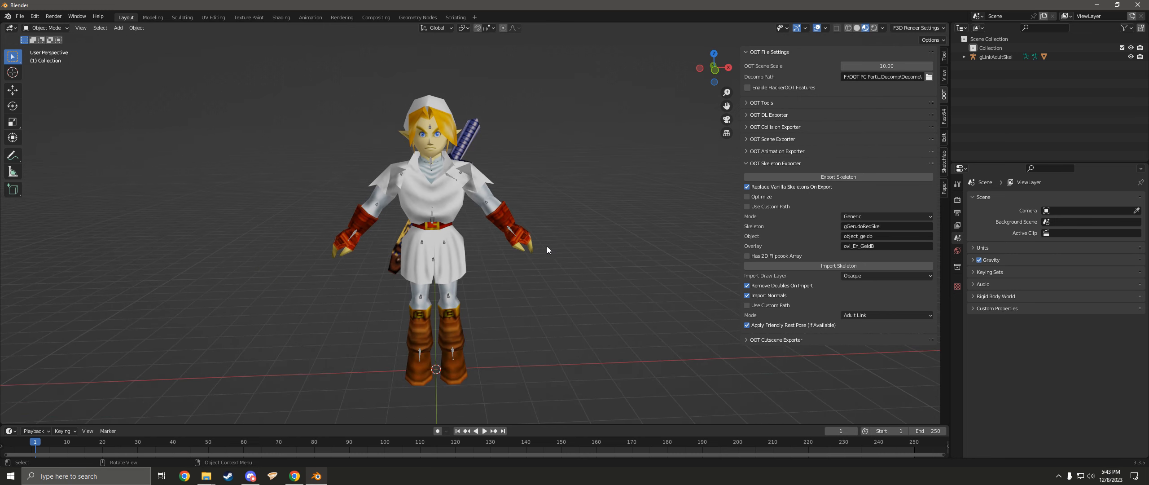
{"action": "mouse_move", "coordinate": [481, 255]}
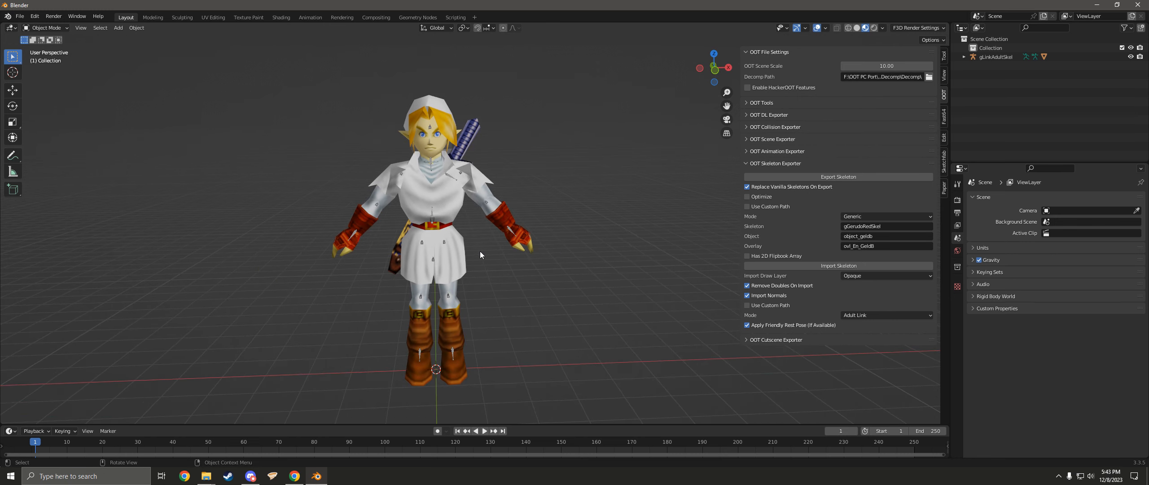
{"action": "mouse_move", "coordinate": [477, 250]}
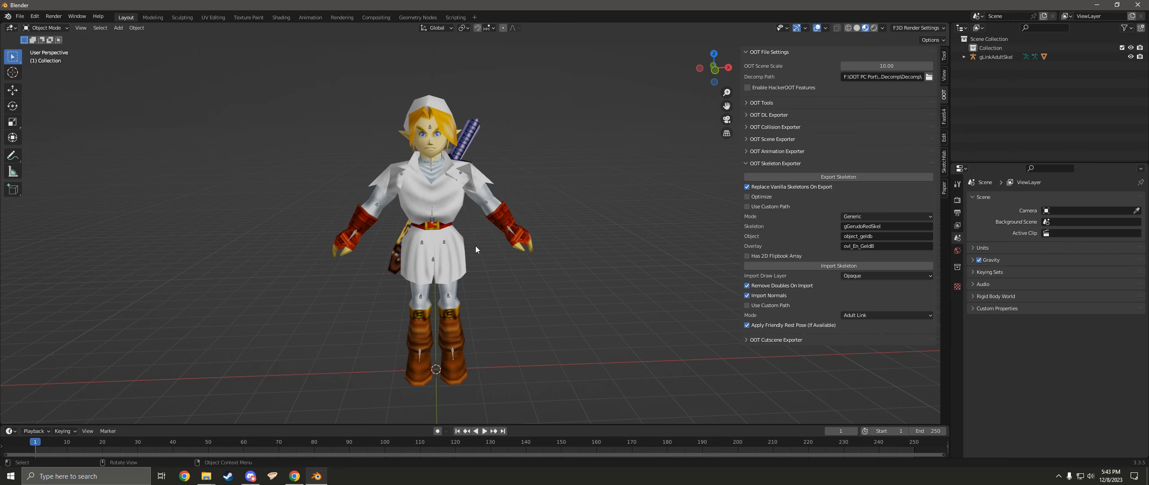
{"action": "mouse_move", "coordinate": [482, 240]}
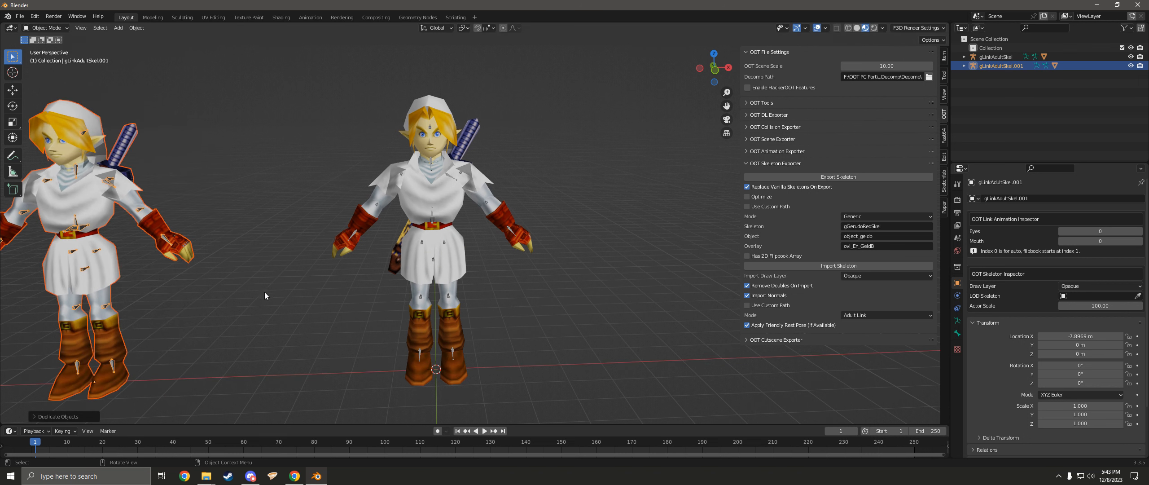
Bring up the File menu after placing the duplicated gLinkAdultSkel copy.
{"action": "left_click", "coordinate": [18, 16]}
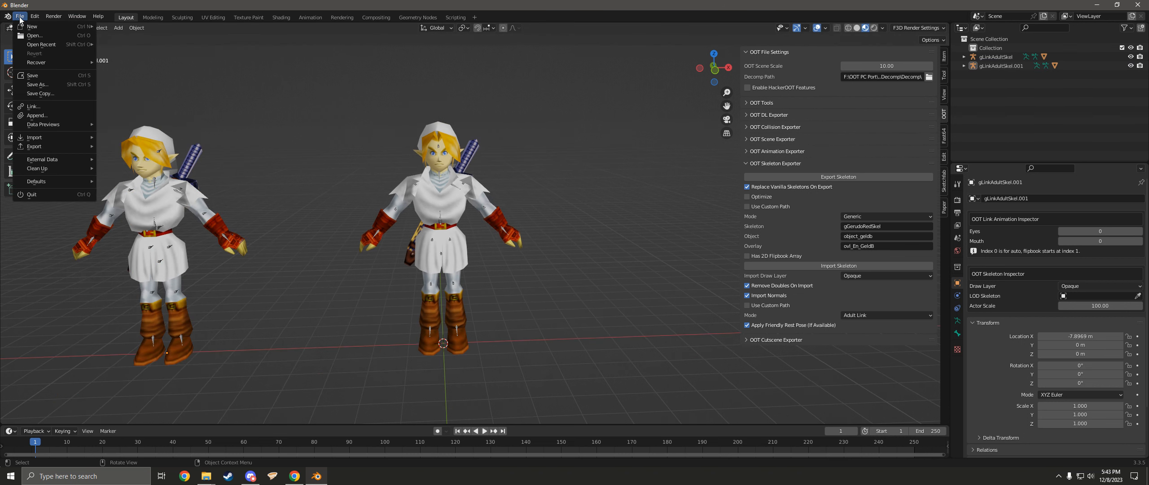
Import Master Chief.obj as Wavefront OBJ from WorkFolder's Halo2Chief folder.
{"action": "left_click", "coordinate": [34, 138]}
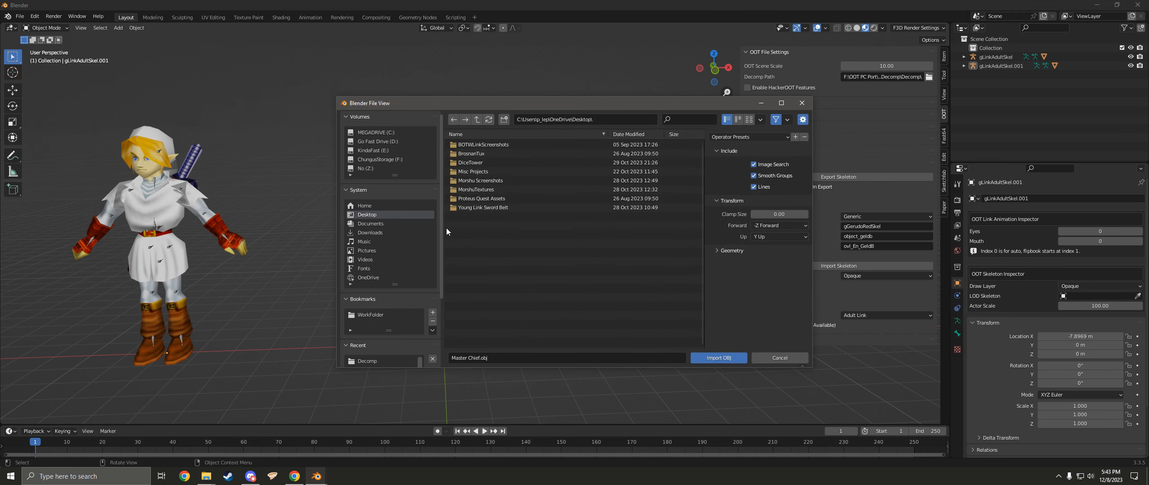
{"action": "mouse_move", "coordinate": [372, 355]}
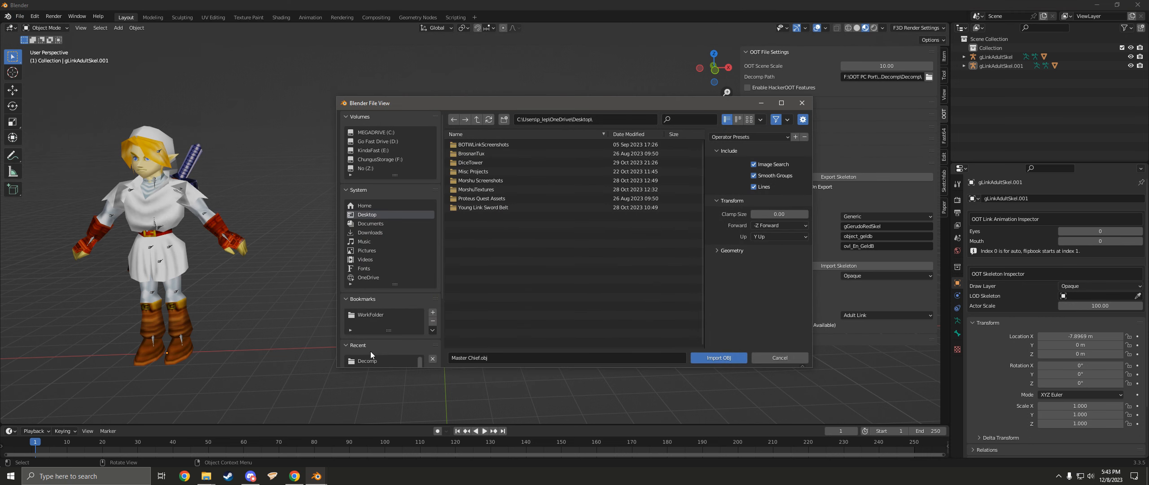
{"action": "left_click", "coordinate": [371, 314]}
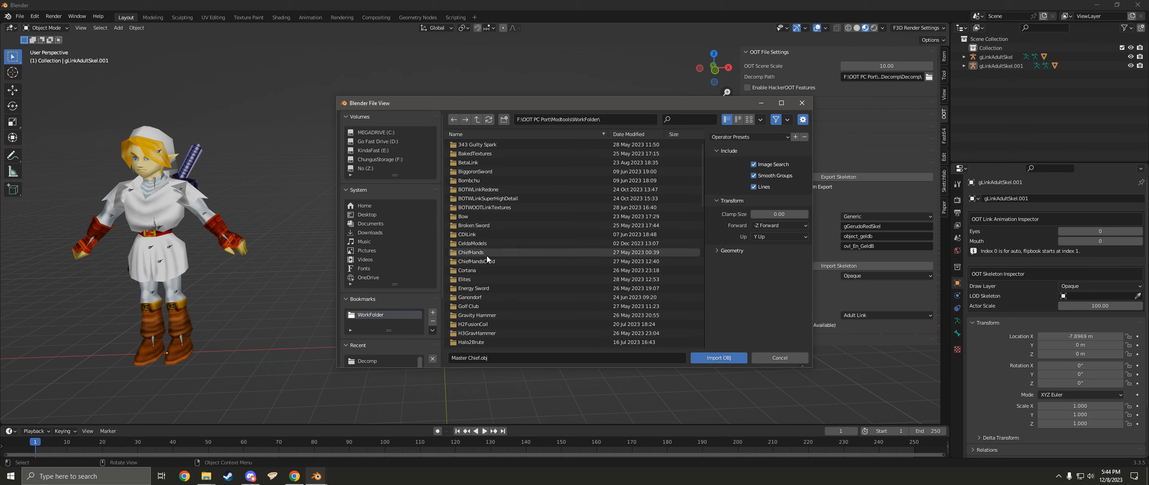
{"action": "scroll", "scroll_direction": "down", "scroll_amount": 3}
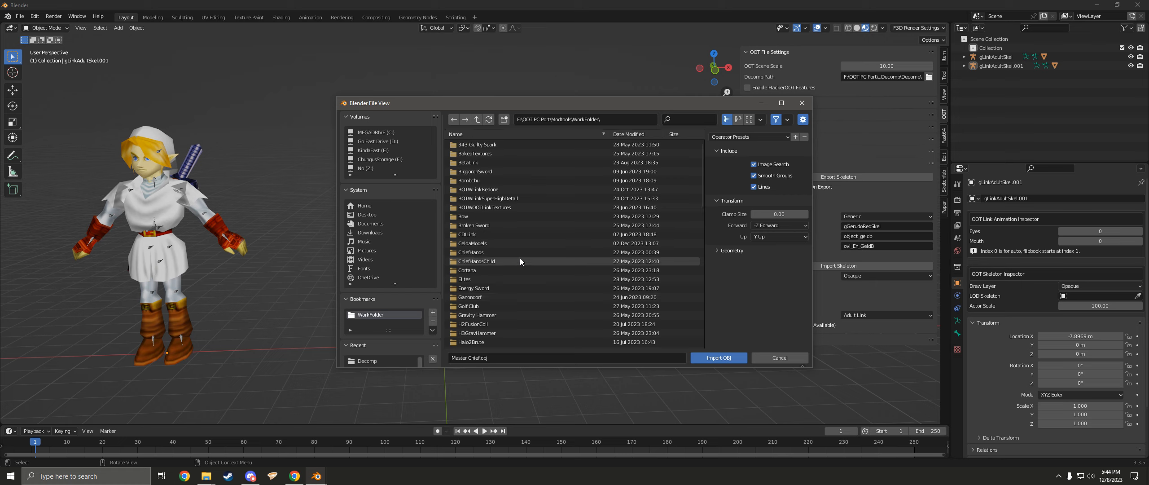
{"action": "scroll", "scroll_direction": "down", "scroll_amount": 3}
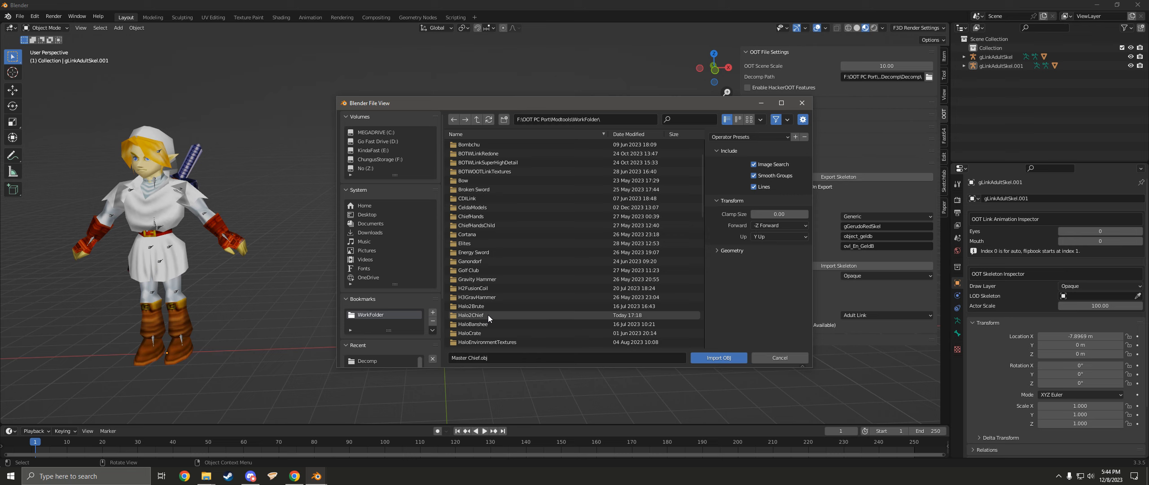
{"action": "left_click", "coordinate": [470, 315]}
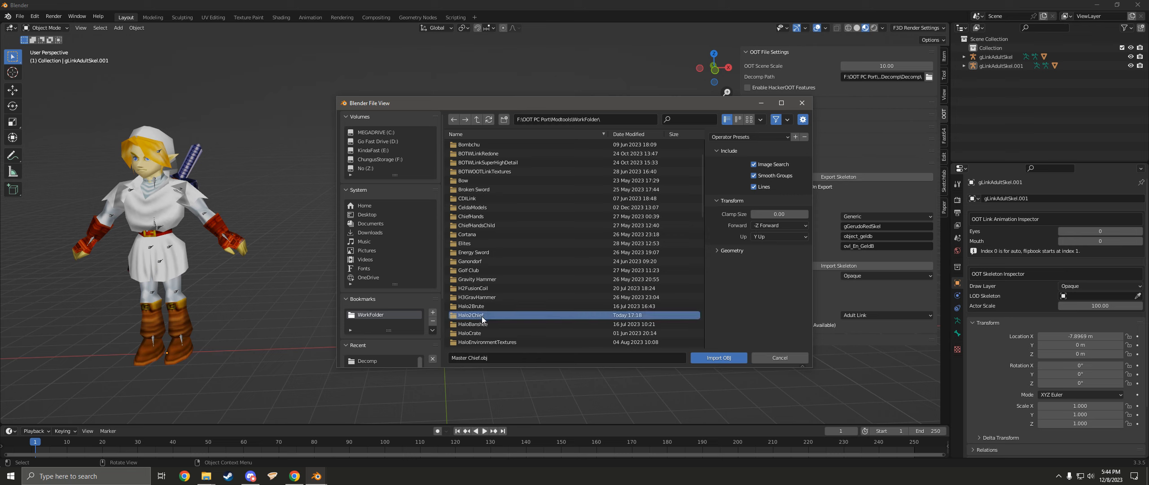
{"action": "left_click", "coordinate": [718, 357]}
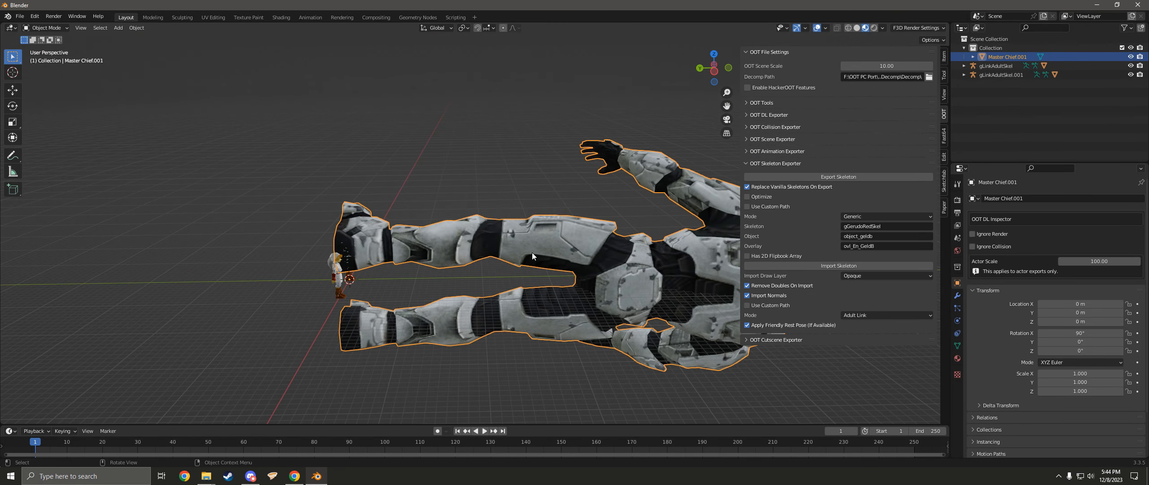
Clear Master Chief.001's X rotation and scale it down to Link's size.
{"action": "key", "text": "r"}
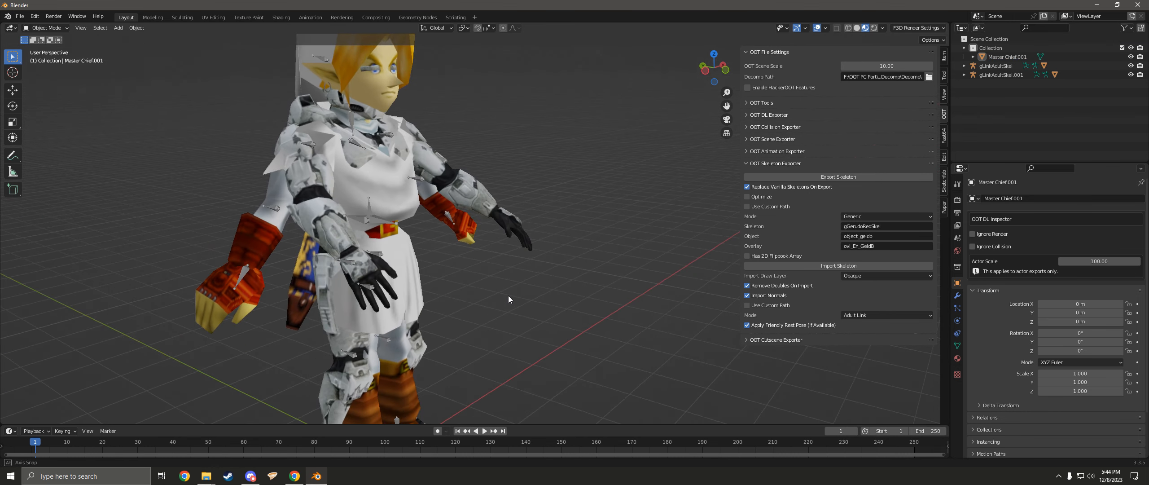
{"action": "left_click_drag", "start_coordinate": [509, 299], "coordinate": [513, 291]}
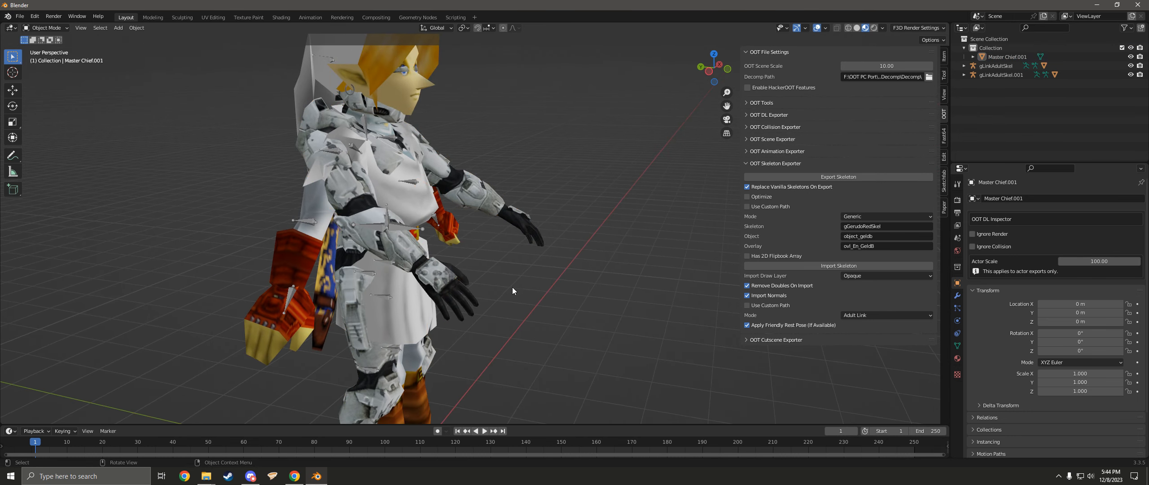
Select the gLinkAdultSkel armature in the Outliner and reach the interaction mode list.
{"action": "left_click", "coordinate": [996, 66]}
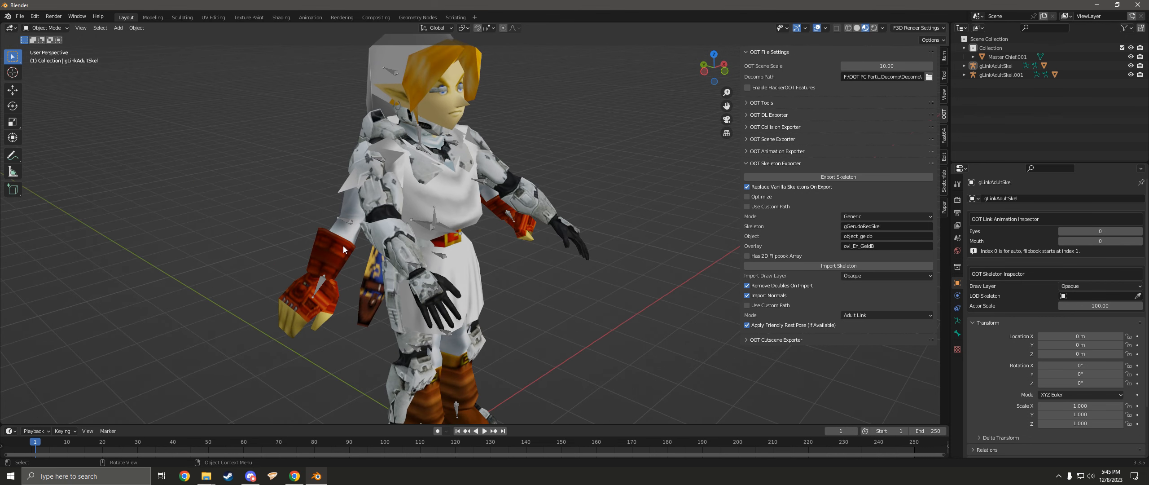
{"action": "mouse_move", "coordinate": [352, 228]}
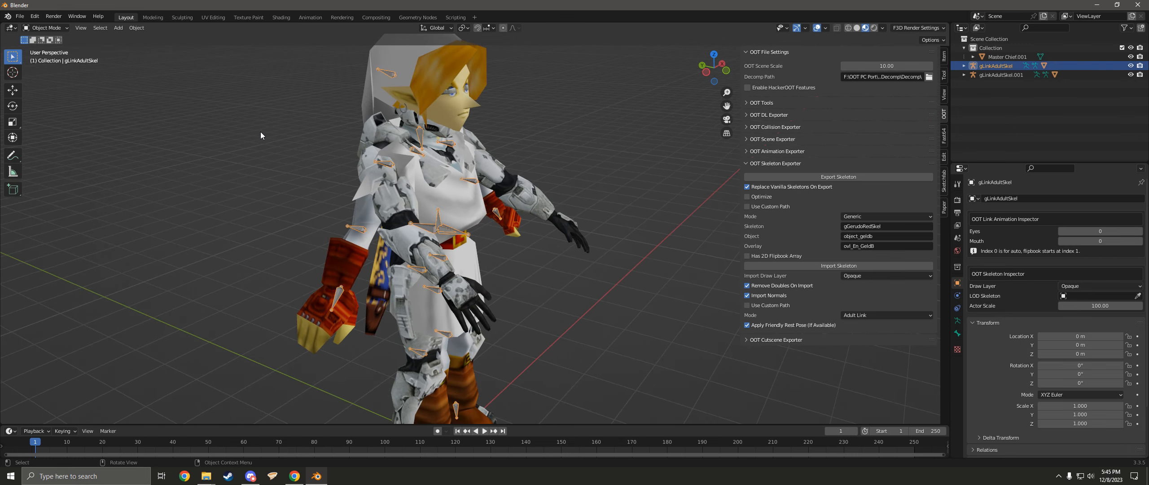
{"action": "left_click", "coordinate": [49, 27]}
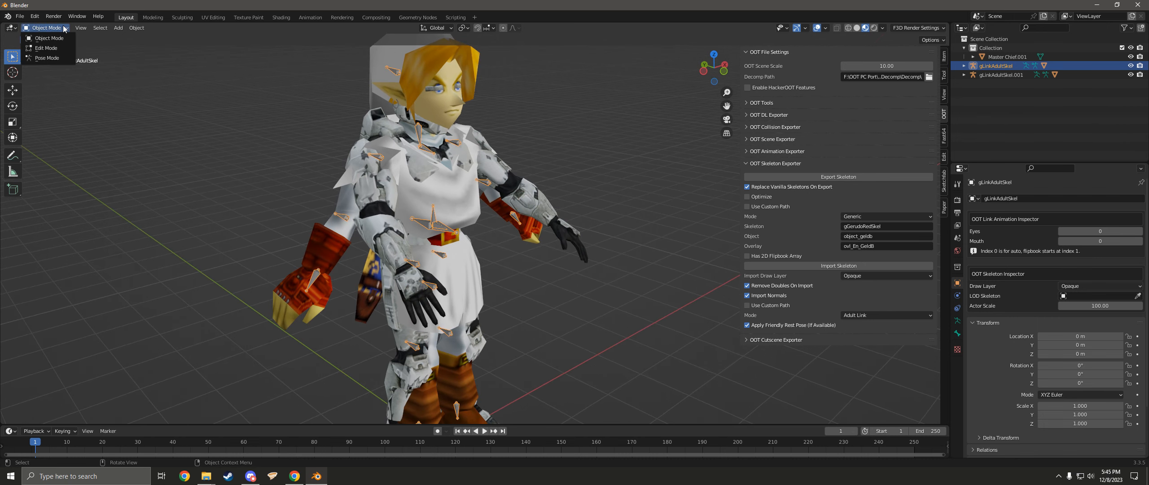
Put gLinkAdultSkel into Pose Mode to rotate its limb bones onto Chief's body.
{"action": "left_click", "coordinate": [46, 58]}
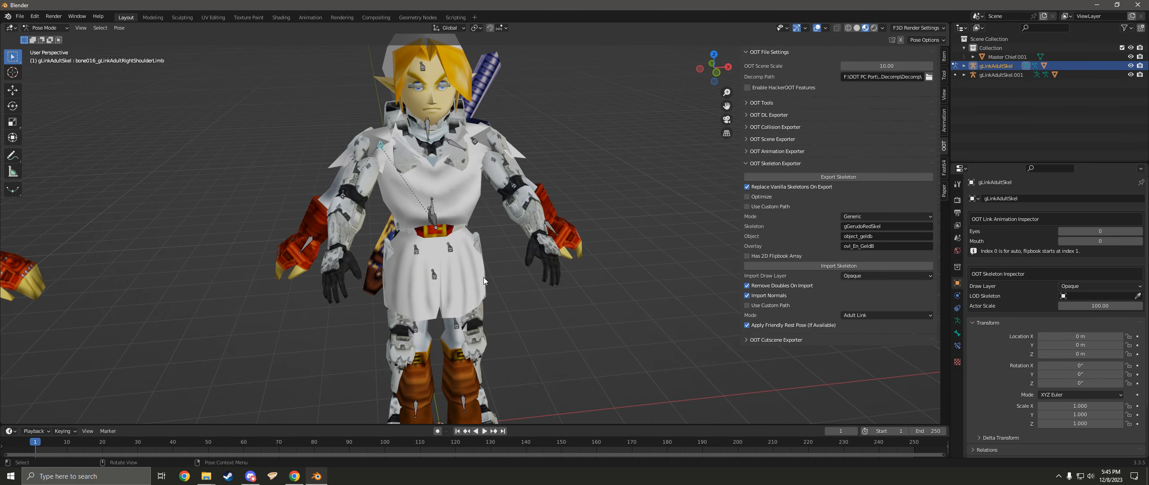
{"action": "mouse_move", "coordinate": [488, 277]}
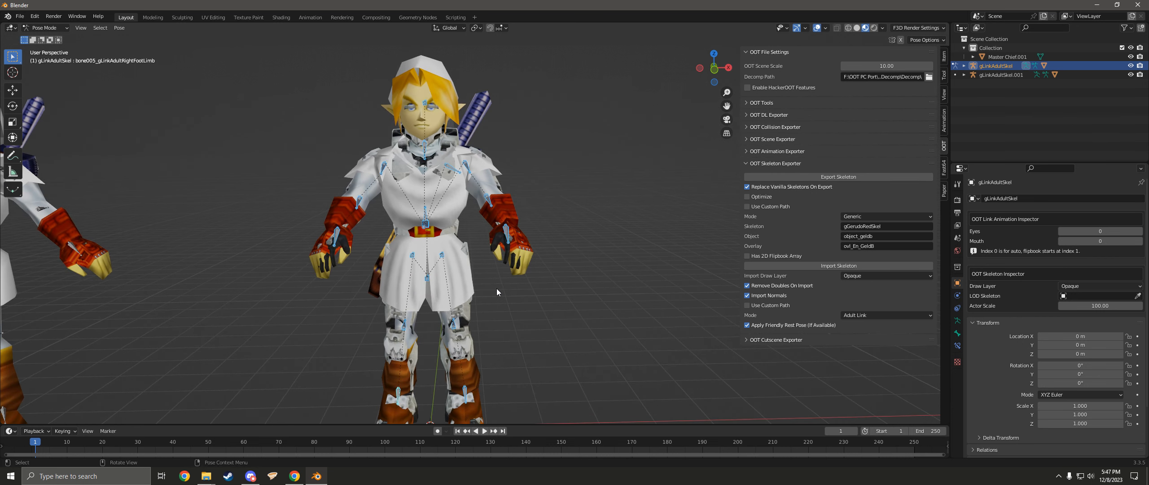
{"action": "mouse_move", "coordinate": [210, 98]}
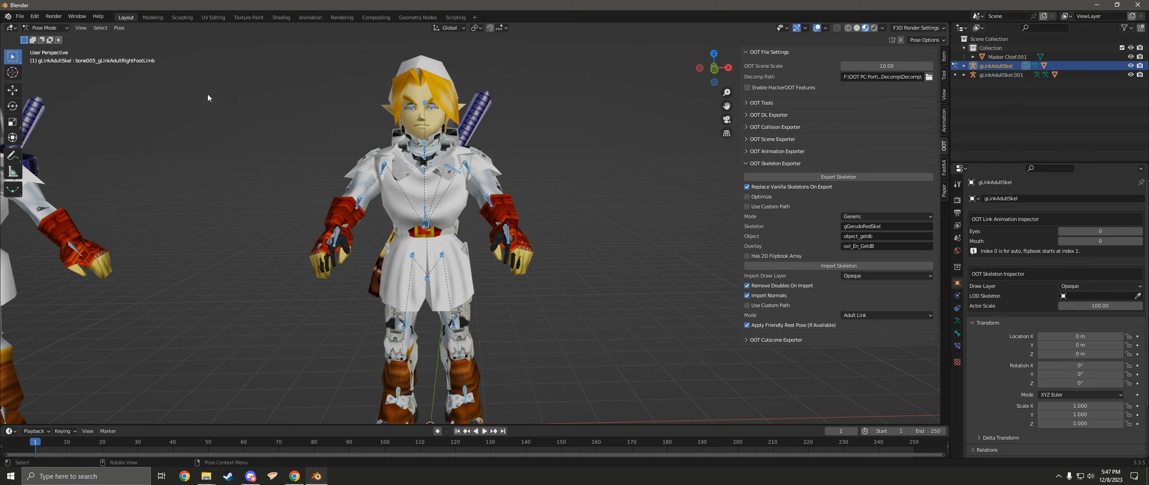
{"action": "mouse_move", "coordinate": [199, 90]}
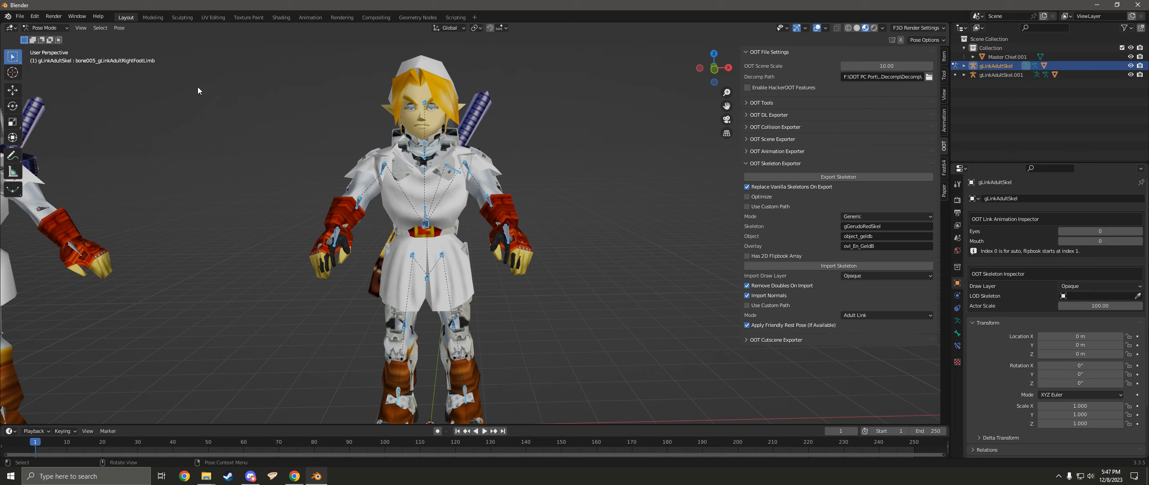
Apply the current pose as the rest pose and return to Object Mode.
{"action": "left_click", "coordinate": [118, 27]}
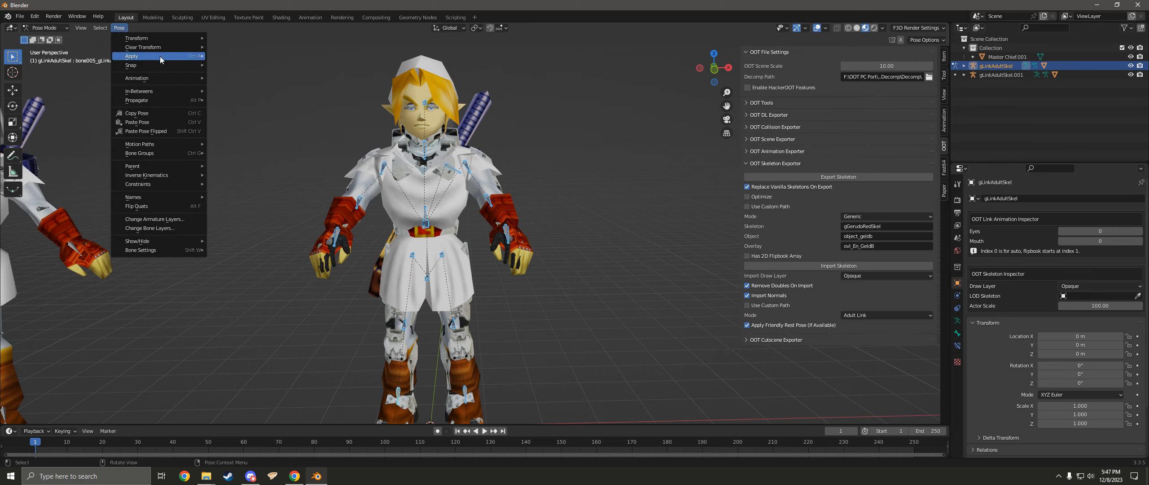
{"action": "mouse_move", "coordinate": [131, 56]}
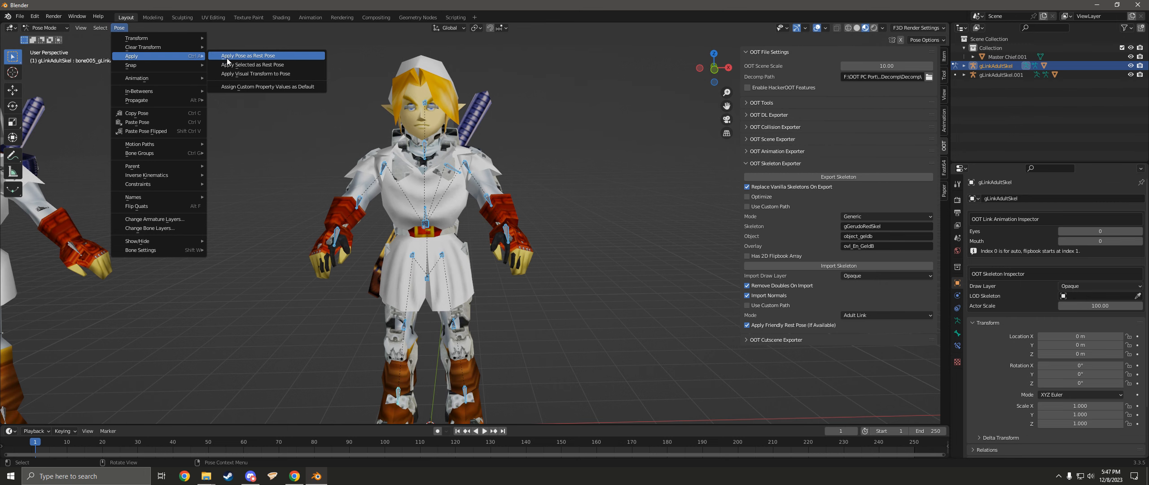
{"action": "left_click", "coordinate": [248, 55]}
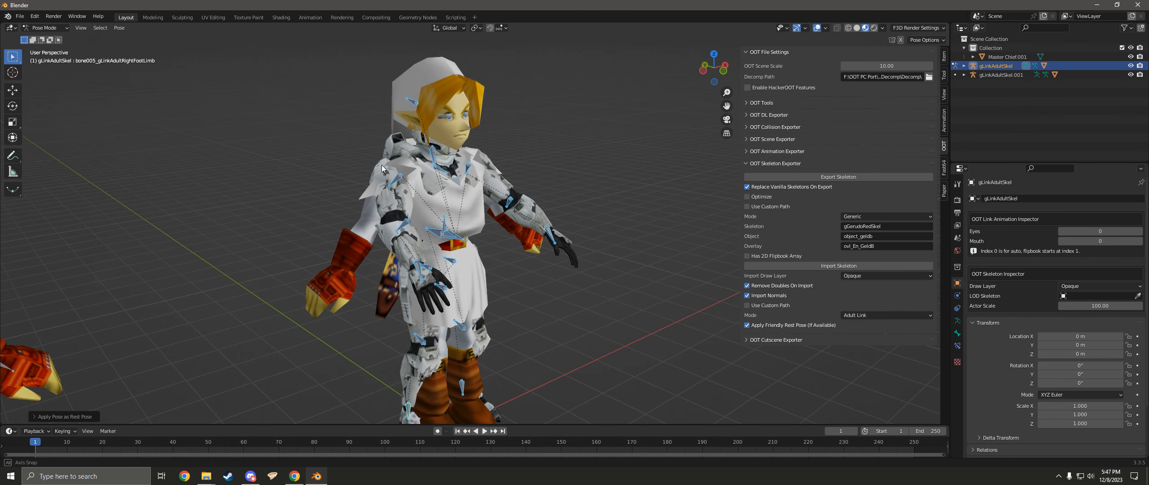
{"action": "left_click", "coordinate": [46, 27]}
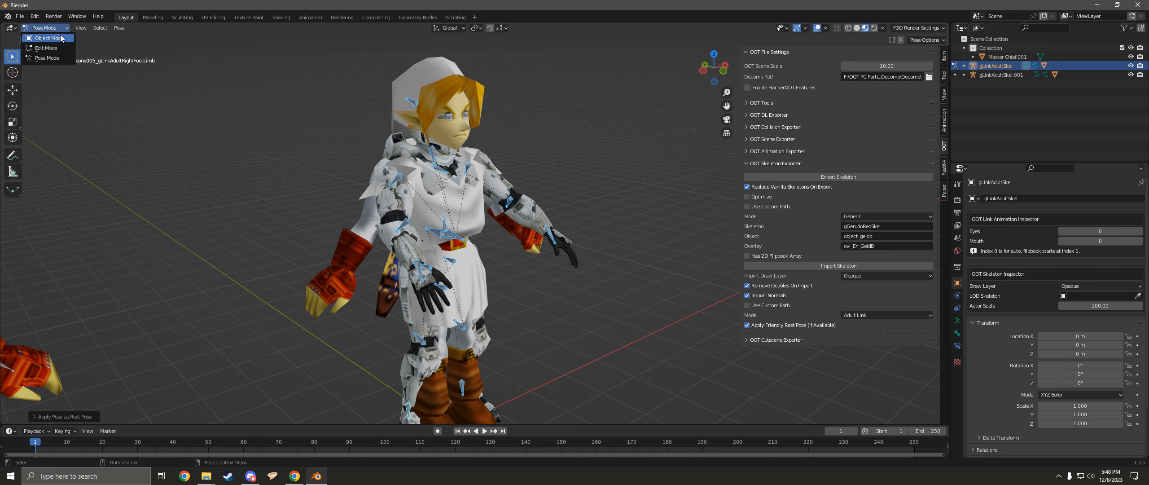
{"action": "left_click", "coordinate": [45, 37]}
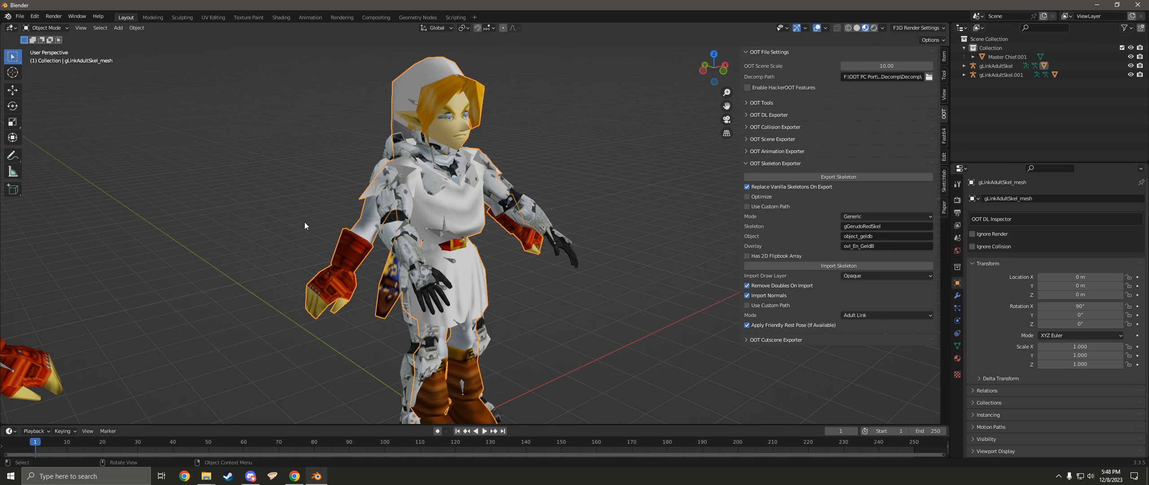
Delete Link's body mesh and parent Master Chief to gLinkAdultSkel with Armature Deform empty groups.
{"action": "key", "text": "Delete"}
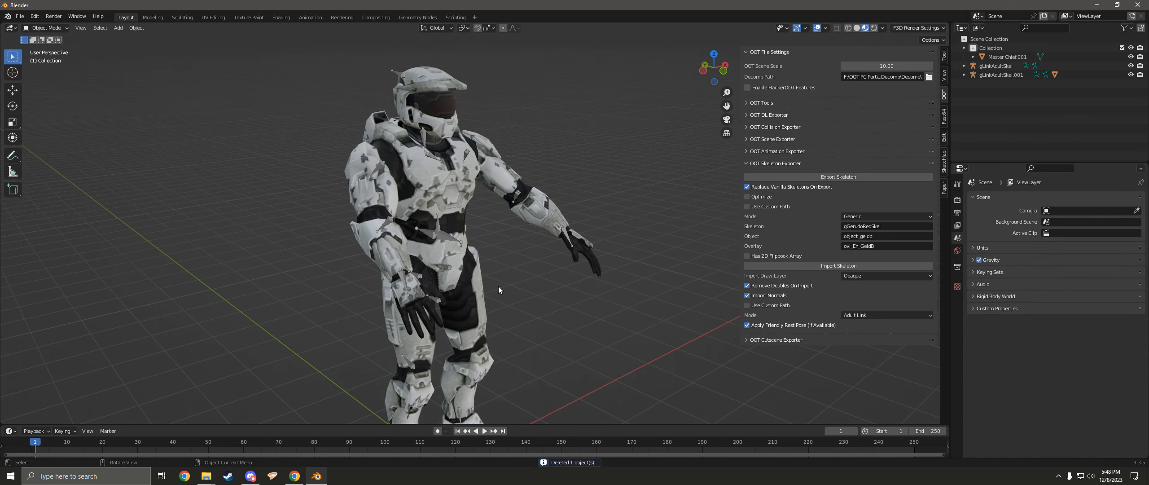
{"action": "left_click_drag", "start_coordinate": [498, 289], "coordinate": [543, 301]}
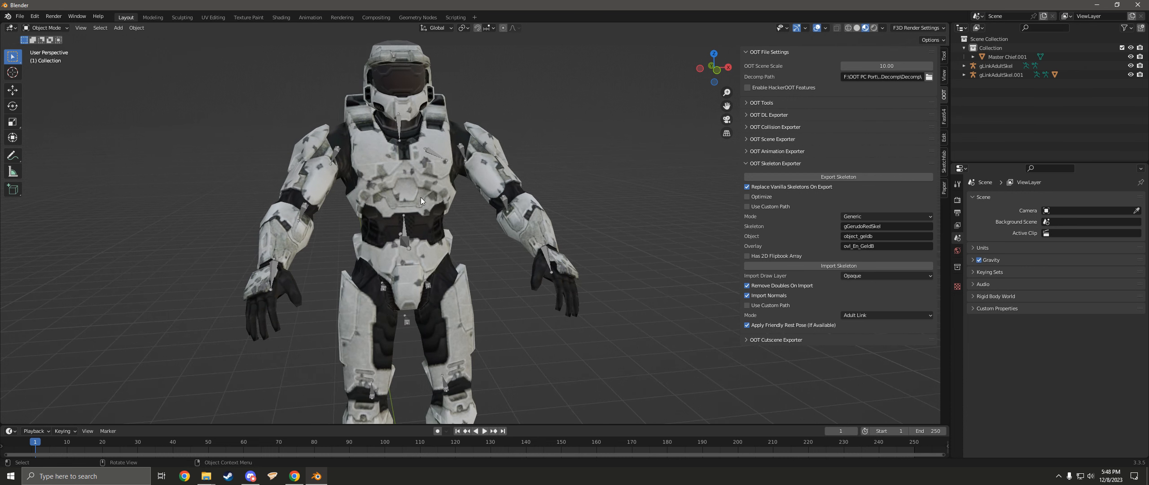
{"action": "left_click", "coordinate": [411, 246]}
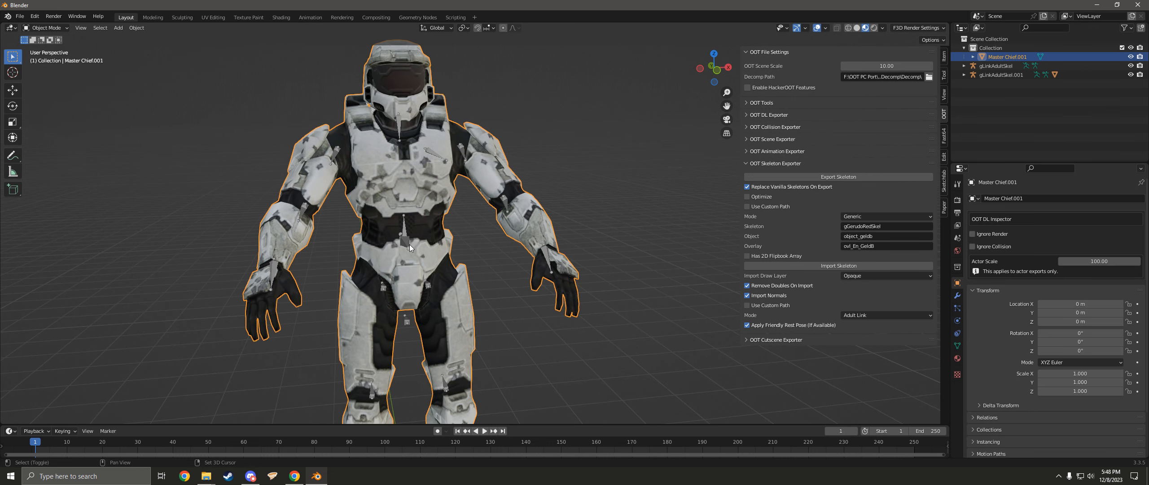
{"action": "left_click", "coordinate": [997, 65]}
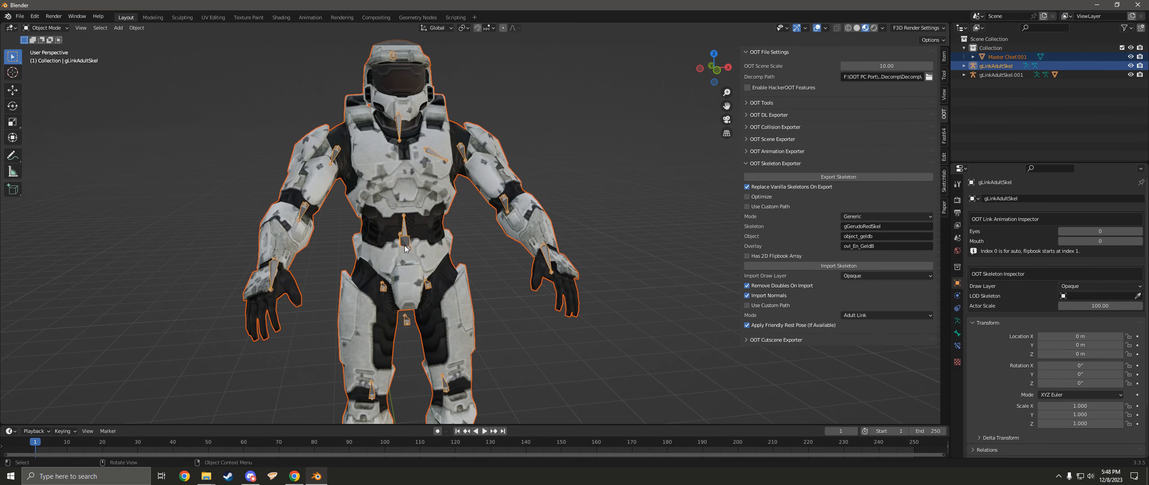
{"action": "key", "text": "ctrl+p"}
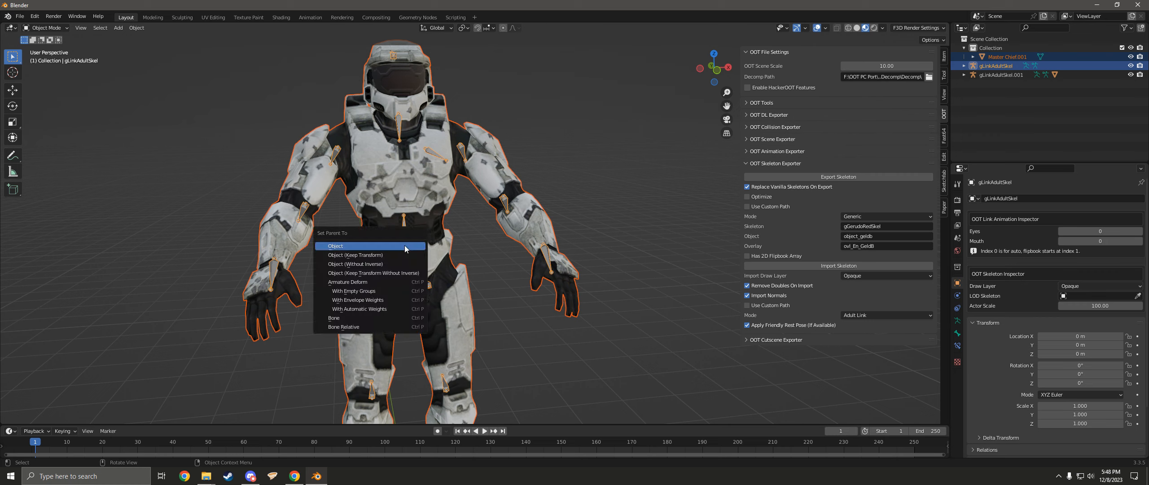
{"action": "mouse_move", "coordinate": [398, 291]}
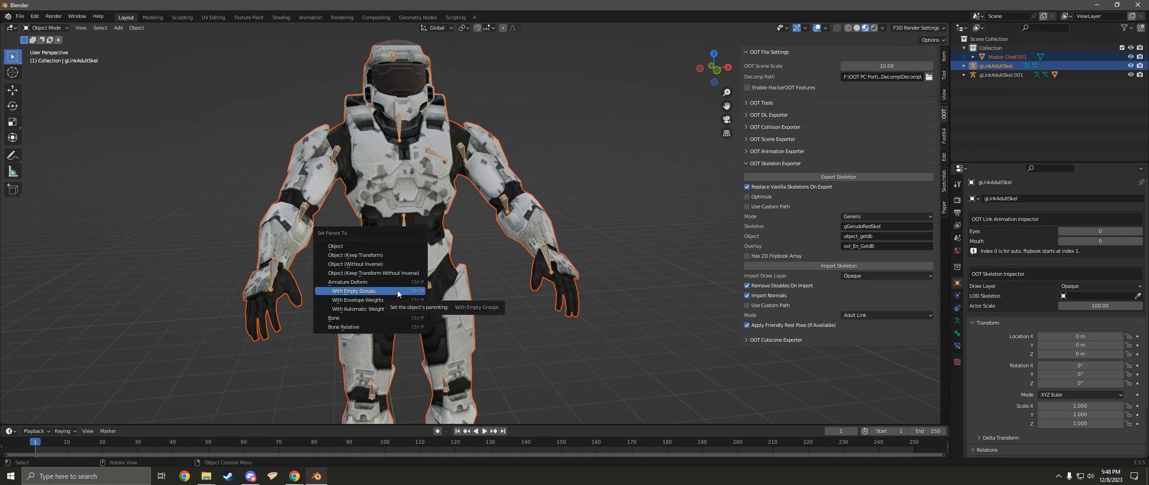
{"action": "left_click", "coordinate": [354, 291]}
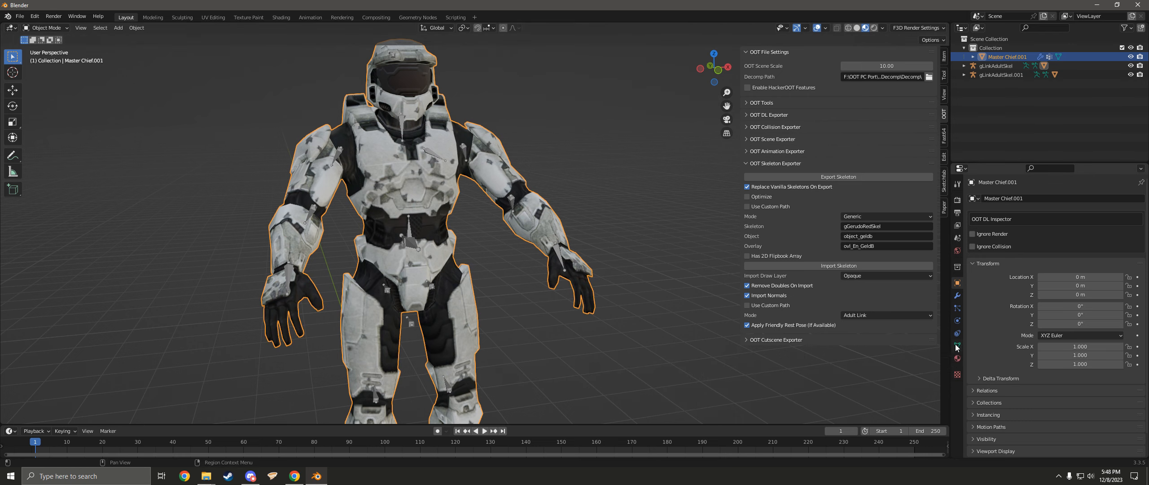
{"action": "mouse_move", "coordinate": [957, 346]}
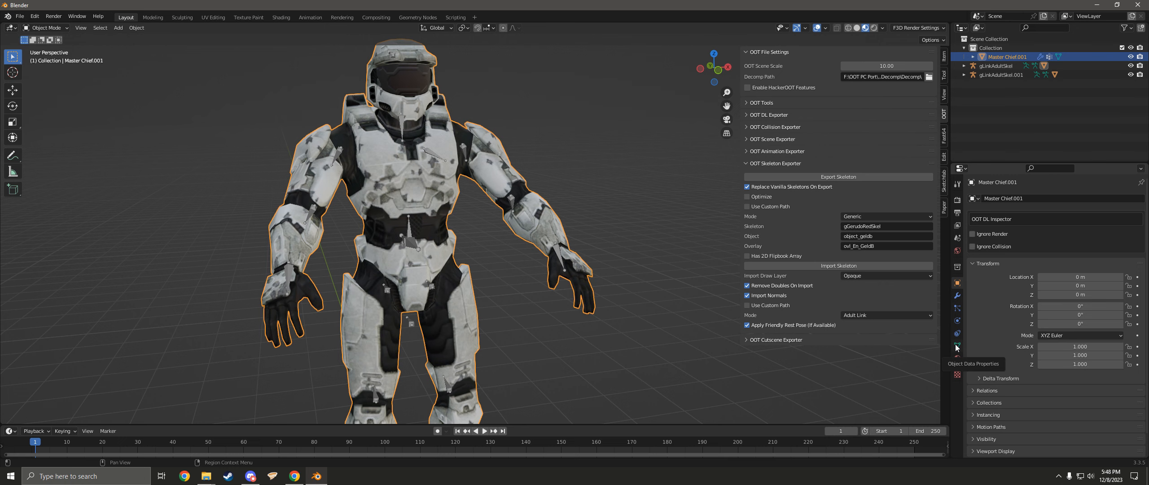
Show the Vertex Groups panel in Object Data Properties for the Master Chief mesh.
{"action": "left_click", "coordinate": [957, 345]}
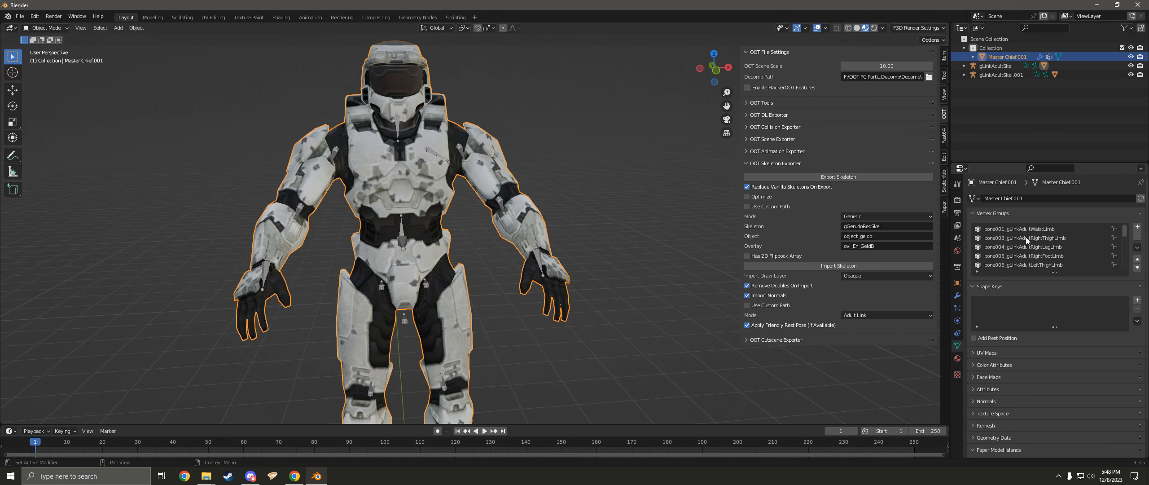
{"action": "scroll", "scroll_direction": "down", "scroll_amount": 3}
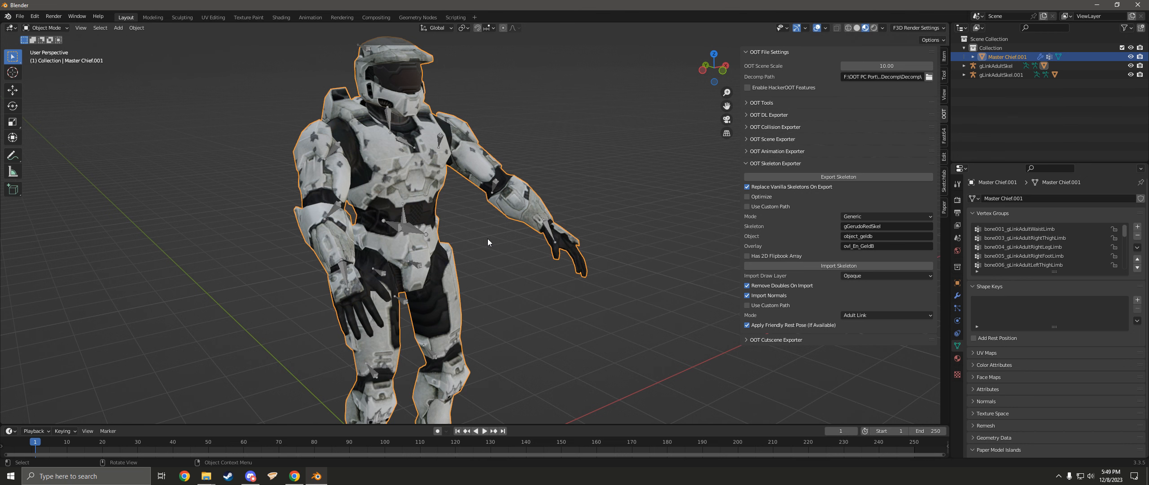
Enter Edit Mode and hide the helmet and leftover visor edge with the head group active.
{"action": "key", "text": "Tab"}
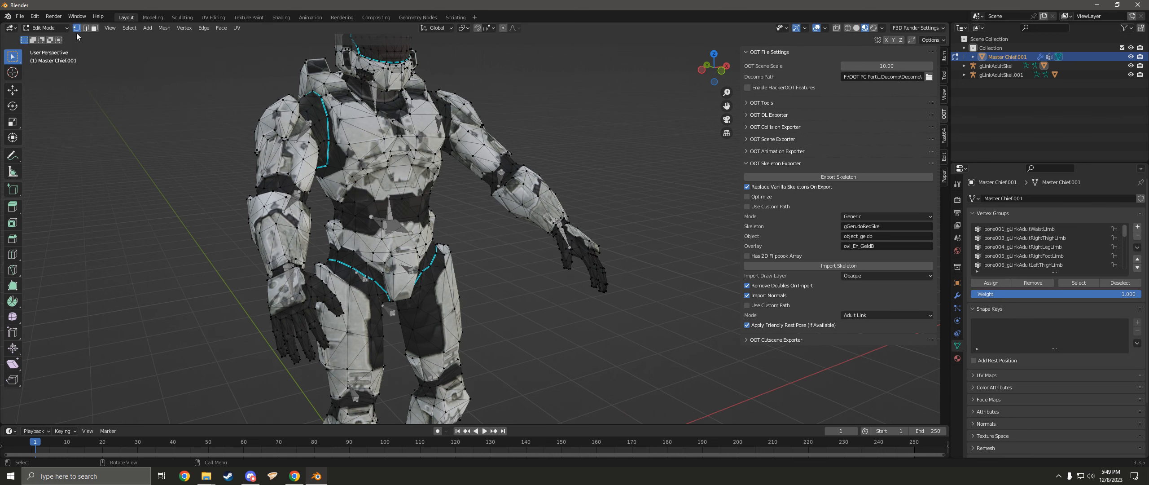
{"action": "mouse_move", "coordinate": [76, 27]}
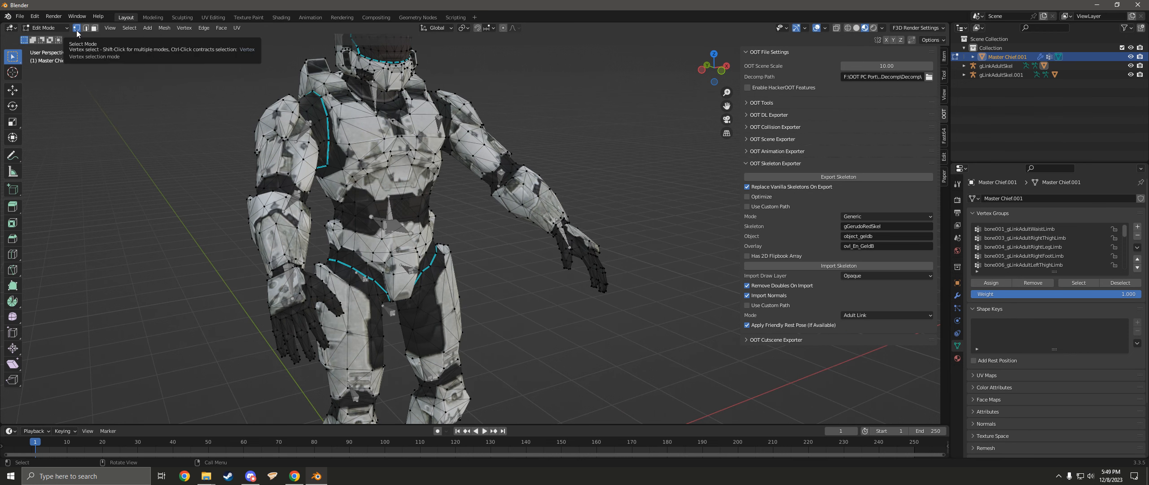
{"action": "mouse_move", "coordinate": [533, 260]}
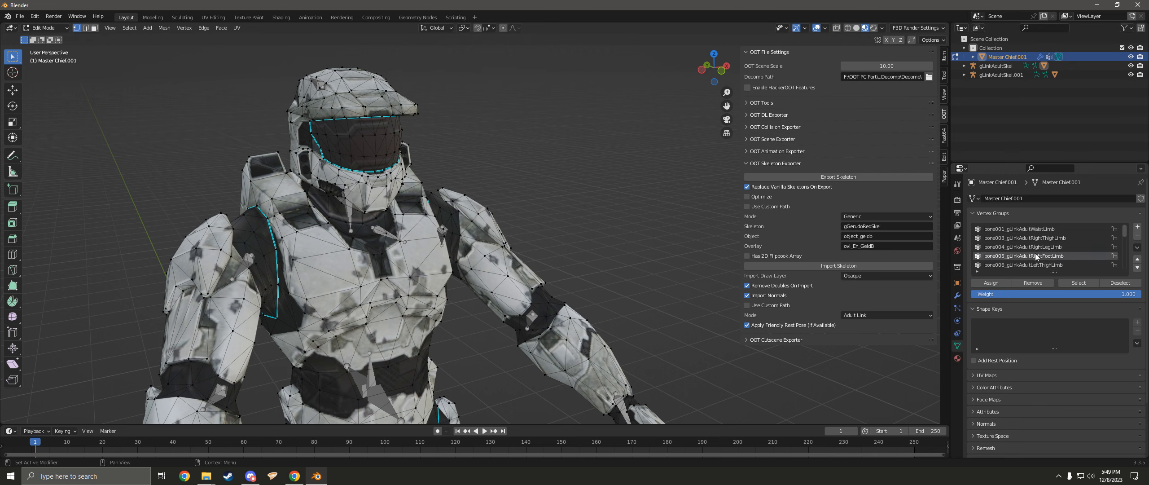
{"action": "scroll", "scroll_direction": "down", "scroll_amount": 3}
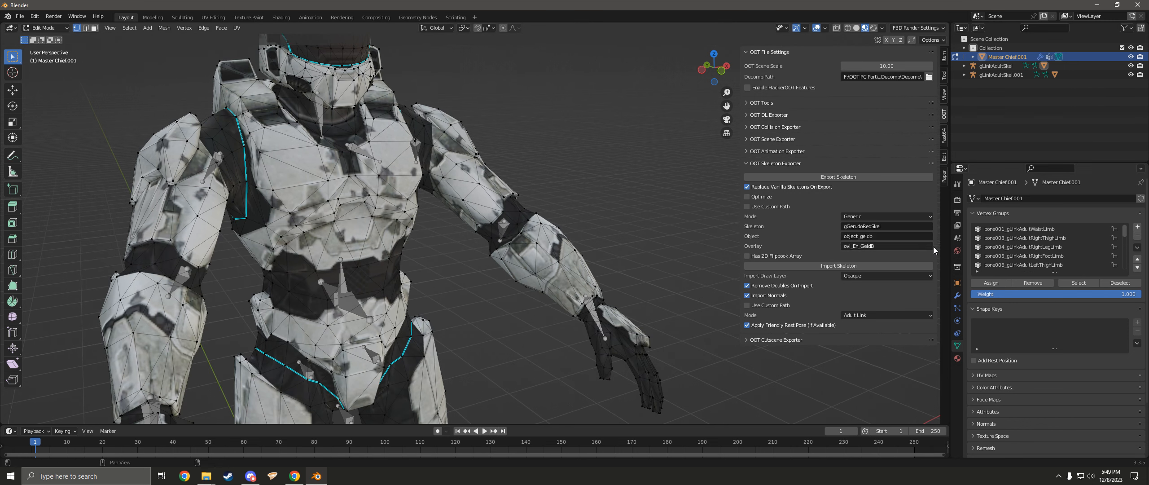
{"action": "scroll", "scroll_direction": "down", "scroll_amount": 3}
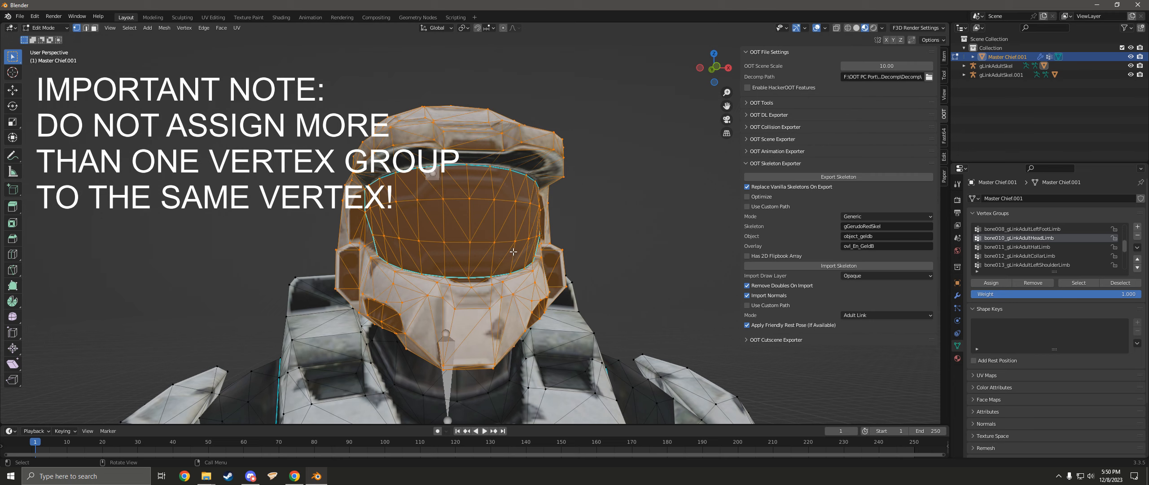
{"action": "mouse_move", "coordinate": [514, 251]}
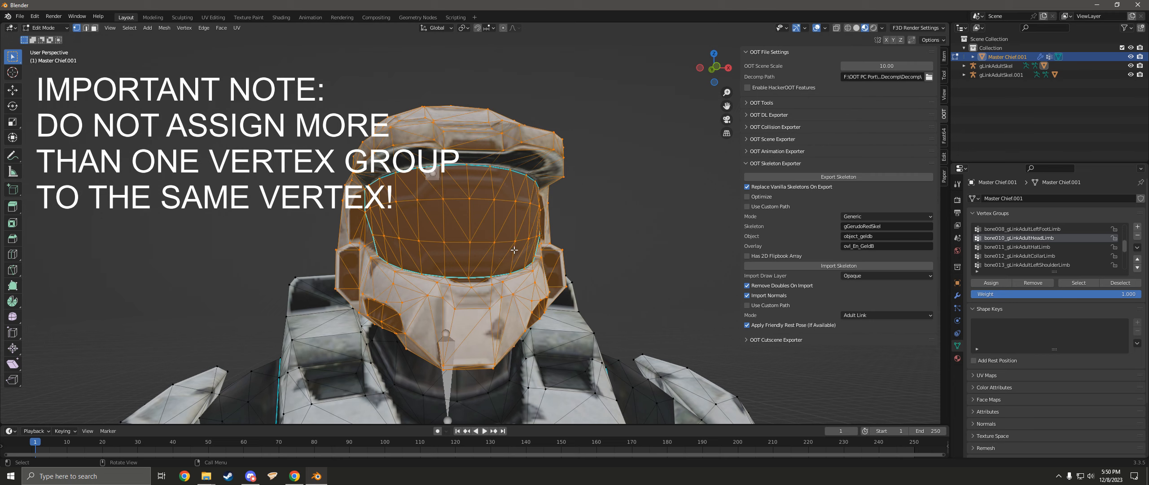
{"action": "key", "text": "h"}
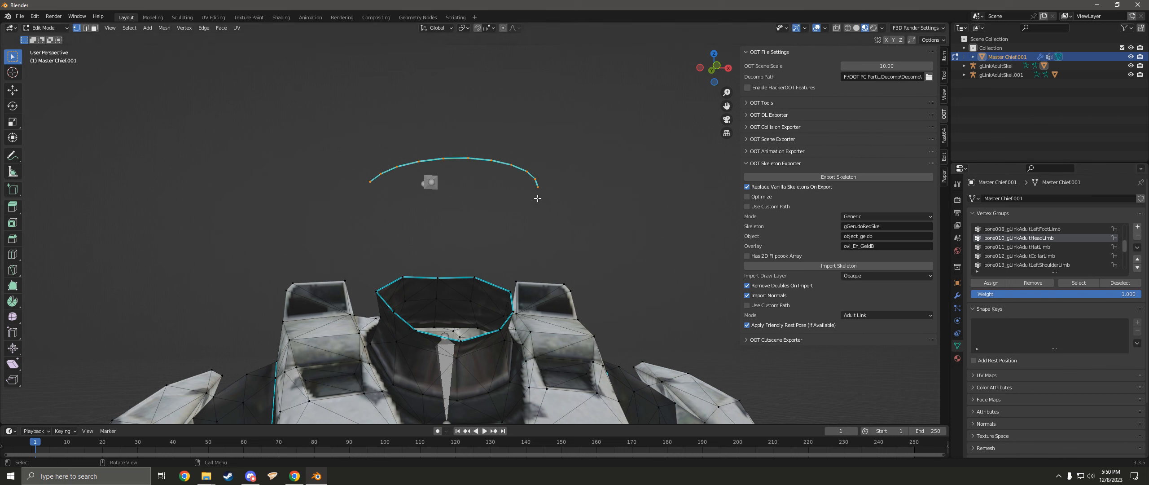
{"action": "key", "text": "h"}
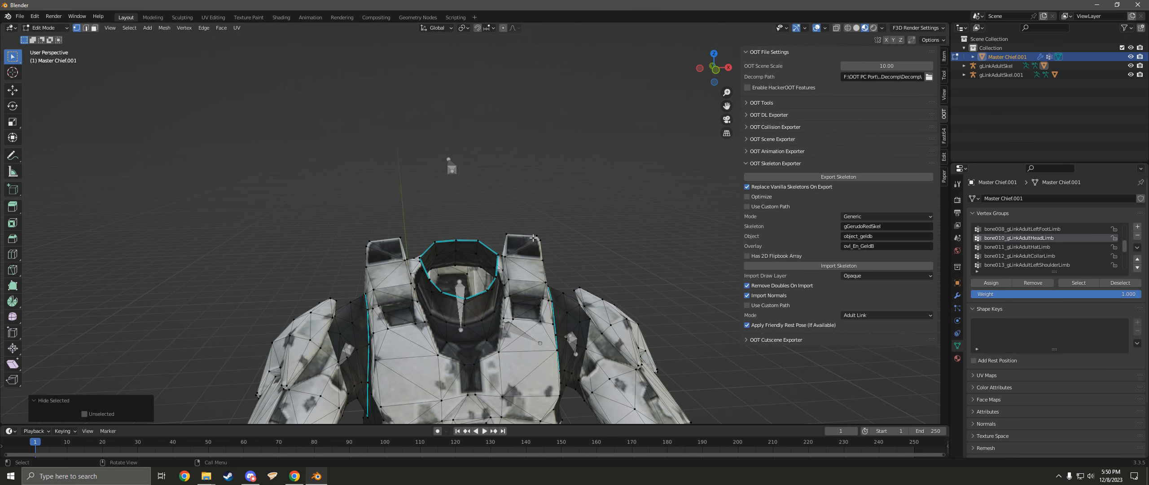
{"action": "mouse_move", "coordinate": [543, 232]}
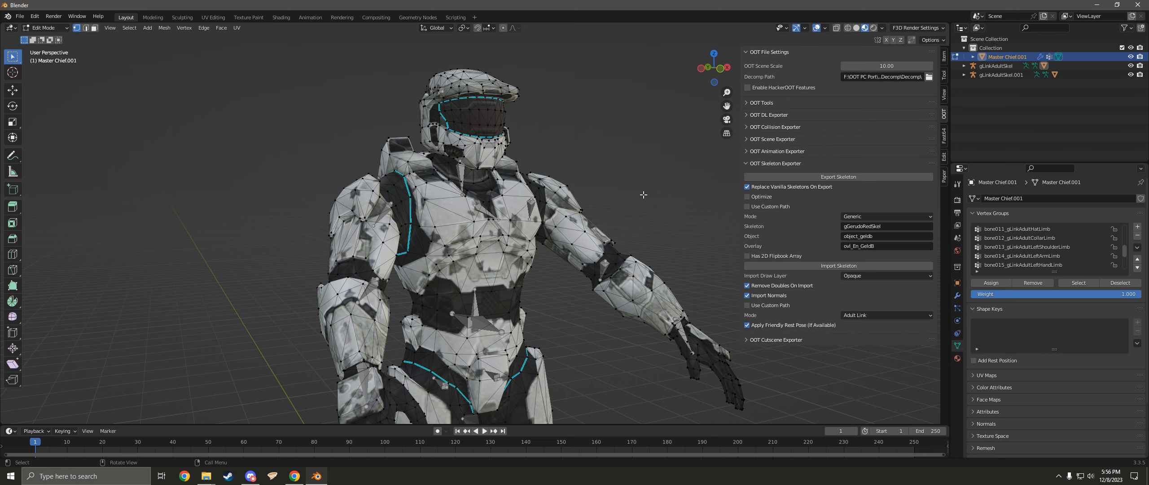
{"action": "mouse_move", "coordinate": [1071, 246]}
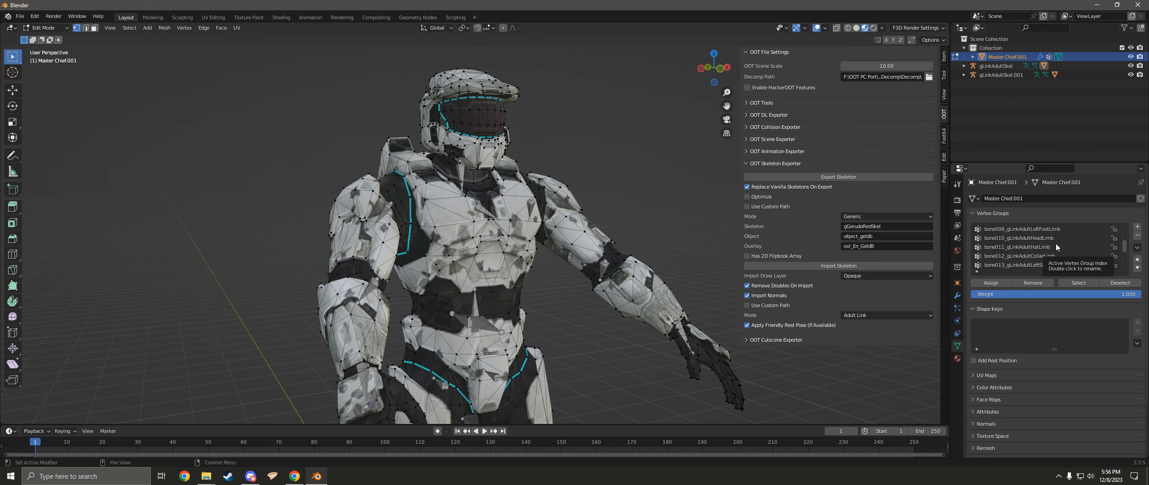
{"action": "mouse_move", "coordinate": [1049, 249]}
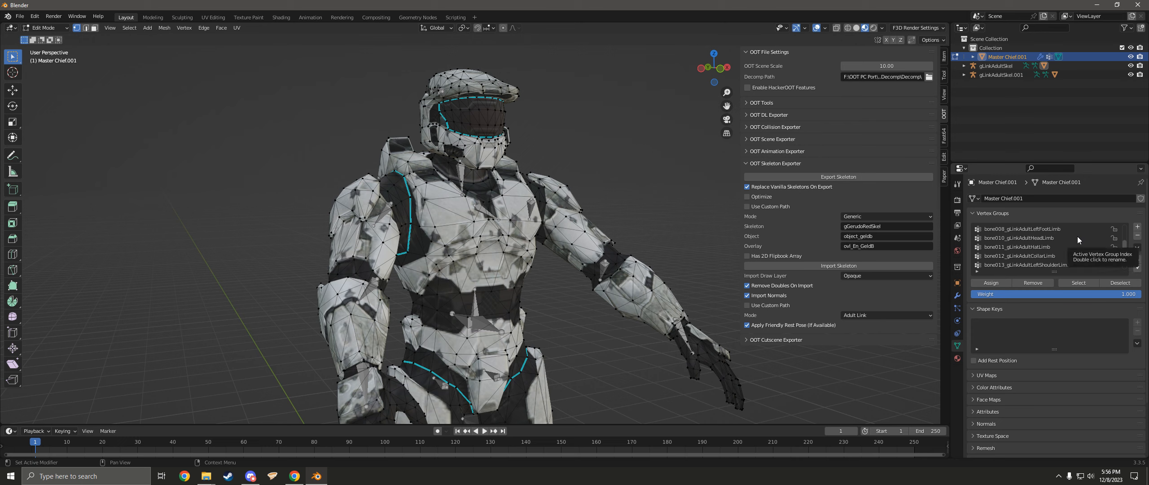
{"action": "mouse_move", "coordinate": [1068, 246]}
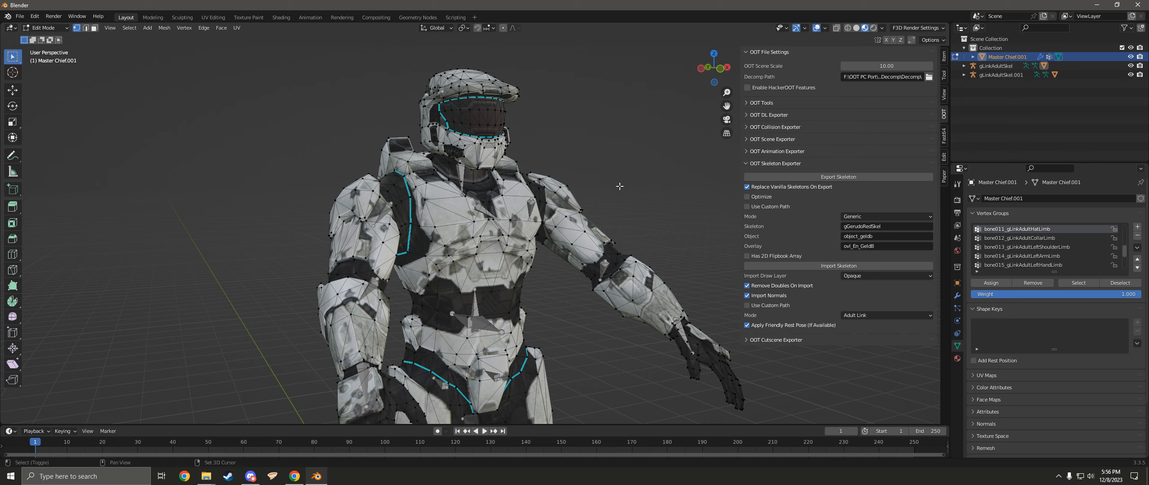
{"action": "mouse_move", "coordinate": [633, 181]}
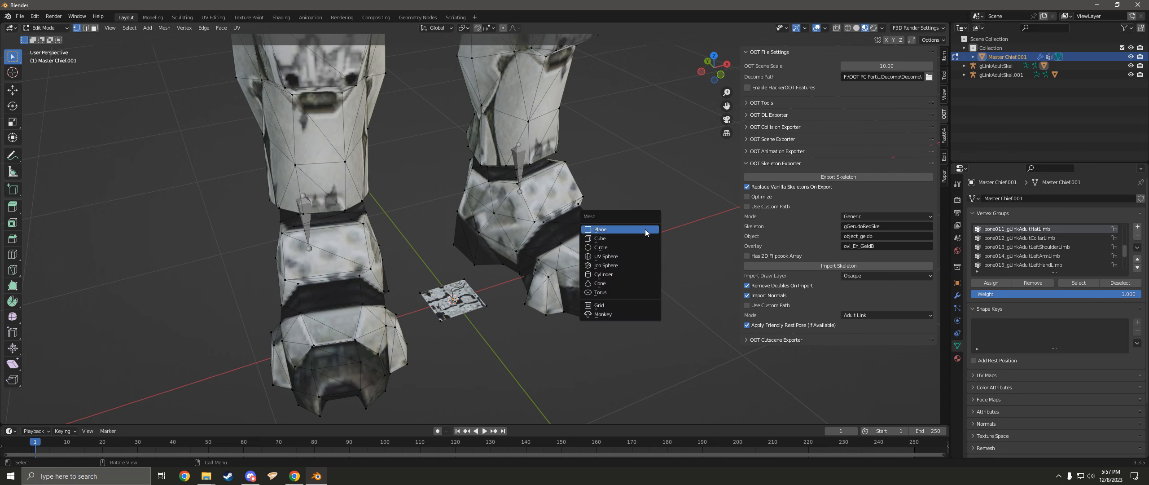
Select linked body-part geometry and assign it to the next limb vertex group.
{"action": "left_click", "coordinate": [601, 229]}
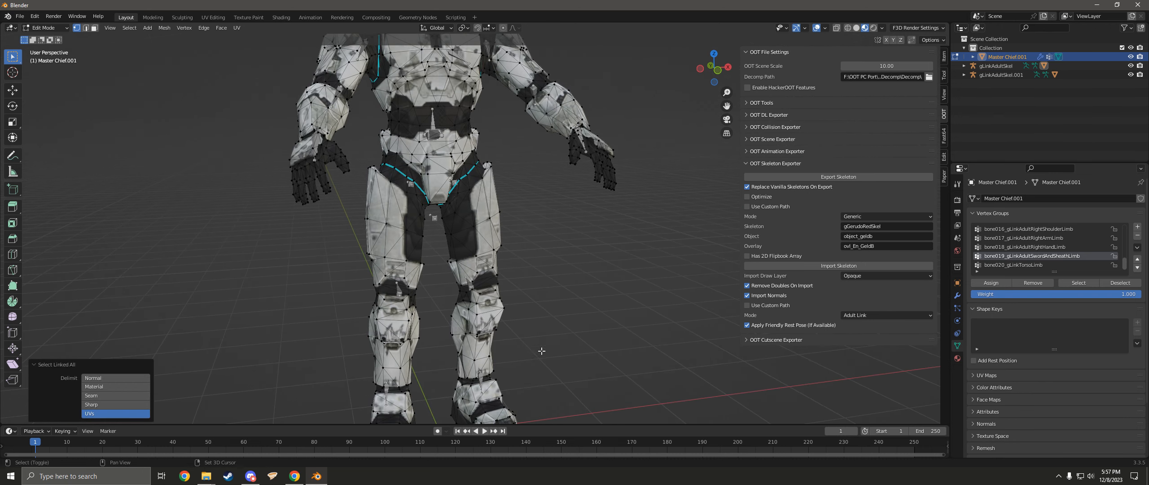
Move the selected geometry up about 0.58 m on Z and return to object mode on the Master Chief mesh.
{"action": "key", "text": "g"}
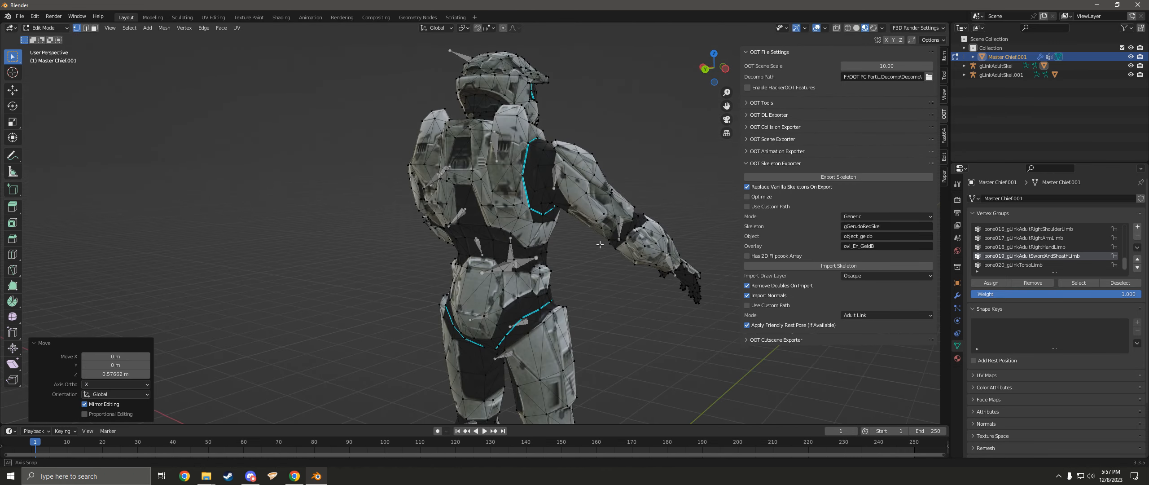
{"action": "key", "text": "Tab"}
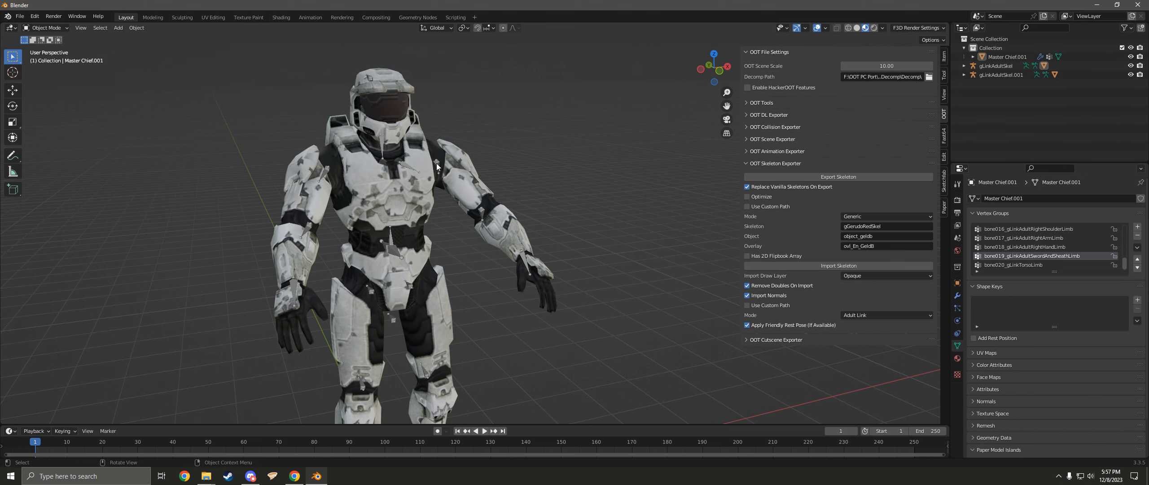
{"action": "left_click", "coordinate": [48, 27]}
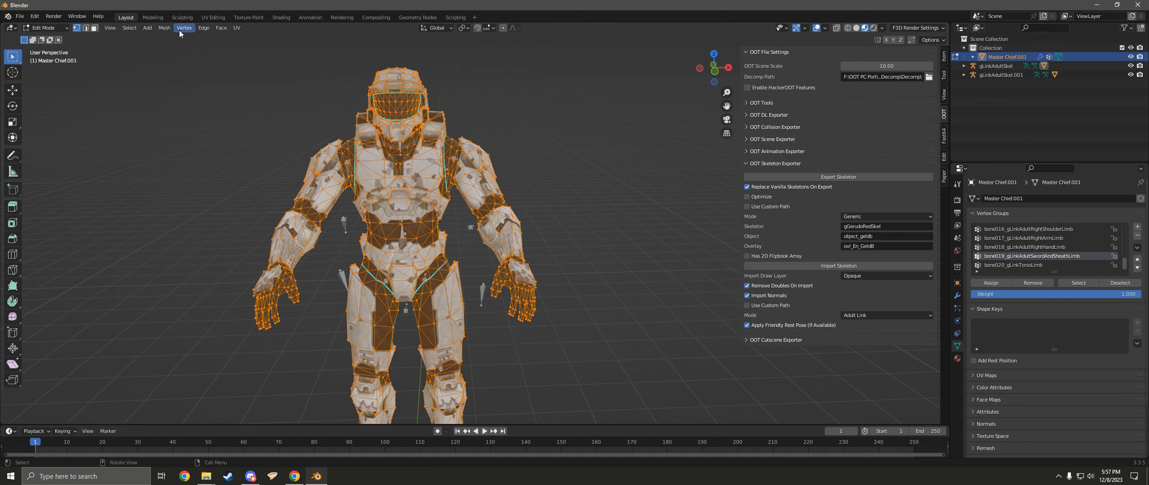
Merge vertices by distance over the whole Master Chief mesh, removing 80 duplicates.
{"action": "left_click", "coordinate": [163, 28]}
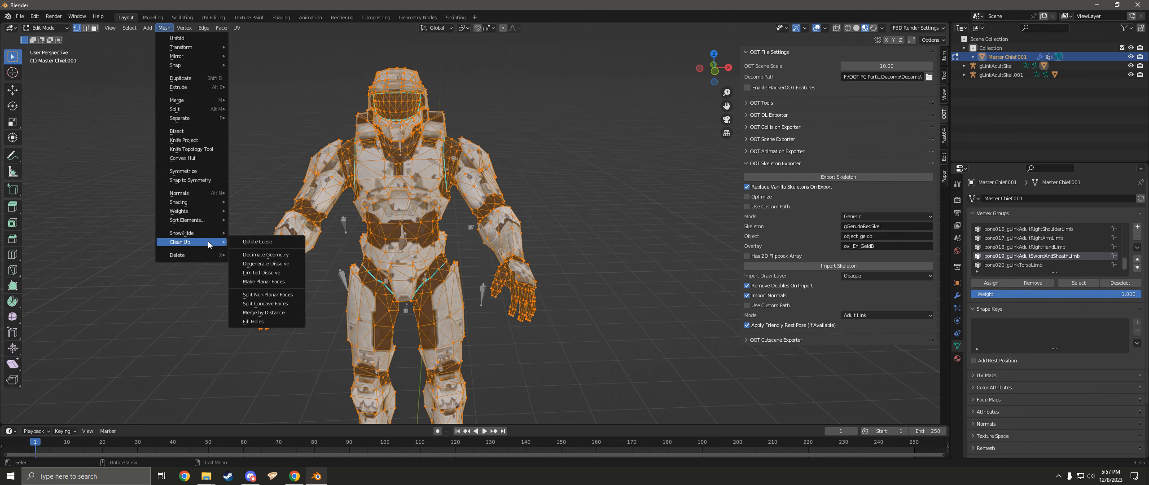
{"action": "left_click", "coordinate": [264, 312]}
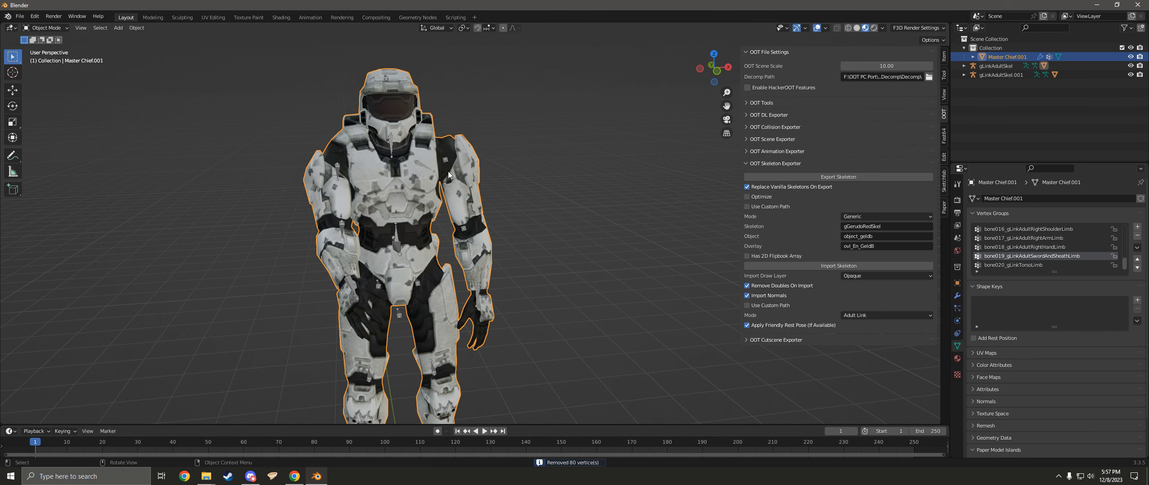
{"action": "left_click", "coordinate": [47, 27]}
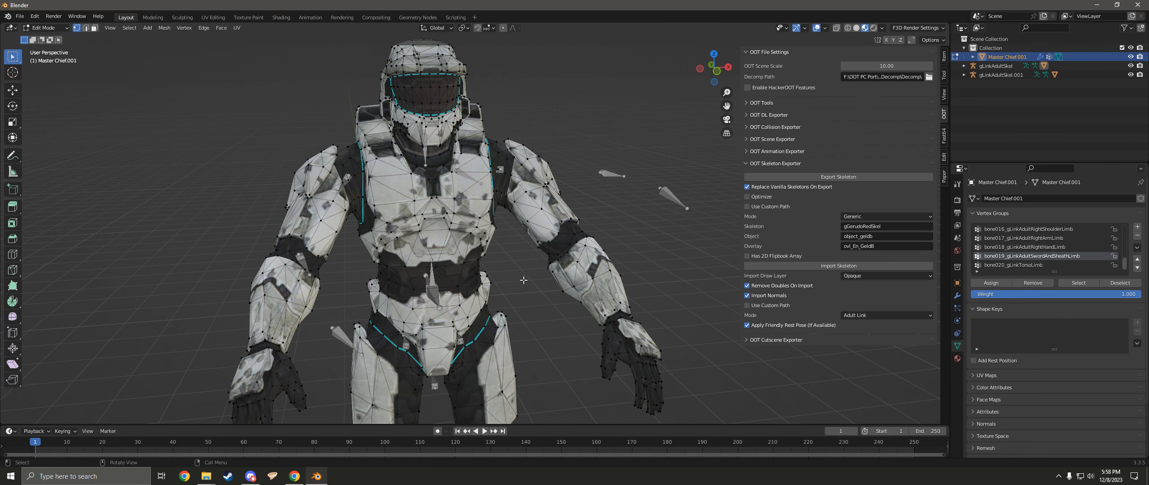
{"action": "mouse_move", "coordinate": [957, 295]}
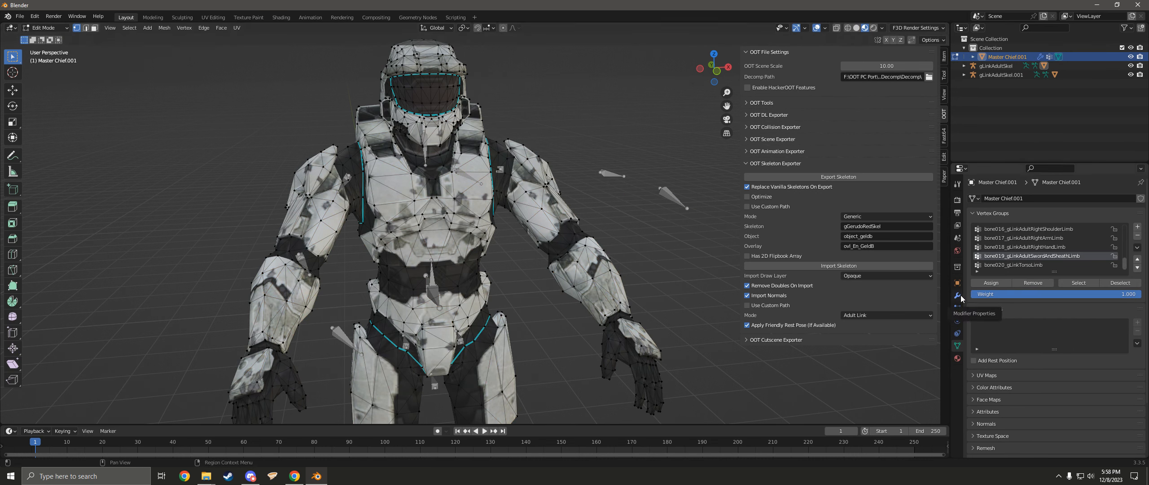
Check the Armature modifier bound to gLinkAdultSkel and inspect how the arm bends.
{"action": "left_click", "coordinate": [957, 295]}
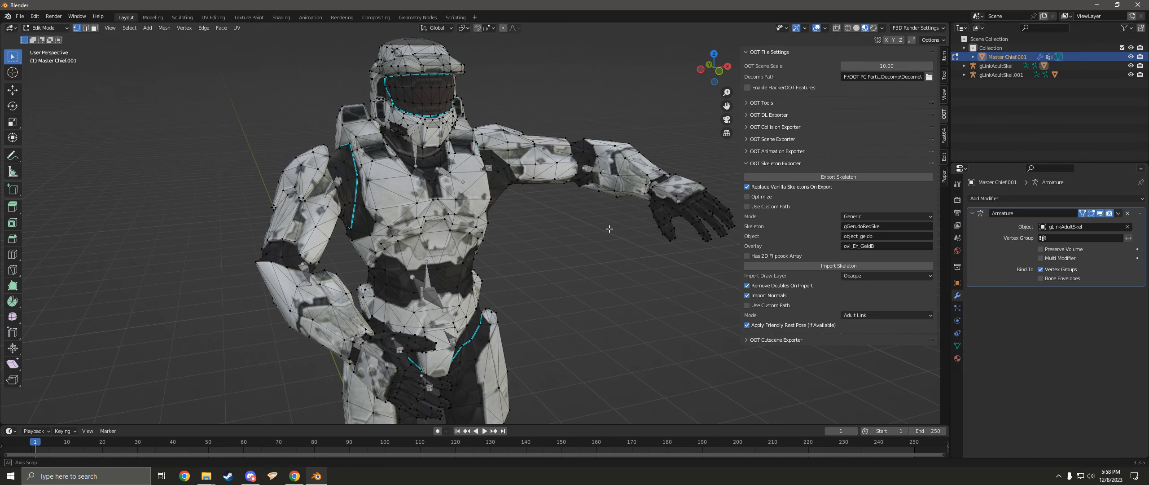
{"action": "left_click_drag", "start_coordinate": [609, 229], "coordinate": [616, 268]}
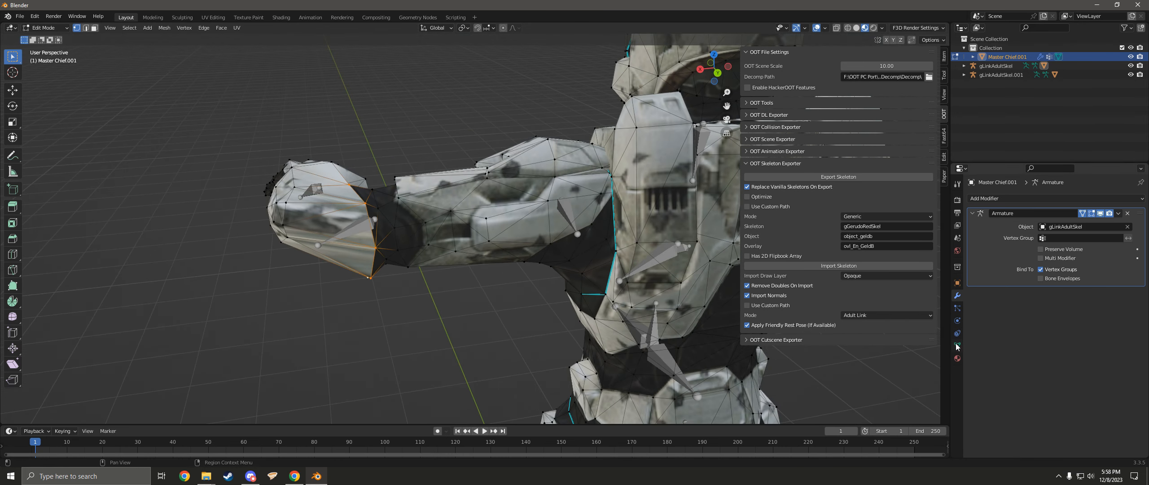
{"action": "left_click", "coordinate": [957, 345]}
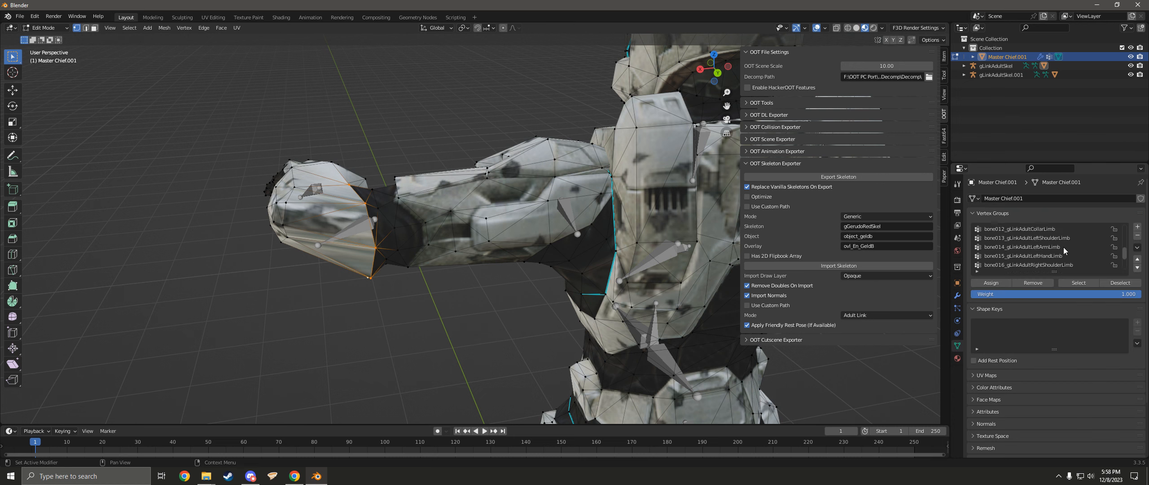
Remove the stray left-arm vertices from the bone013 left shoulder group and leave edit mode.
{"action": "left_click", "coordinate": [1027, 237]}
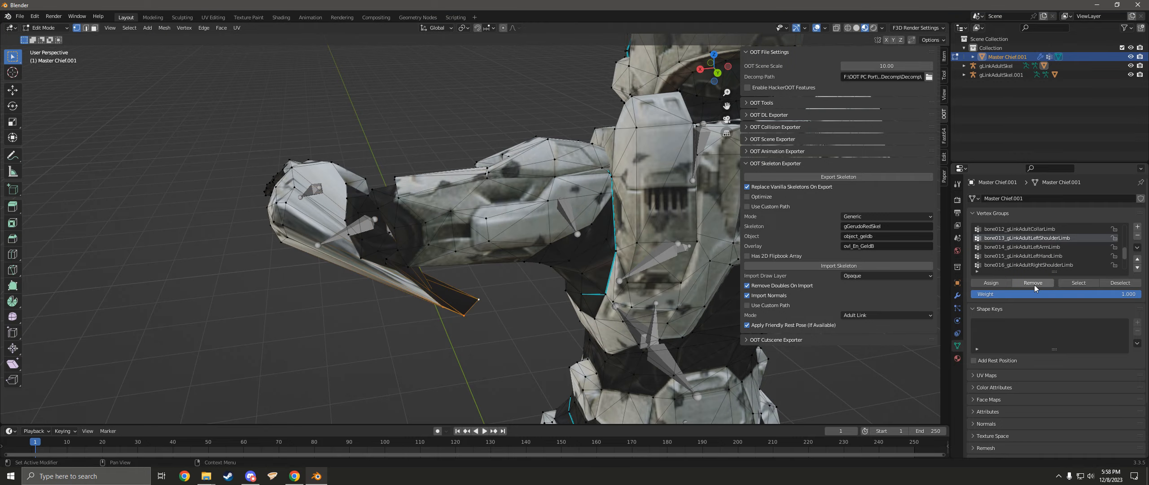
{"action": "left_click", "coordinate": [1023, 247]}
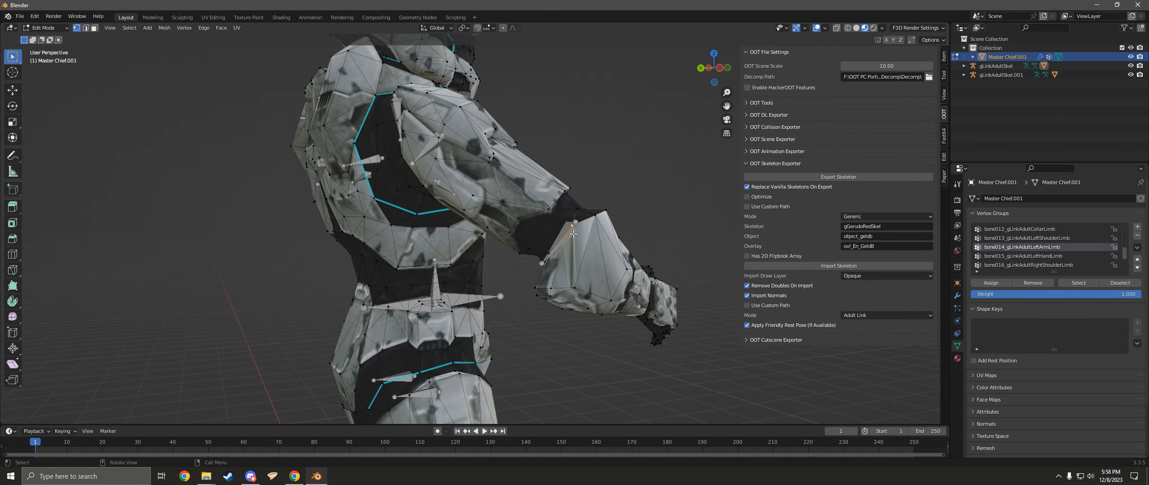
{"action": "left_click_drag", "start_coordinate": [572, 232], "coordinate": [540, 255]}
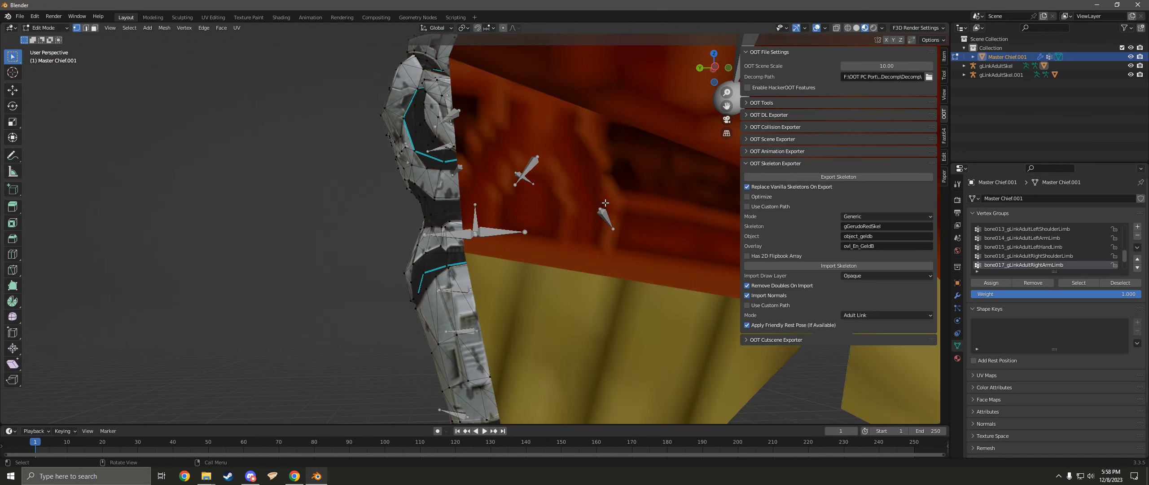
{"action": "key", "text": "Tab"}
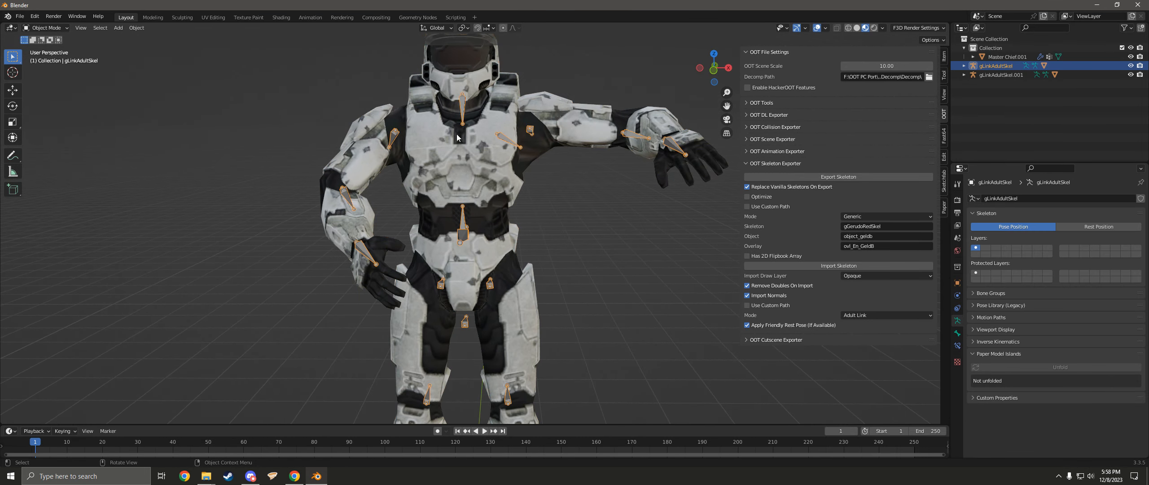
Clear the armature's pose transforms so Master Chief stands in its rest stance.
{"action": "left_click", "coordinate": [46, 27]}
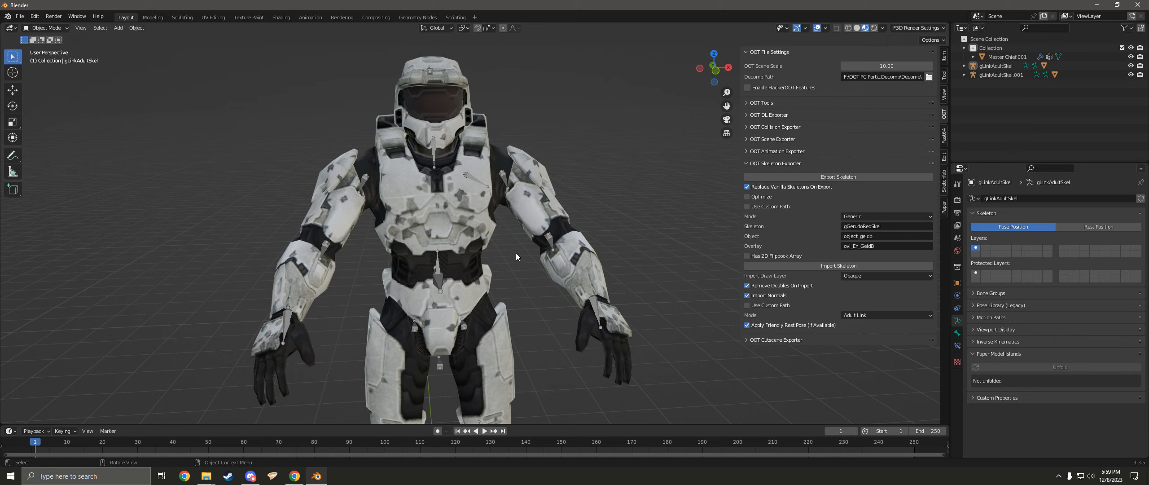
{"action": "mouse_move", "coordinate": [514, 247]}
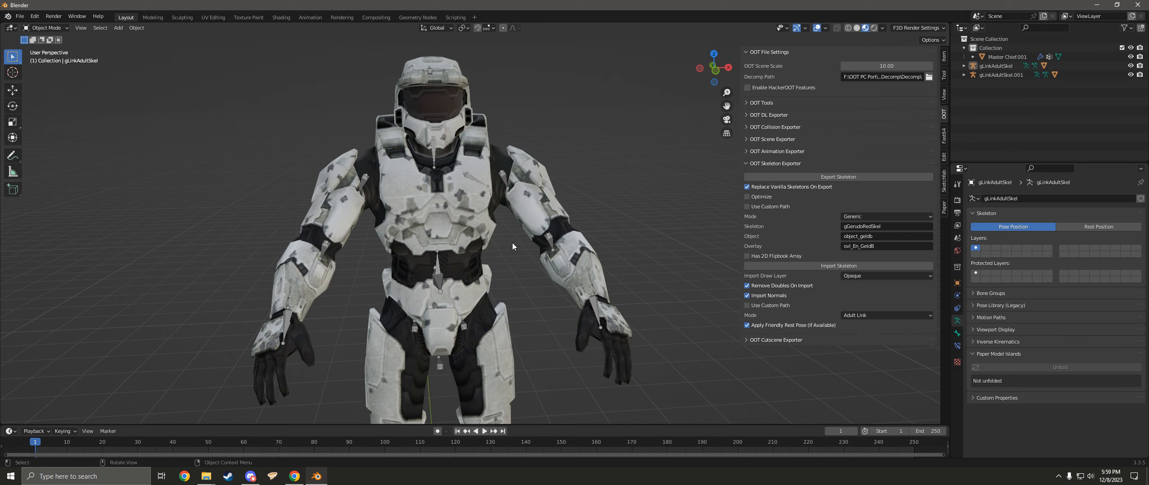
{"action": "mouse_move", "coordinate": [513, 246]}
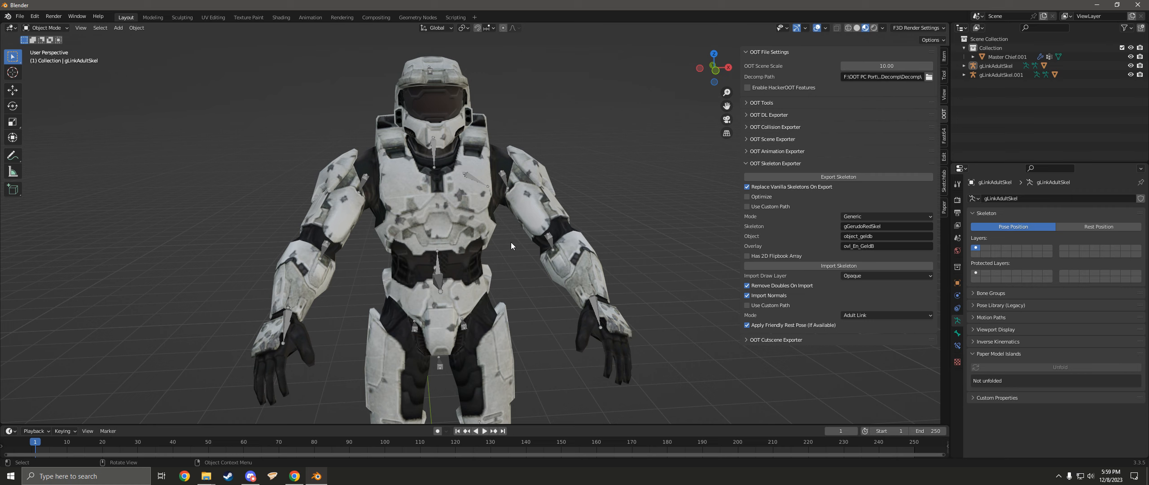
{"action": "left_click", "coordinate": [997, 66]}
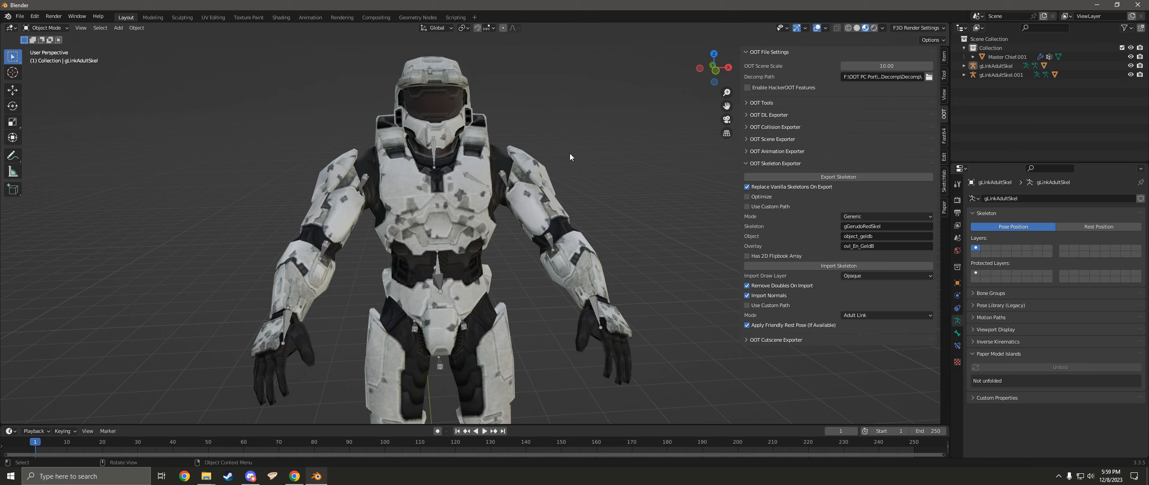
{"action": "mouse_move", "coordinate": [580, 157]}
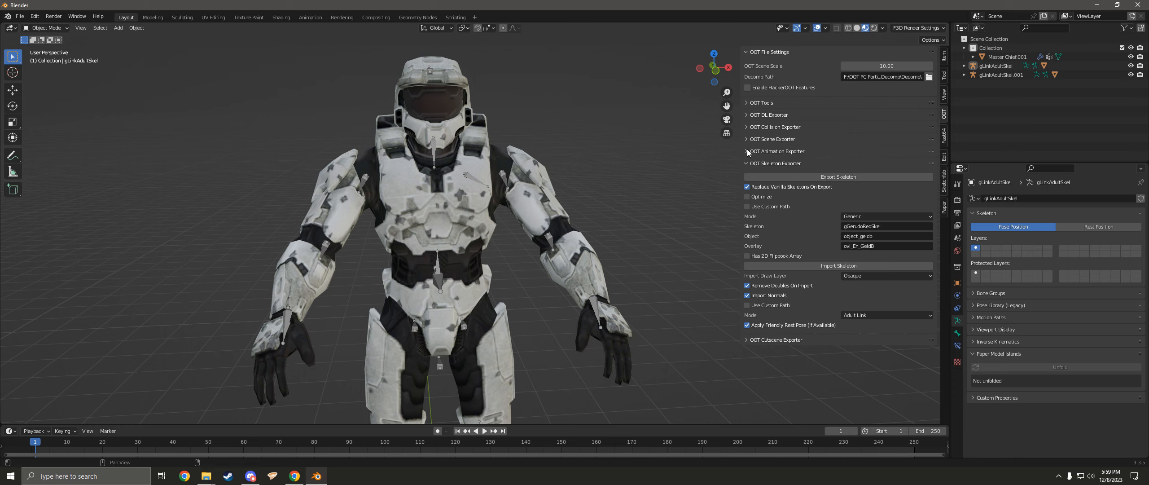
Expand the OOT Animation Exporter settings for gLinkAdultSkel, then bring up Discord.
{"action": "left_click", "coordinate": [746, 151]}
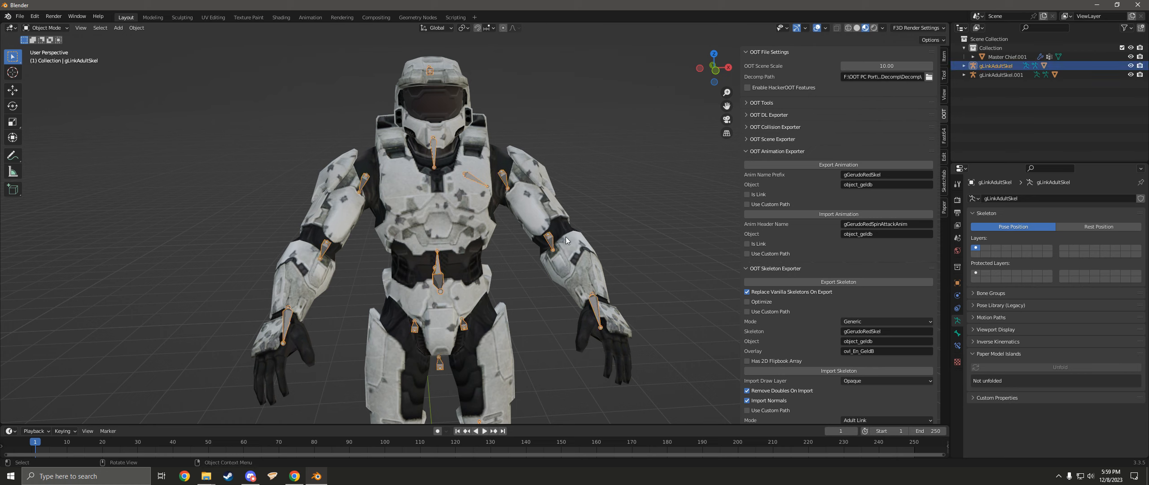
{"action": "mouse_move", "coordinate": [271, 439]}
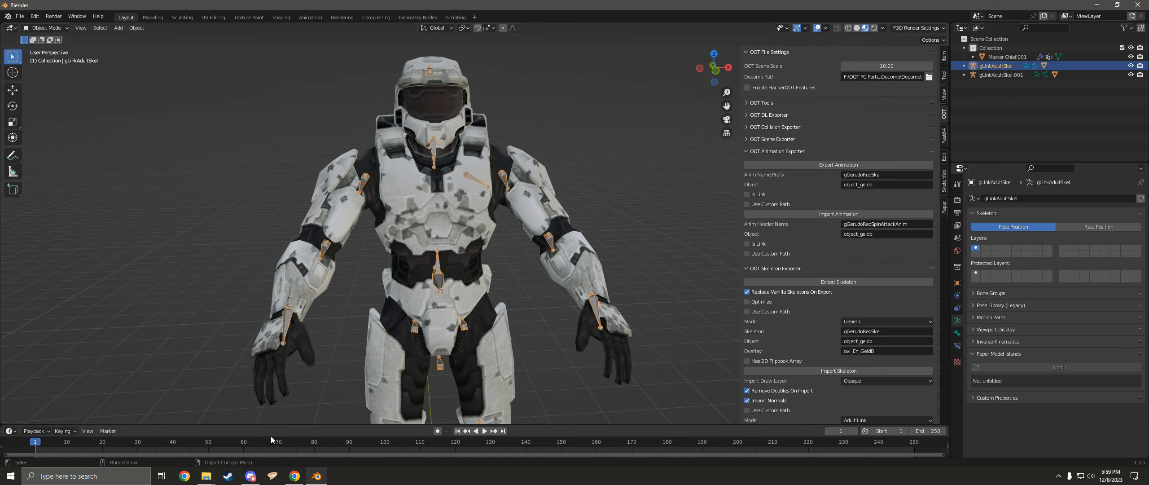
{"action": "left_click", "coordinate": [250, 475]}
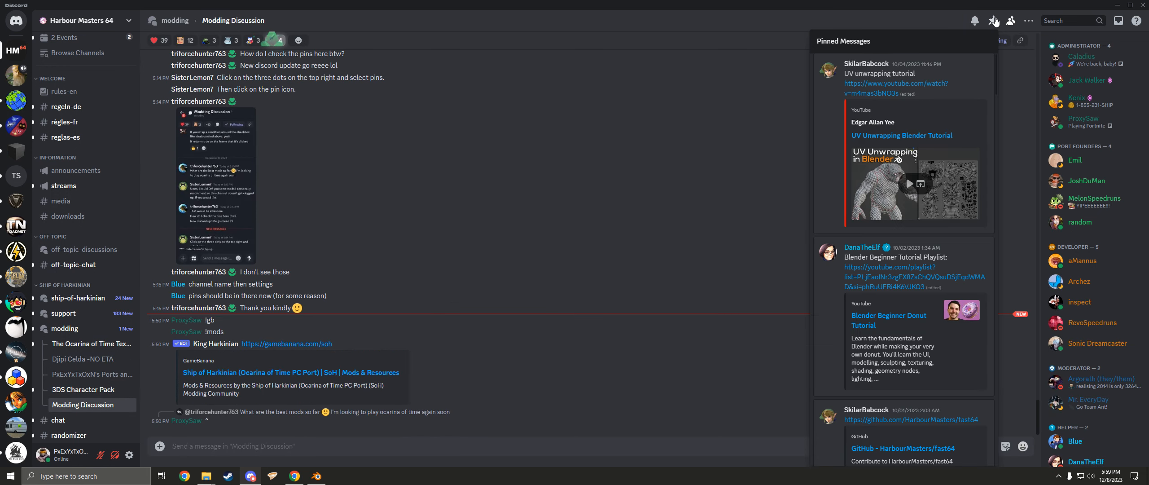
Find the pinned SoH Assets Guide post and follow its Google Sheets link.
{"action": "scroll", "scroll_direction": "down", "scroll_amount": 3}
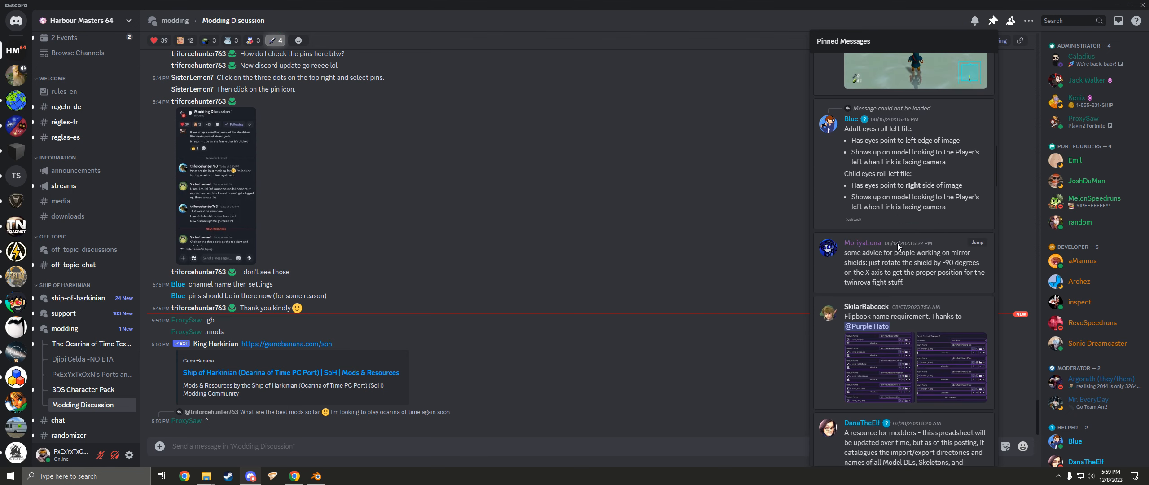
{"action": "scroll", "scroll_direction": "down", "scroll_amount": 3}
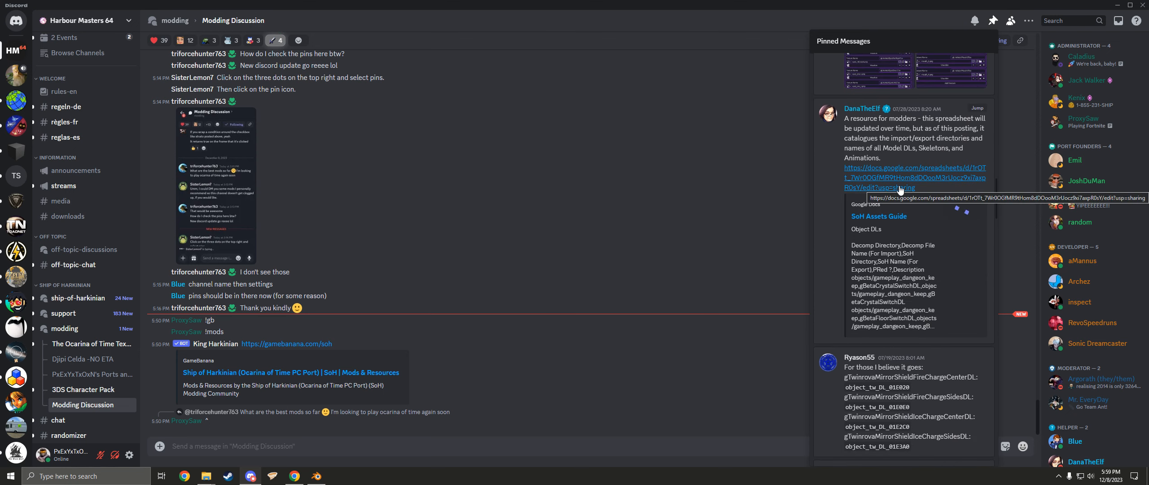
{"action": "left_click", "coordinate": [890, 178]}
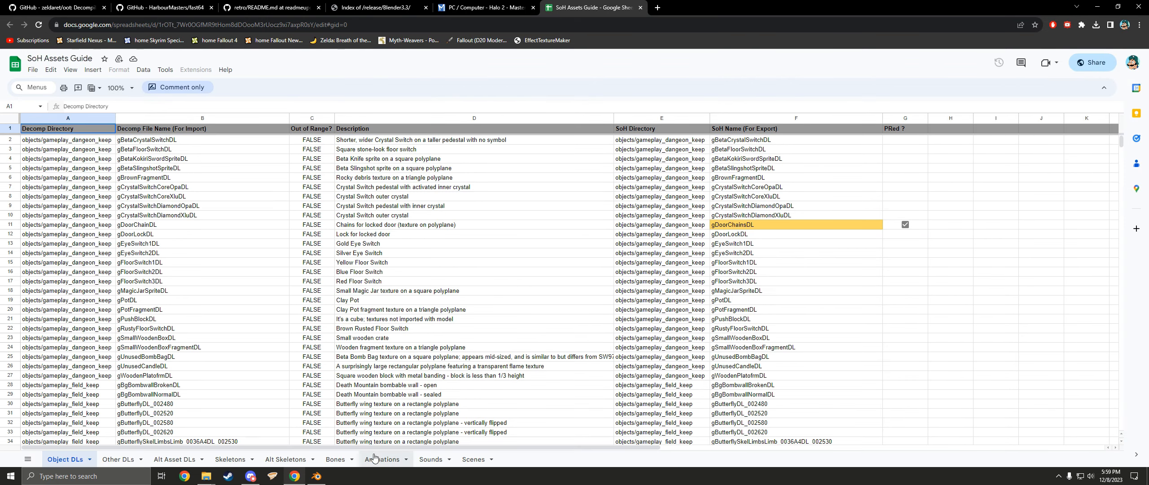
On the Animations sheet, search 'run' and pick the gPlayerAnim_link_normal_run_free name.
{"action": "left_click", "coordinate": [382, 459]}
{"action": "type", "text": "link"}
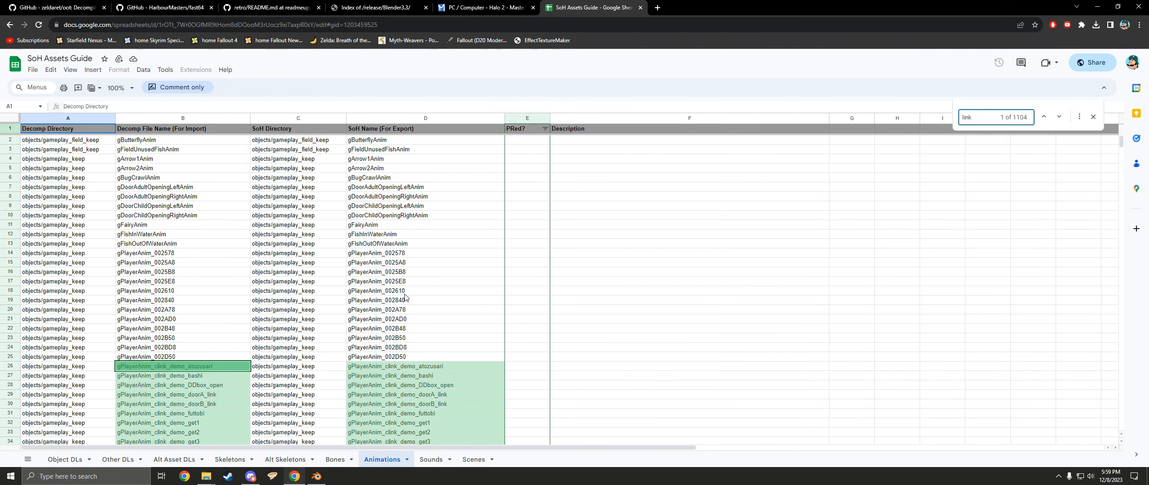
{"action": "scroll", "scroll_direction": "down", "scroll_amount": 3}
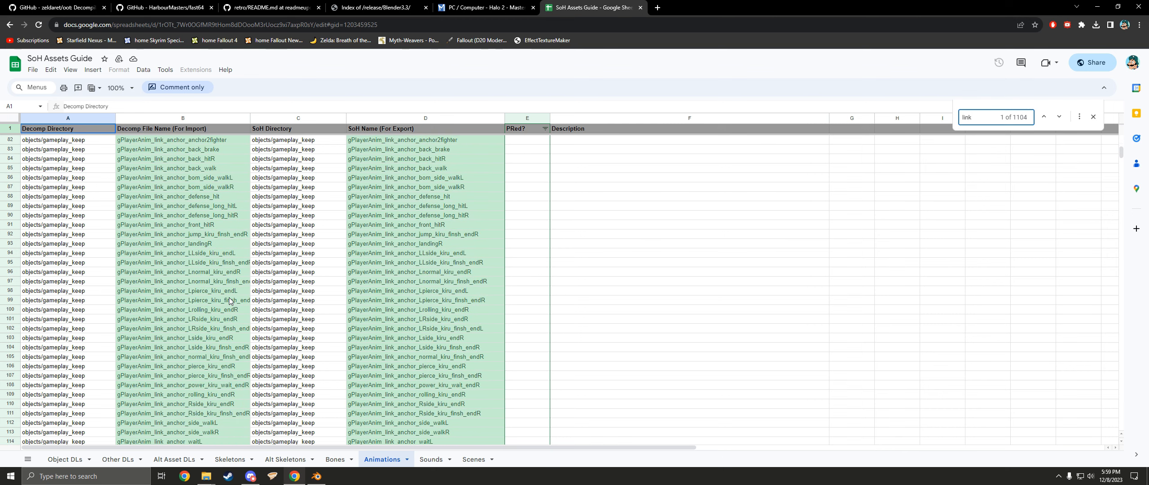
{"action": "scroll", "scroll_direction": "down", "scroll_amount": 3}
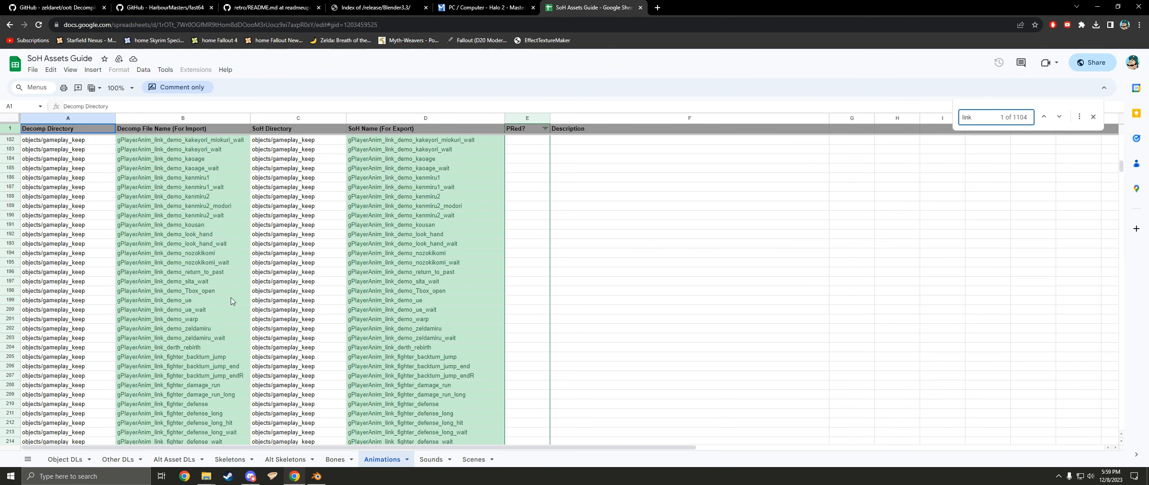
{"action": "scroll", "scroll_direction": "down", "scroll_amount": 3}
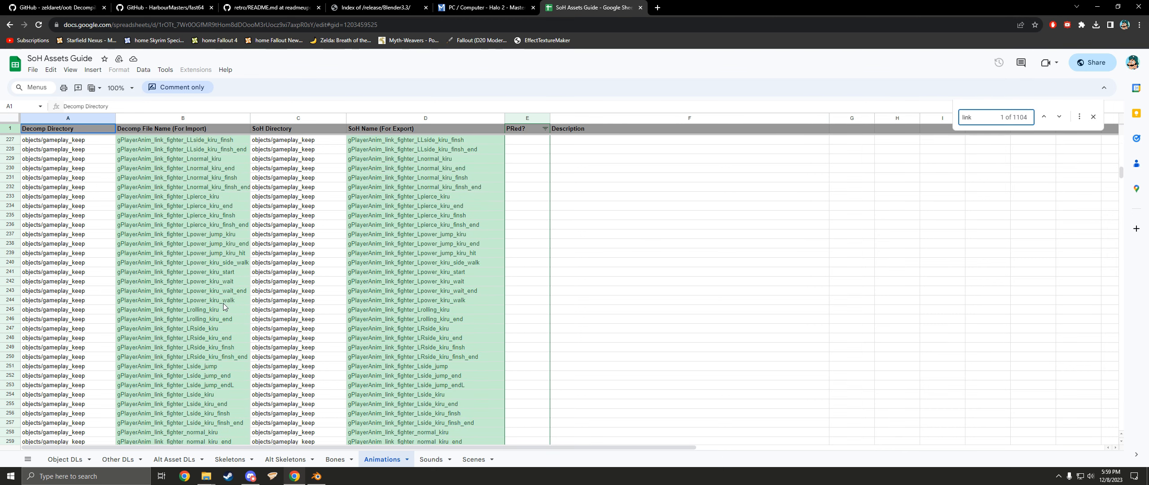
{"action": "type", "text": "run_free"}
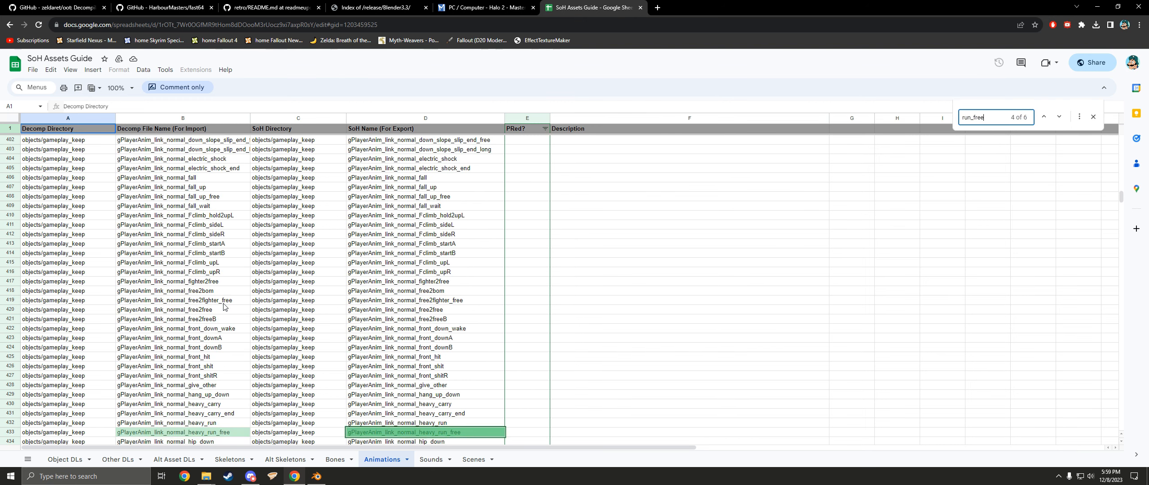
{"action": "left_click", "coordinate": [1059, 117]}
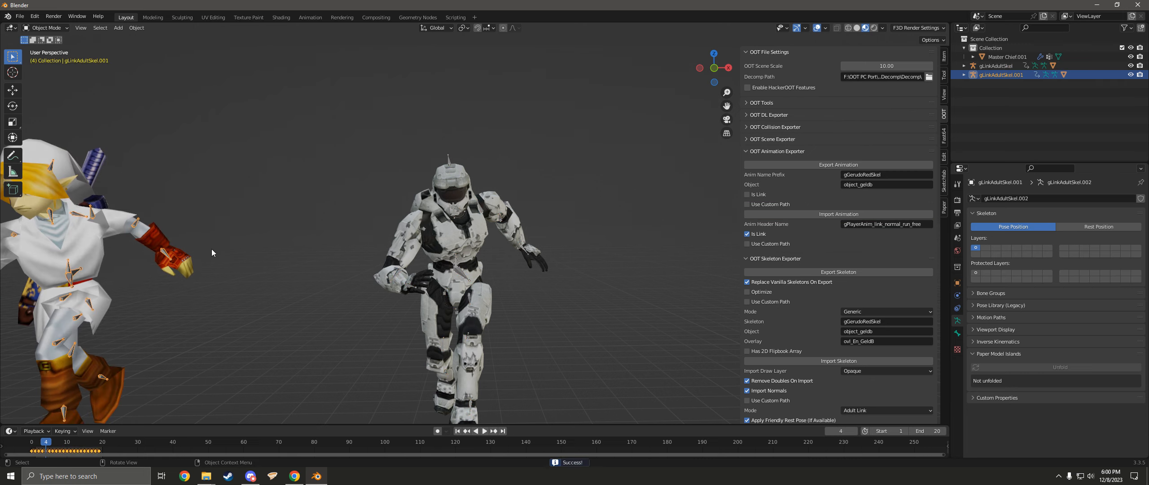
Import gPlayerAnim_link_normal_run_free as a Link animation so Master Chief strikes a running pose.
{"action": "left_click", "coordinate": [484, 431]}
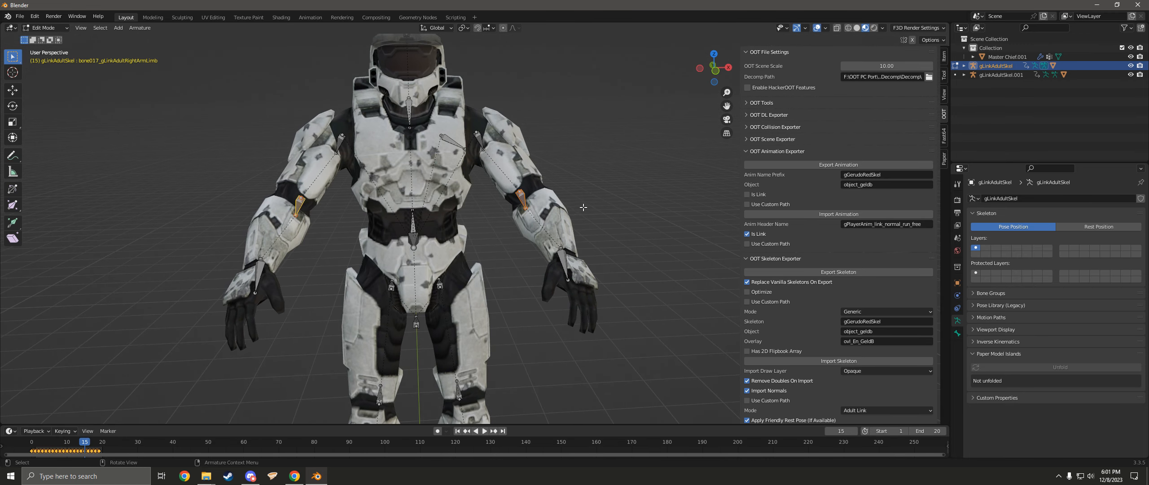
Leave armature edit mode and show Master Chief's frame-15 run pose beside Link.
{"action": "key", "text": "s"}
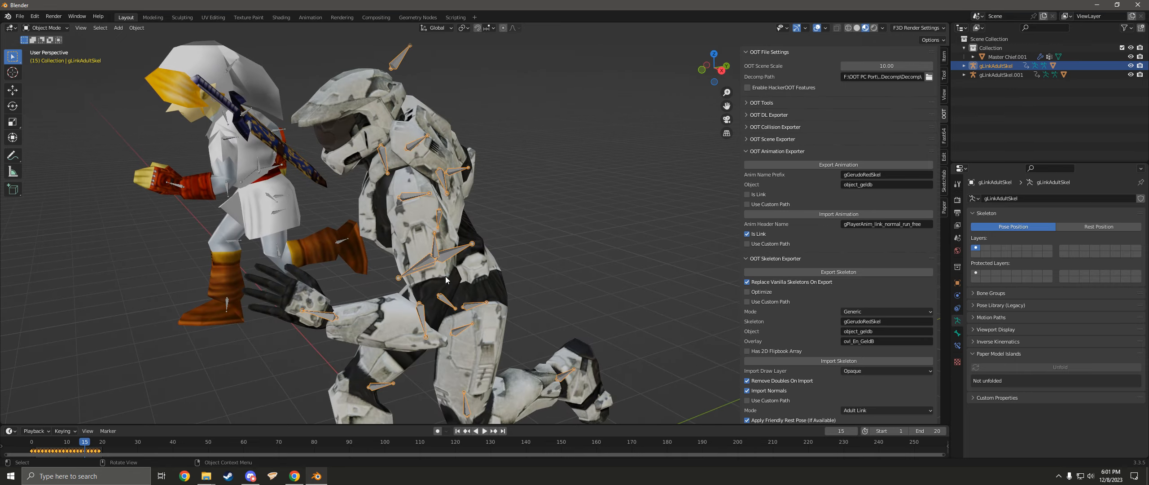
{"action": "left_click", "coordinate": [485, 430]}
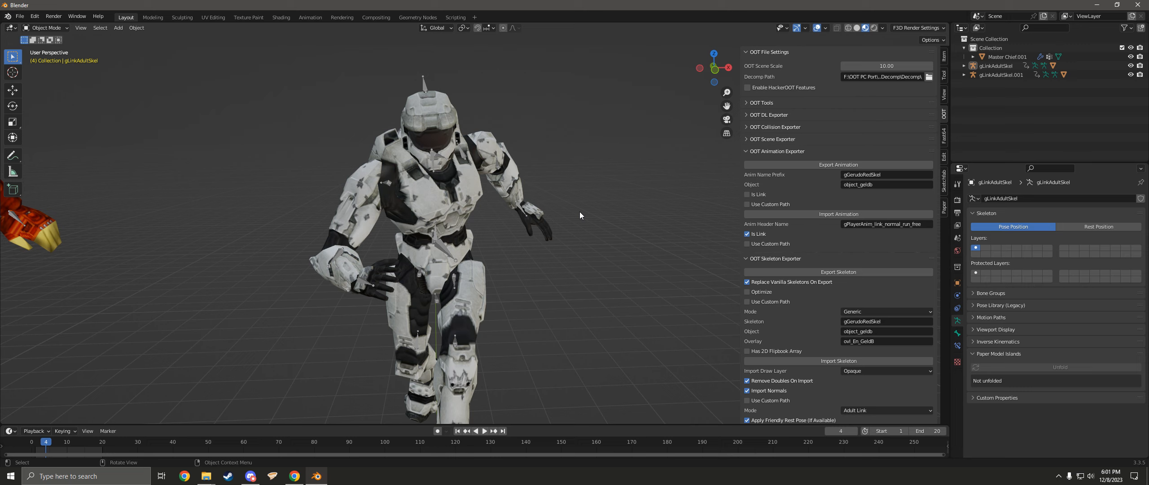
{"action": "mouse_move", "coordinate": [444, 197]}
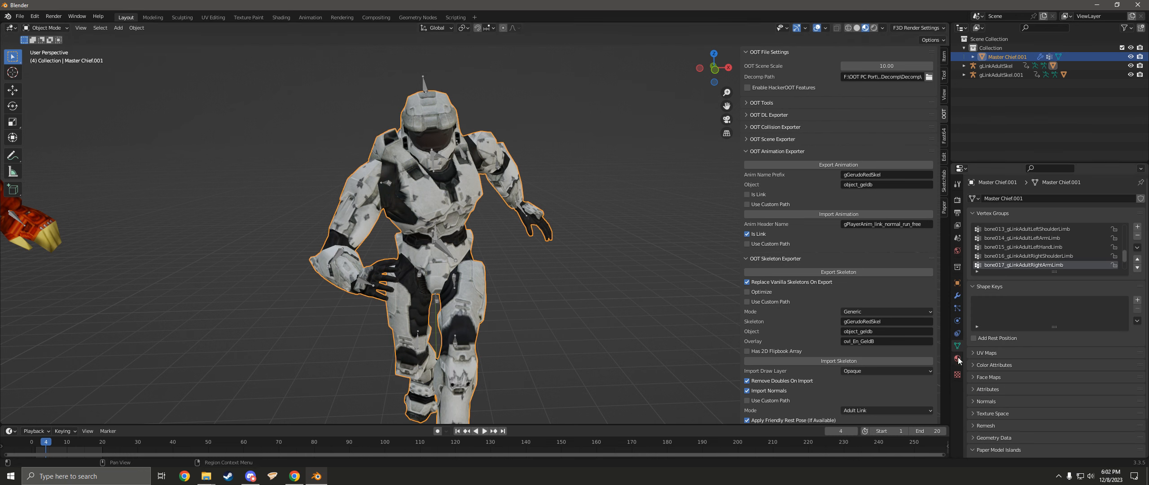
{"action": "mouse_move", "coordinate": [958, 359]}
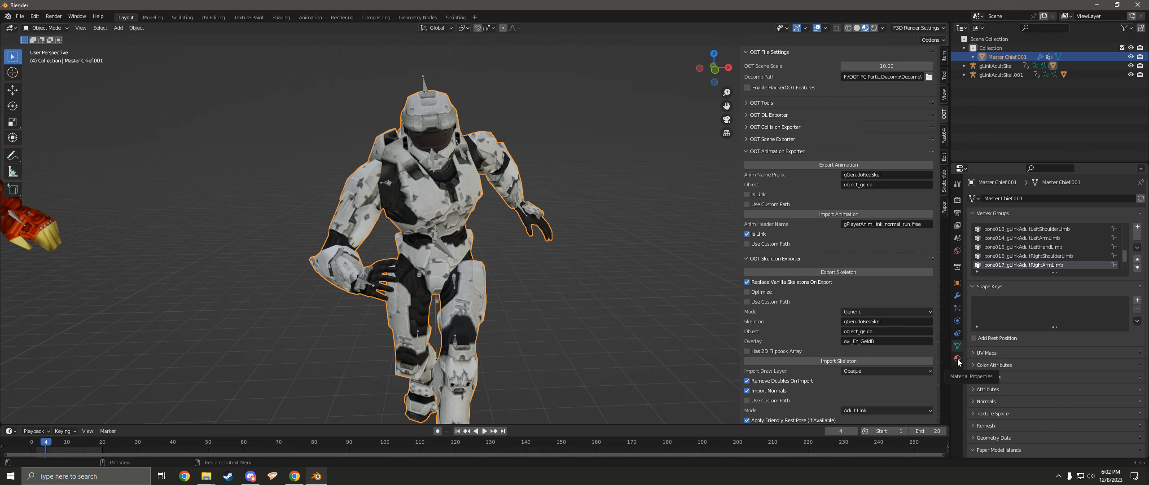
Show the Master Chief mesh's two non-Fast3D materials and Fast64's material converter settings.
{"action": "left_click", "coordinate": [957, 357]}
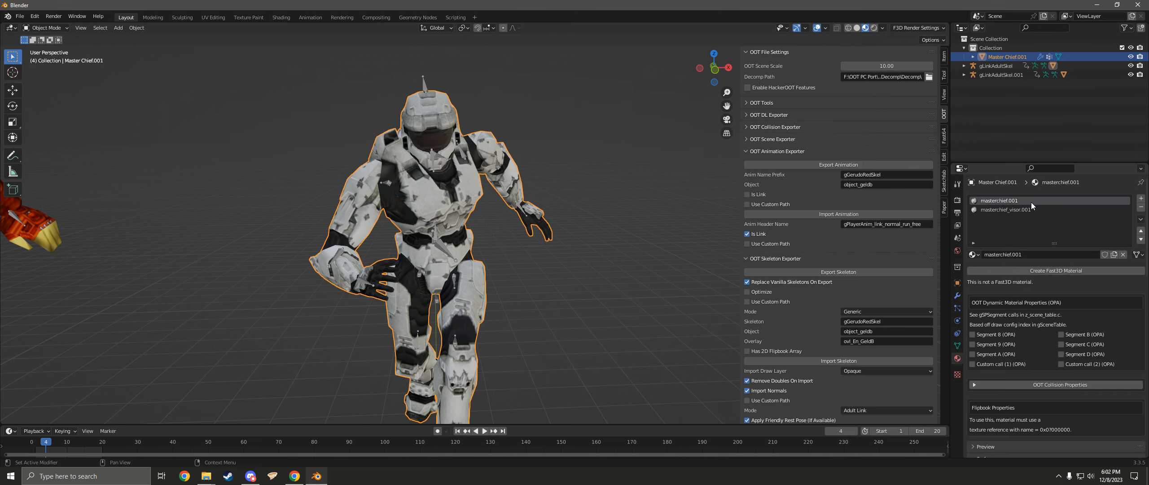
{"action": "mouse_move", "coordinate": [973, 285]}
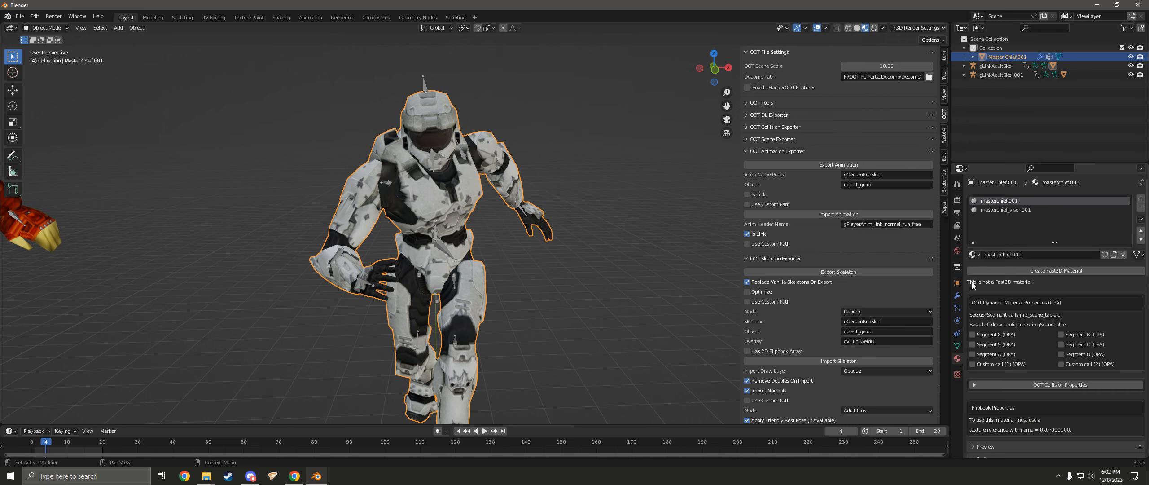
{"action": "mouse_move", "coordinate": [1028, 290]}
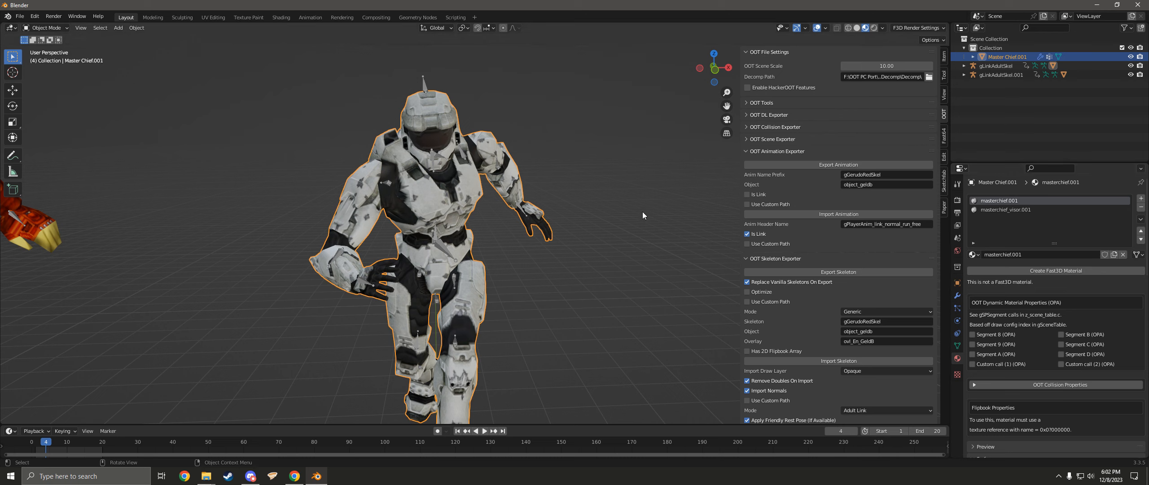
{"action": "left_click", "coordinate": [943, 134]}
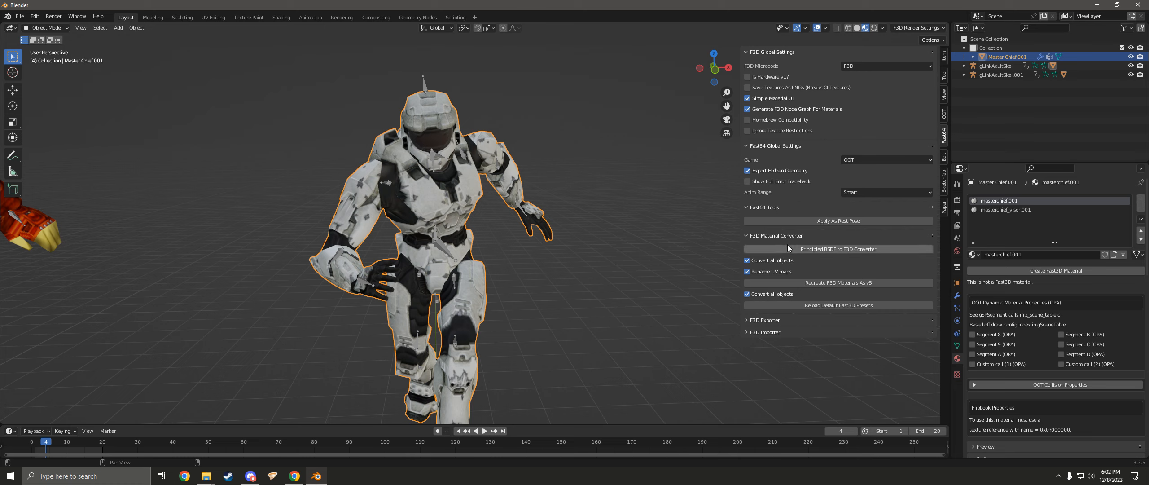
{"action": "mouse_move", "coordinate": [800, 248]}
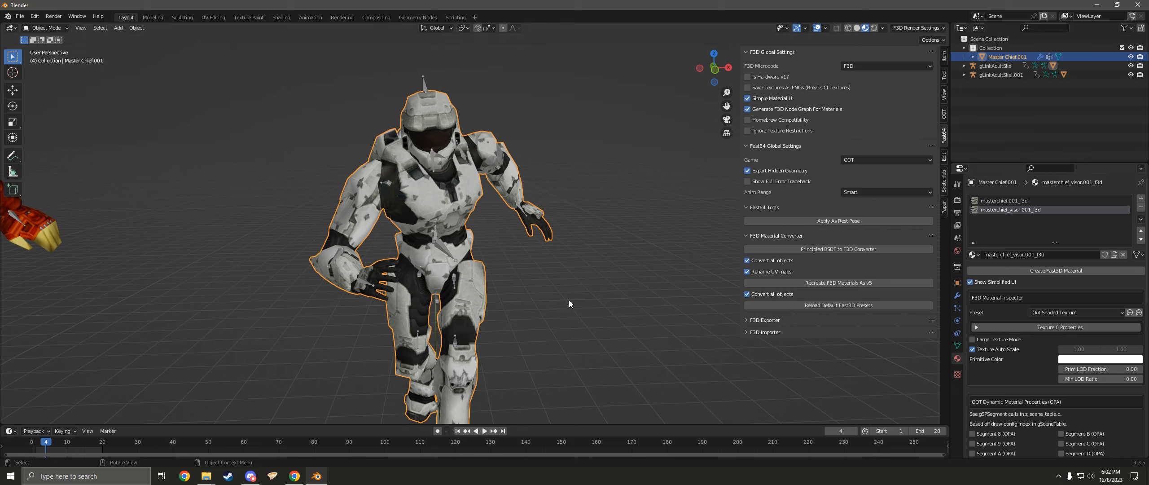
{"action": "mouse_move", "coordinate": [1004, 291]}
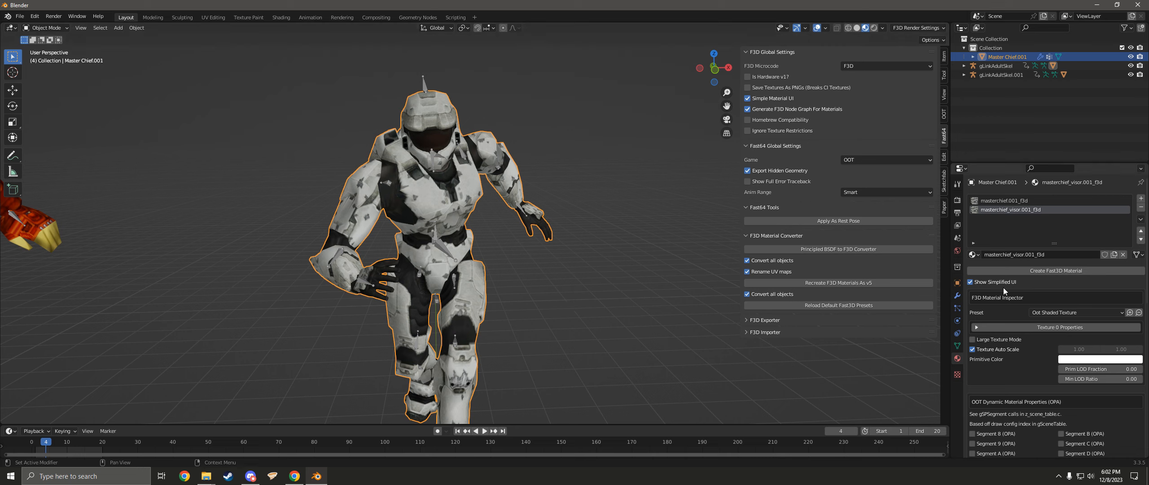
Show full F3D settings and the texture sources of the visor and masterchief.001_f3d body materials.
{"action": "left_click", "coordinate": [972, 282]}
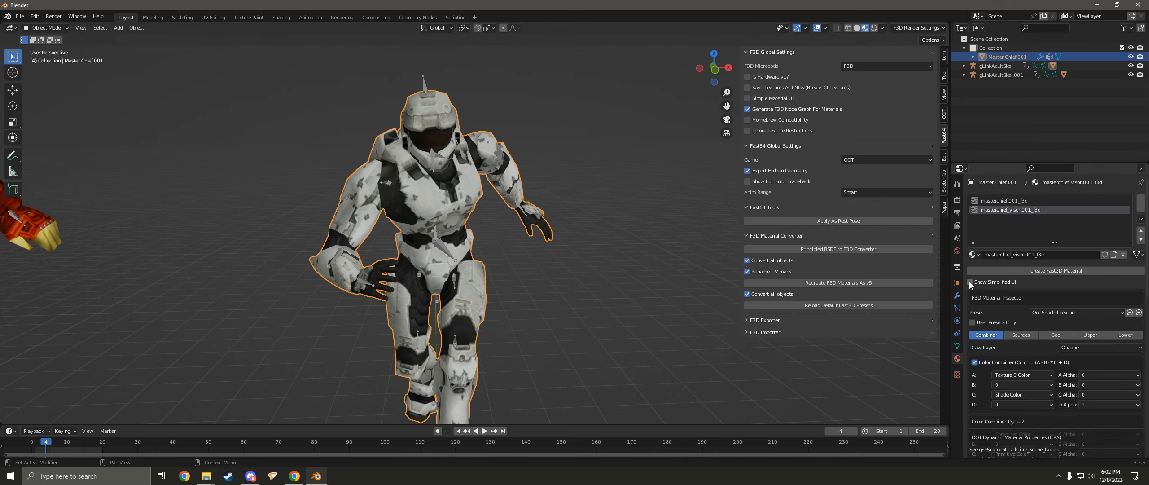
{"action": "left_click", "coordinate": [1020, 335]}
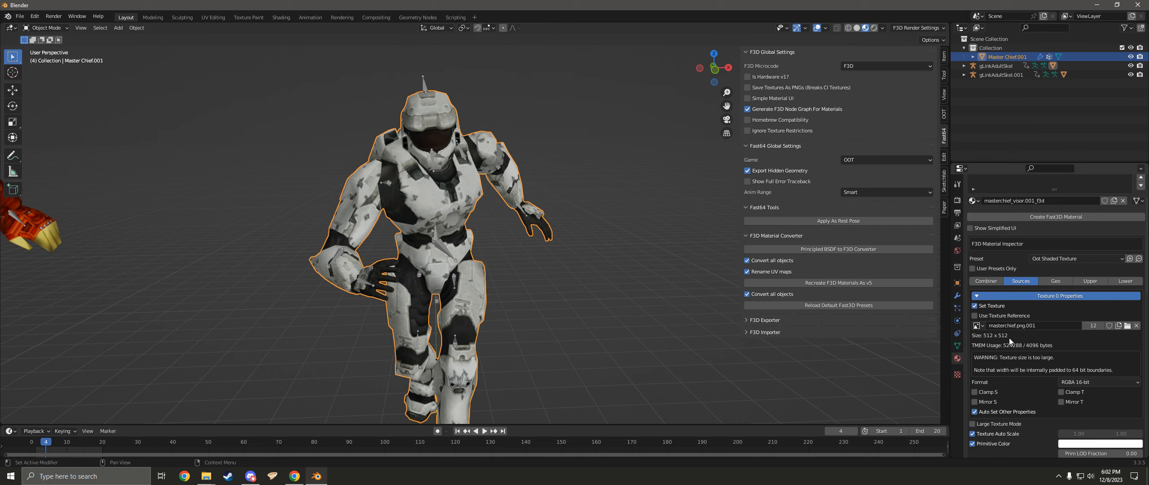
{"action": "left_click", "coordinate": [985, 317]}
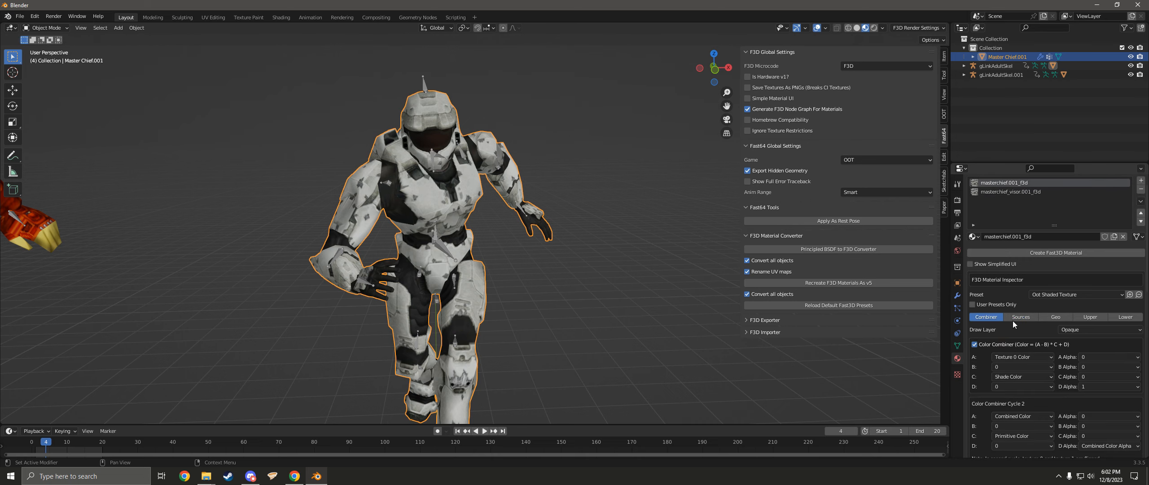
{"action": "left_click", "coordinate": [1020, 316]}
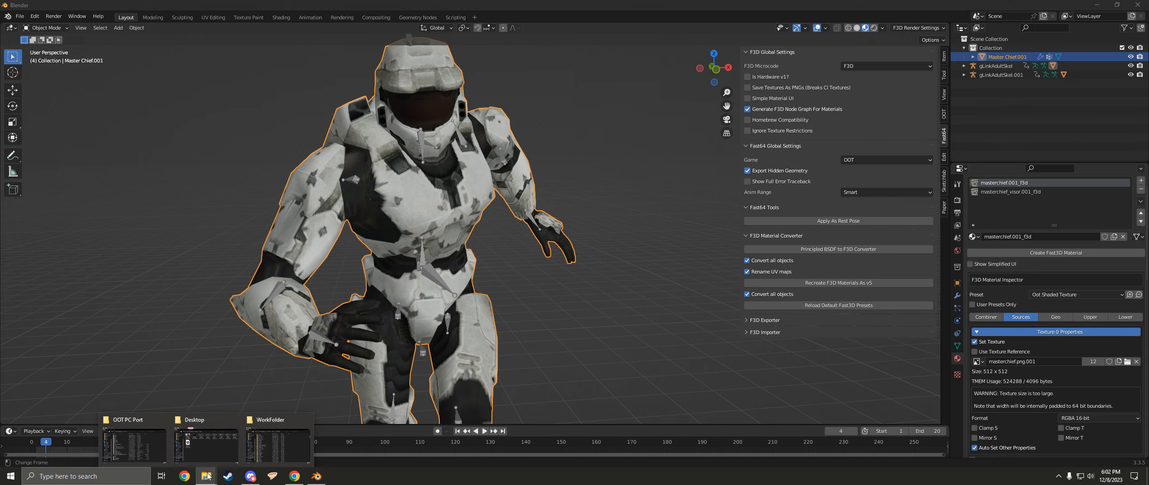
Create an empty HiresTextures folder inside Halo2Chief and return to Blender.
{"action": "left_click", "coordinate": [277, 446]}
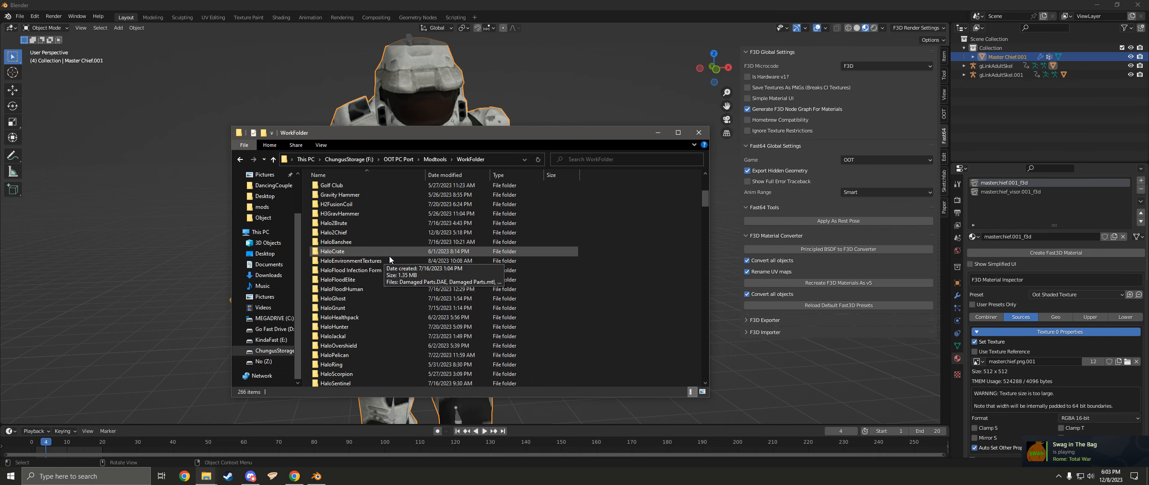
{"action": "double_click", "coordinate": [334, 232]}
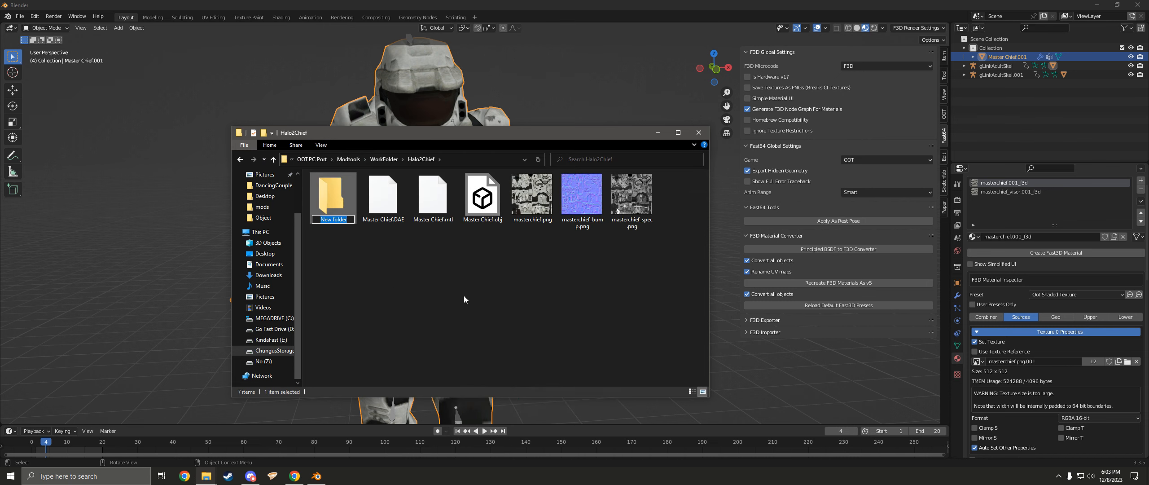
{"action": "type", "text": "HiresTextures"}
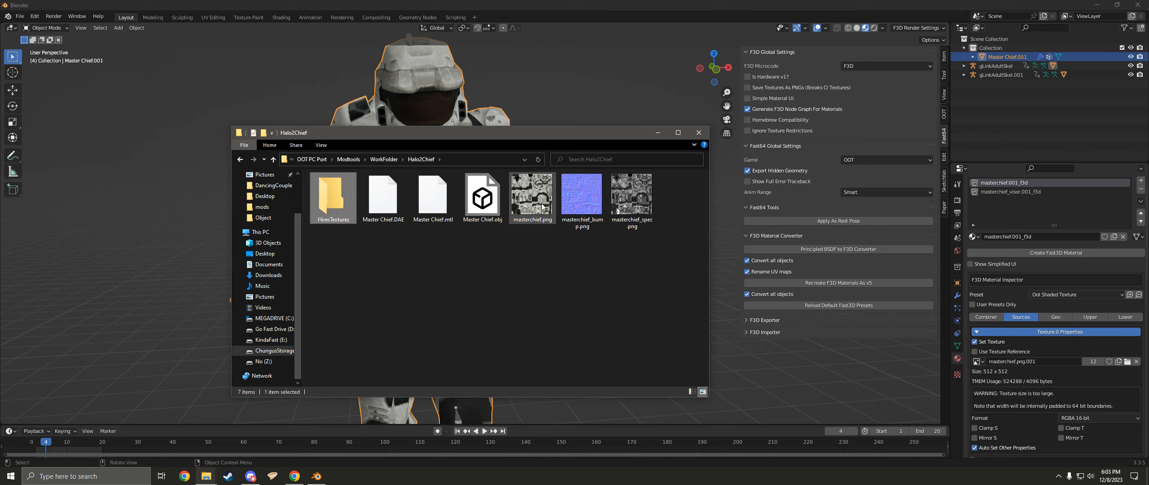
{"action": "left_click", "coordinate": [532, 193]}
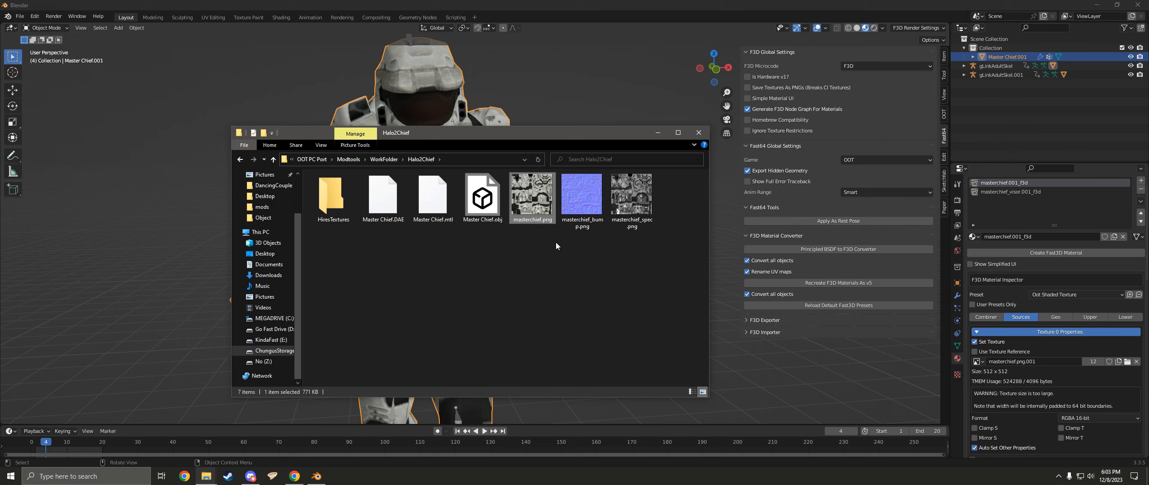
{"action": "double_click", "coordinate": [333, 194]}
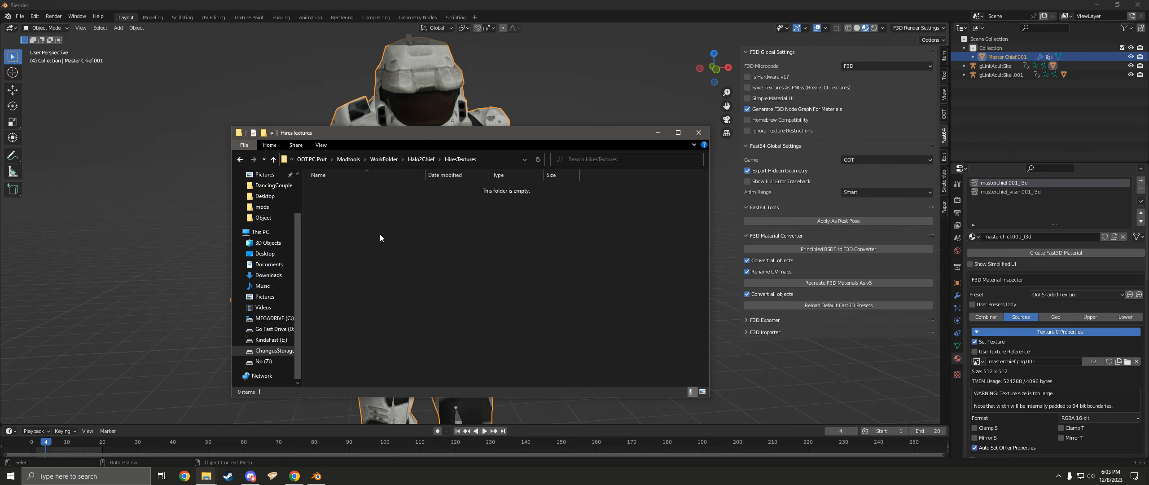
{"action": "left_click", "coordinate": [321, 145]}
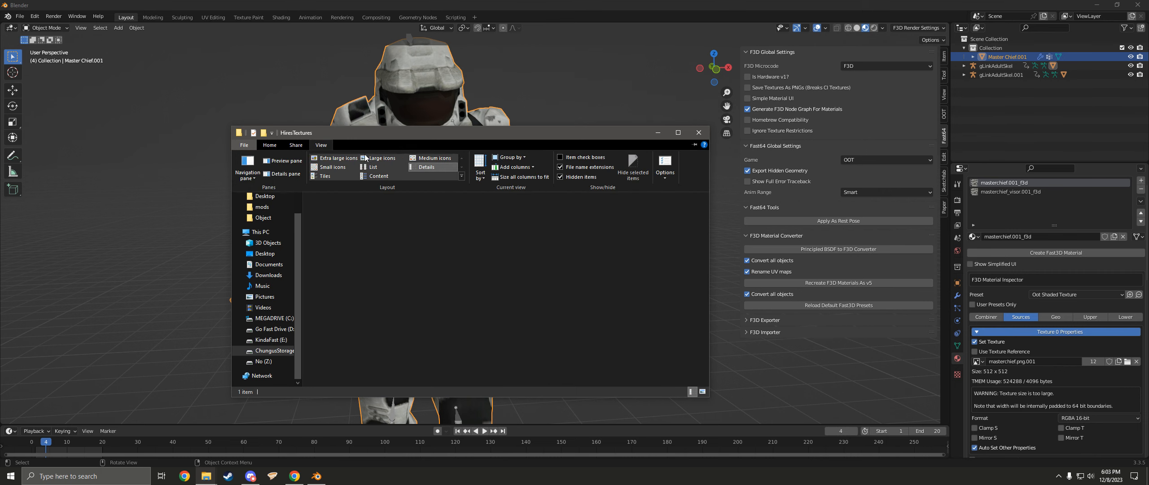
{"action": "left_click", "coordinate": [699, 132]}
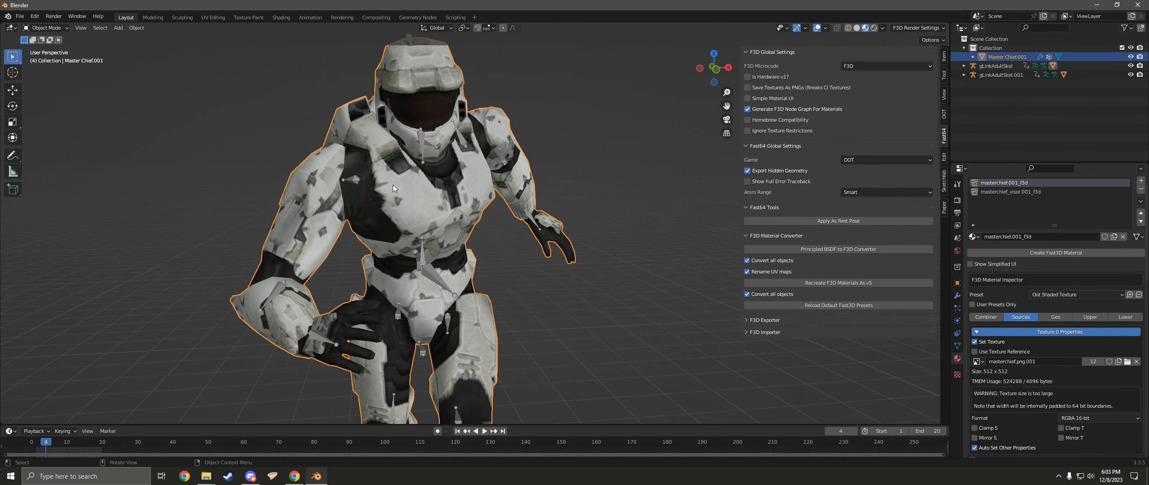
Resize the masterchief.png.001 body texture to 32 × 32 in the UV Editing workspace.
{"action": "left_click", "coordinate": [213, 17]}
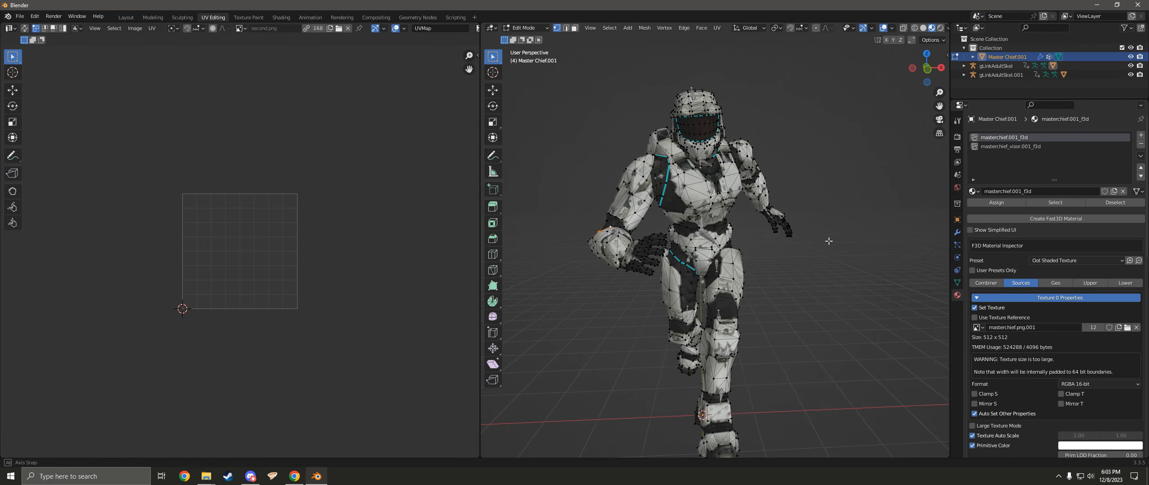
{"action": "left_click", "coordinate": [1011, 146]}
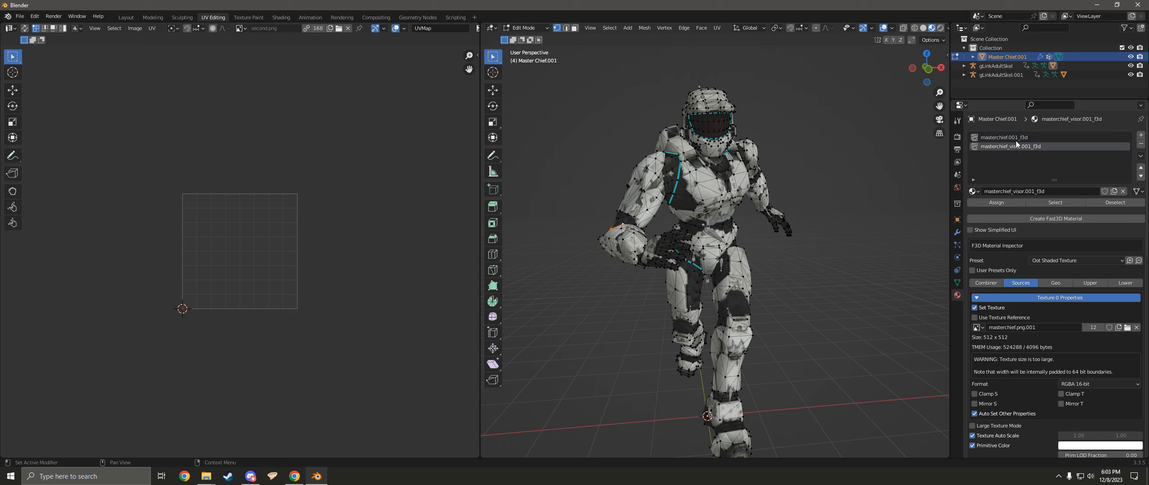
{"action": "left_click", "coordinate": [1004, 137]}
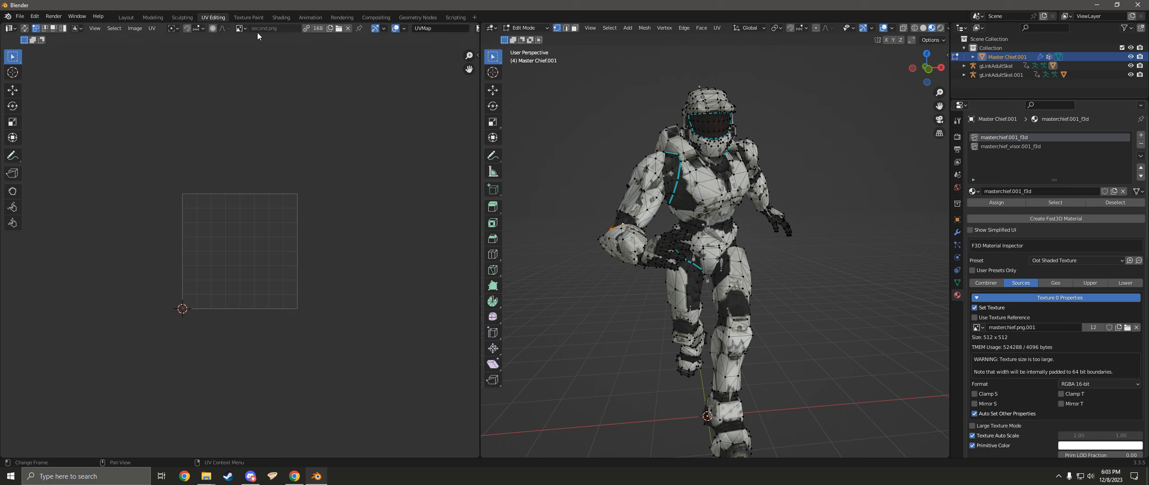
{"action": "left_click", "coordinate": [244, 28]}
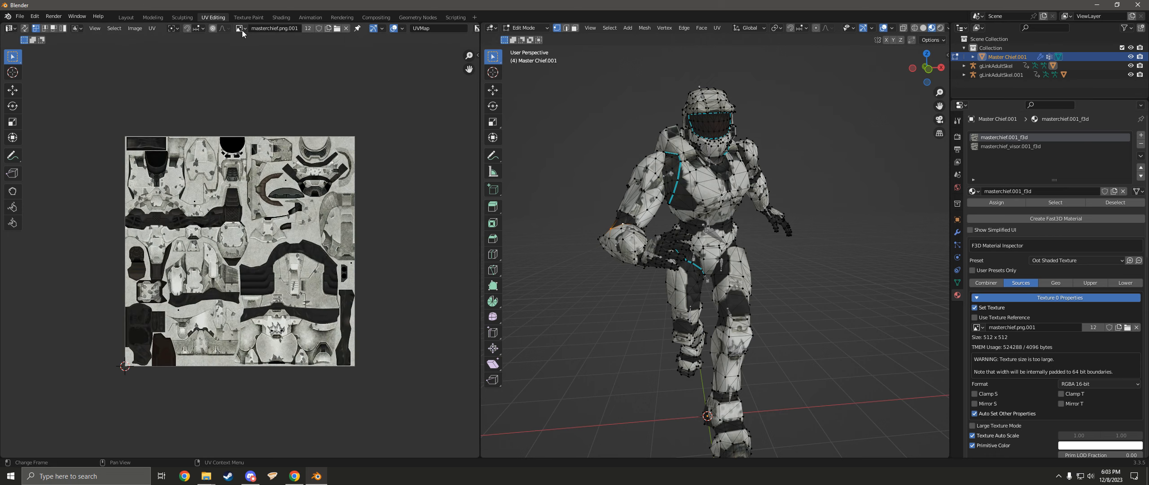
{"action": "left_click", "coordinate": [134, 28]}
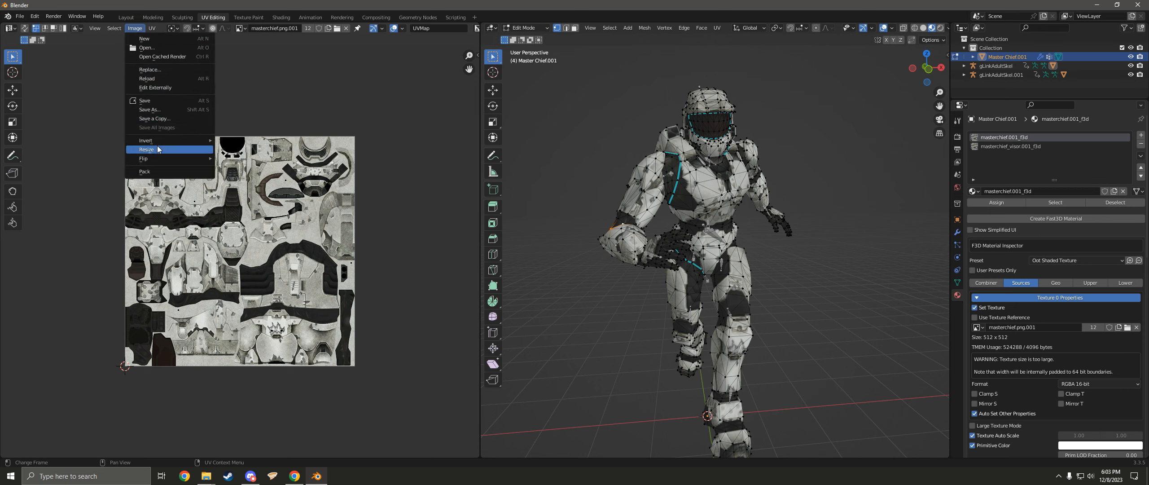
{"action": "left_click", "coordinate": [146, 149]}
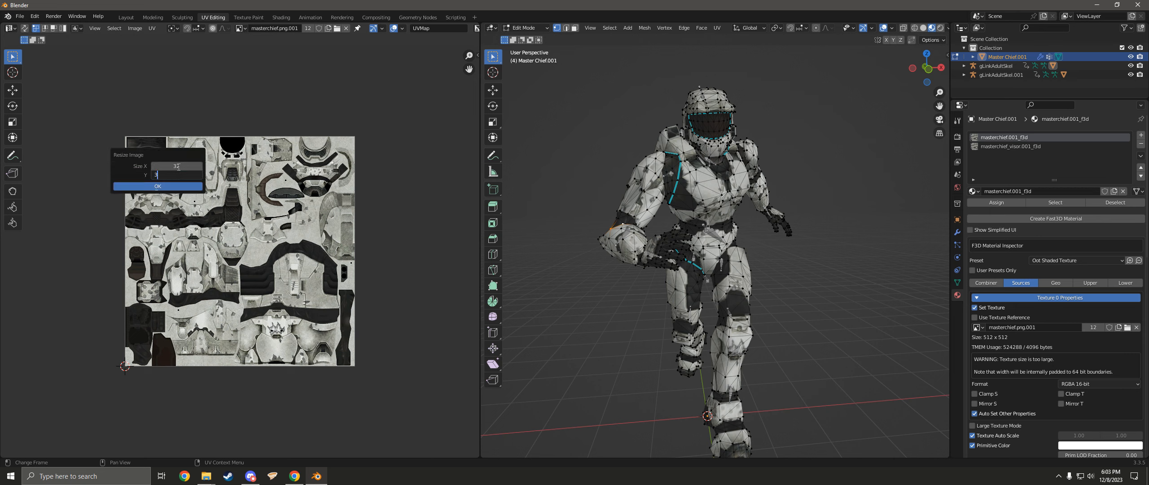
{"action": "left_click", "coordinate": [157, 186]}
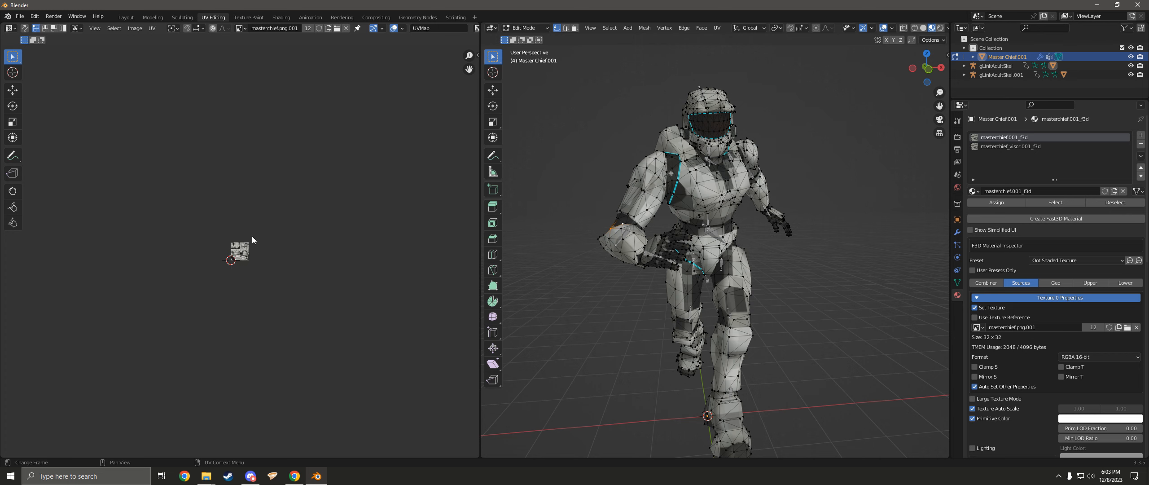
{"action": "left_click", "coordinate": [135, 27]}
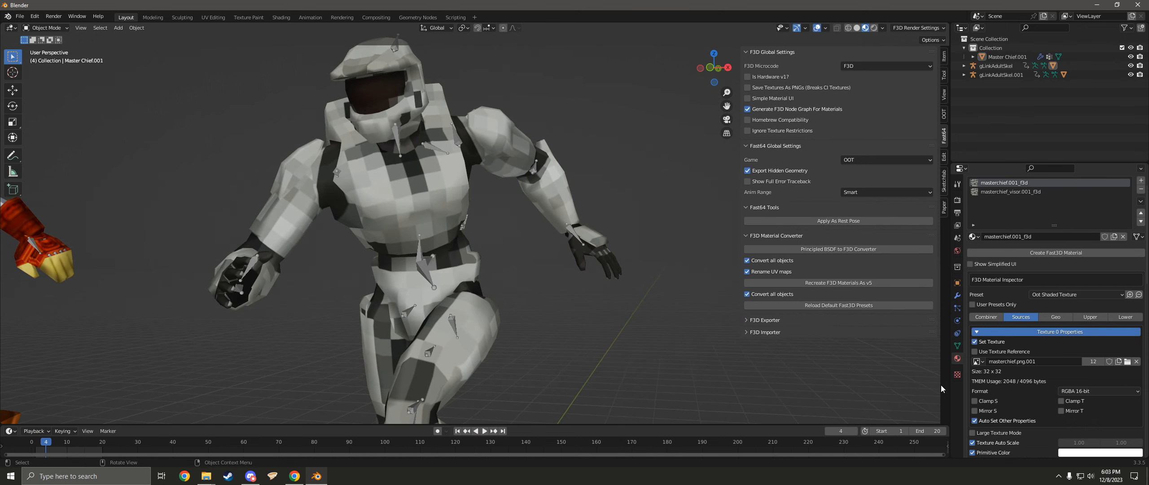
{"action": "left_click", "coordinate": [1011, 191]}
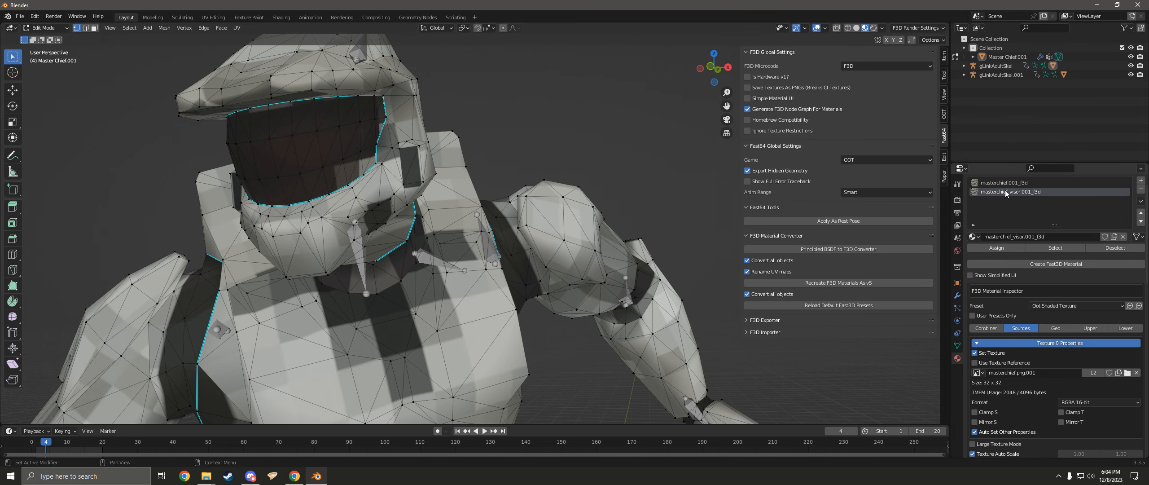
{"action": "mouse_move", "coordinate": [1055, 248]}
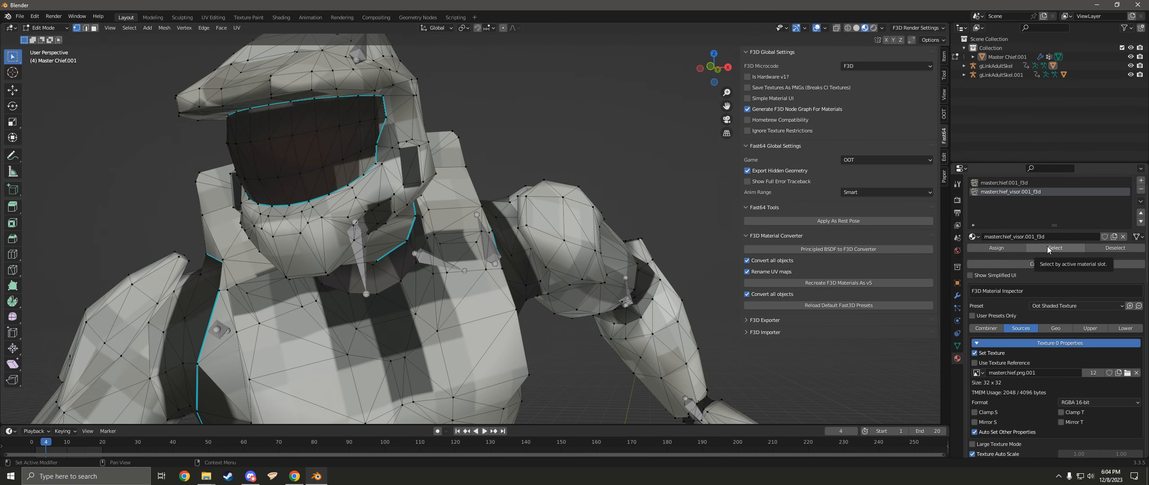
Select the visor faces and apply the Oot Shaded Environment Mapped F3D preset.
{"action": "left_click", "coordinate": [1056, 248]}
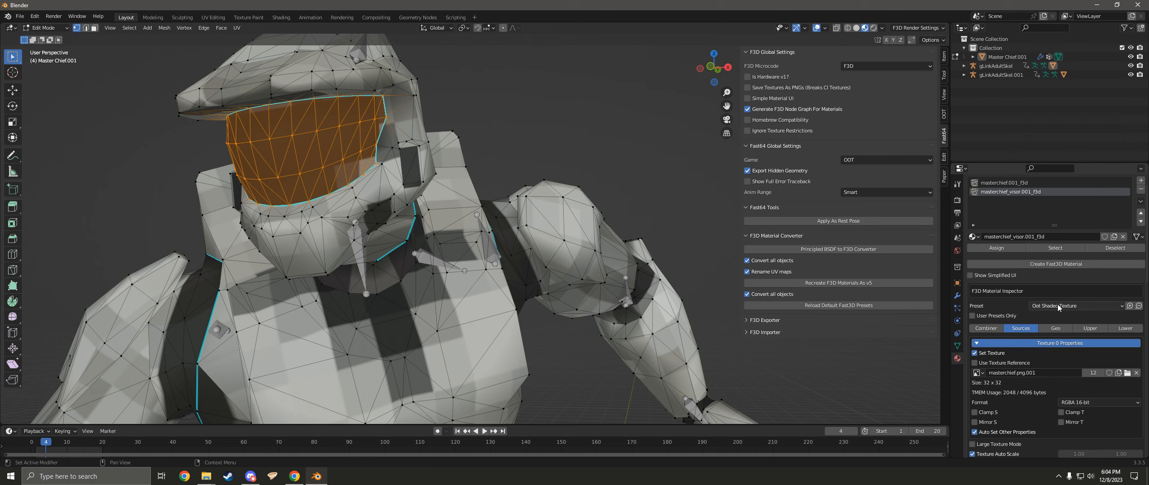
{"action": "left_click", "coordinate": [1078, 306]}
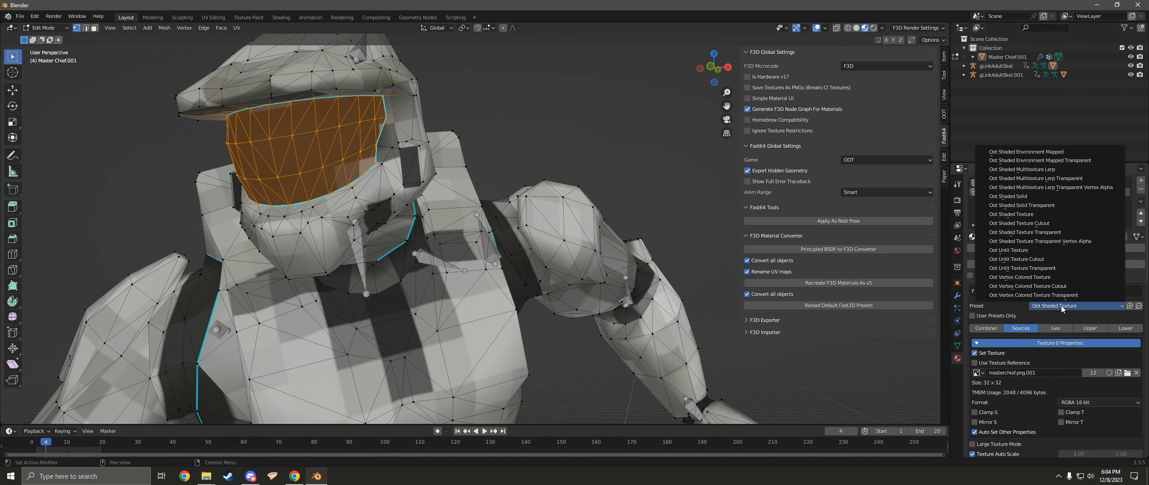
{"action": "mouse_move", "coordinate": [1086, 226]}
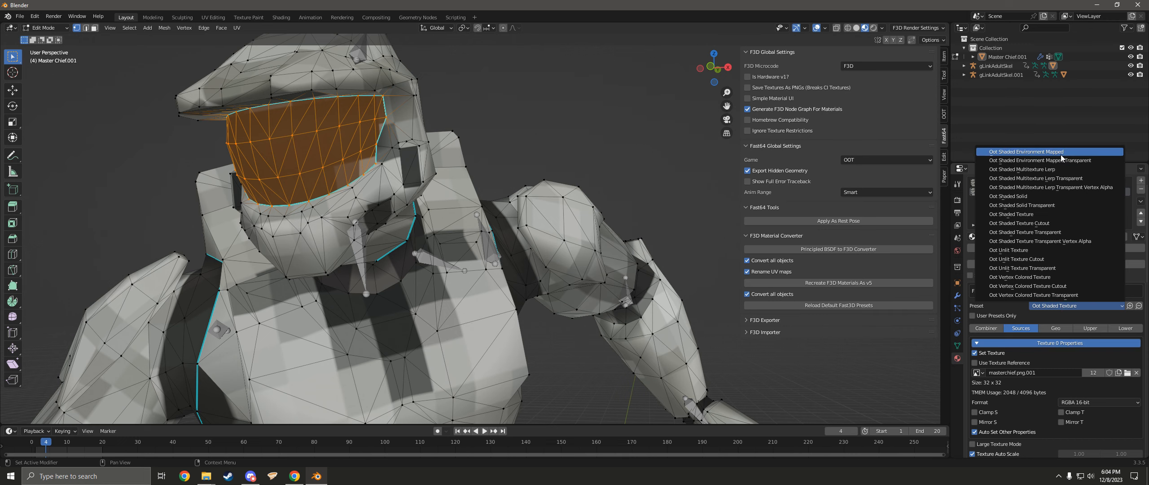
{"action": "left_click", "coordinate": [1025, 151]}
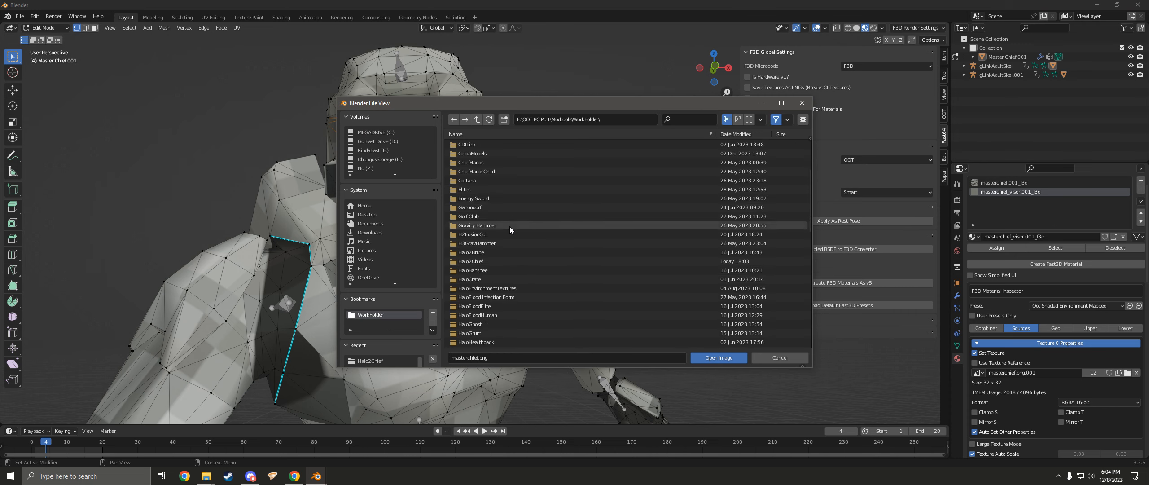
Load VisorFront.png from the Masterchief folder as the visor texture, turning it gold.
{"action": "scroll", "scroll_direction": "down", "scroll_amount": 3}
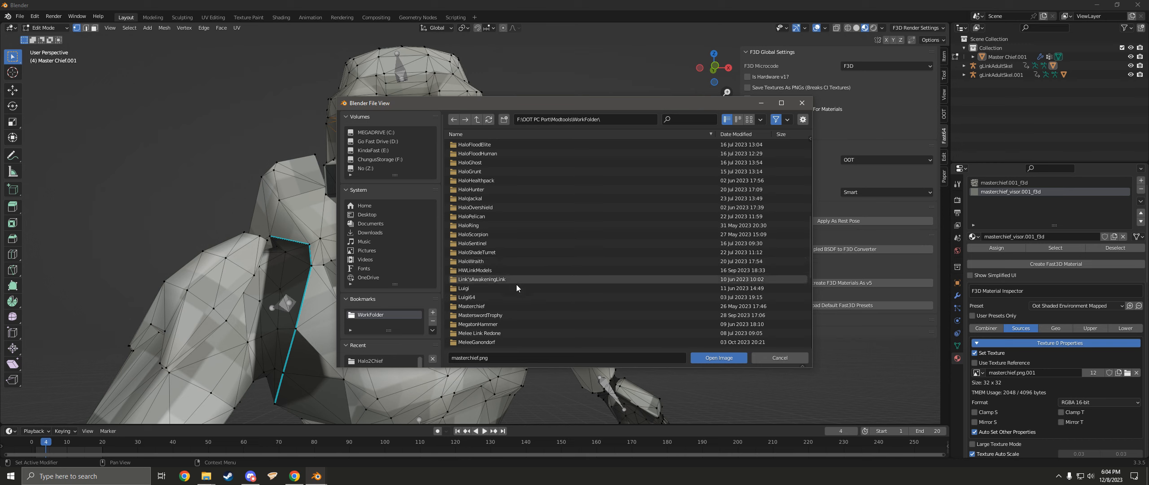
{"action": "double_click", "coordinate": [471, 306]}
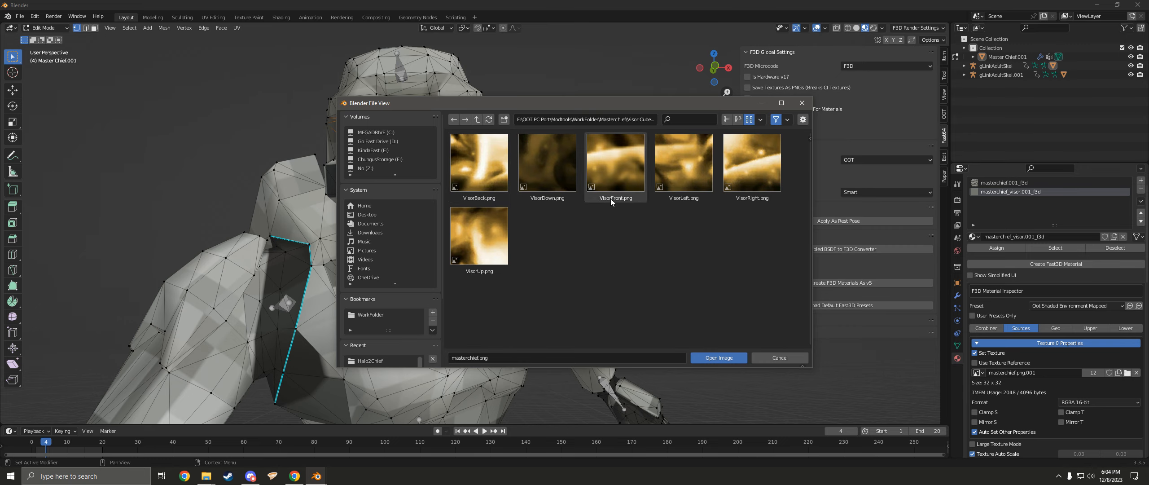
{"action": "left_click", "coordinate": [718, 357]}
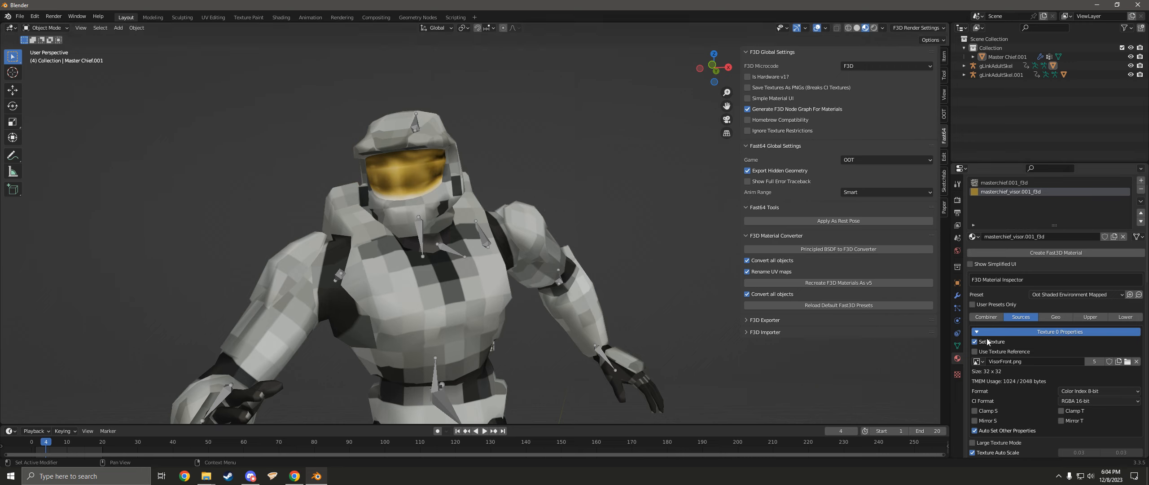
{"action": "mouse_move", "coordinate": [1002, 220]}
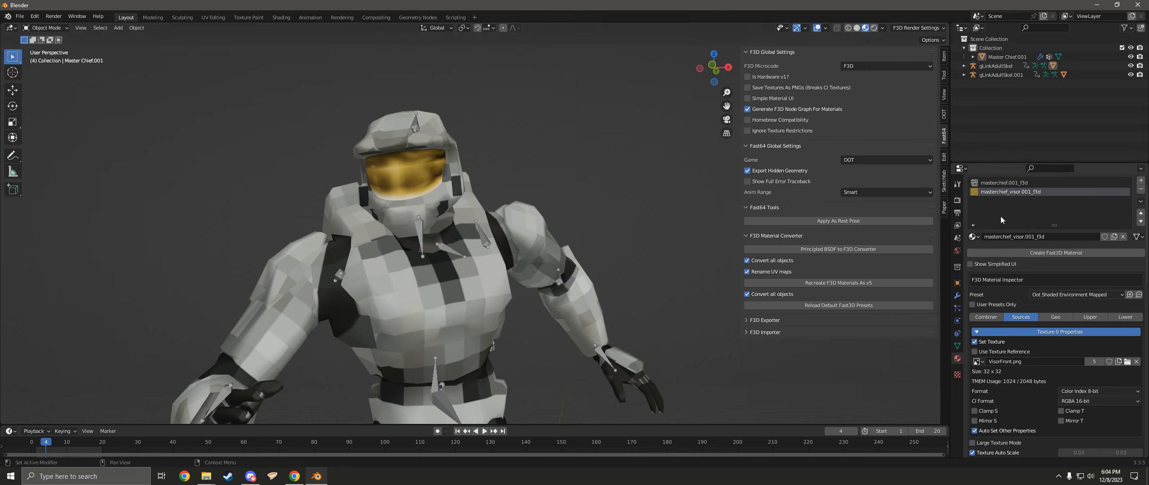
{"action": "mouse_move", "coordinate": [1018, 386]}
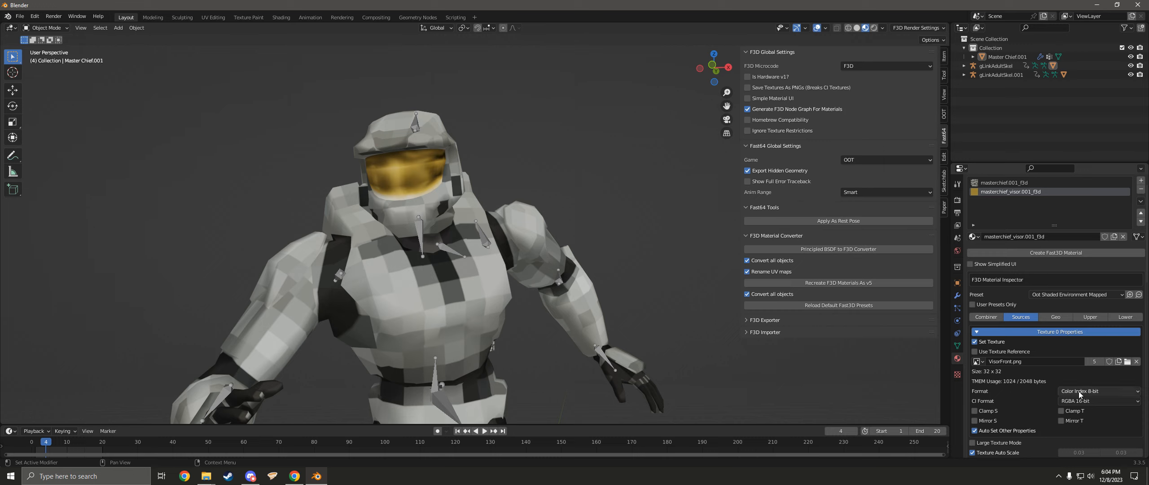
Set the visor texture format to RGBA 16-bit and select the gLinkAdultSkel armature.
{"action": "left_click", "coordinate": [1099, 390]}
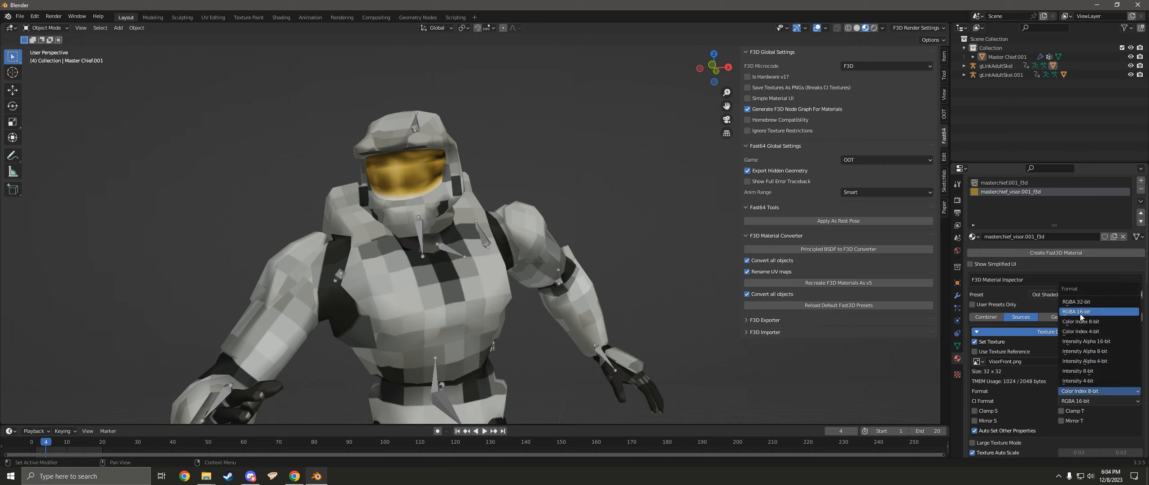
{"action": "left_click", "coordinate": [1075, 311]}
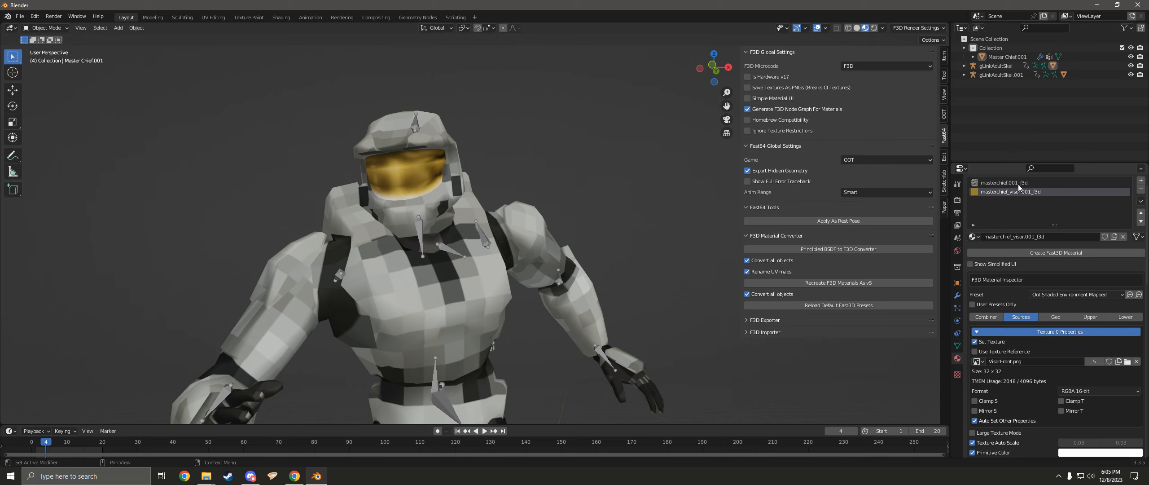
{"action": "mouse_move", "coordinate": [614, 241]}
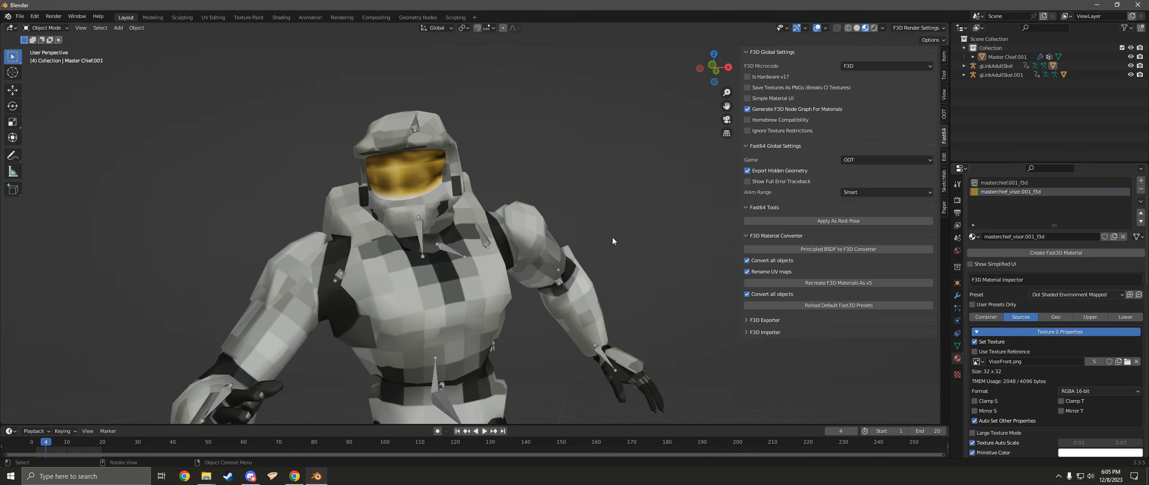
{"action": "left_click_drag", "start_coordinate": [613, 241], "coordinate": [593, 224]}
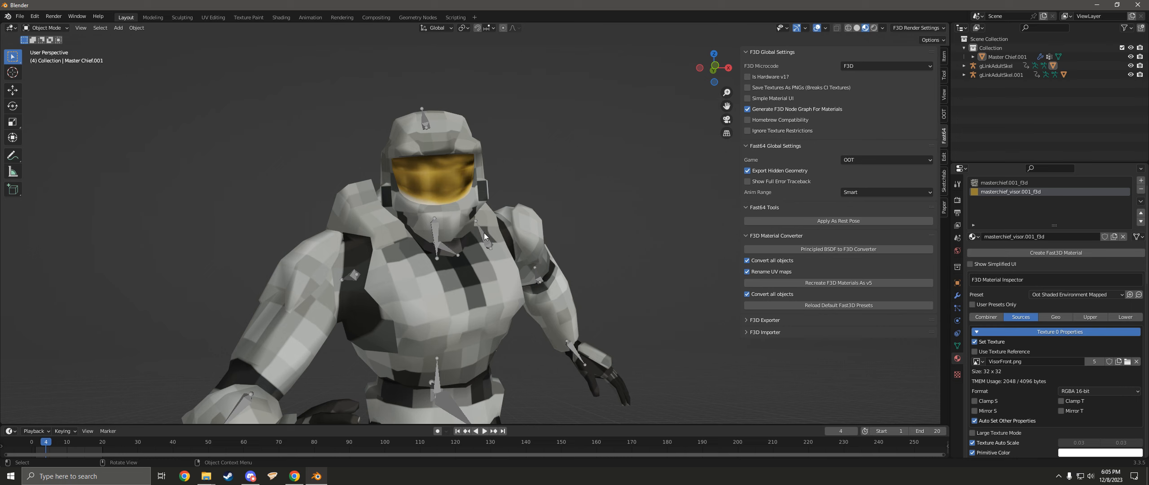
{"action": "left_click", "coordinate": [995, 65]}
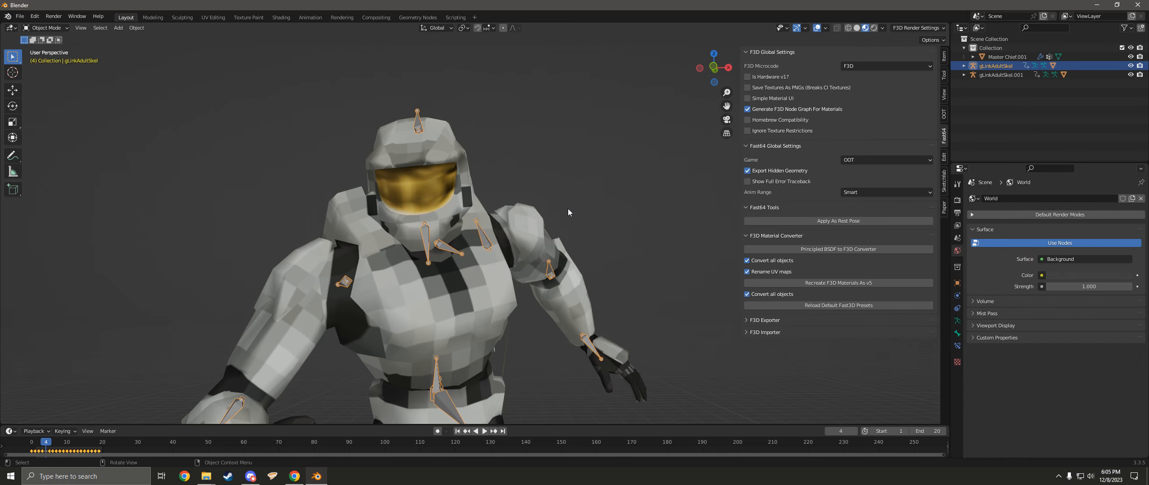
{"action": "left_click", "coordinate": [206, 475]}
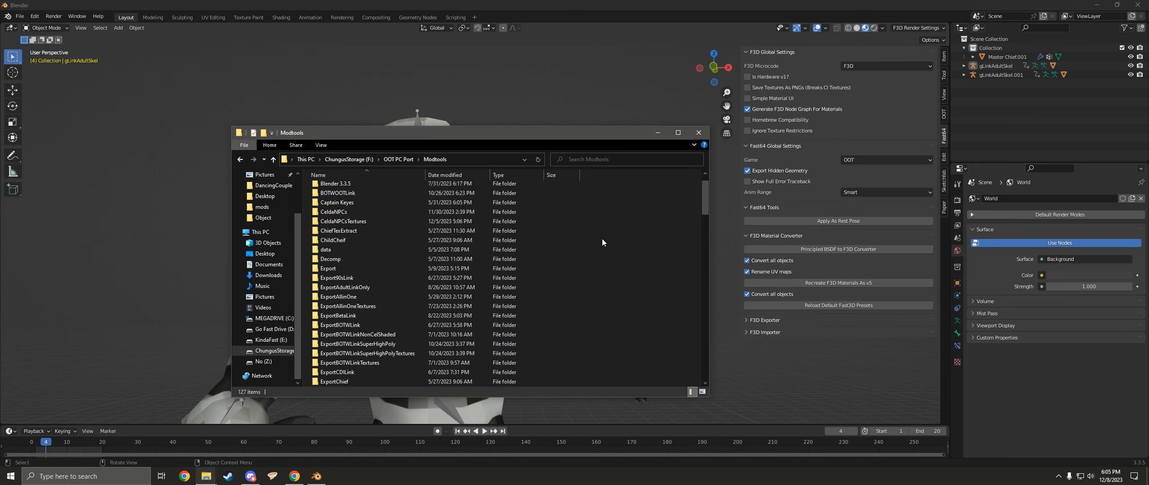
{"action": "mouse_move", "coordinate": [607, 275]}
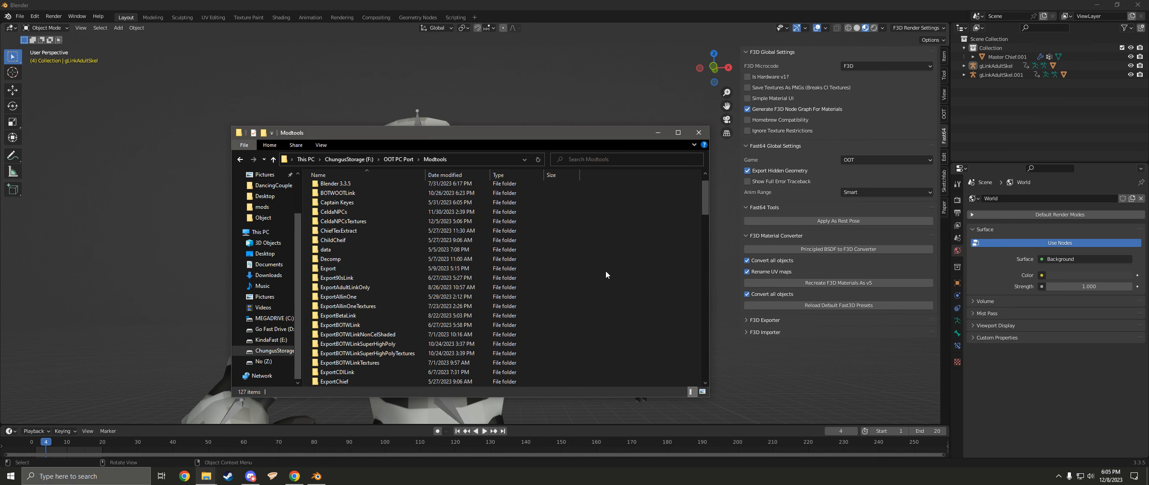
Create an empty ExportHalo2Chief folder inside Modtools, open it, and return to Blender.
{"action": "scroll", "scroll_direction": "down", "scroll_amount": 3}
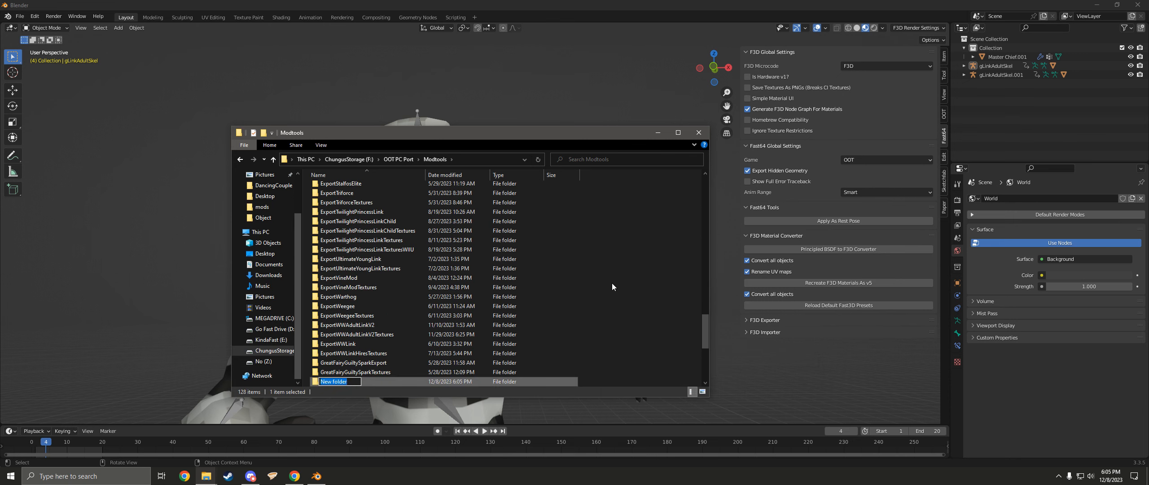
{"action": "type", "text": "ExportHalo2"}
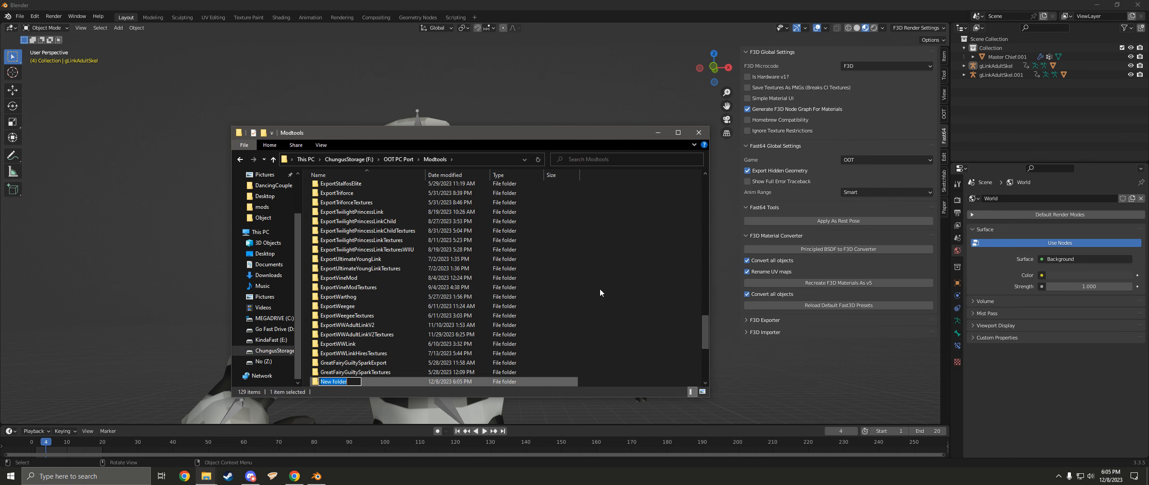
{"action": "type", "text": "ExportHalo2ChiefTextures"}
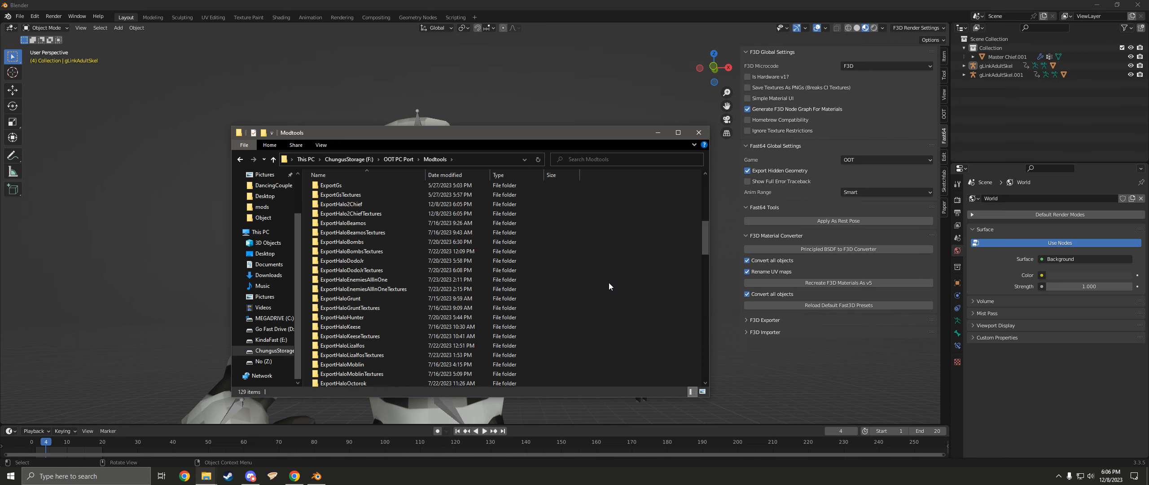
{"action": "double_click", "coordinate": [342, 204]}
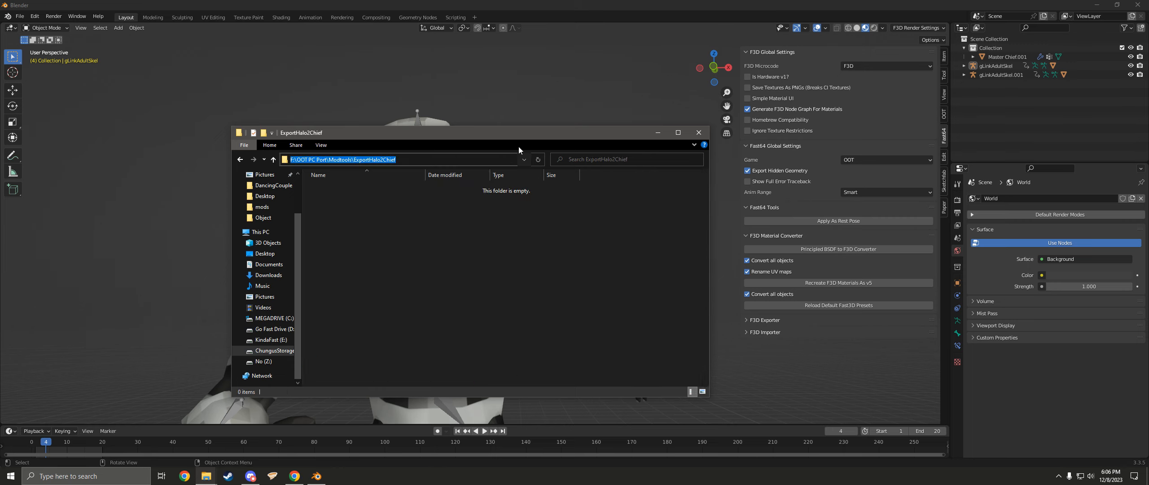
{"action": "left_click", "coordinate": [698, 132]}
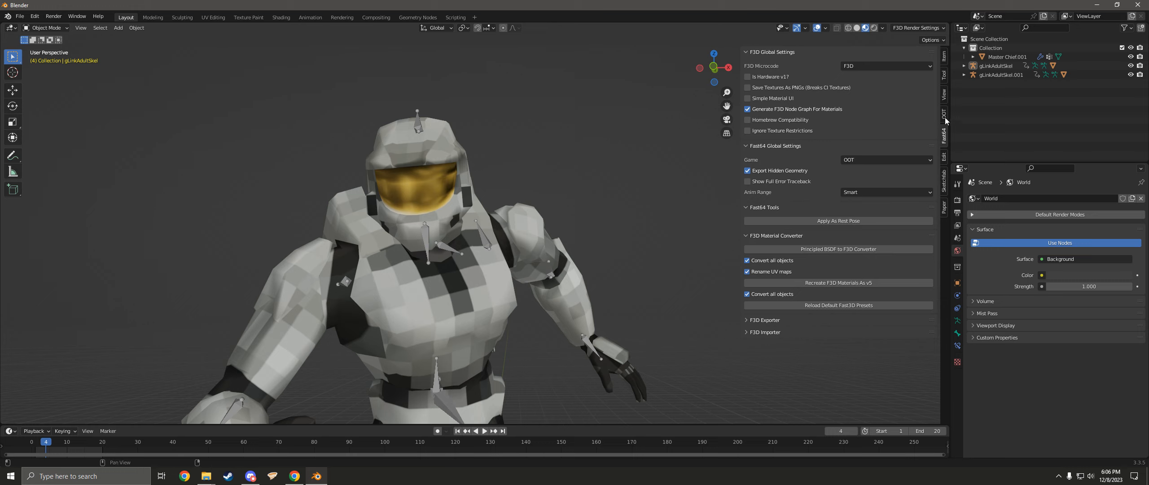
Set the OOT Skeleton Exporter's Export Path to the ExportHalo2Chief folder.
{"action": "left_click", "coordinate": [764, 320]}
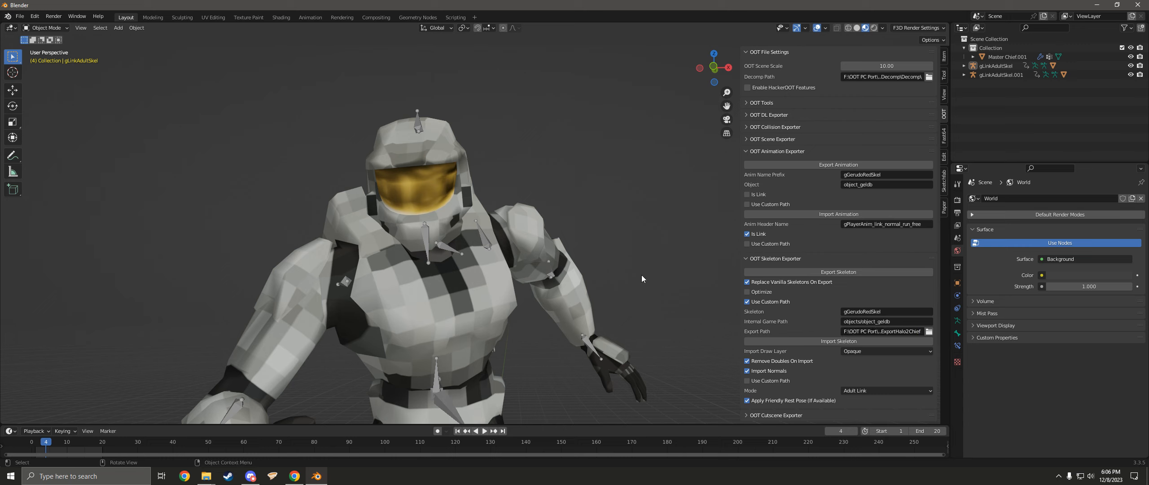
{"action": "mouse_move", "coordinate": [514, 294]}
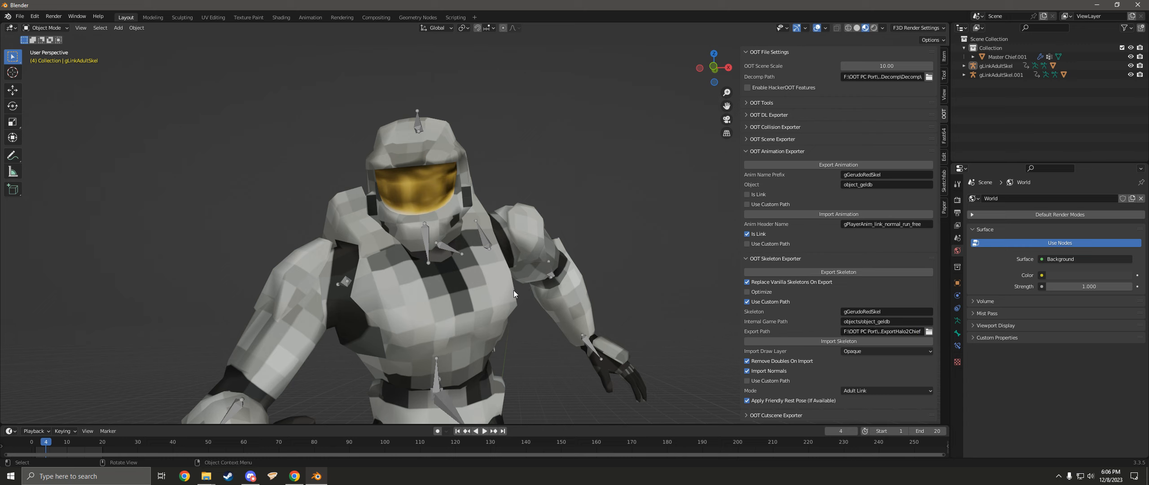
{"action": "left_click", "coordinate": [1007, 57]}
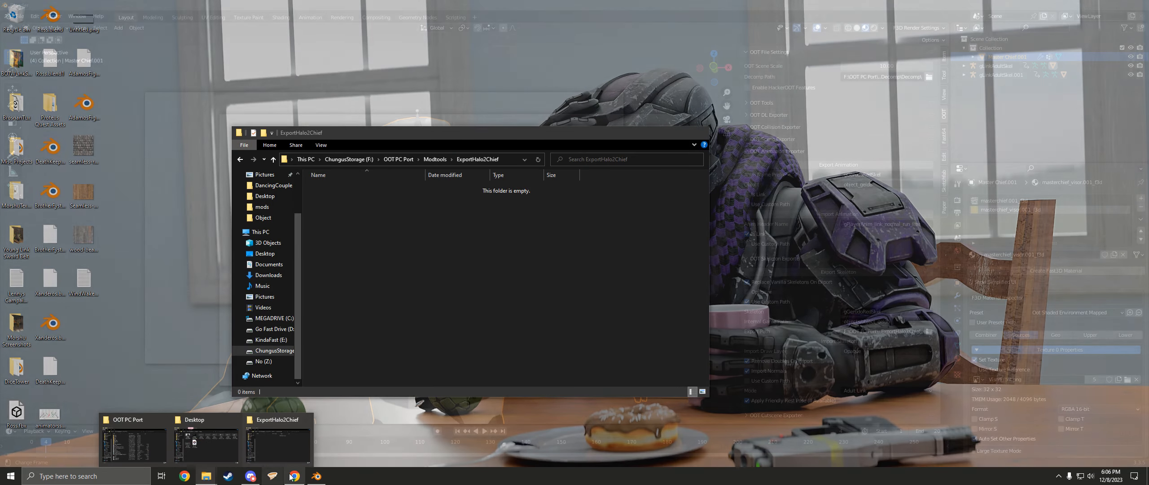
Search the Skeletons sheet for 'link' and locate gLinkAdultSkel under objects/object_link_boy.
{"action": "left_click", "coordinate": [294, 475]}
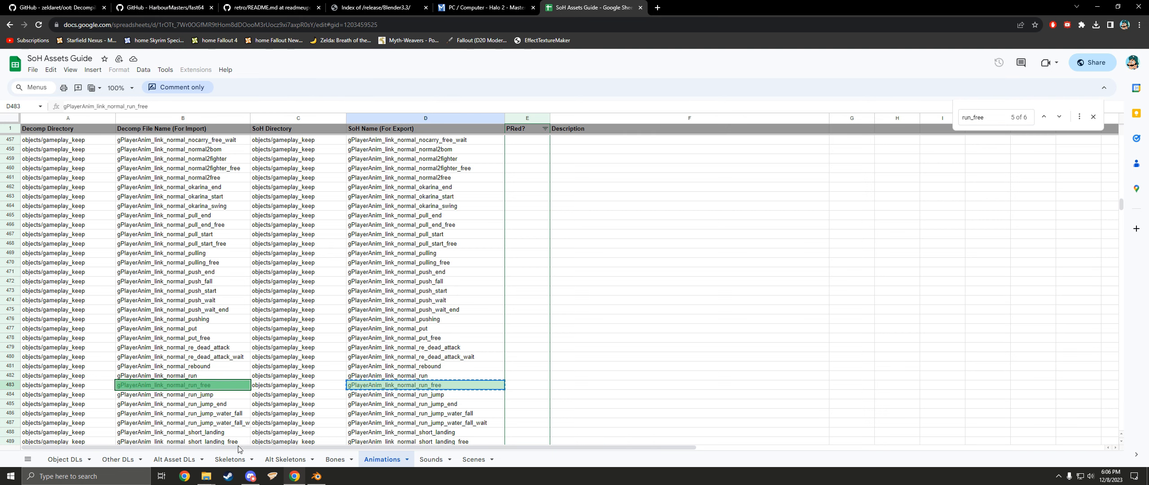
{"action": "left_click", "coordinate": [229, 458]}
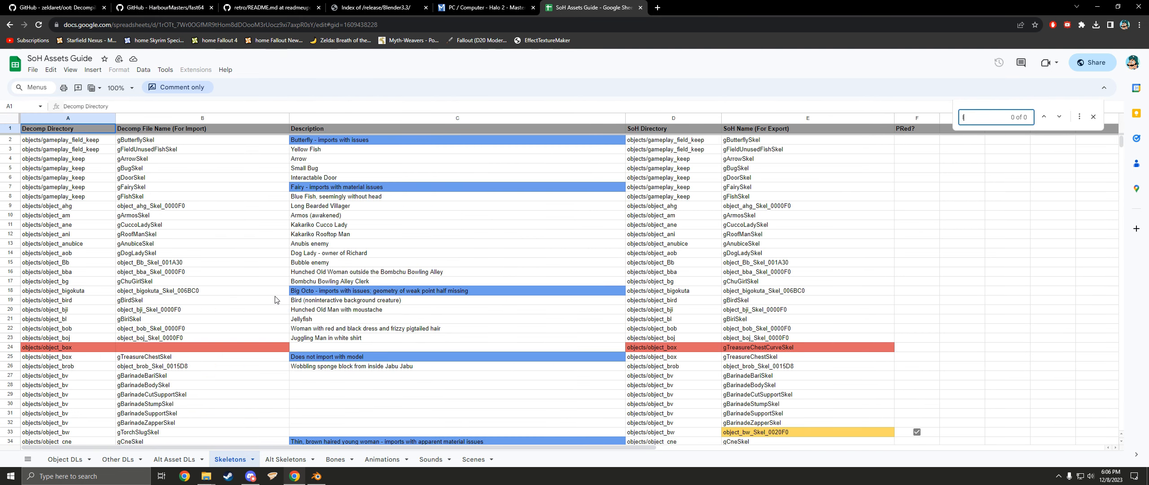
{"action": "type", "text": "link"}
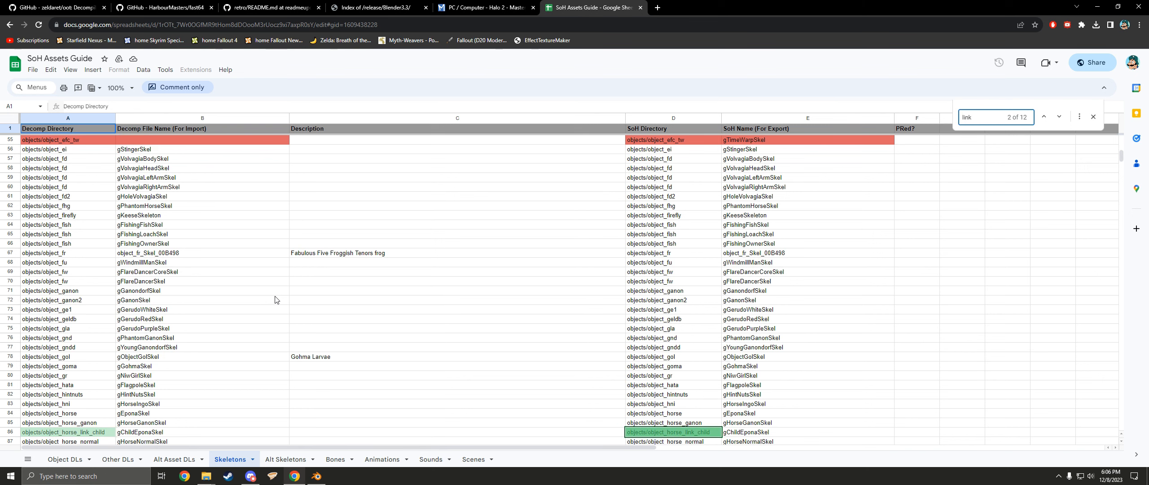
{"action": "left_click", "coordinate": [1060, 117]}
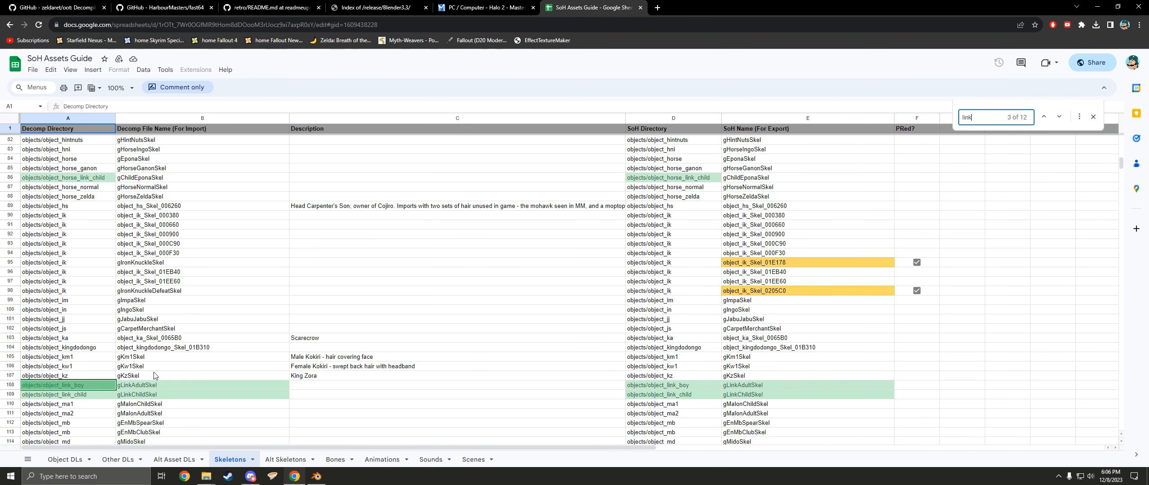
{"action": "left_click", "coordinate": [54, 384]}
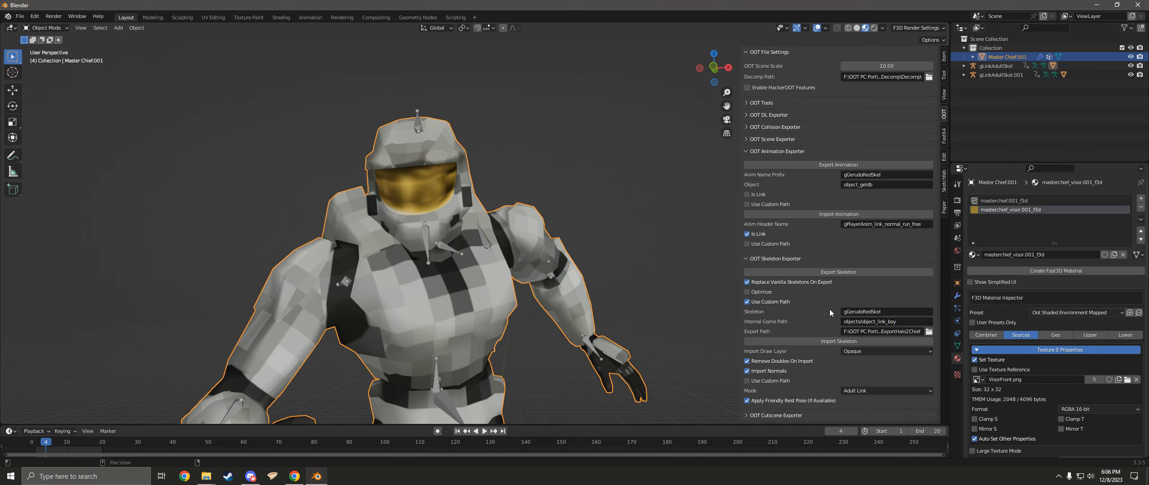
{"action": "mouse_move", "coordinate": [896, 322]}
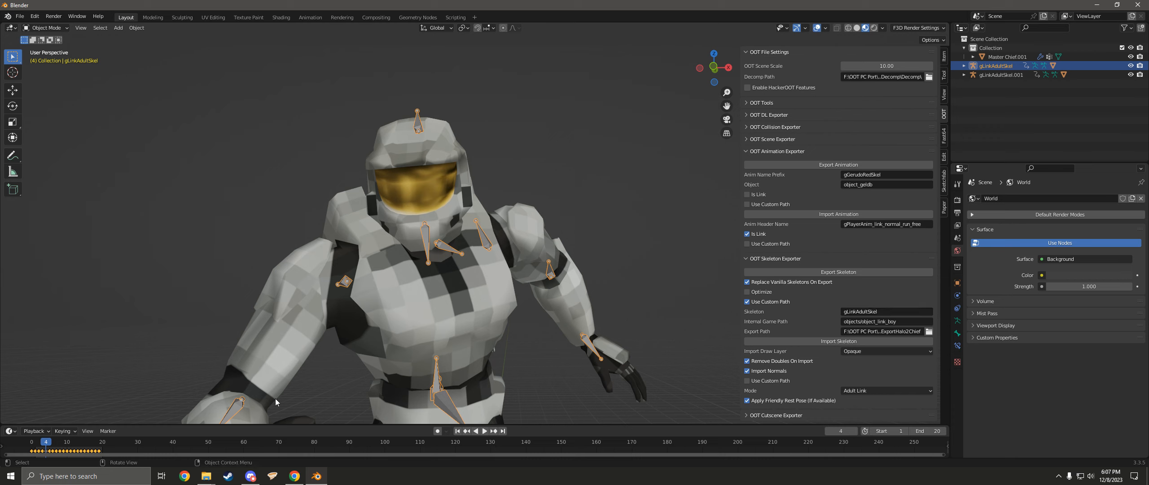
Check the spreadsheet, then set Skeleton gLinkAdultSkel and path objects/object_link_boy.
{"action": "left_click", "coordinate": [590, 8]}
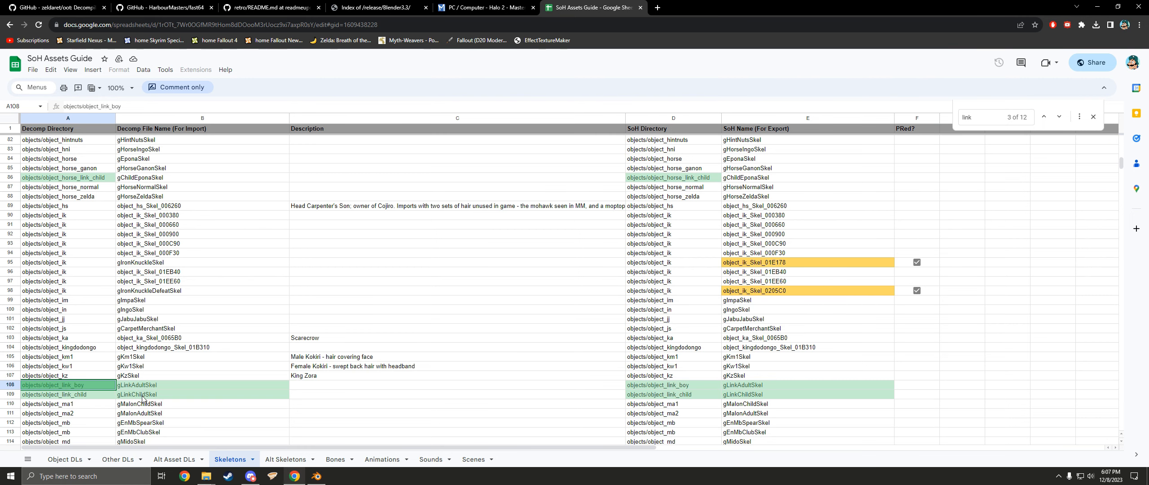
{"action": "left_click", "coordinate": [316, 475]}
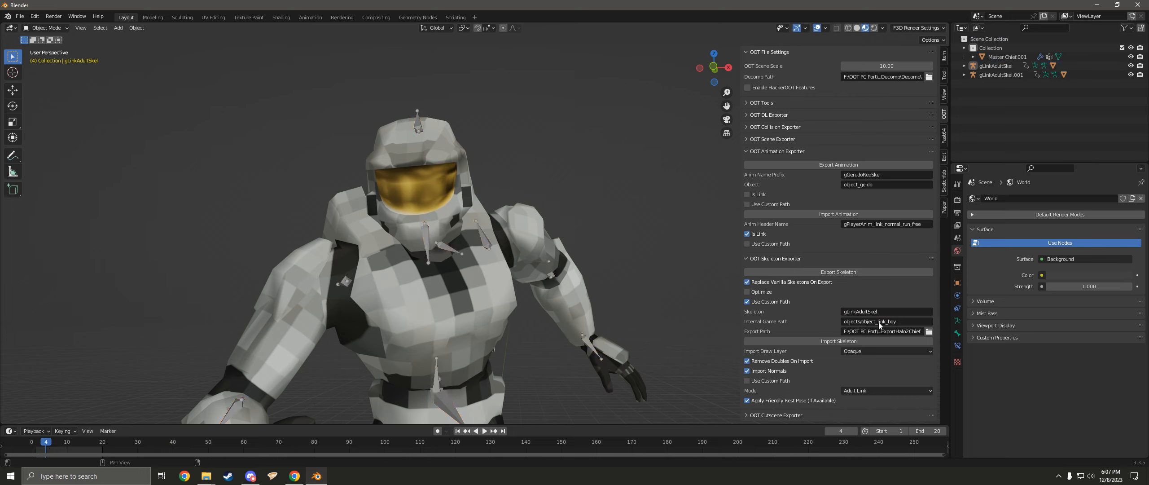
{"action": "mouse_move", "coordinate": [877, 332]}
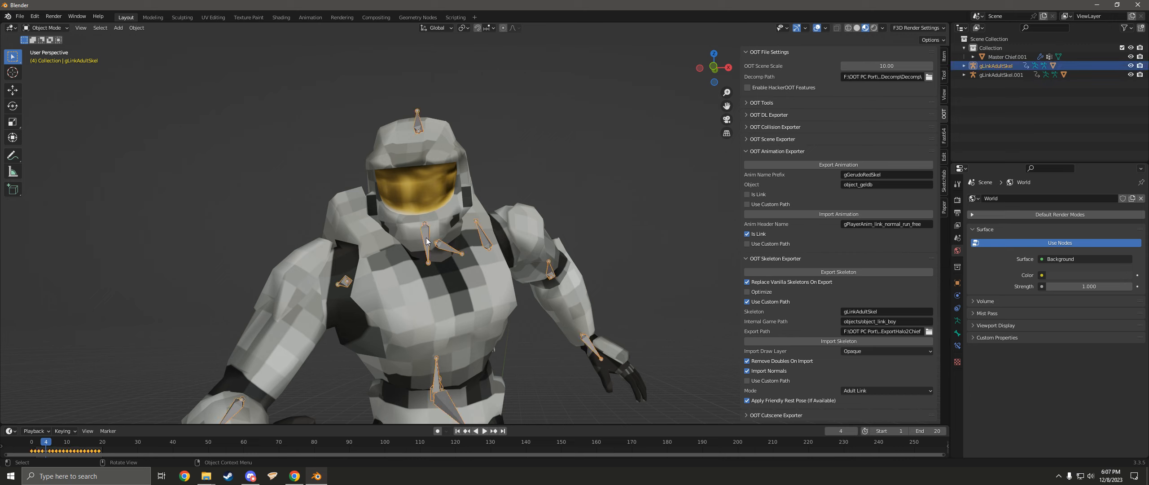
{"action": "mouse_move", "coordinate": [838, 271]}
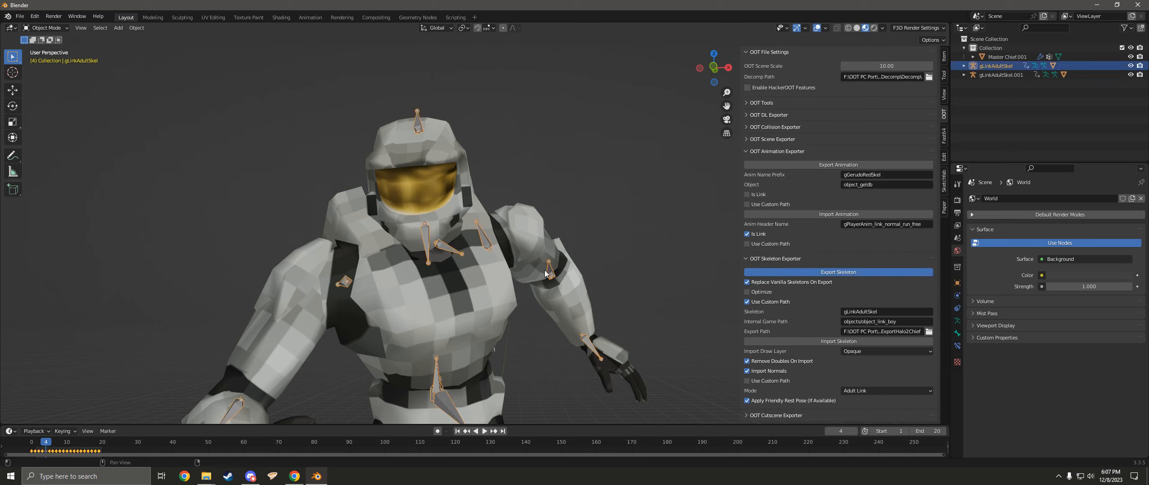
Export the skeleton and check the object_link_boy limb files inside ExportHalo2Chief's objects folder.
{"action": "left_click", "coordinate": [838, 271]}
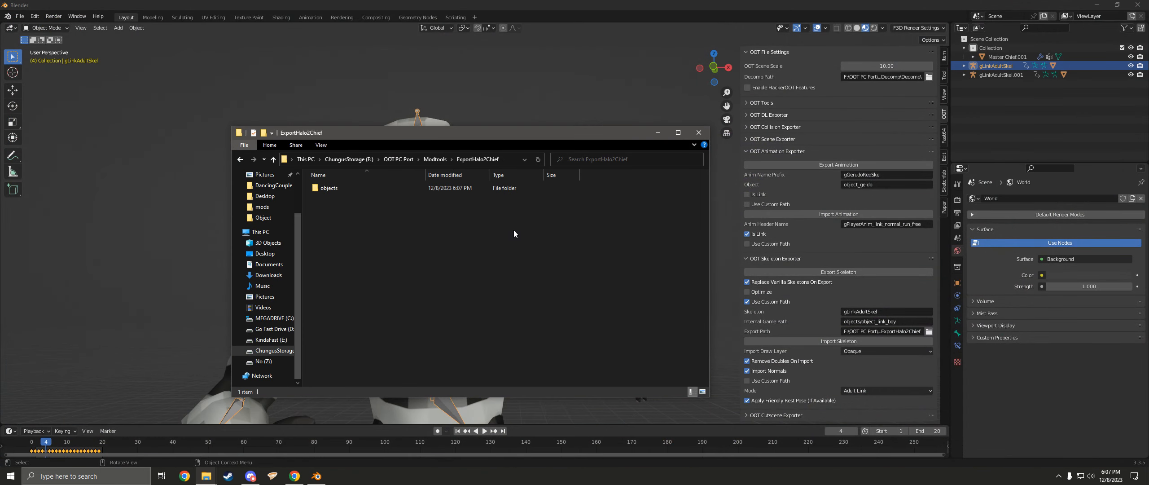
{"action": "double_click", "coordinate": [328, 188]}
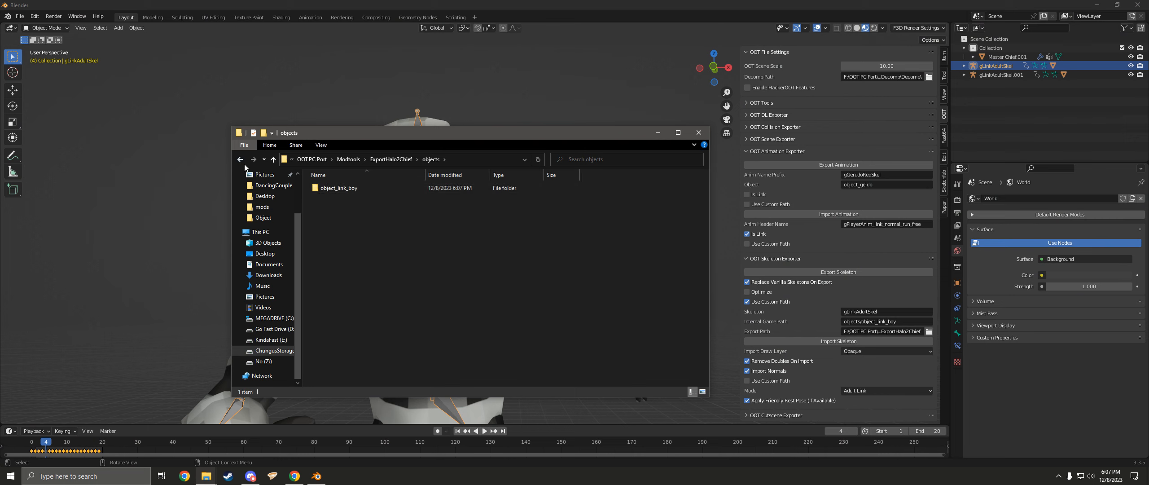
{"action": "left_click", "coordinate": [340, 188]}
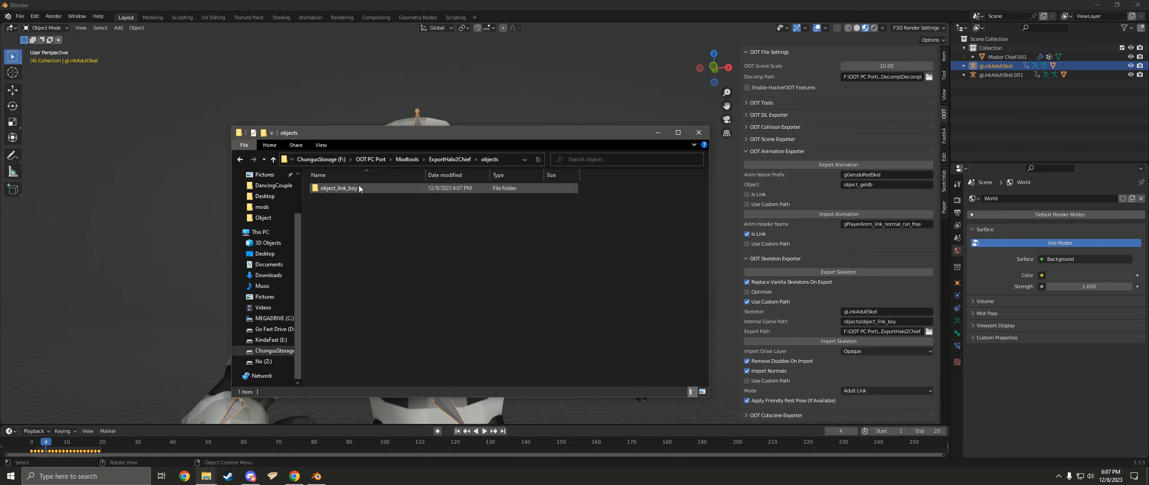
{"action": "double_click", "coordinate": [340, 187]}
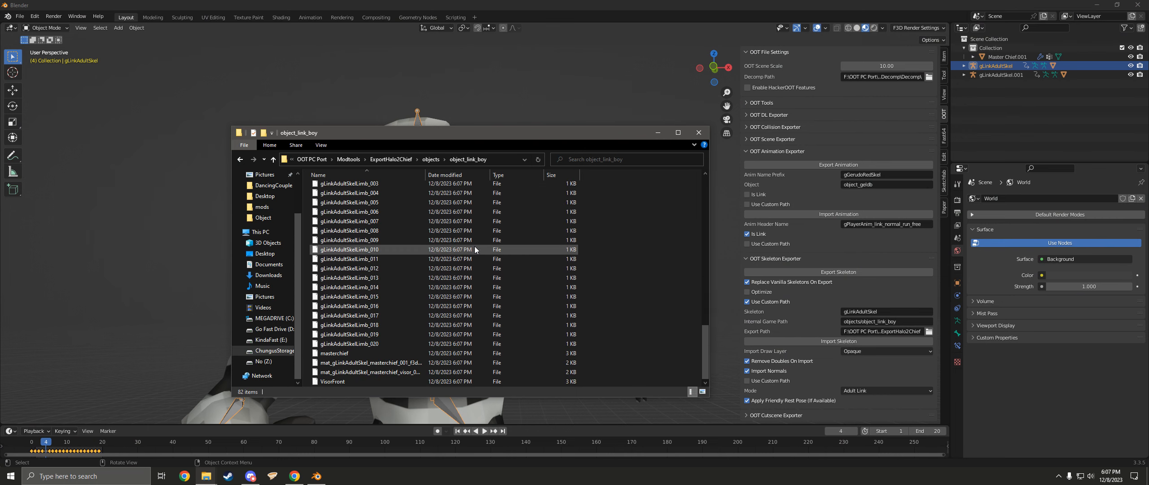
Return to the Modtools folder and launch the Retro OTR tool.
{"action": "left_click", "coordinate": [240, 158]}
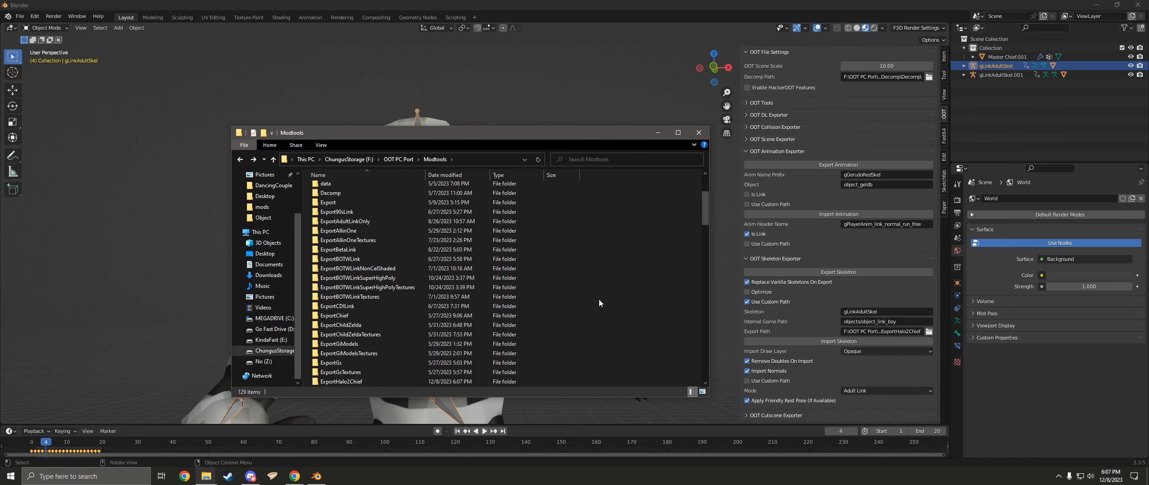
{"action": "scroll", "scroll_direction": "down", "scroll_amount": 3}
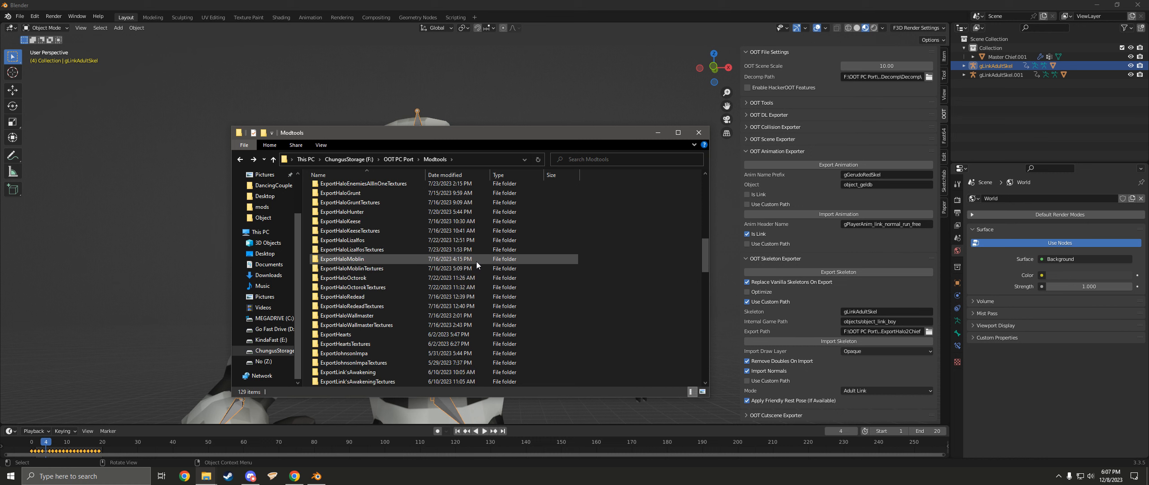
{"action": "scroll", "scroll_direction": "down", "scroll_amount": 3}
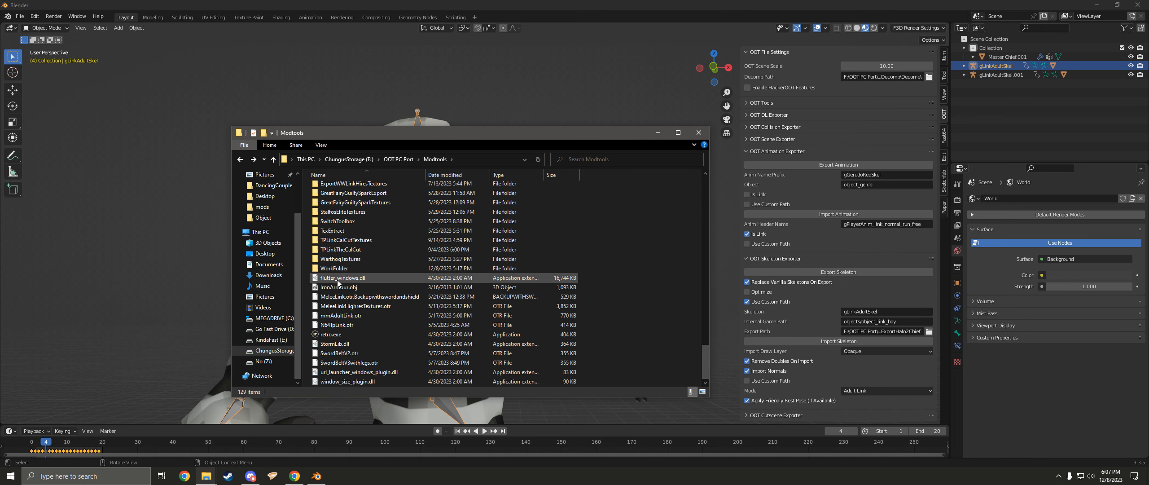
{"action": "double_click", "coordinate": [330, 334]}
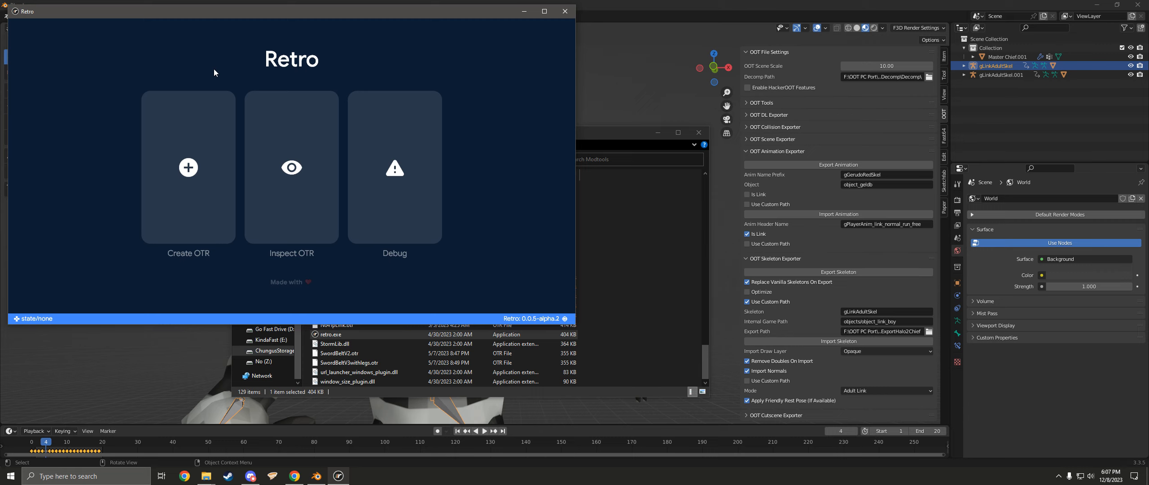
{"action": "mouse_move", "coordinate": [195, 115]}
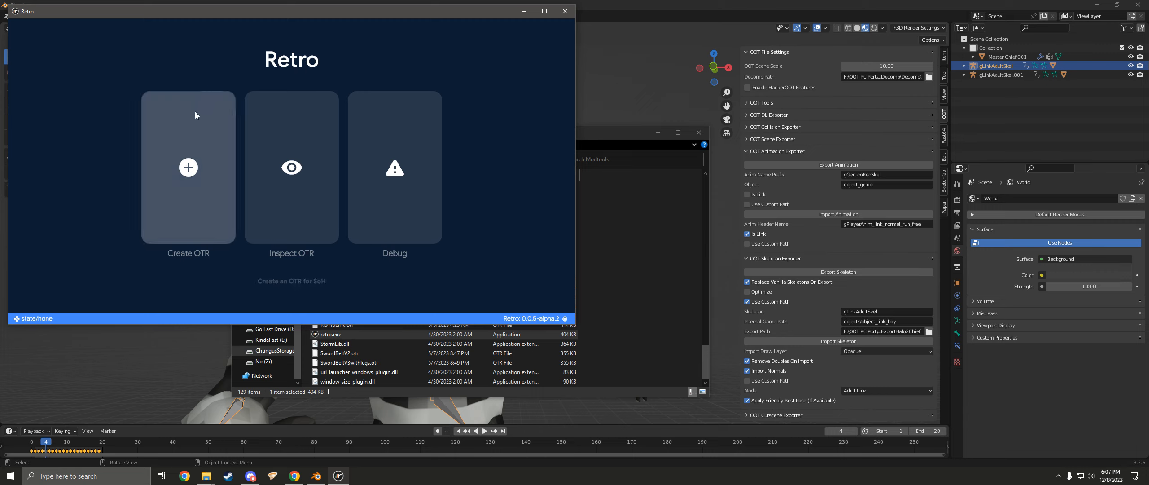
Start a custom OTR in Retro with Modtools\ExportHalo2Chief as the folder to pack.
{"action": "left_click", "coordinate": [189, 167]}
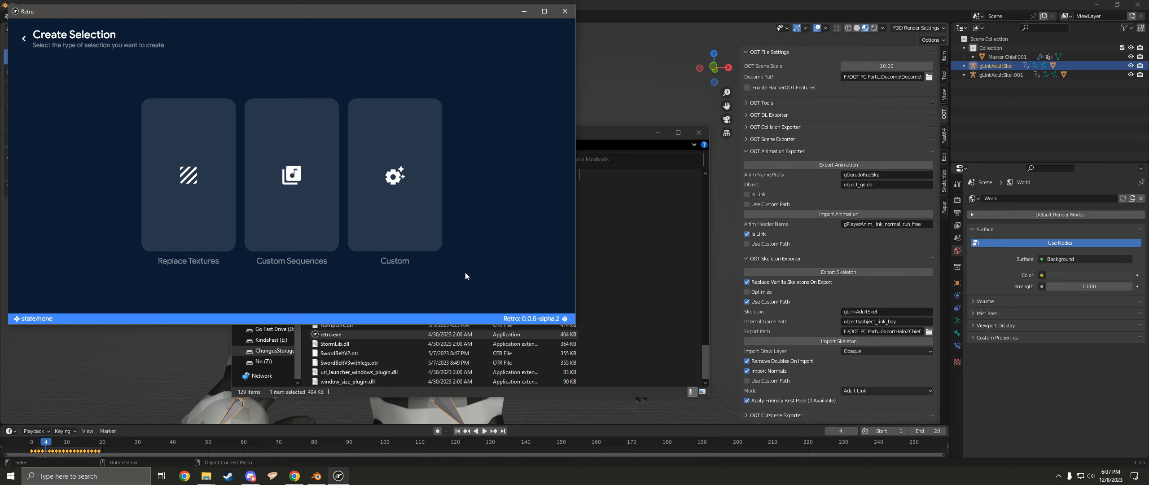
{"action": "mouse_move", "coordinate": [422, 220]}
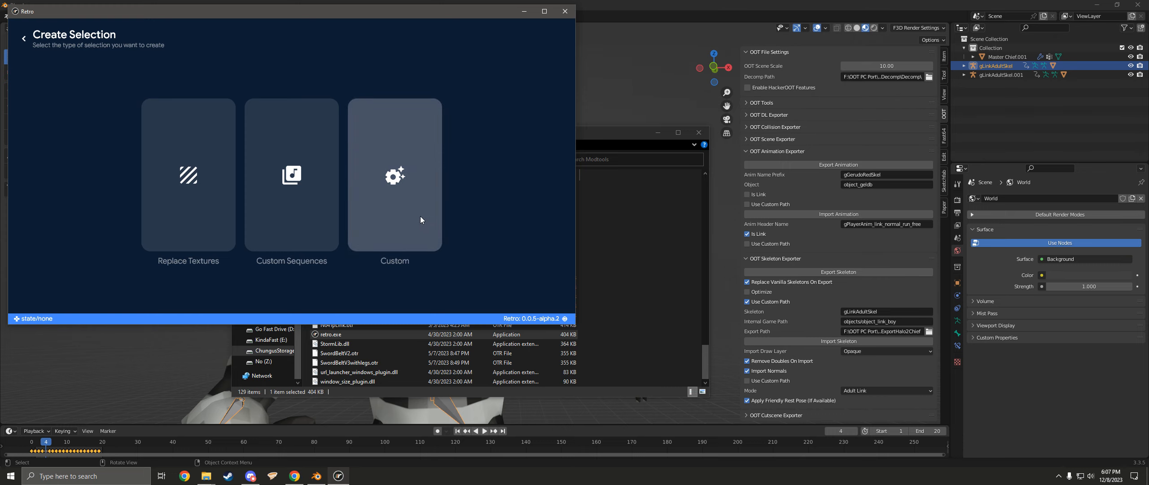
{"action": "left_click", "coordinate": [394, 175]}
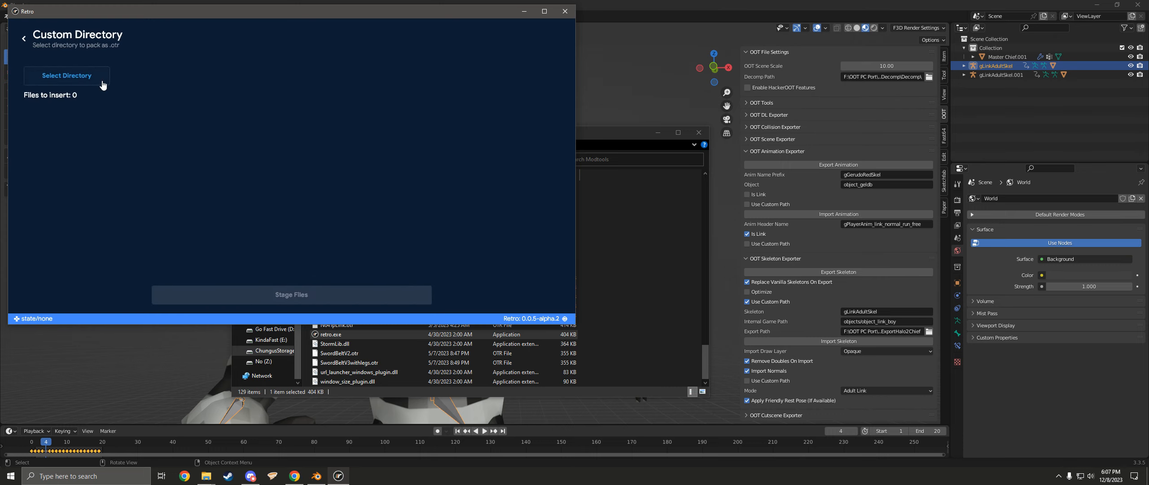
{"action": "left_click", "coordinate": [66, 74]}
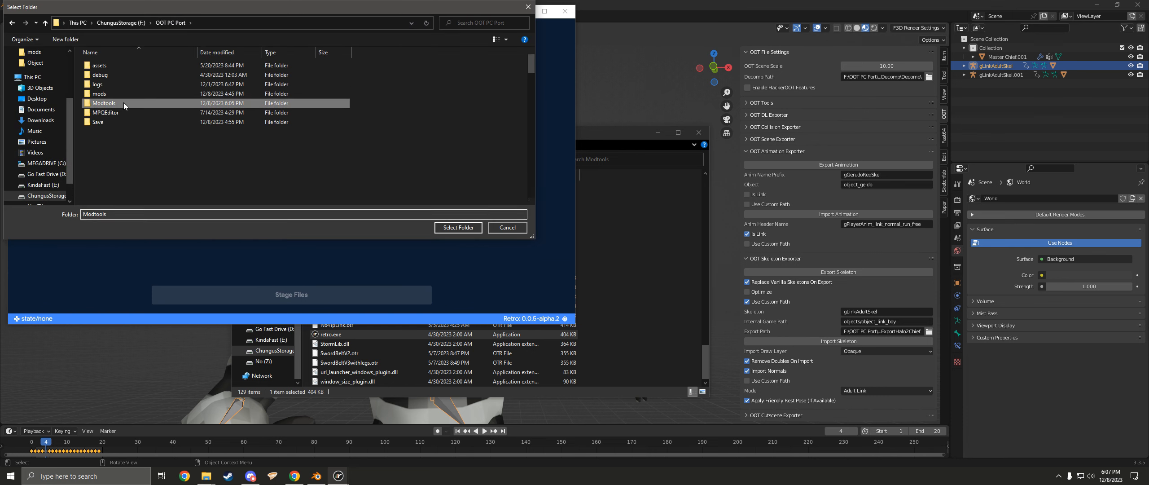
{"action": "double_click", "coordinate": [103, 102]}
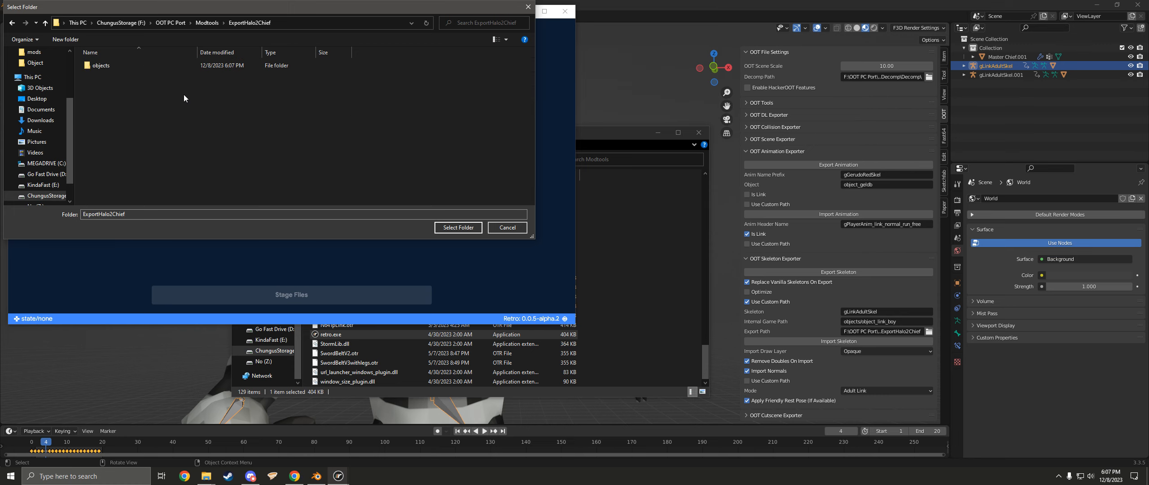
{"action": "mouse_move", "coordinate": [366, 164]}
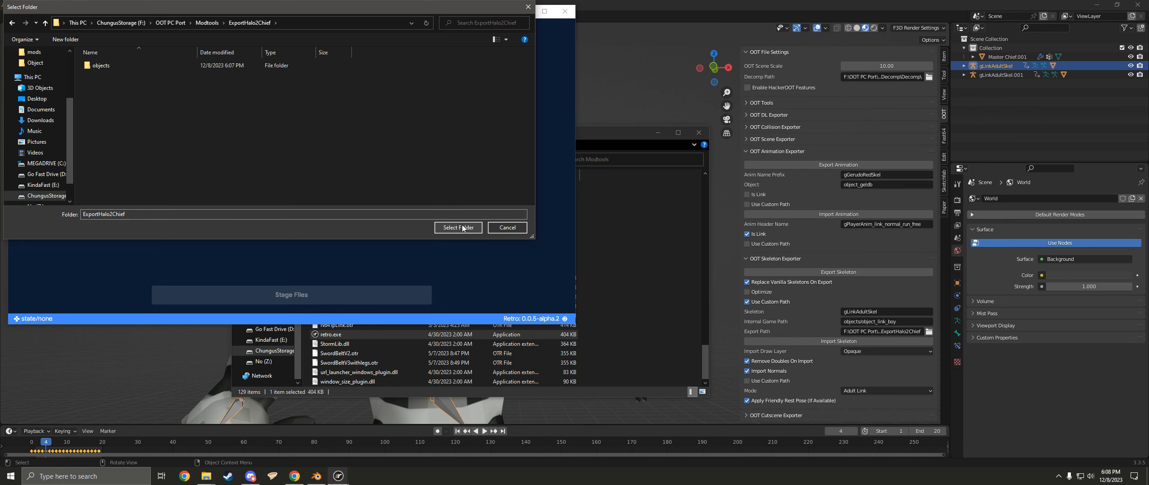
{"action": "left_click", "coordinate": [458, 227]}
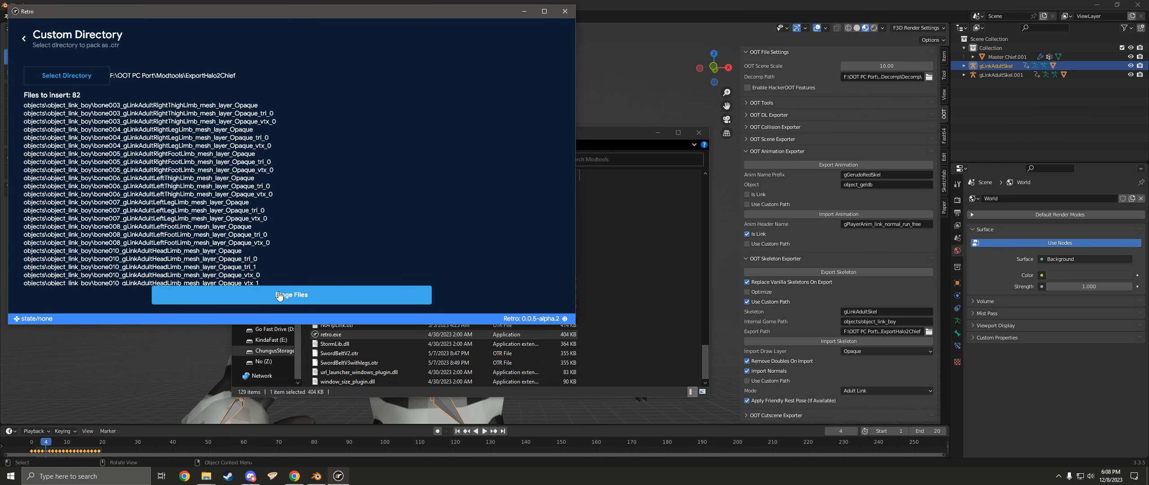
Stage the listed files, finalize them and generate the OTR.
{"action": "left_click", "coordinate": [291, 294]}
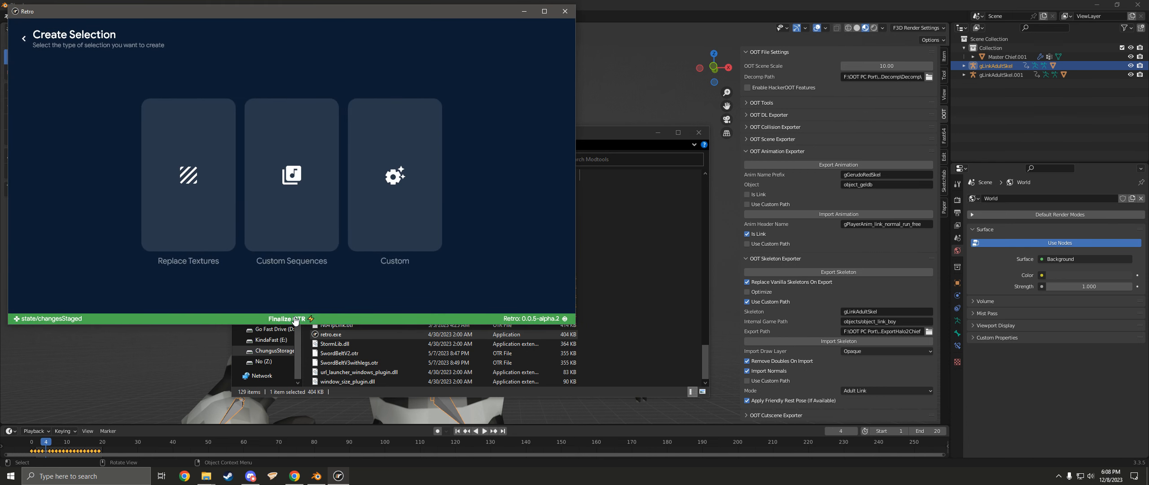
{"action": "left_click", "coordinate": [291, 319]}
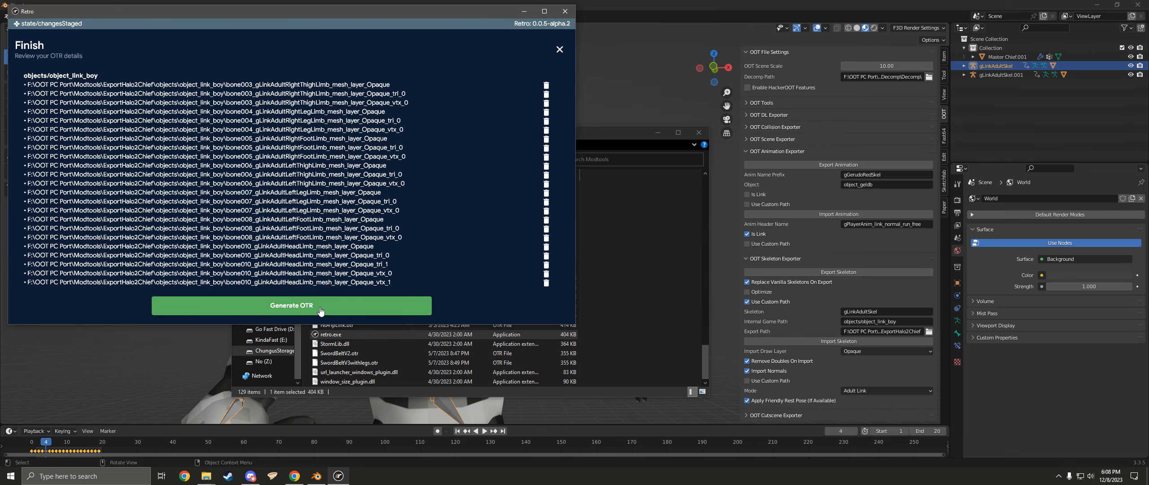
{"action": "left_click", "coordinate": [291, 305]}
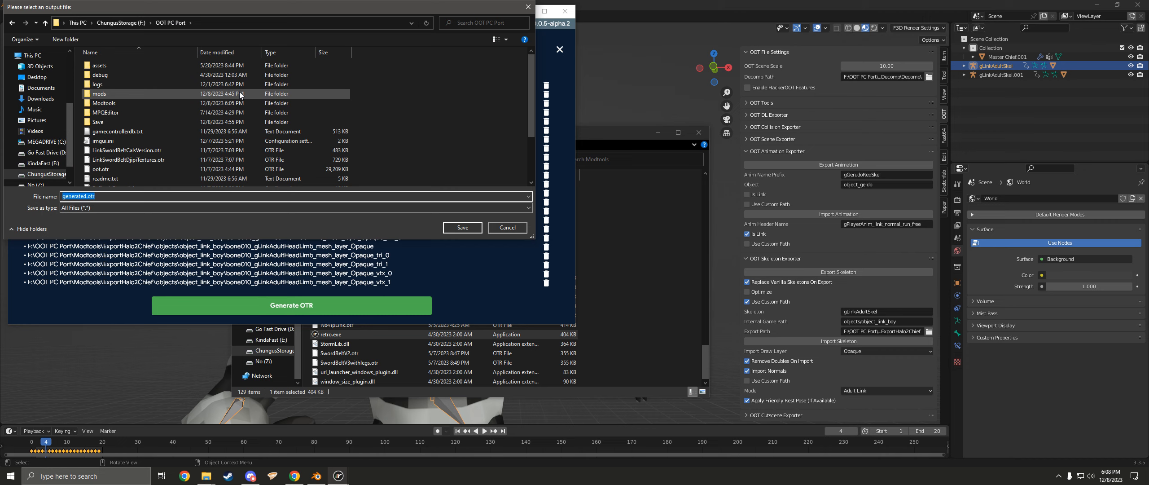
Save the generated OTR as Halo2Chief.otr in the OOT PC Port mods folder.
{"action": "double_click", "coordinate": [99, 93]}
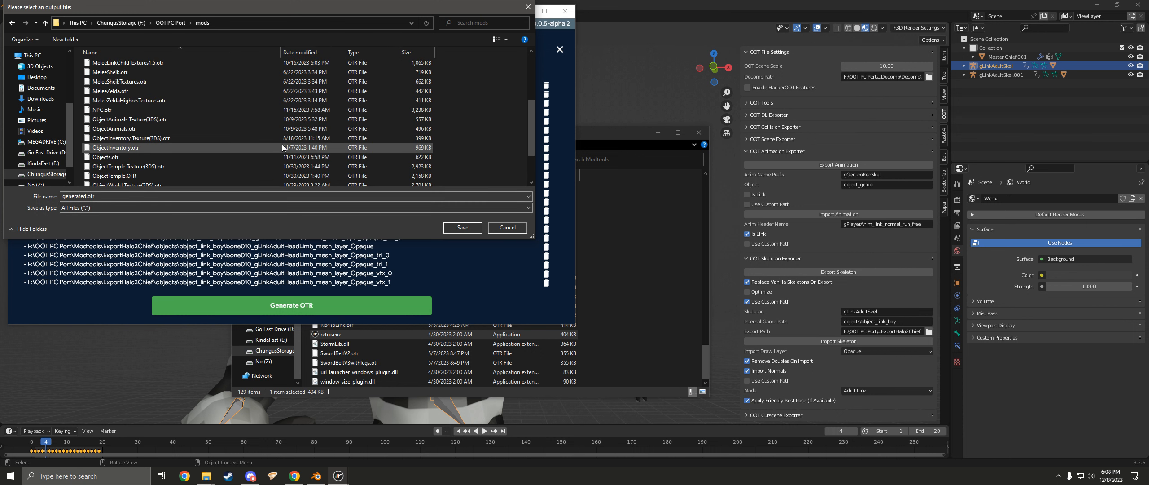
{"action": "left_click", "coordinate": [116, 119]}
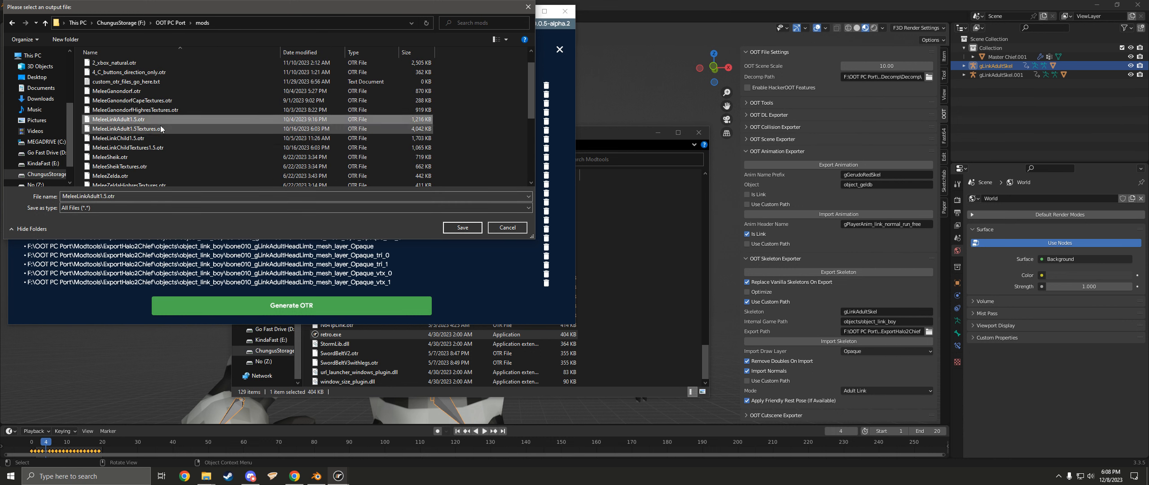
{"action": "left_click", "coordinate": [130, 129]}
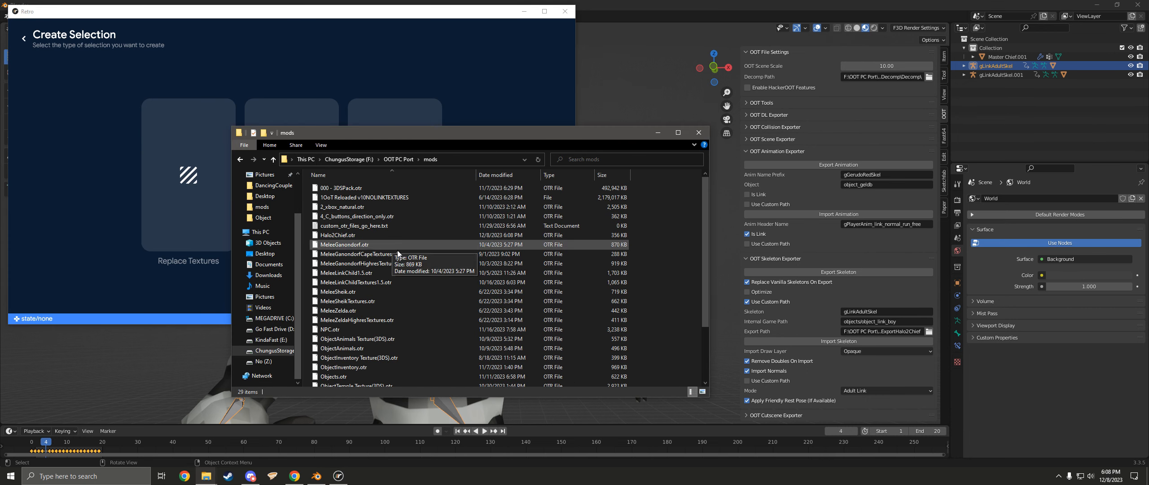
{"action": "mouse_move", "coordinate": [430, 328]}
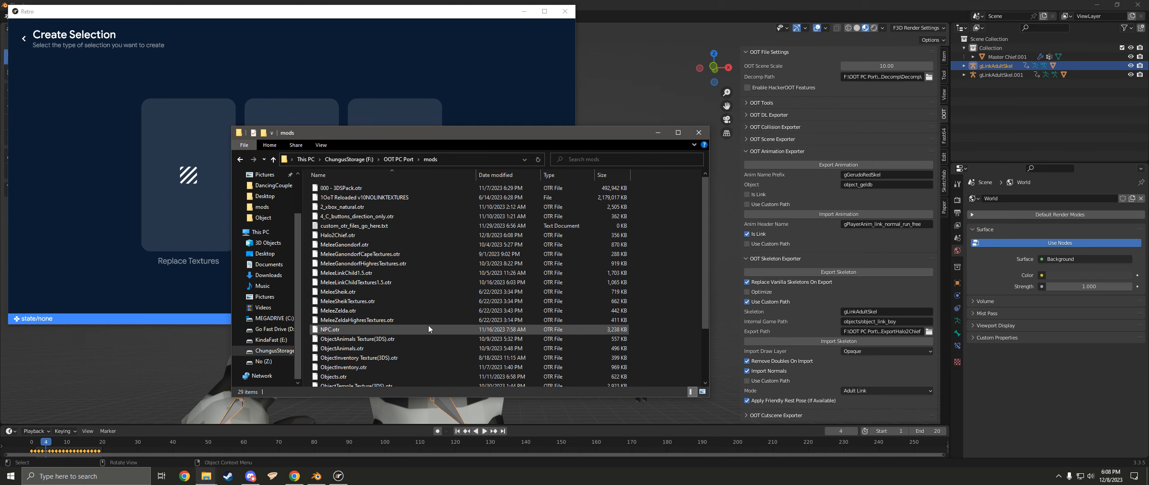
Go up to the OOT PC Port folder and launch soh.exe.
{"action": "left_click", "coordinate": [337, 235]}
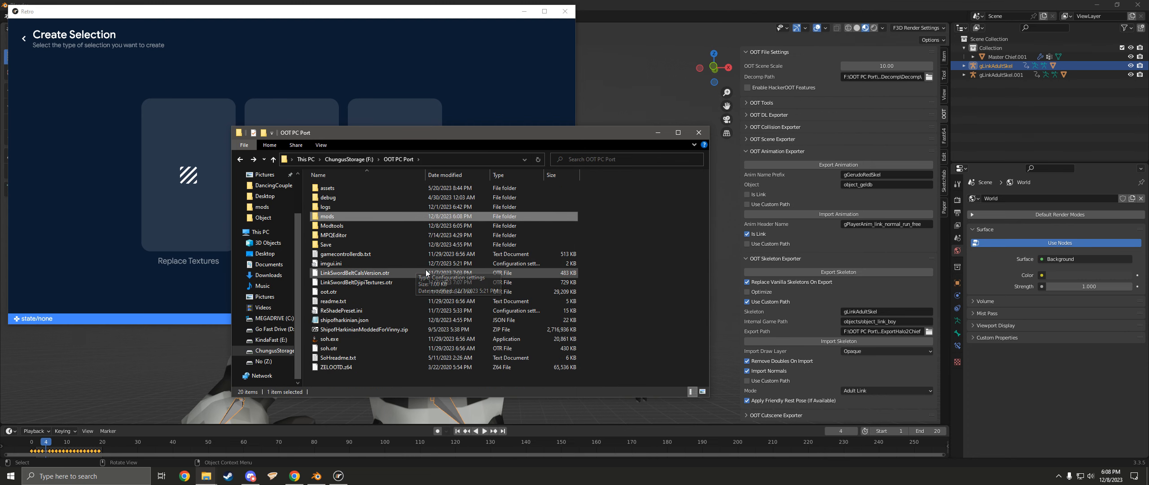
{"action": "mouse_move", "coordinate": [660, 319]}
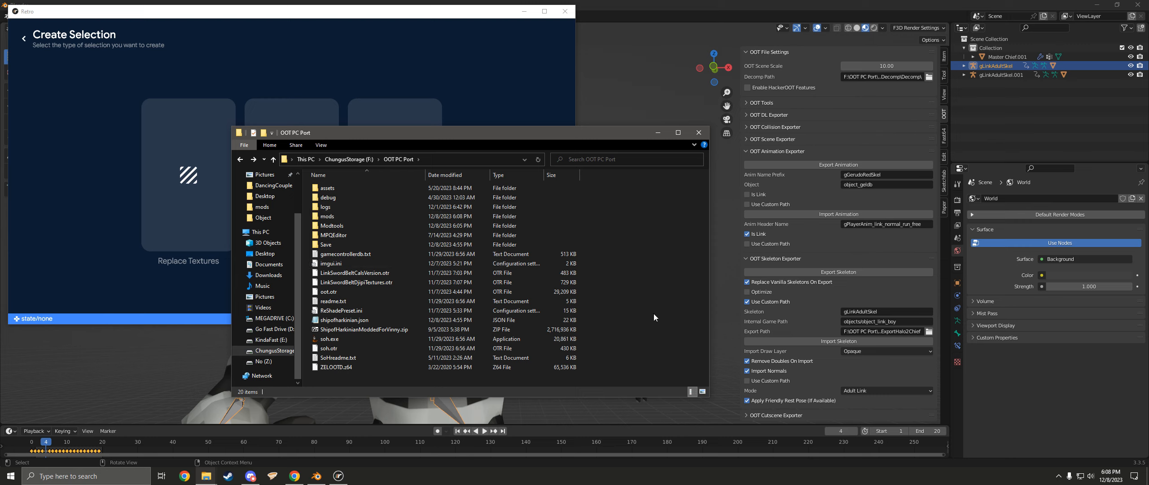
{"action": "left_click", "coordinate": [329, 339]}
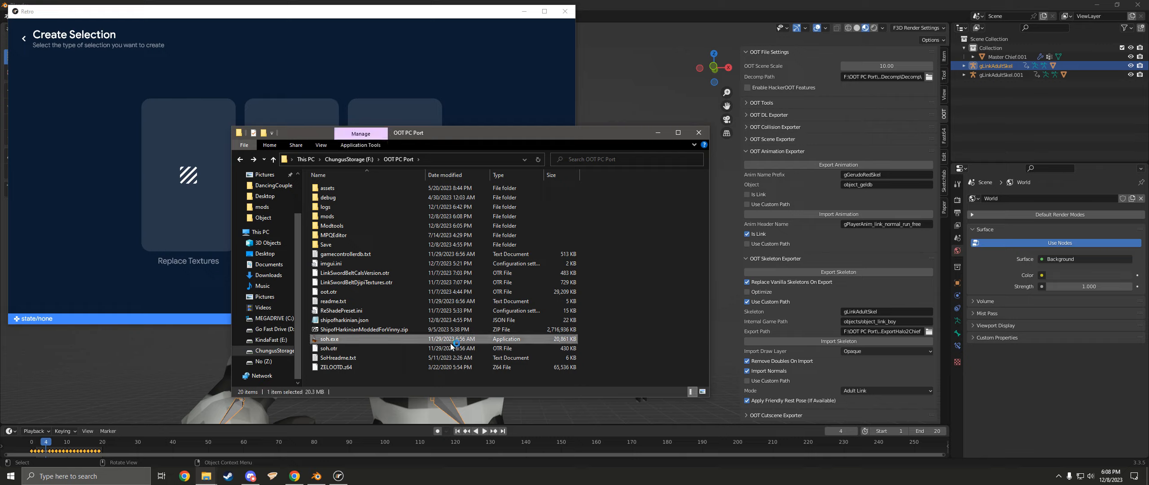
{"action": "double_click", "coordinate": [330, 338]}
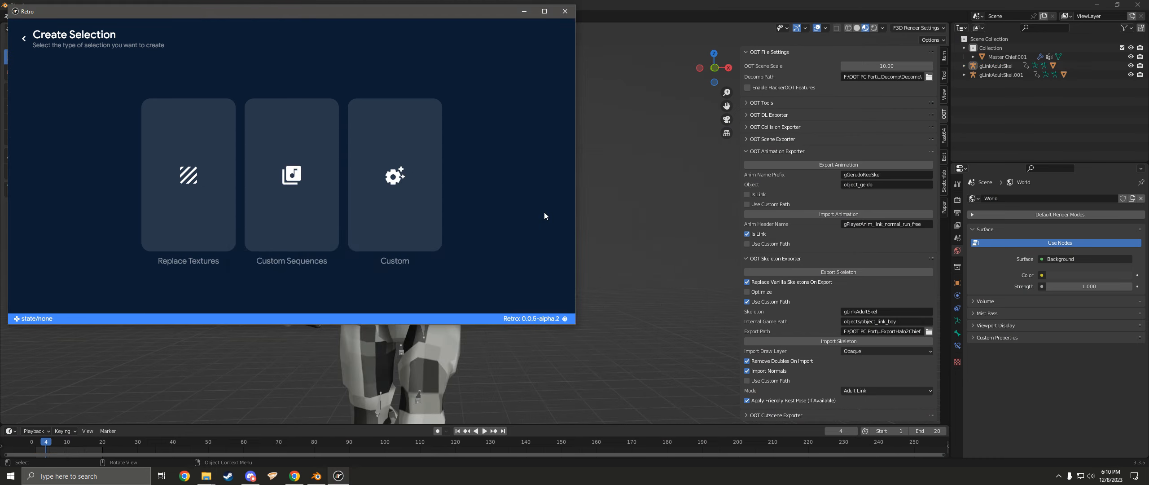
{"action": "mouse_move", "coordinate": [491, 221]}
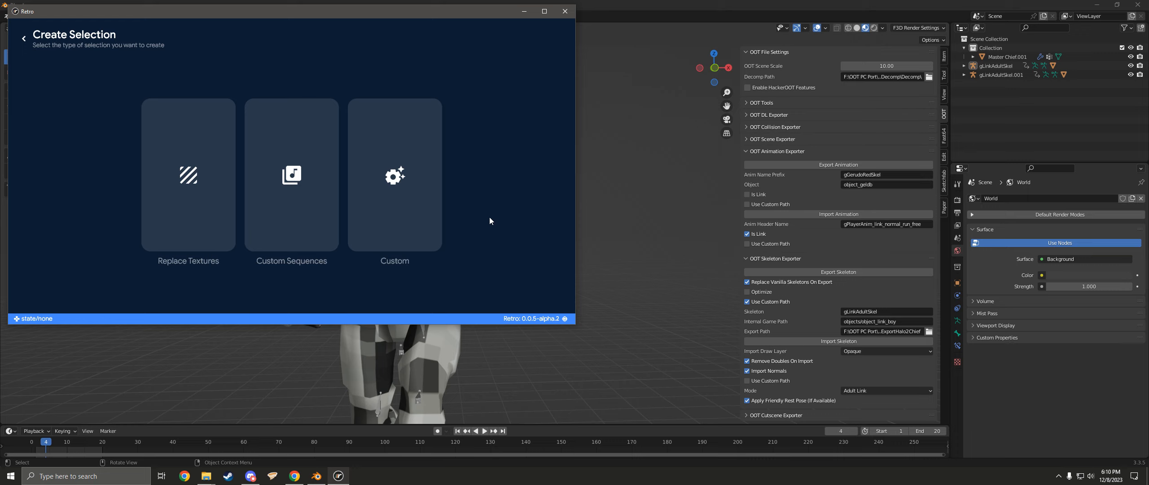
{"action": "mouse_move", "coordinate": [492, 217]}
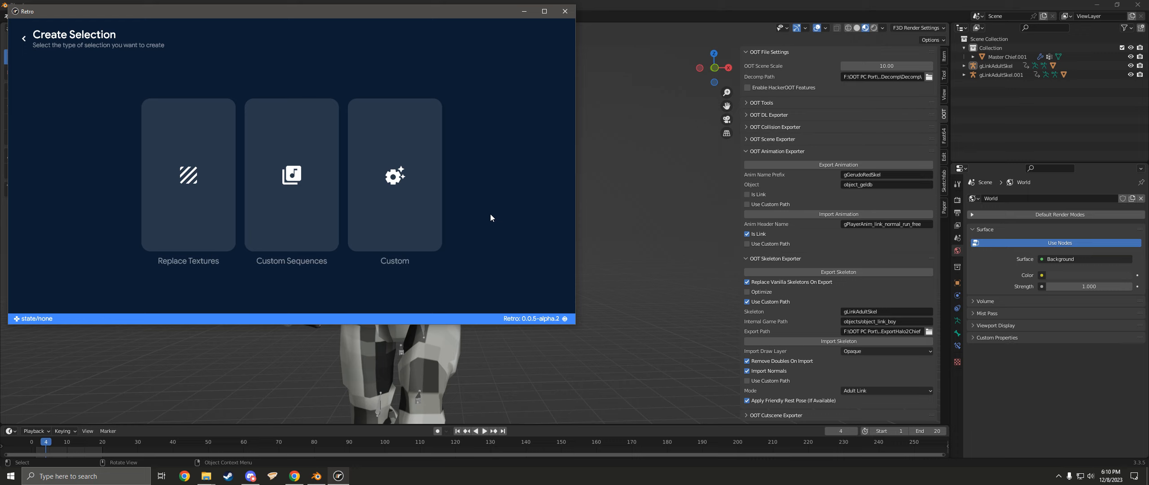
Start Replace Textures with no existing folder and pick mods\Halo2Chief.otr as the source OTR.
{"action": "left_click", "coordinate": [188, 175]}
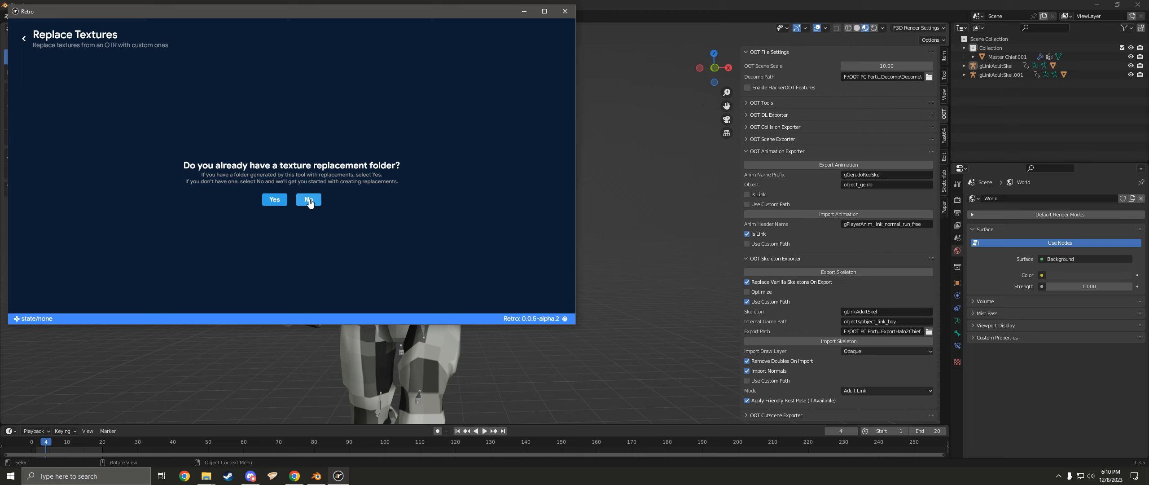
{"action": "left_click", "coordinate": [308, 200]}
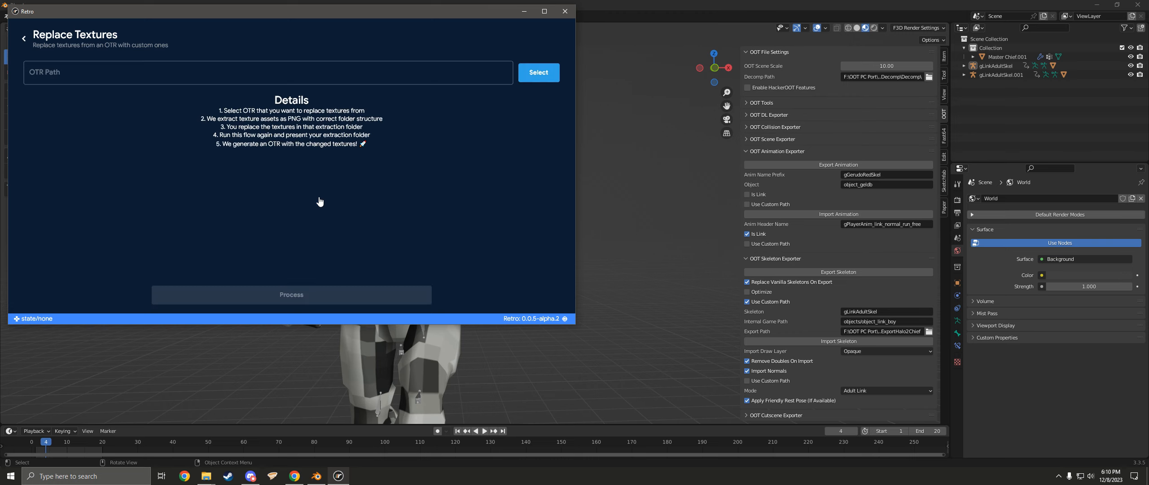
{"action": "mouse_move", "coordinate": [533, 73]}
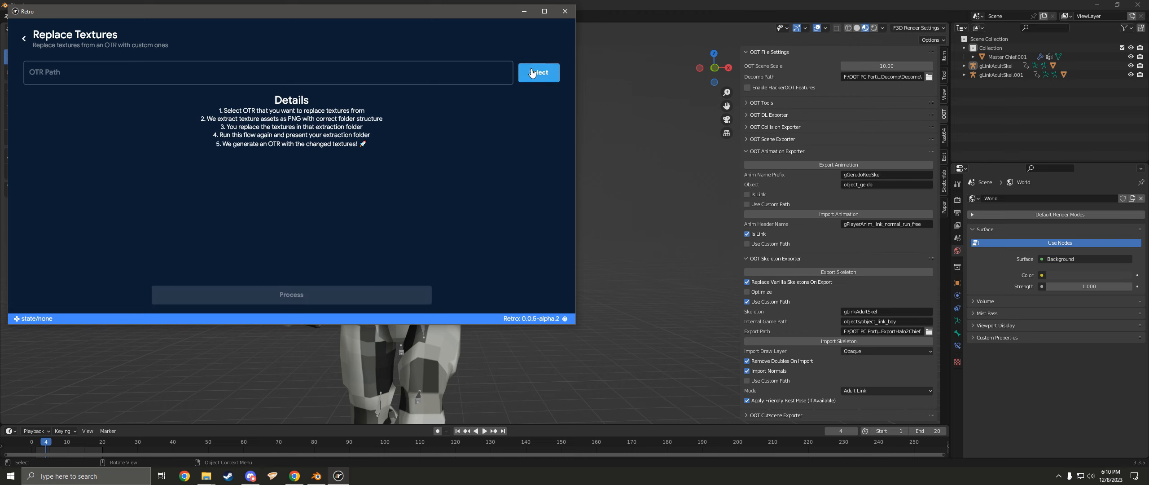
{"action": "left_click", "coordinate": [538, 73]}
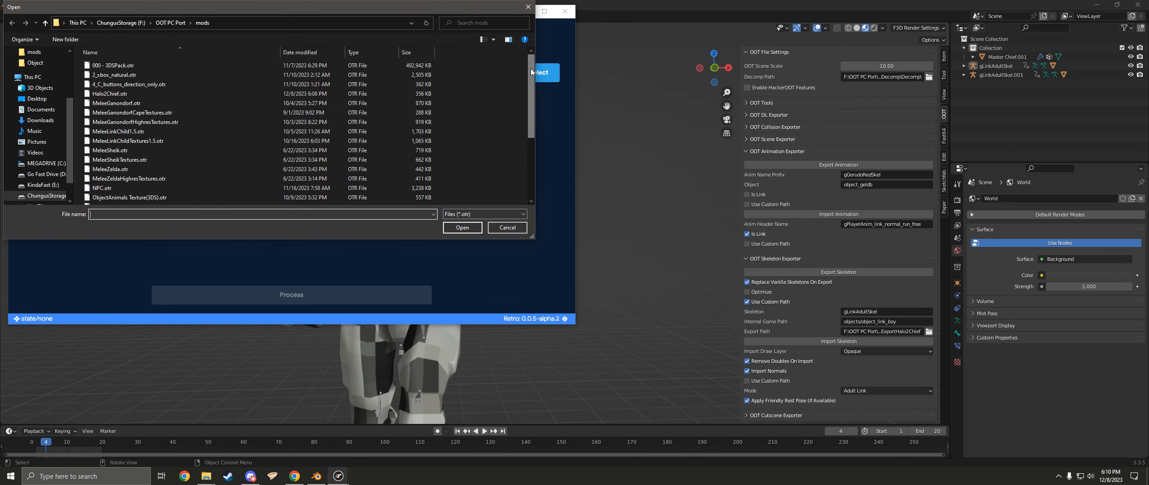
{"action": "left_click", "coordinate": [110, 93]}
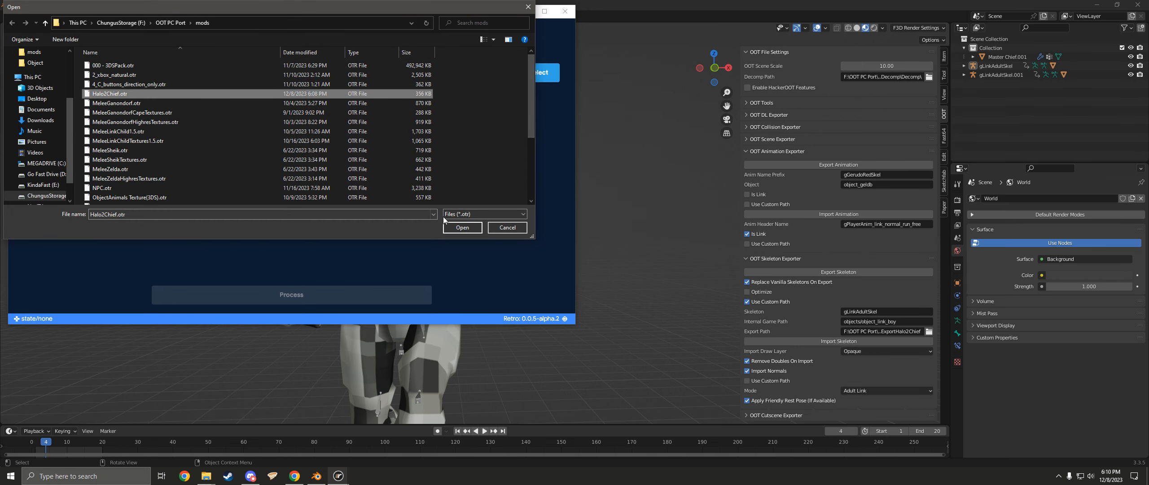
{"action": "left_click", "coordinate": [462, 228]}
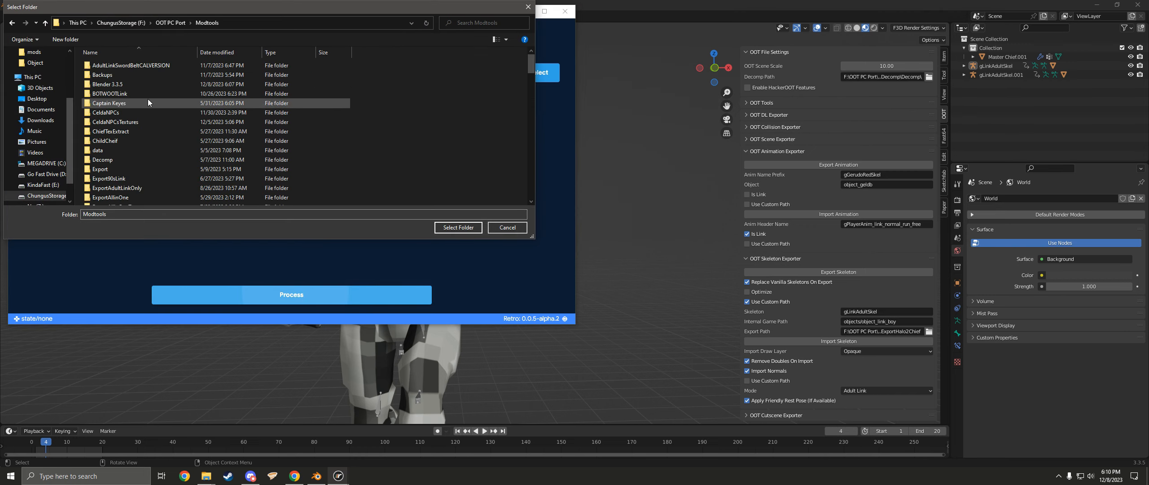
Choose ExportHalo2ChiefTextures in Modtools as the destination for the extracted textures.
{"action": "scroll", "scroll_direction": "down", "scroll_amount": 3}
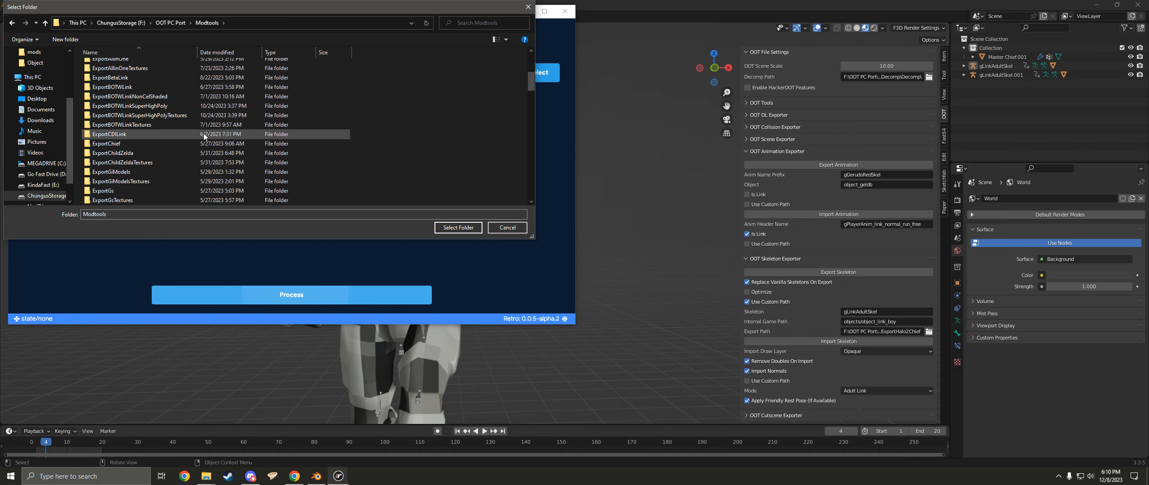
{"action": "scroll", "scroll_direction": "down", "scroll_amount": 3}
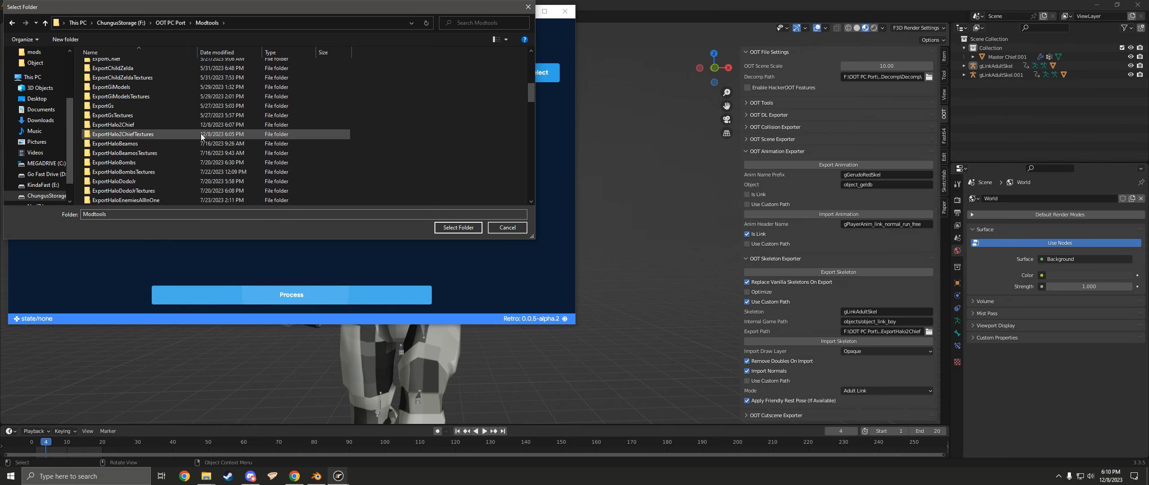
{"action": "left_click", "coordinate": [122, 134]}
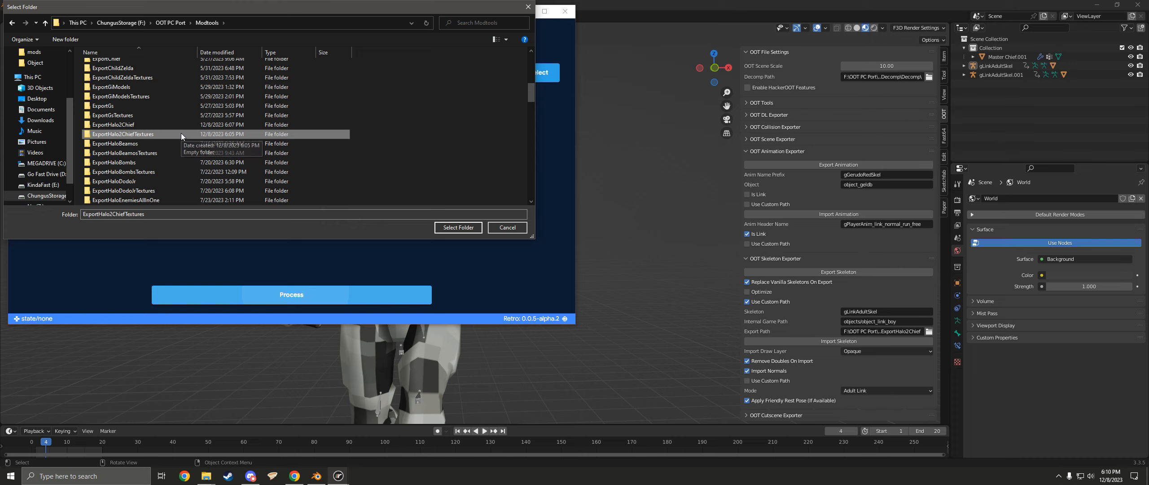
{"action": "double_click", "coordinate": [122, 134]}
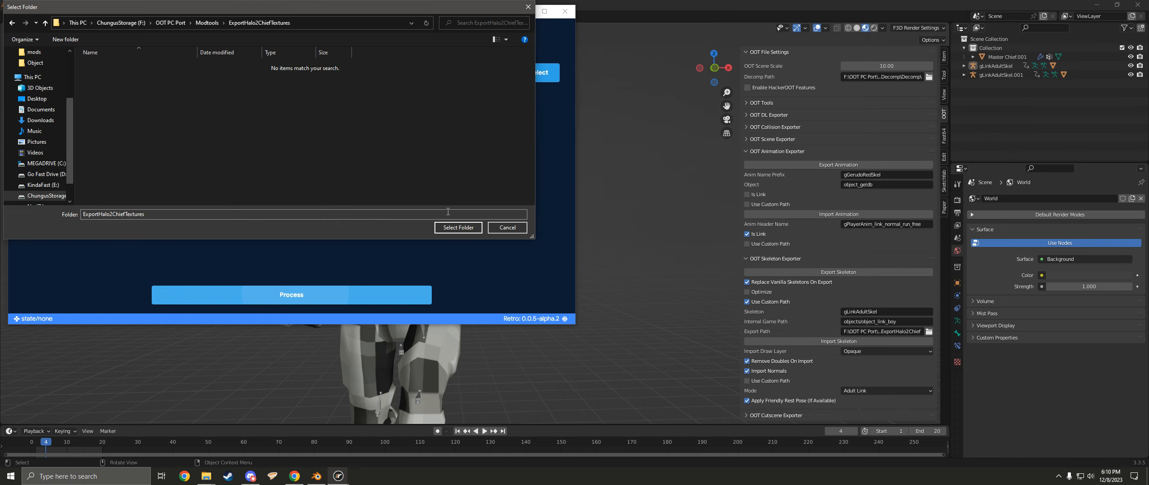
{"action": "left_click", "coordinate": [457, 227]}
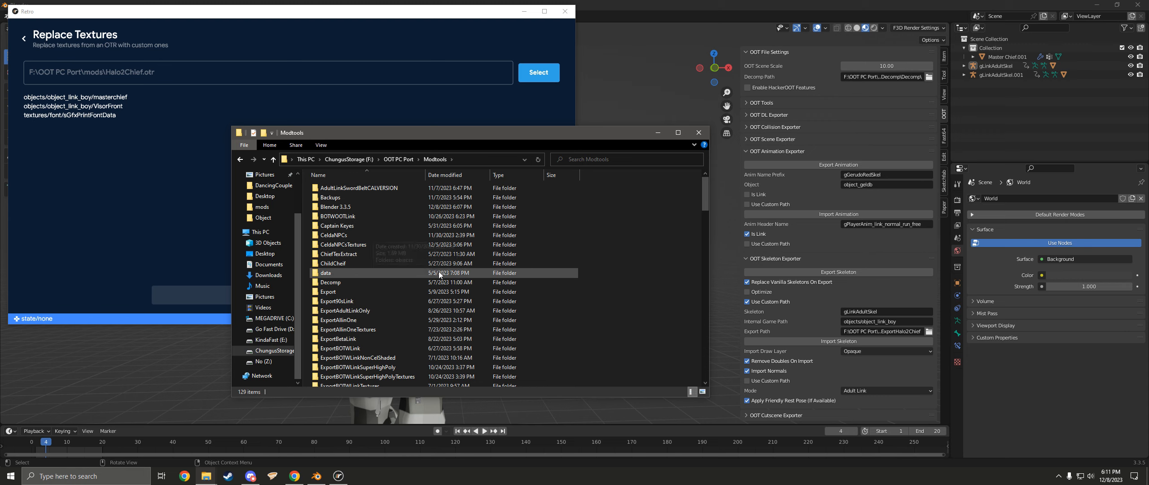
Browse into ExportHalo2ChiefTextures\Halo2Chief\objects\object_link_boy.
{"action": "scroll", "scroll_direction": "down", "scroll_amount": 3}
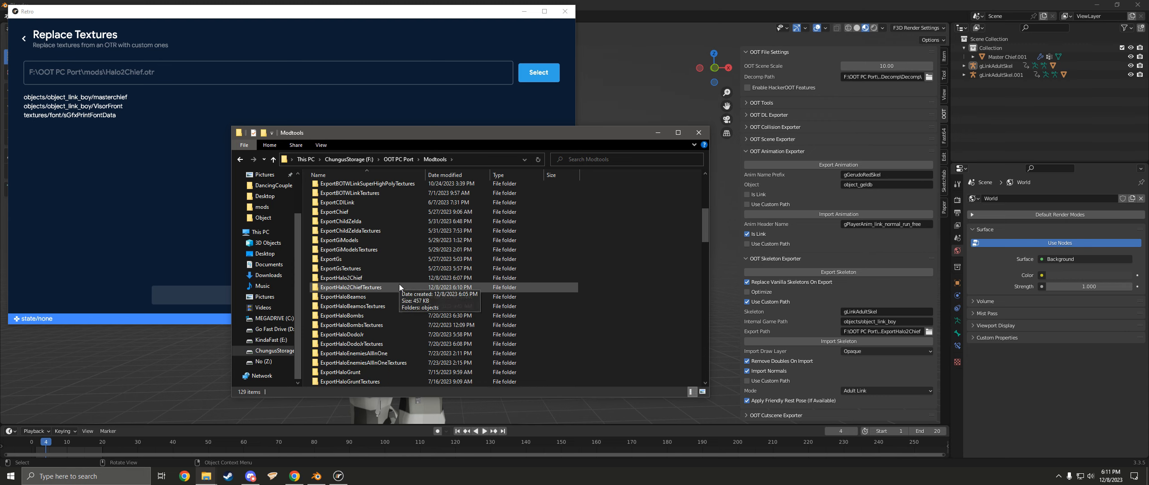
{"action": "double_click", "coordinate": [351, 286]}
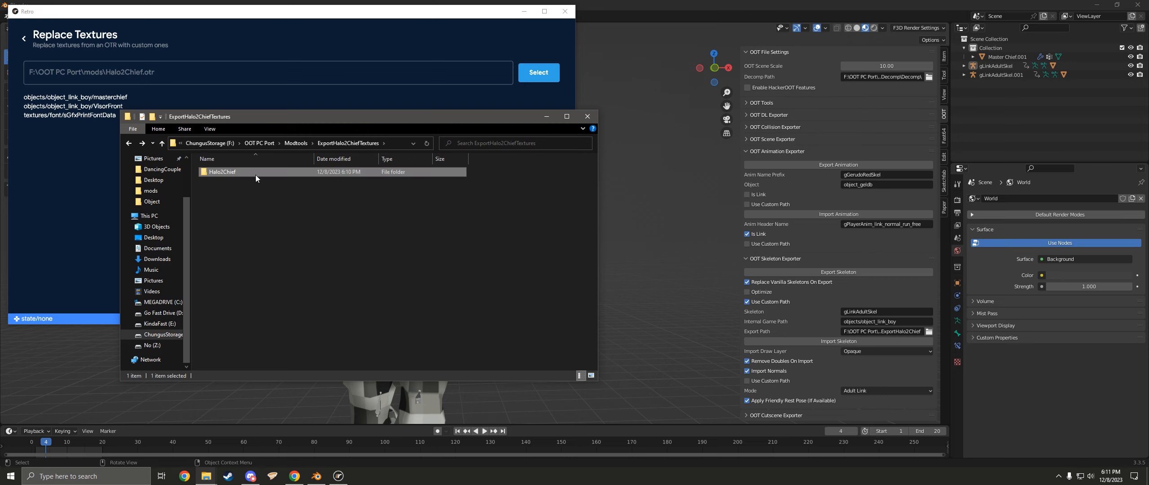
{"action": "double_click", "coordinate": [221, 172]}
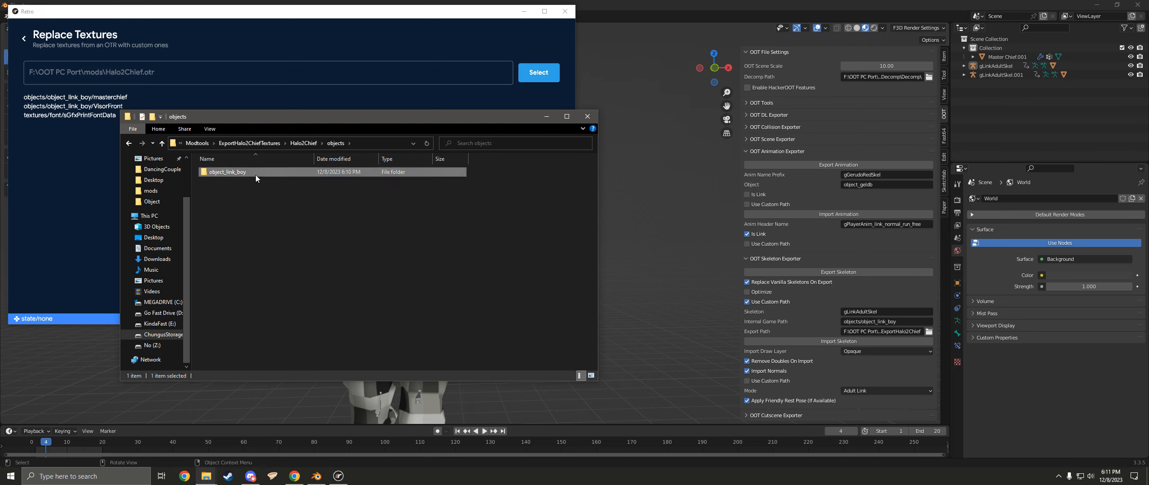
{"action": "double_click", "coordinate": [227, 172]}
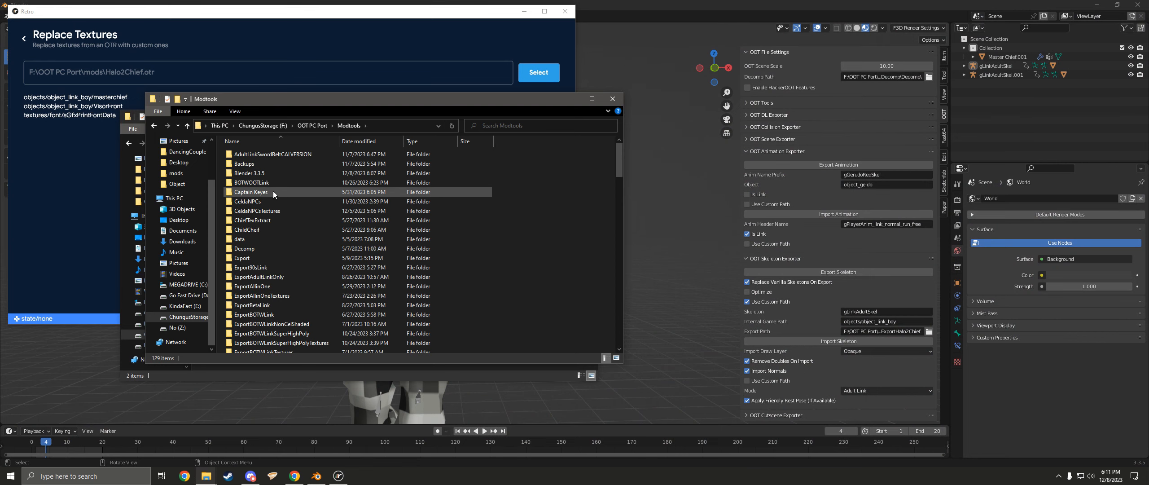
Copy the high-res masterchief.png from HiresTextures in, replacing the extracted copy.
{"action": "scroll", "scroll_direction": "down", "scroll_amount": 3}
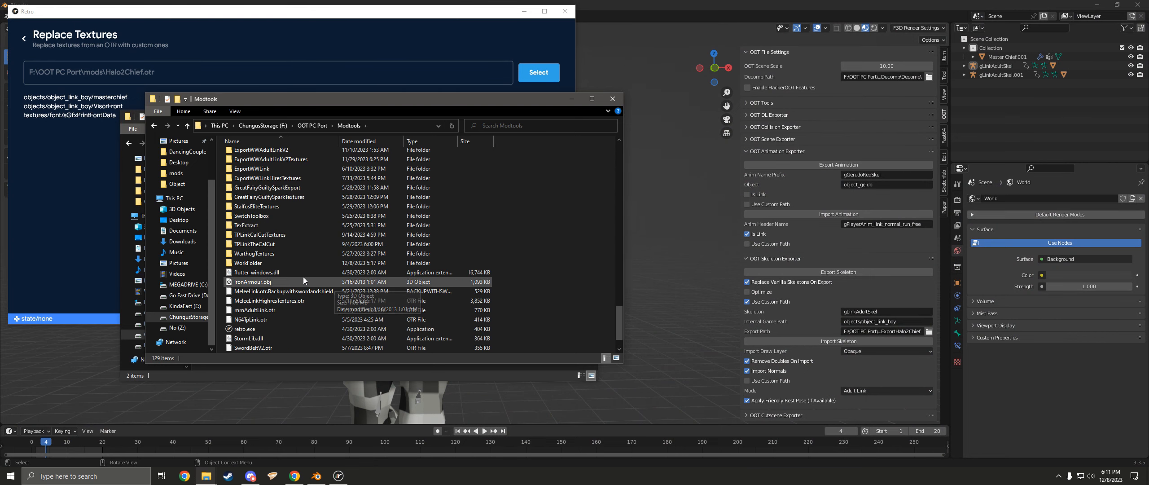
{"action": "double_click", "coordinate": [247, 262]}
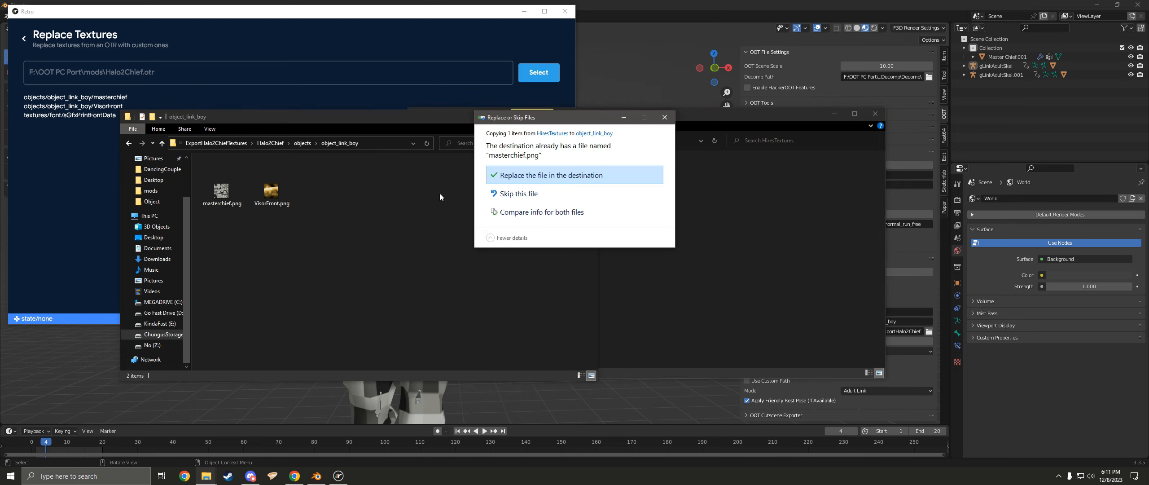
{"action": "left_click", "coordinate": [551, 175]}
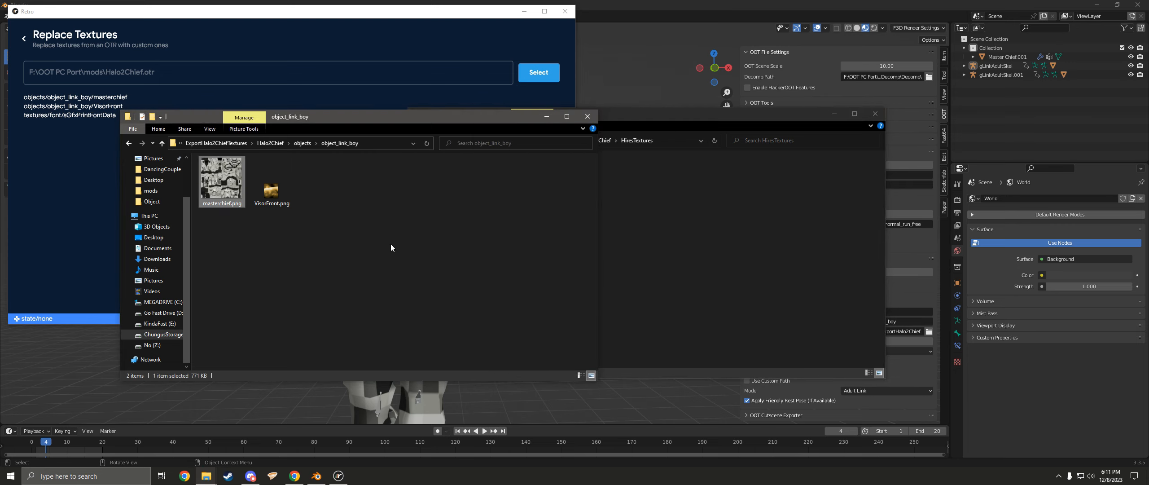
{"action": "left_click", "coordinate": [539, 72]}
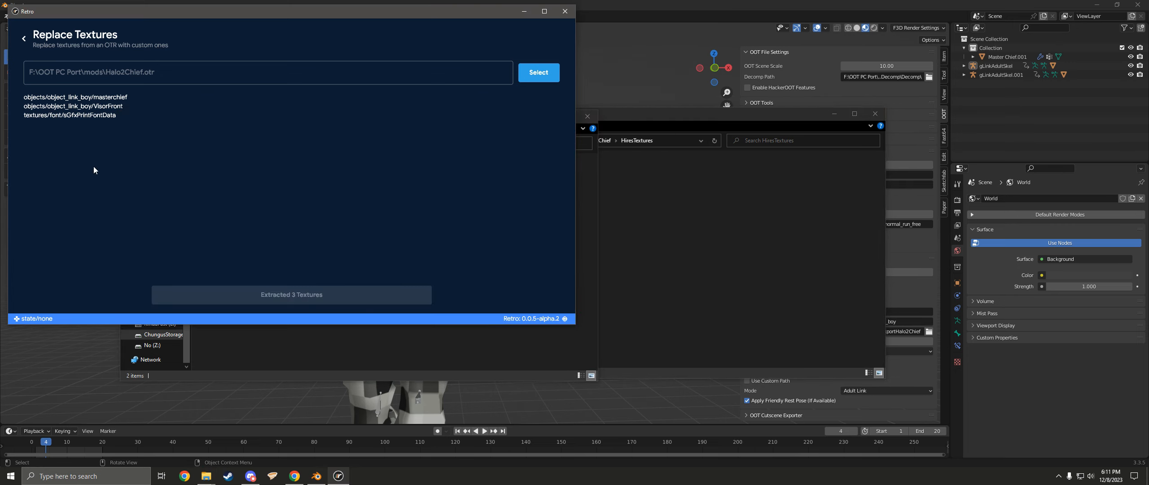
Restart Replace Textures in Retro, this time with an existing replacement folder.
{"action": "left_click", "coordinate": [24, 38]}
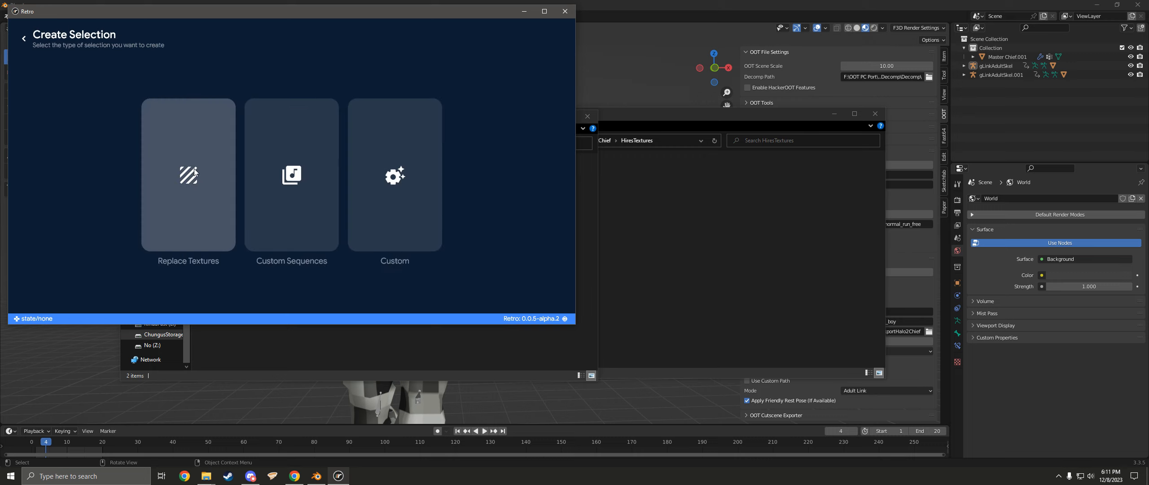
{"action": "left_click", "coordinate": [189, 175]}
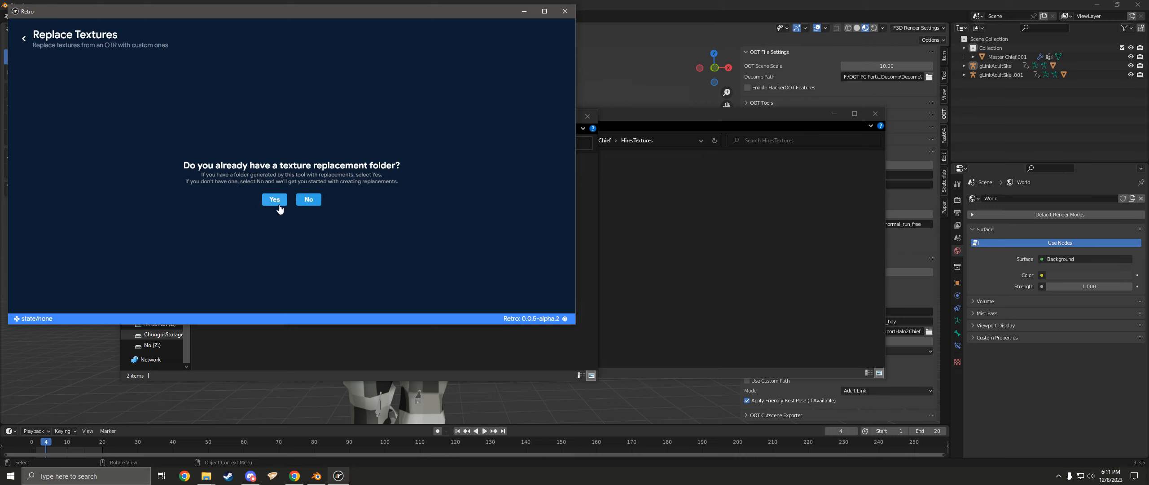
{"action": "left_click", "coordinate": [274, 200]}
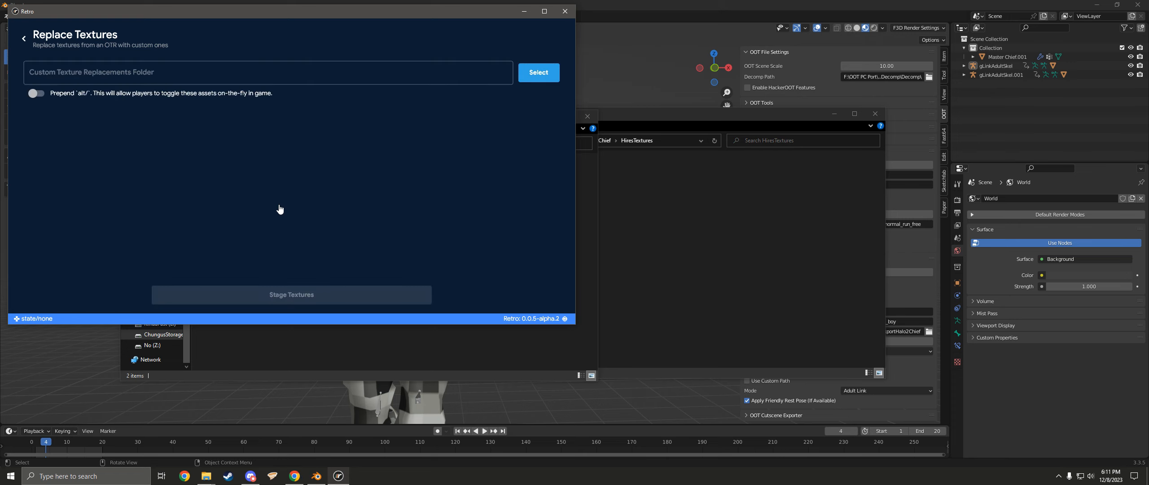
{"action": "left_click", "coordinate": [539, 73]}
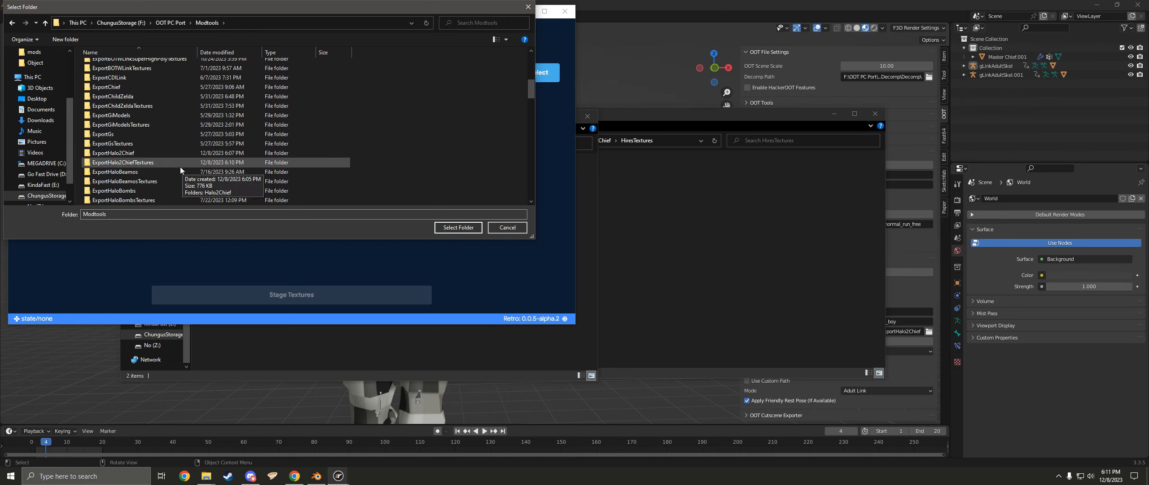
Use ExportHalo2ChiefTextures\Halo2Chief as the replacement folder and stage masterchief.png.
{"action": "double_click", "coordinate": [122, 162]}
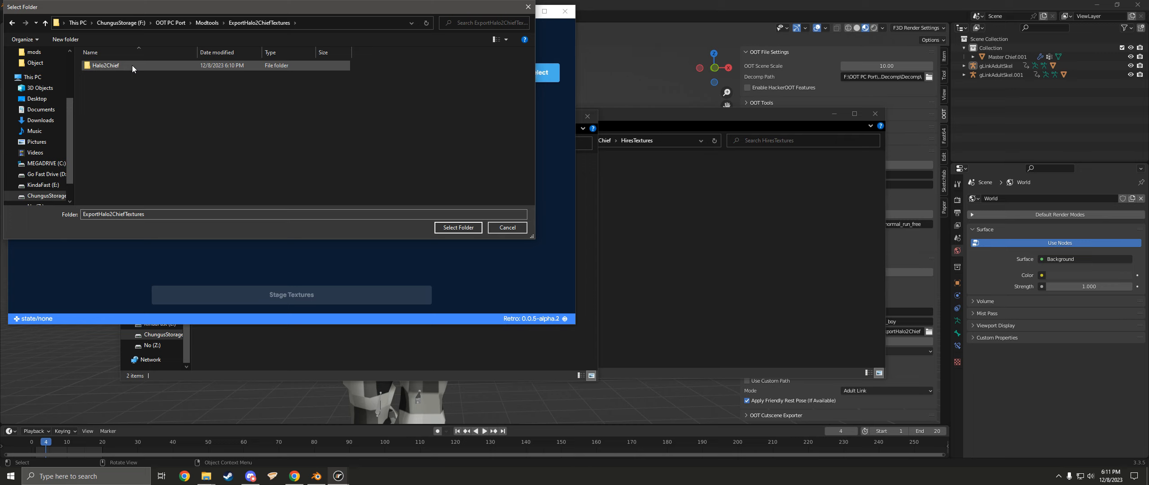
{"action": "double_click", "coordinate": [105, 65]}
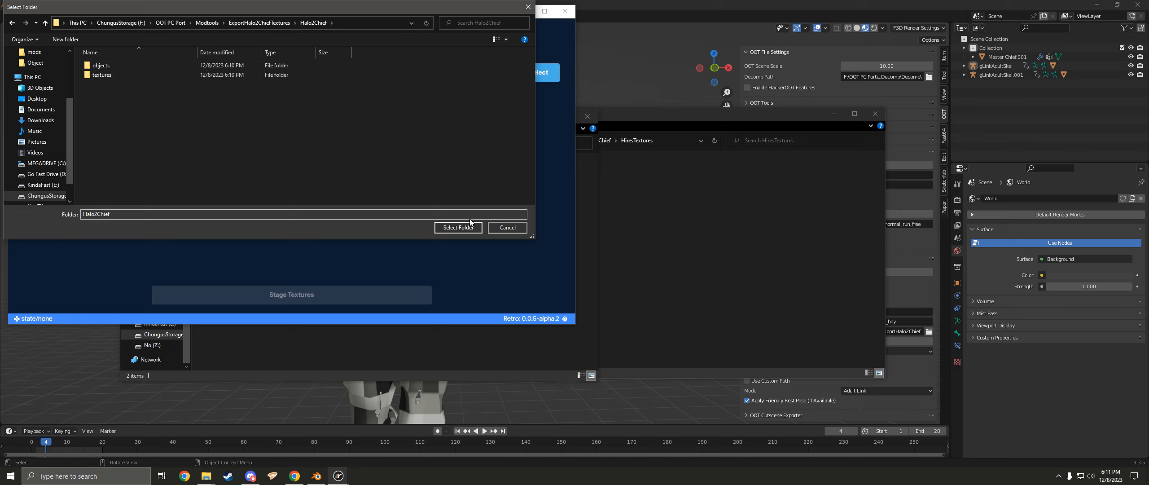
{"action": "left_click", "coordinate": [458, 227]}
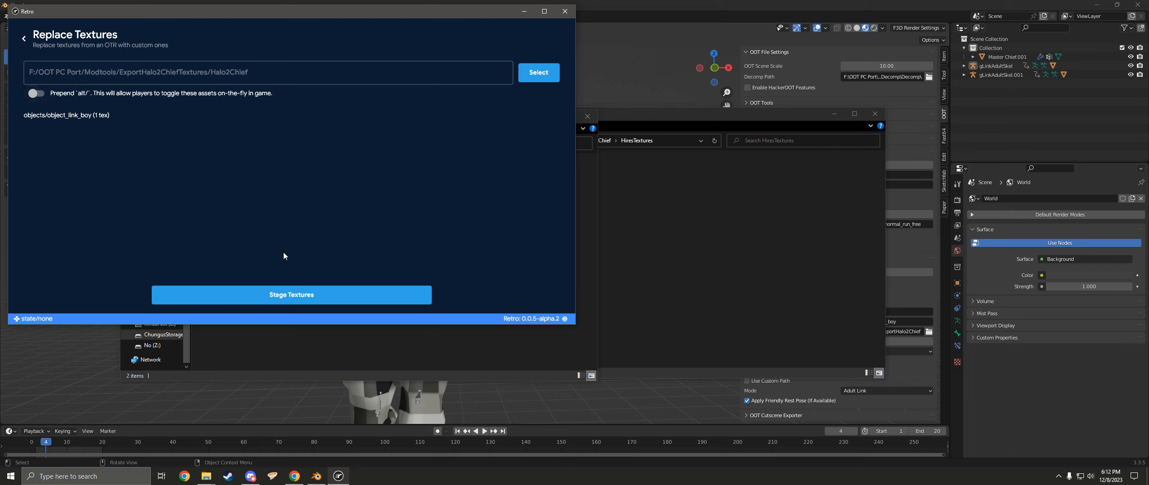
{"action": "left_click", "coordinate": [291, 294]}
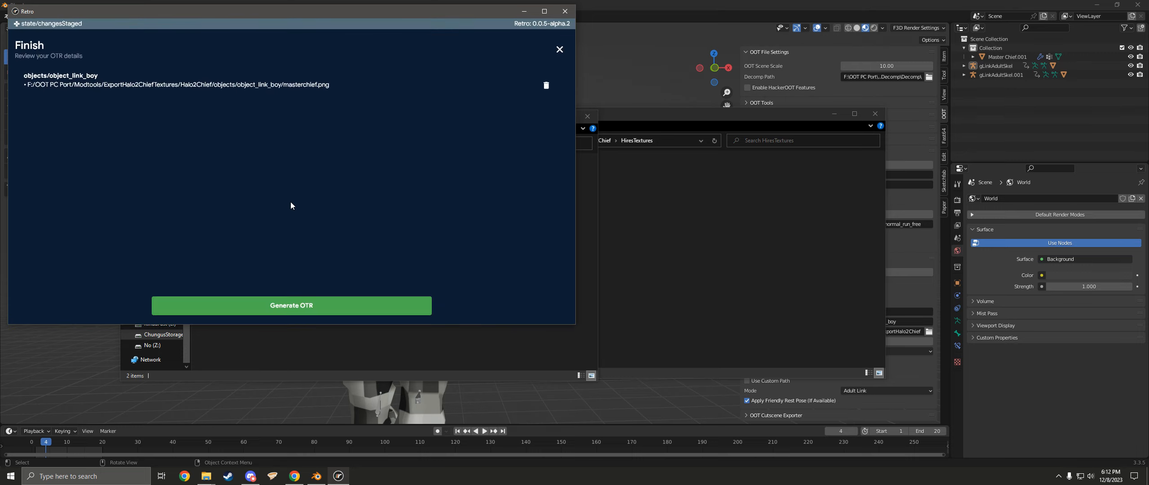
Generate the texture OTR and save it into the OOT PC Port mods folder.
{"action": "left_click", "coordinate": [291, 306]}
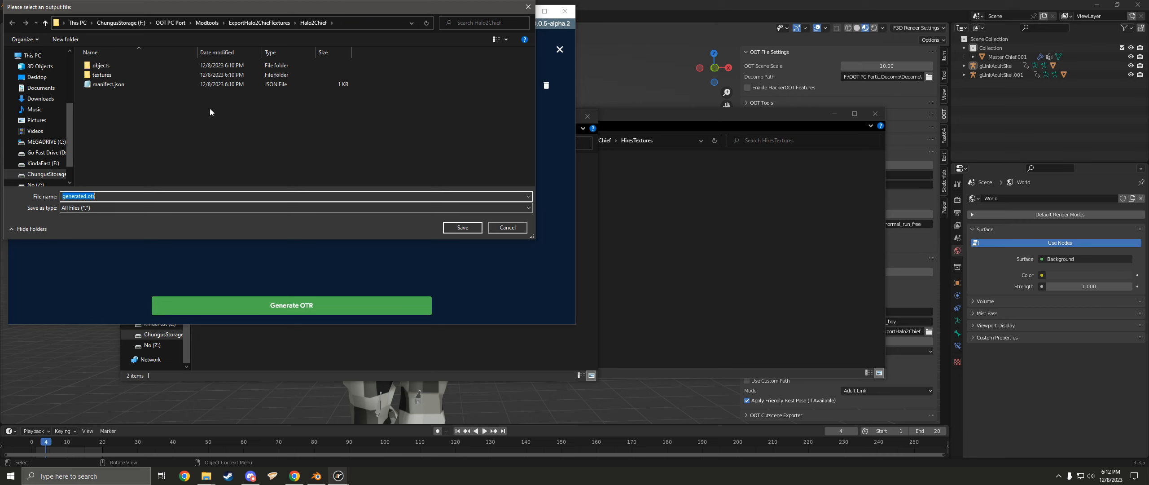
{"action": "left_click", "coordinate": [170, 23]}
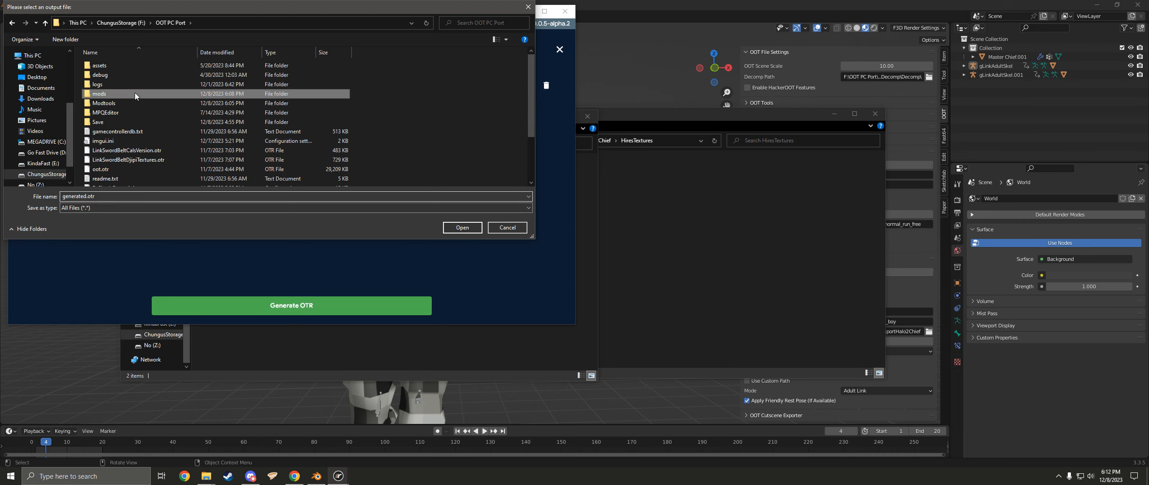
{"action": "double_click", "coordinate": [99, 93]}
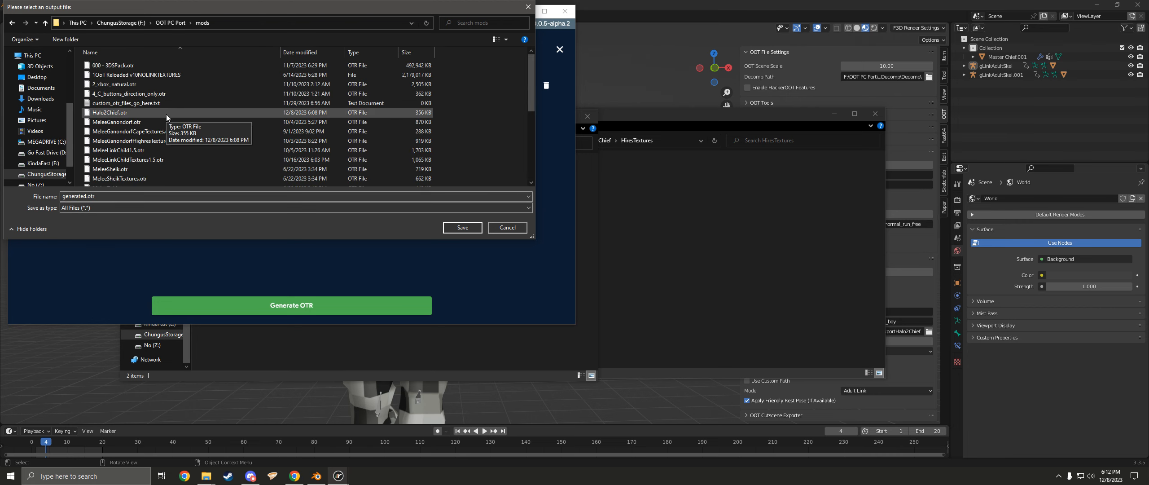
{"action": "left_click", "coordinate": [108, 112]}
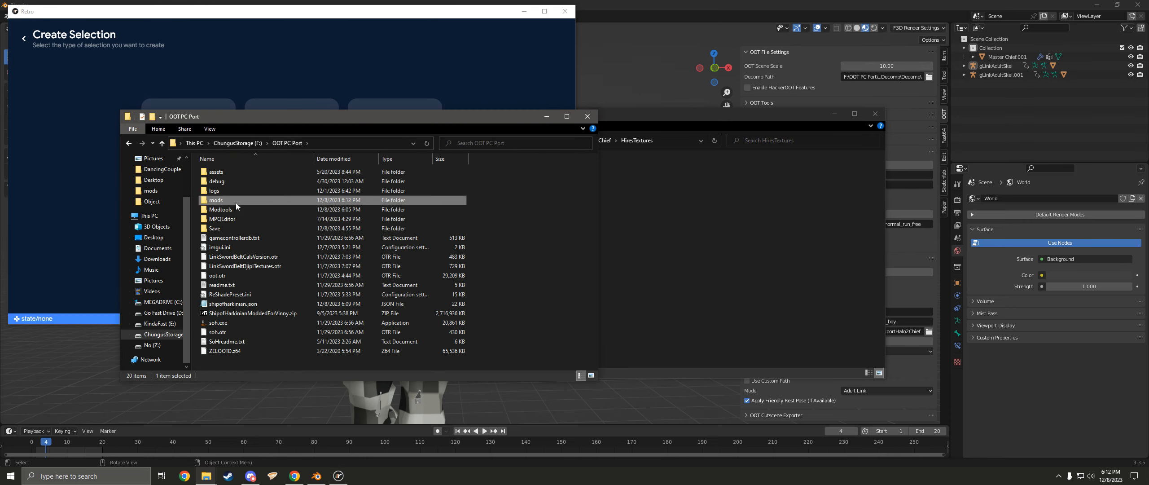
Check Halo2ChiefTextures.otr beside Halo2Chief.otr in the mods folder.
{"action": "double_click", "coordinate": [216, 199]}
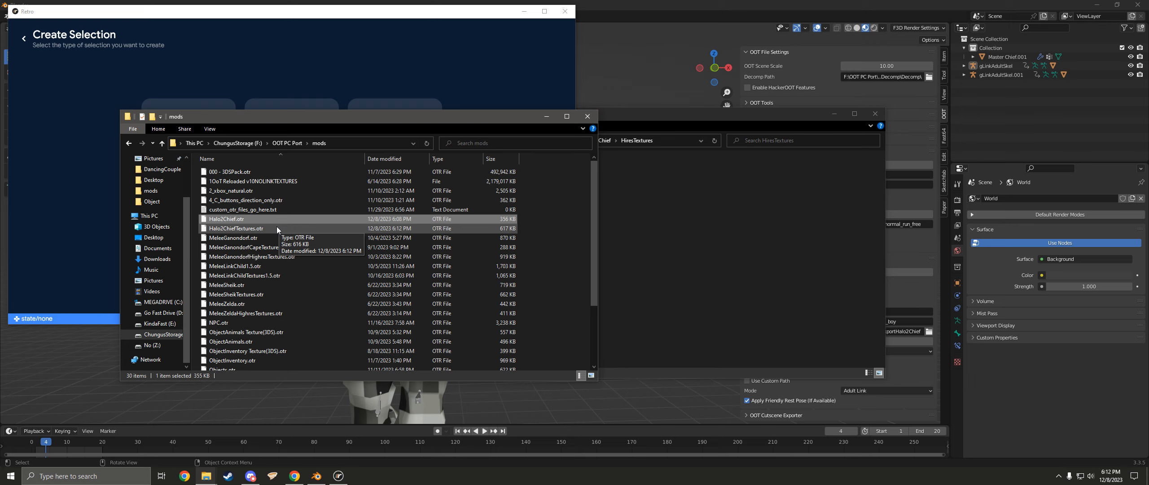
{"action": "left_click", "coordinate": [162, 143]}
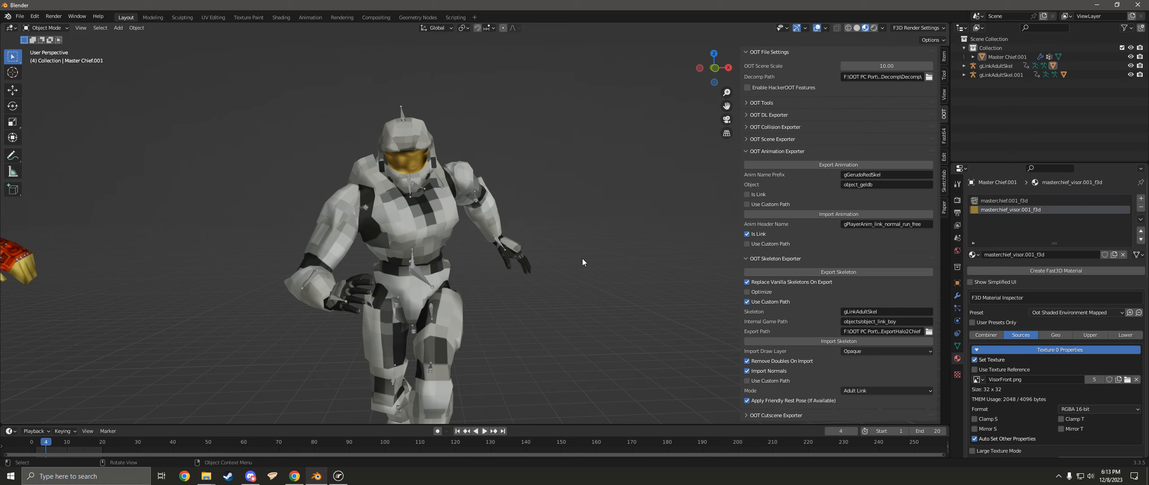
{"action": "mouse_move", "coordinate": [570, 330]}
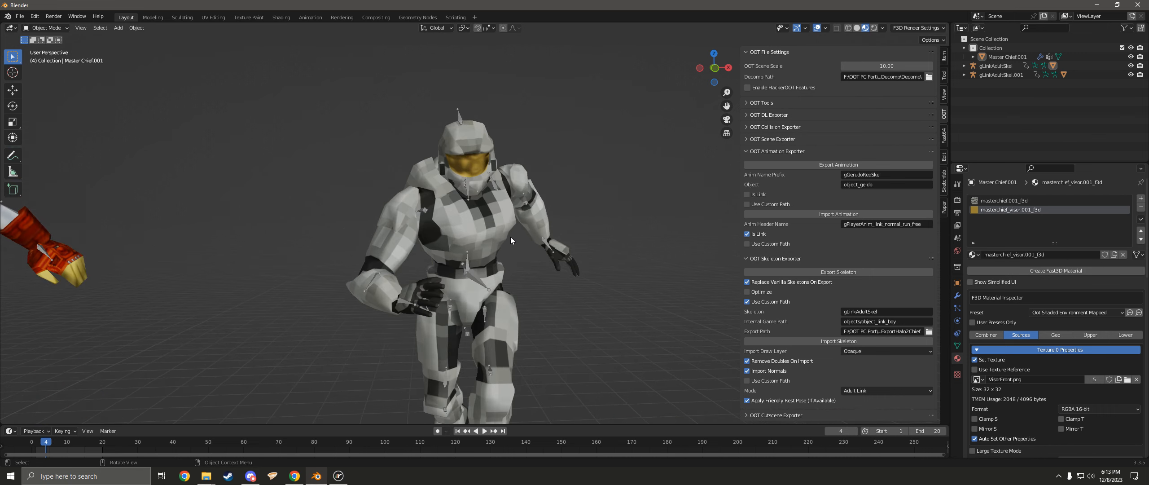
{"action": "mouse_move", "coordinate": [499, 236]}
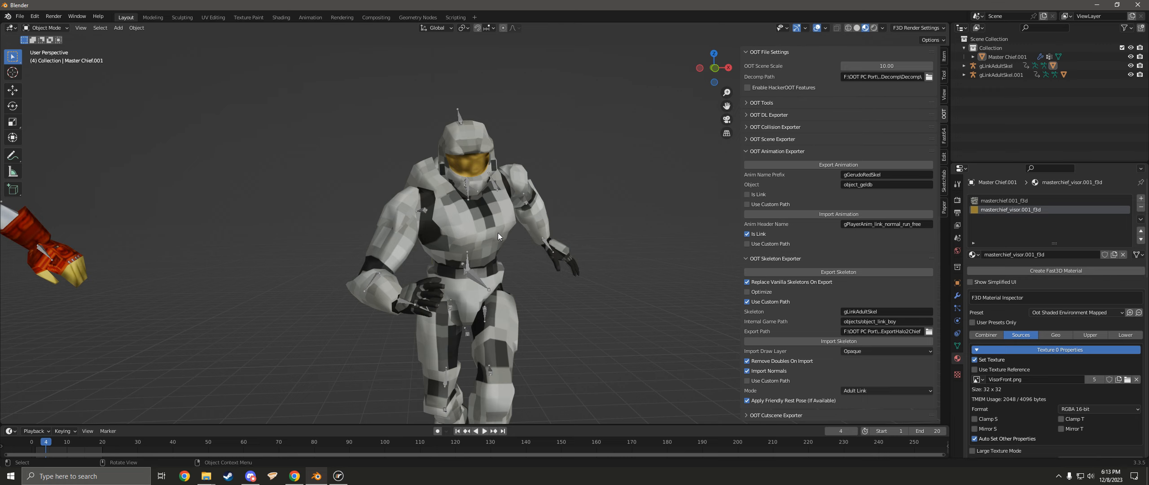
{"action": "mouse_move", "coordinate": [555, 299]}
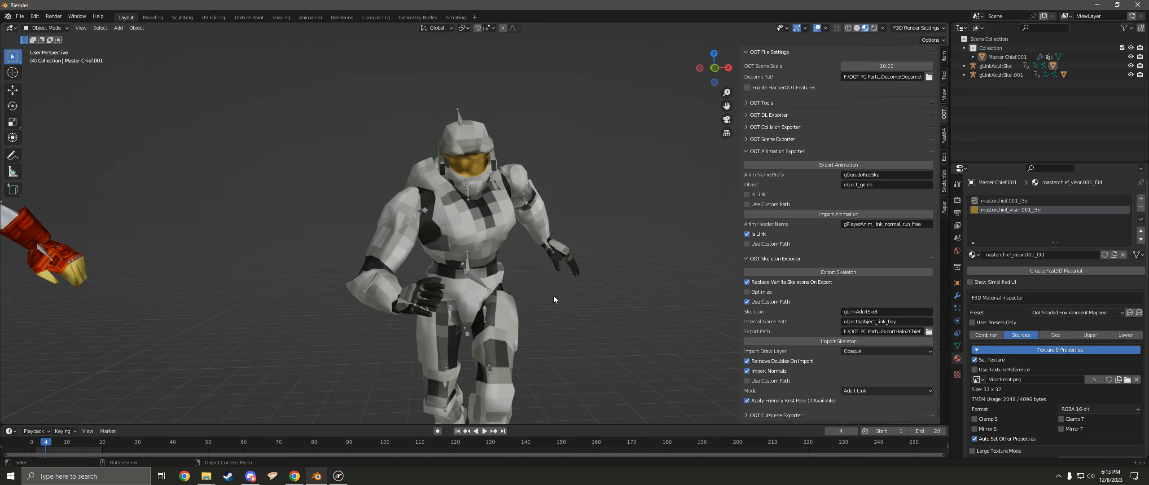
{"action": "mouse_move", "coordinate": [1002, 207]}
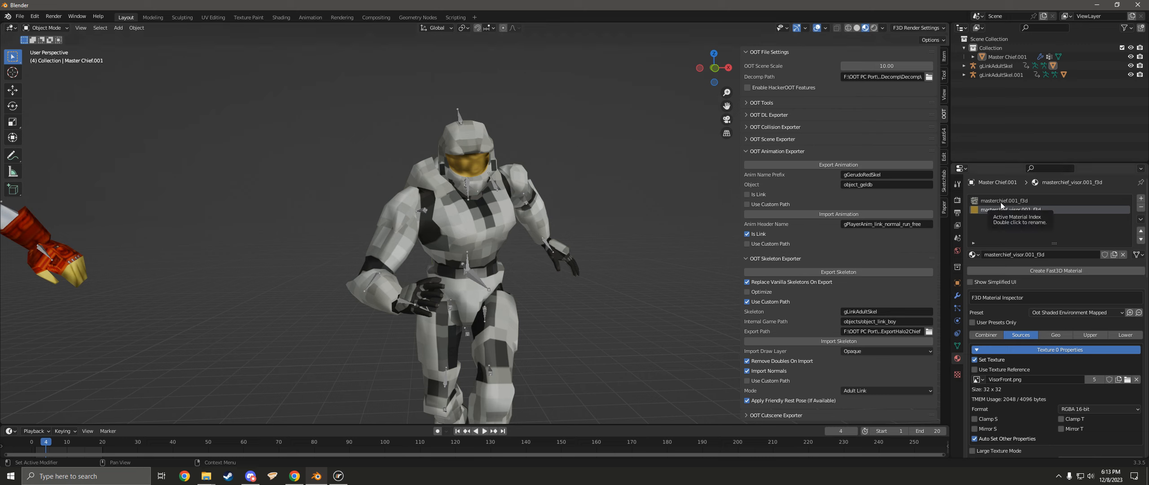
Set masterchief.001_f3d's Color Combiner Cycle 2 input C to Environment Color, then select gLinkAdultSkel.
{"action": "left_click", "coordinate": [1003, 200]}
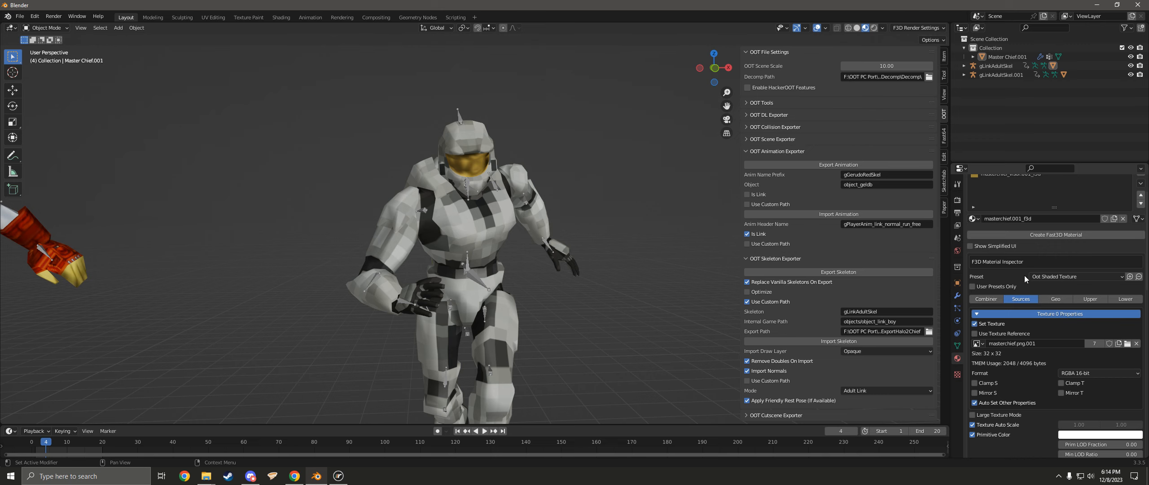
{"action": "left_click", "coordinate": [985, 299]}
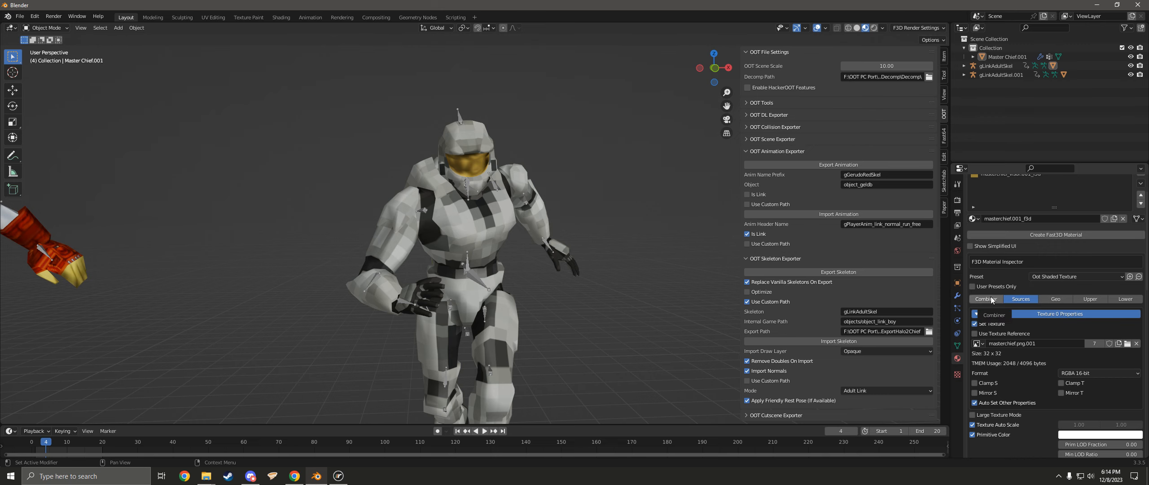
{"action": "left_click", "coordinate": [986, 299]}
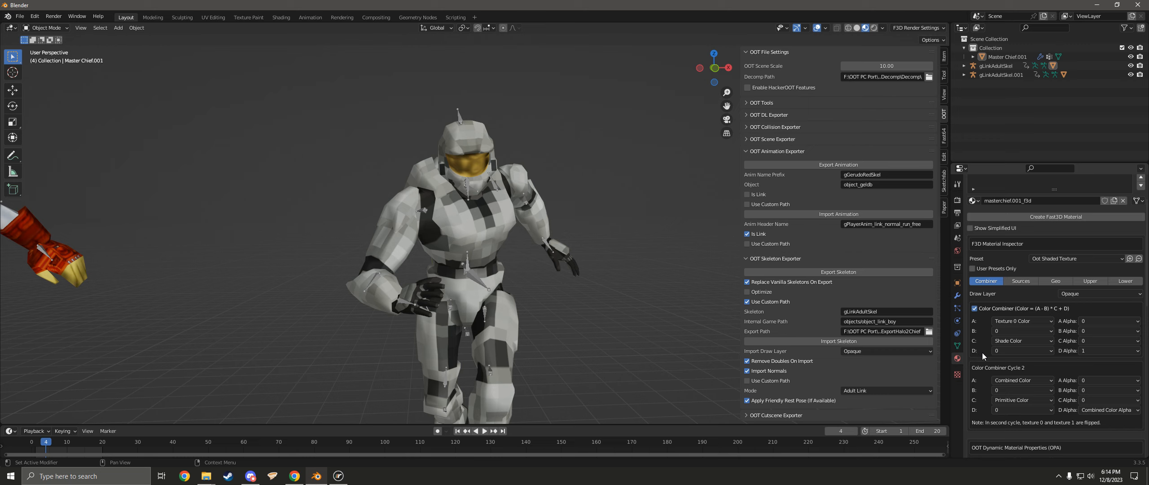
{"action": "mouse_move", "coordinate": [985, 369]}
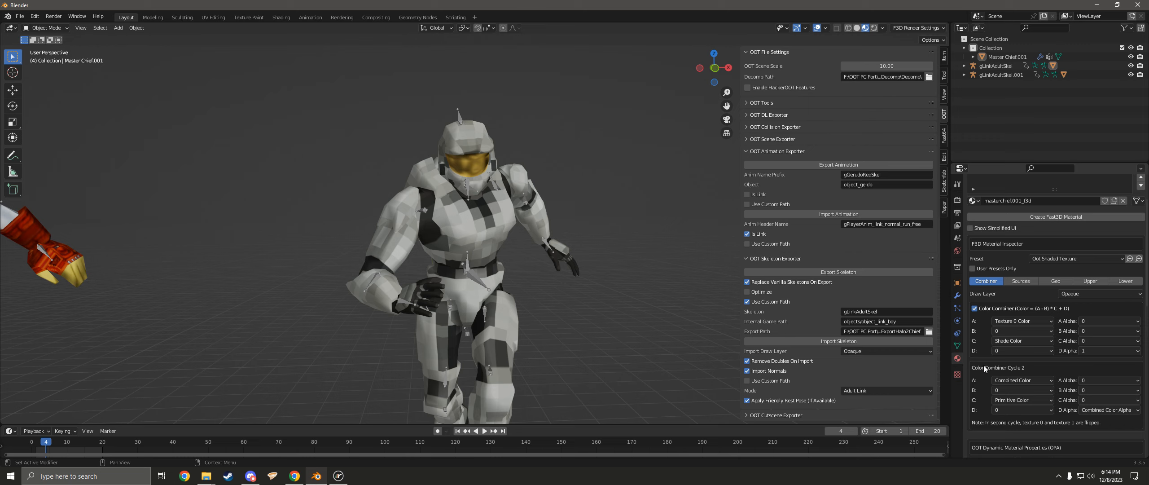
{"action": "left_click", "coordinate": [1022, 400]}
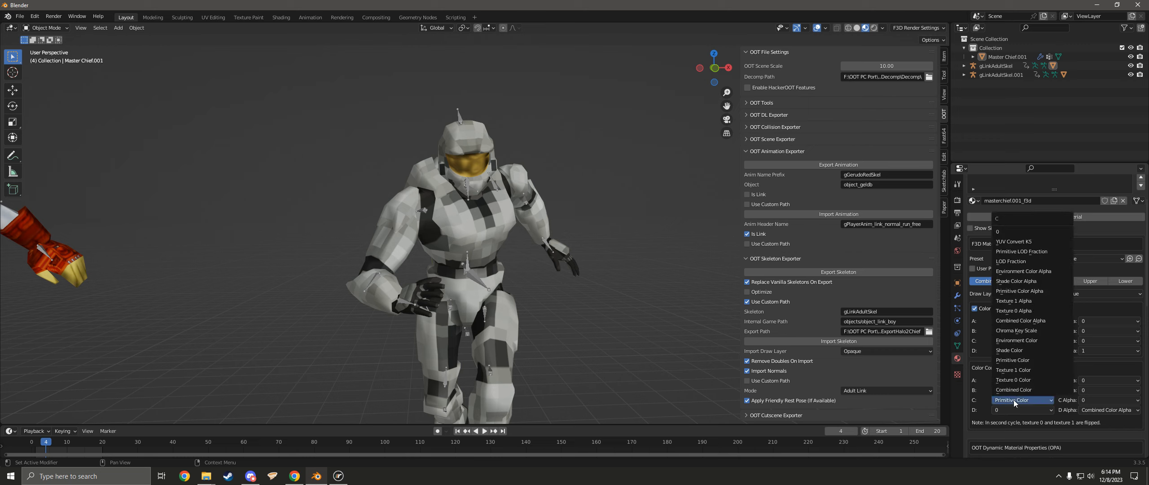
{"action": "left_click", "coordinate": [1009, 350]}
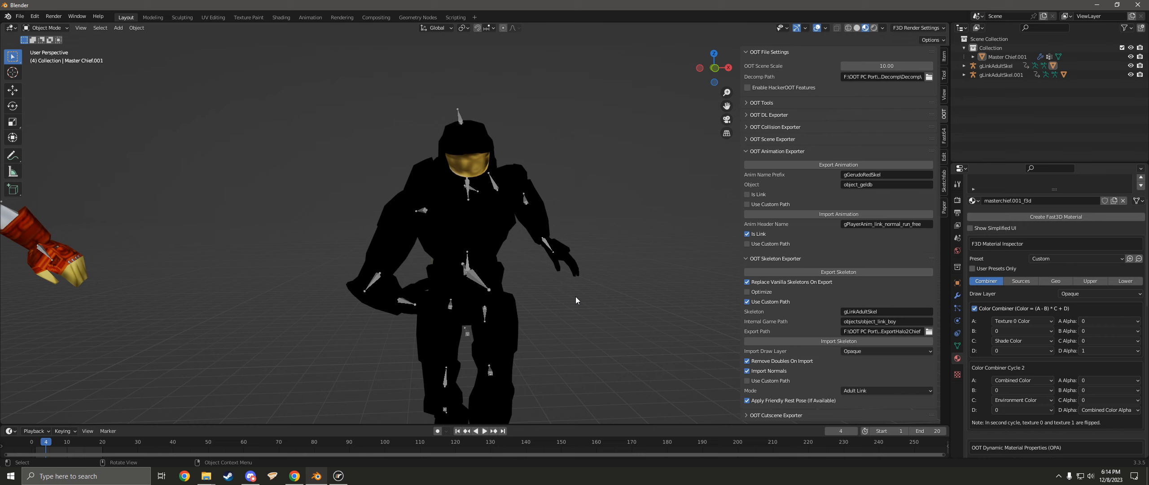
{"action": "left_click", "coordinate": [995, 66]}
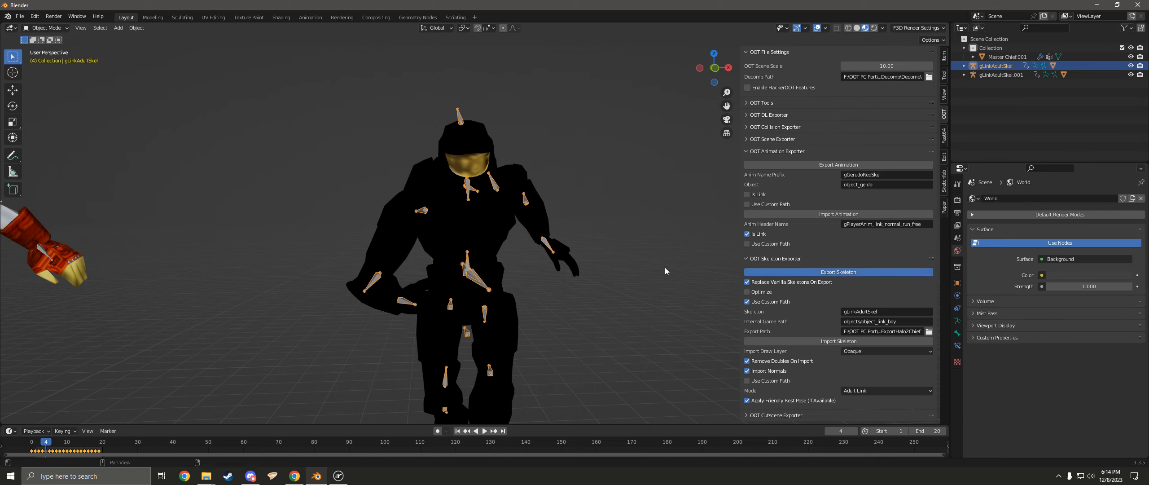
Export the skeleton, then pack ExportHalo2Chief into Halo2Chief.otr in the mods folder.
{"action": "left_click", "coordinate": [337, 474]}
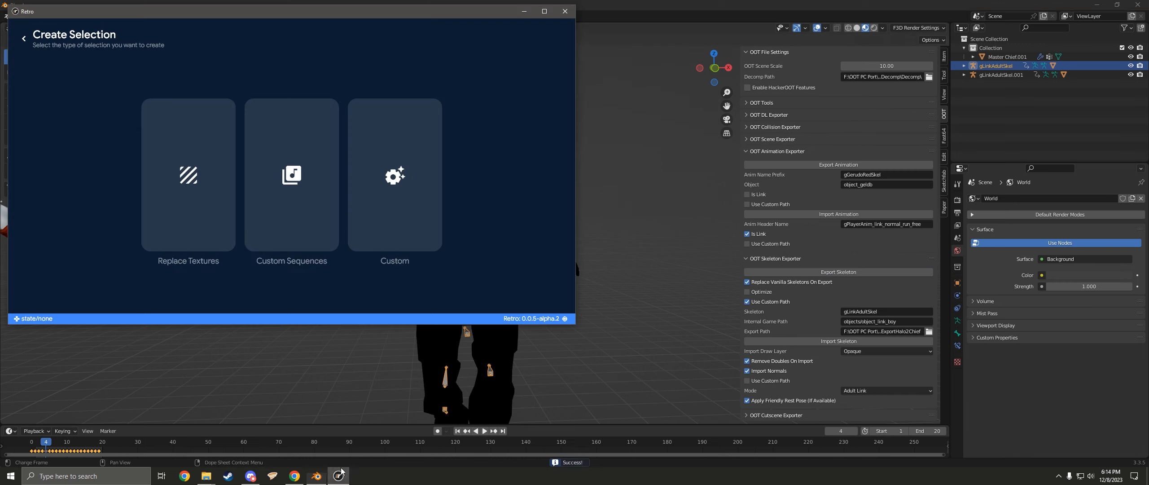
{"action": "mouse_move", "coordinate": [473, 202]}
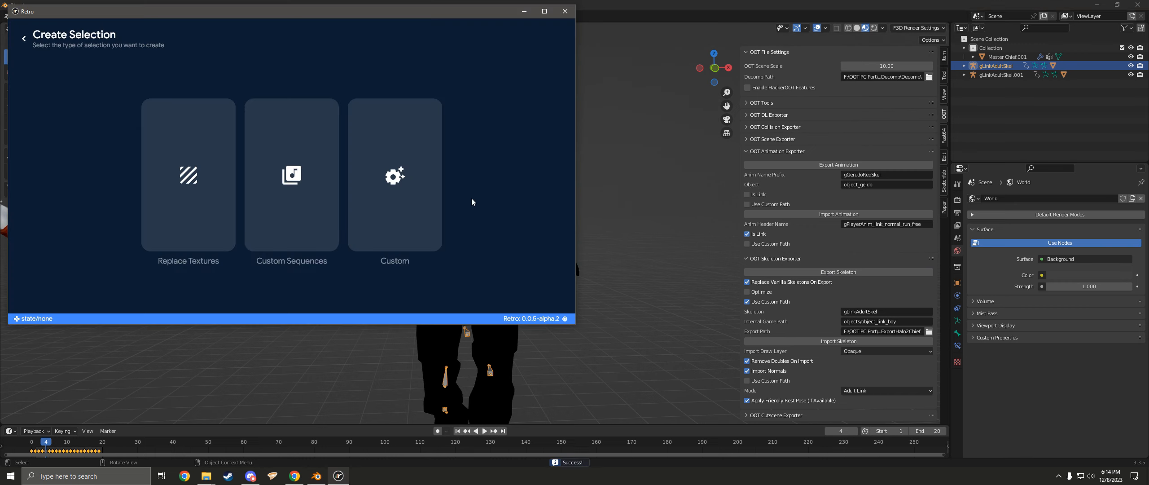
{"action": "left_click", "coordinate": [394, 175]}
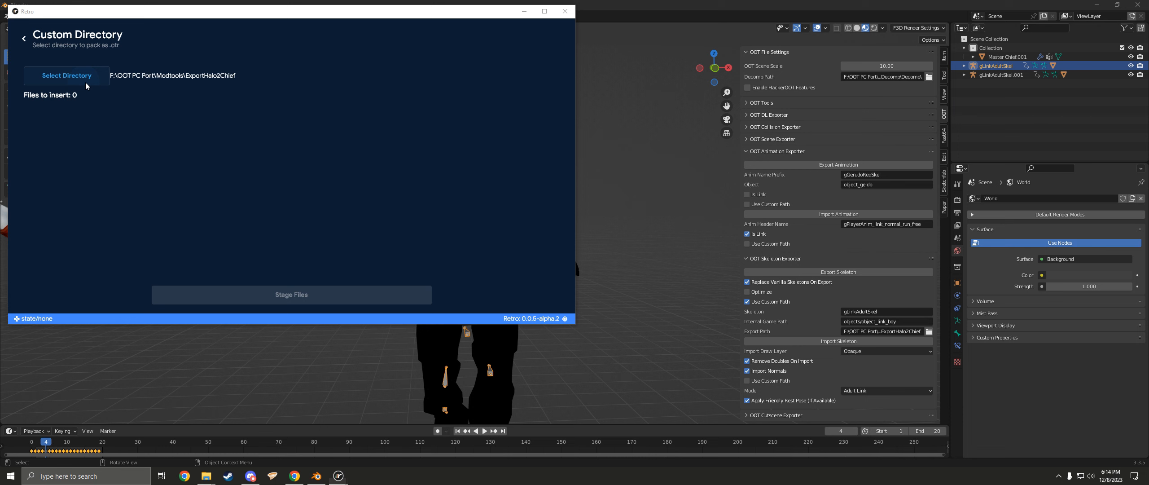
{"action": "left_click", "coordinate": [66, 75]}
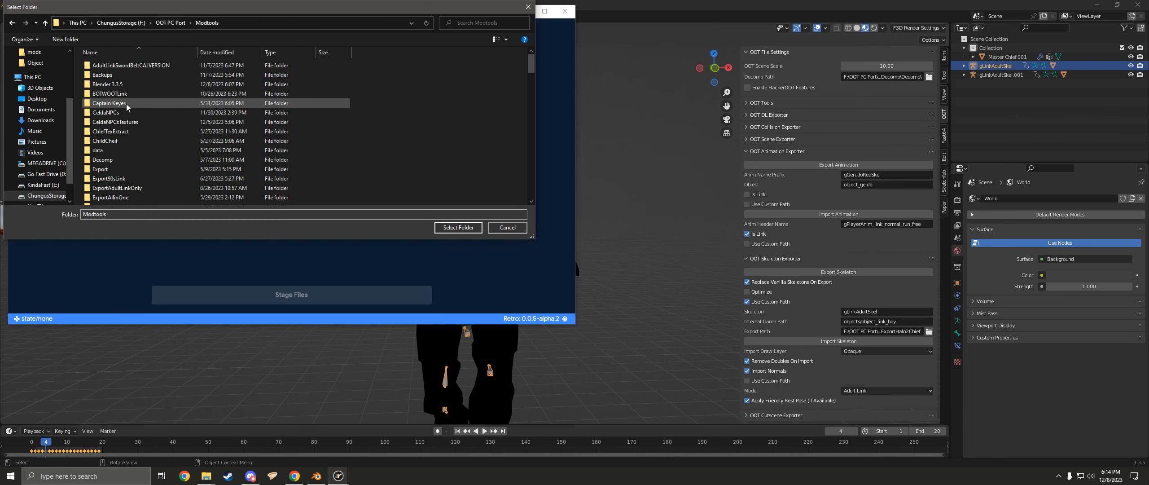
{"action": "scroll", "scroll_direction": "down", "scroll_amount": 3}
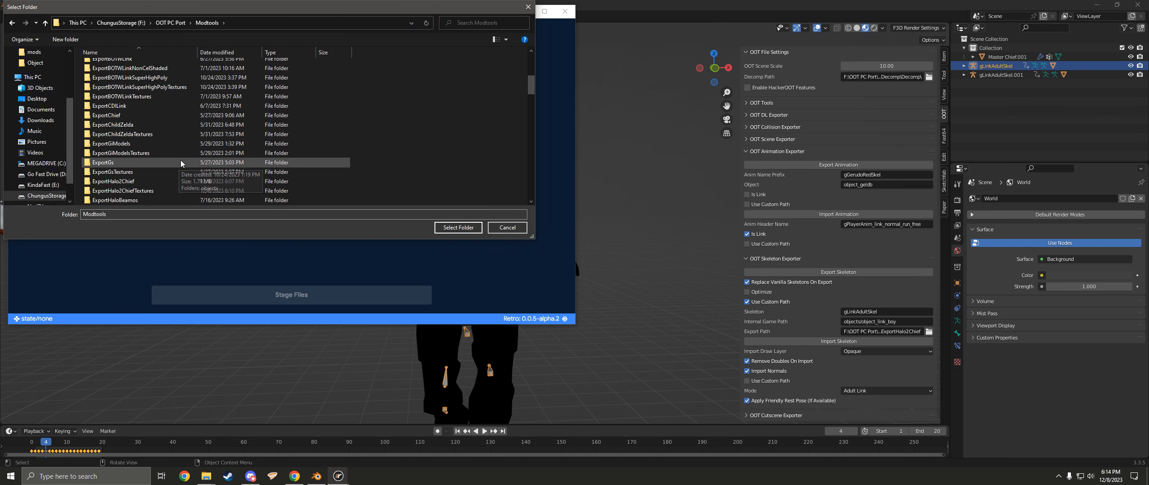
{"action": "double_click", "coordinate": [113, 181]}
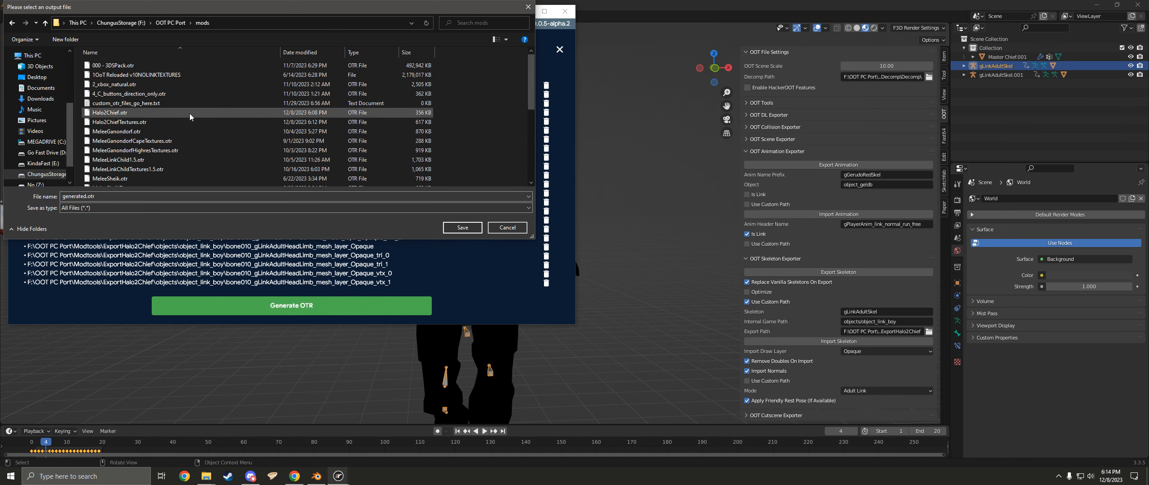
{"action": "left_click", "coordinate": [110, 112]}
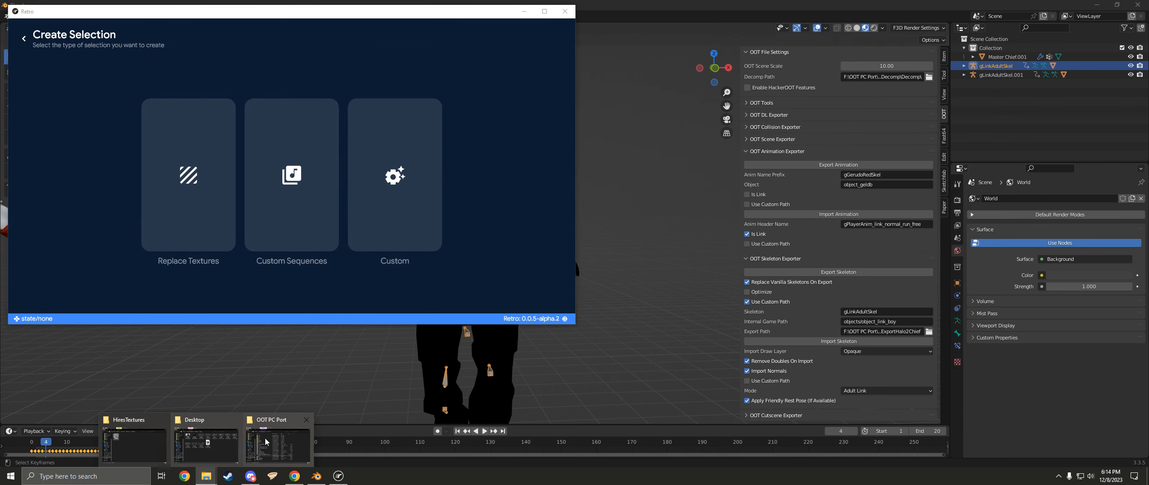
Launch soh.exe from the OOT PC Port folder and move the map choice to Lake Hylia.
{"action": "left_click", "coordinate": [278, 445]}
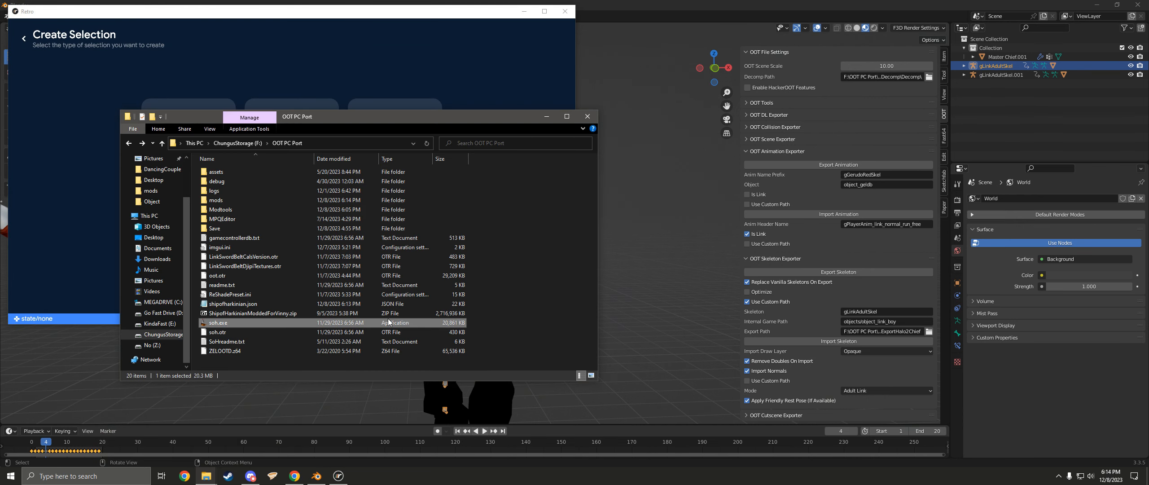
{"action": "double_click", "coordinate": [218, 322]}
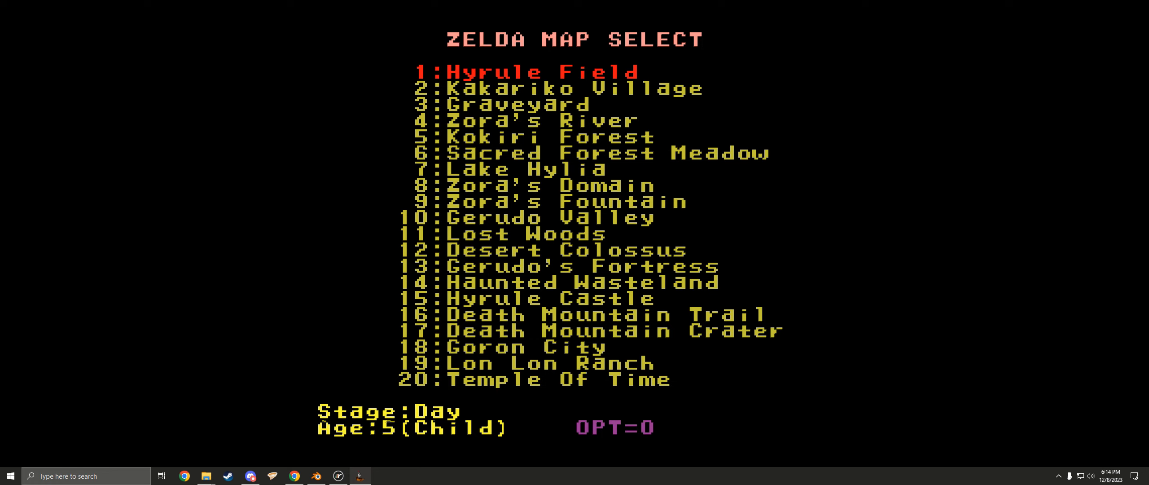
{"action": "key", "text": "Down"}
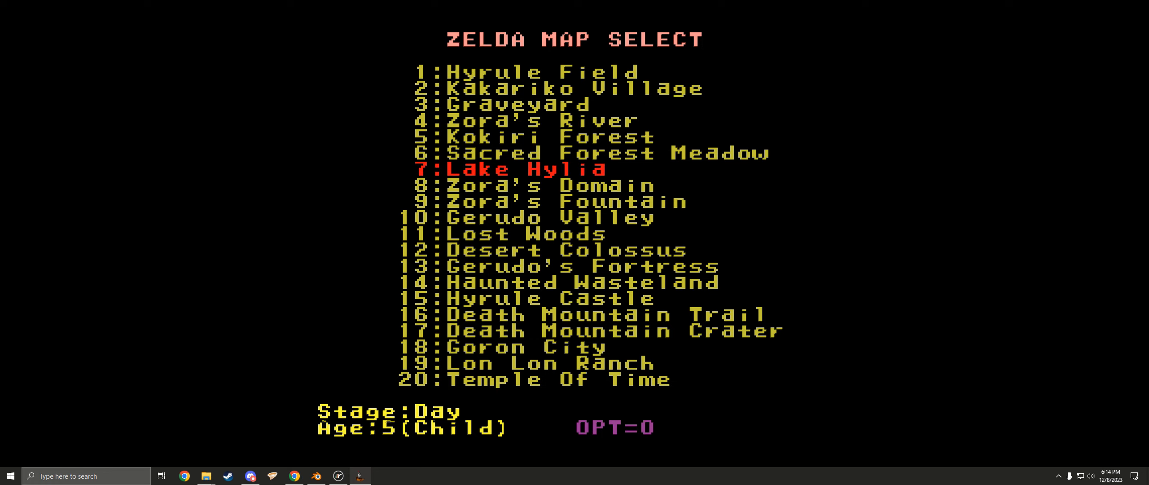
{"action": "key", "text": "Down"}
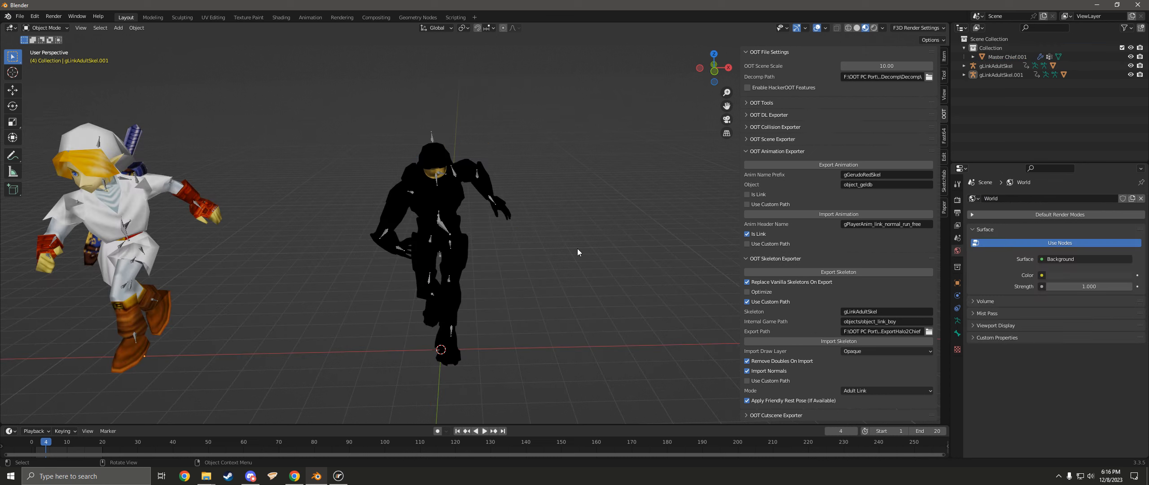
{"action": "mouse_move", "coordinate": [554, 255]}
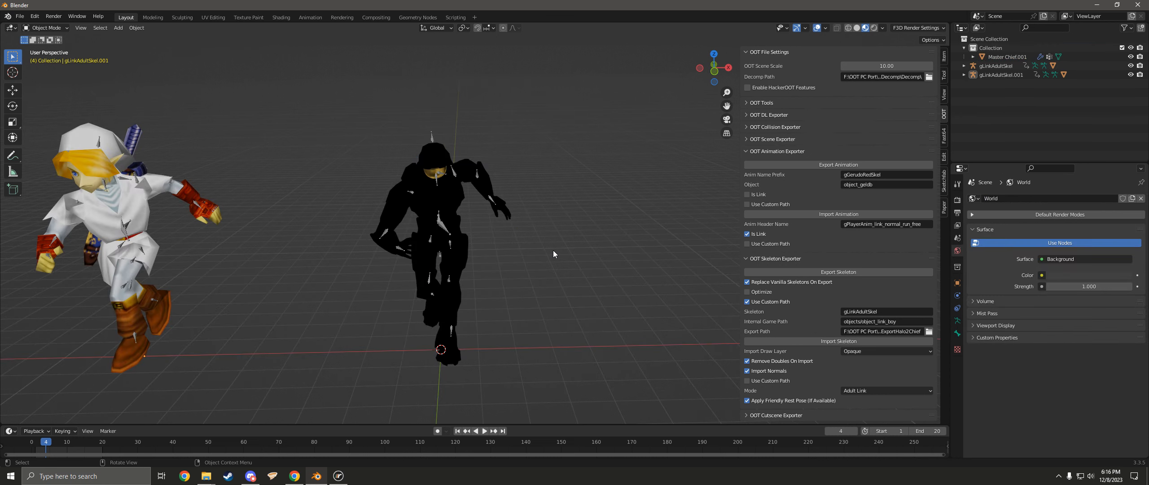
{"action": "mouse_move", "coordinate": [542, 251]}
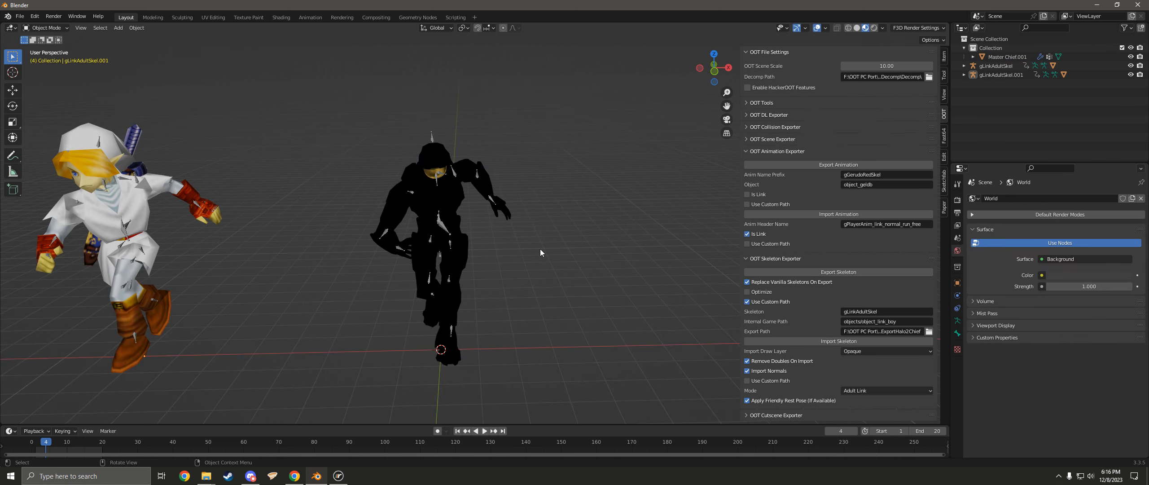
{"action": "mouse_move", "coordinate": [516, 272]}
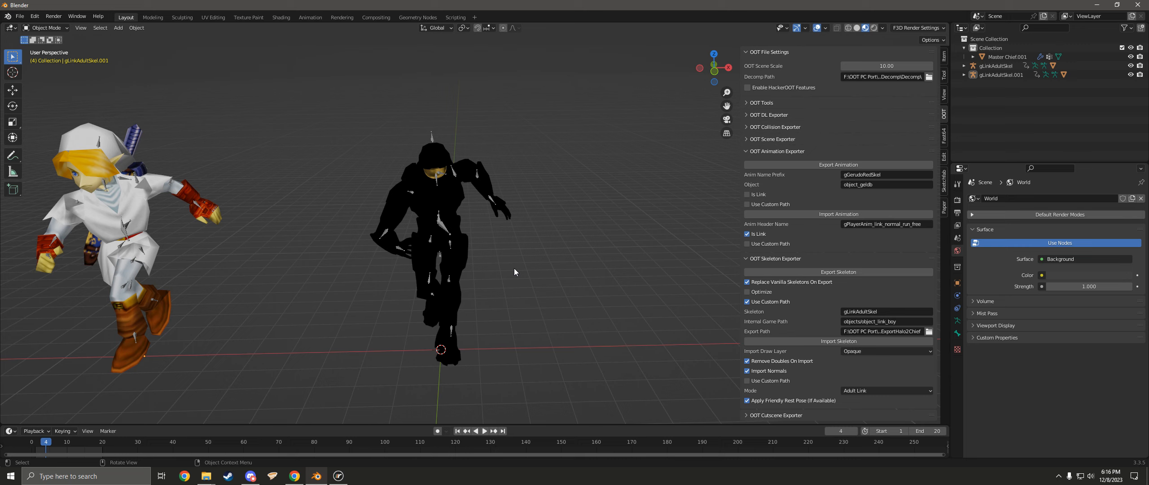
{"action": "mouse_move", "coordinate": [210, 249]}
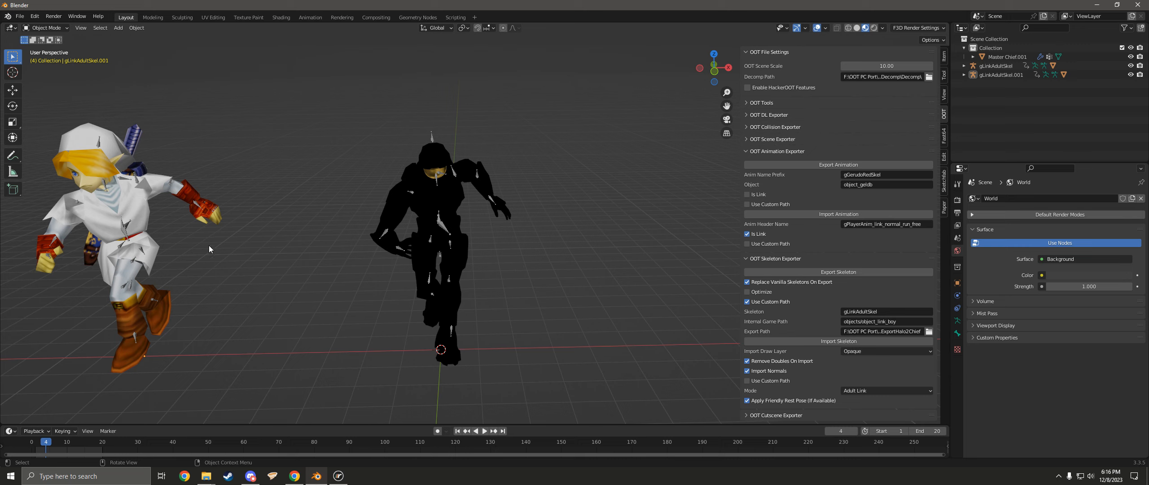
{"action": "mouse_move", "coordinate": [197, 209]}
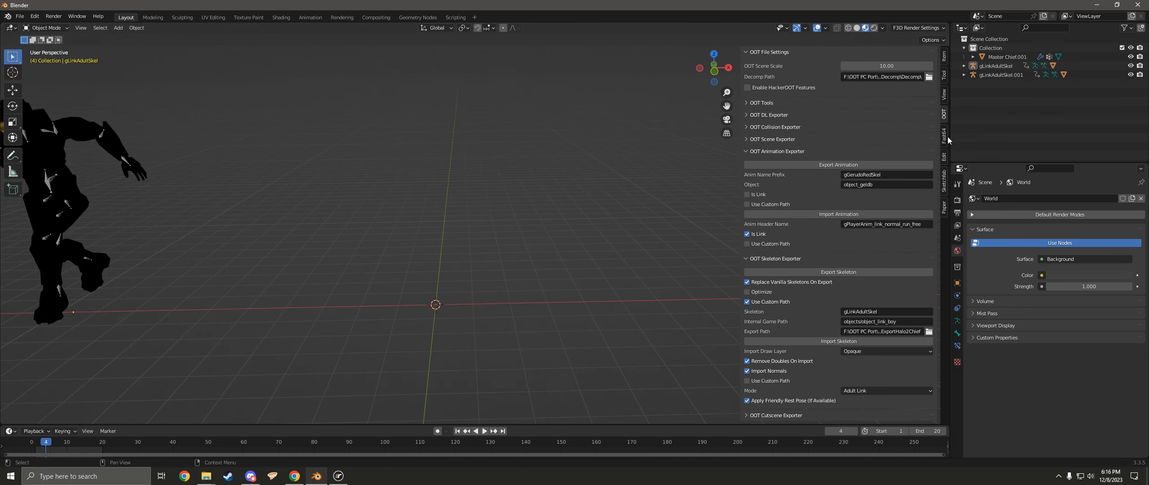
{"action": "mouse_move", "coordinate": [788, 119]}
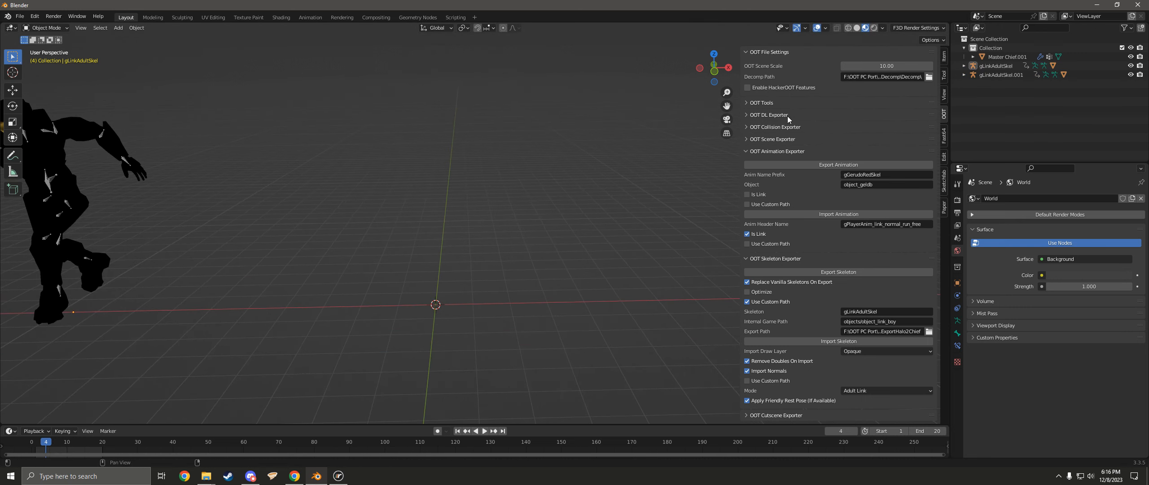
Expand the Fast64 OOT DL Exporter panel in the sidebar.
{"action": "left_click", "coordinate": [747, 115]}
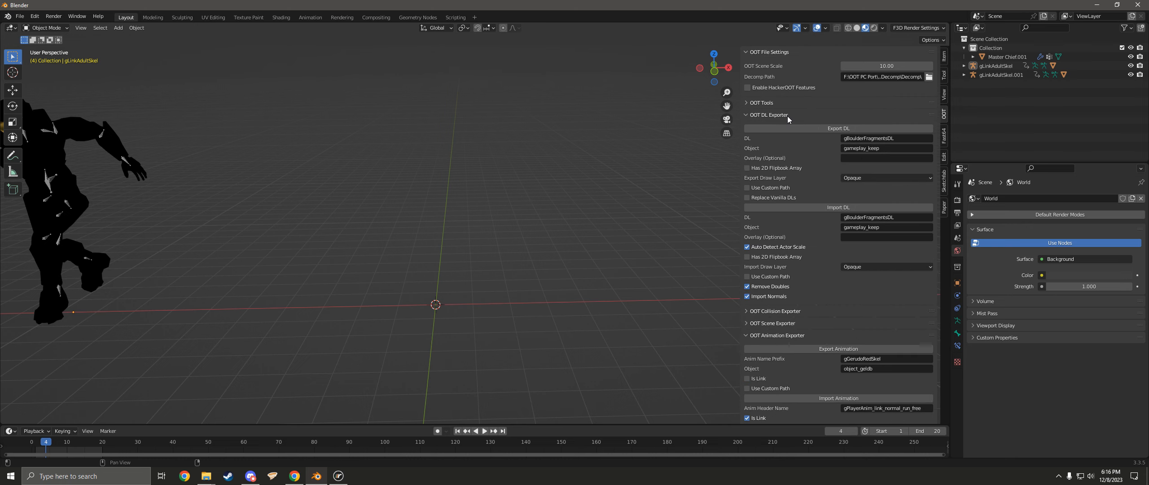
{"action": "mouse_move", "coordinate": [321, 407]}
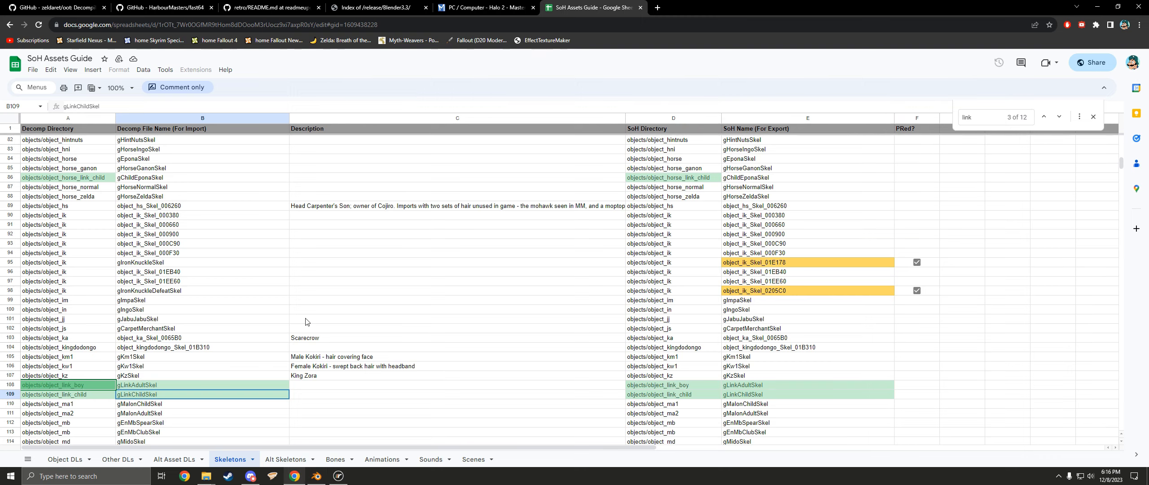
{"action": "mouse_move", "coordinate": [171, 361]}
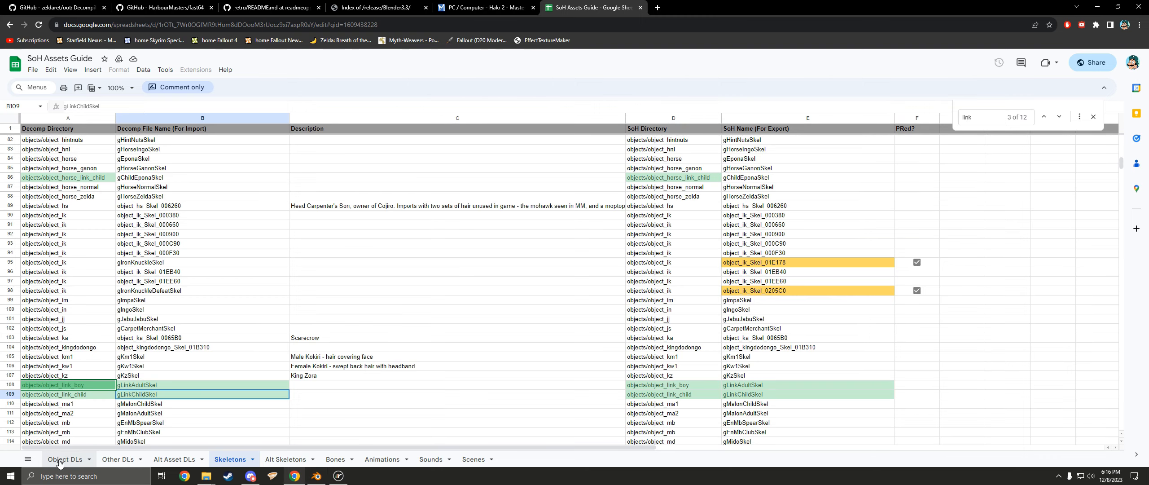
On the Object DLs sheet, search 'link' and scroll to the object_link_boy sword-hand display lists.
{"action": "left_click", "coordinate": [63, 458]}
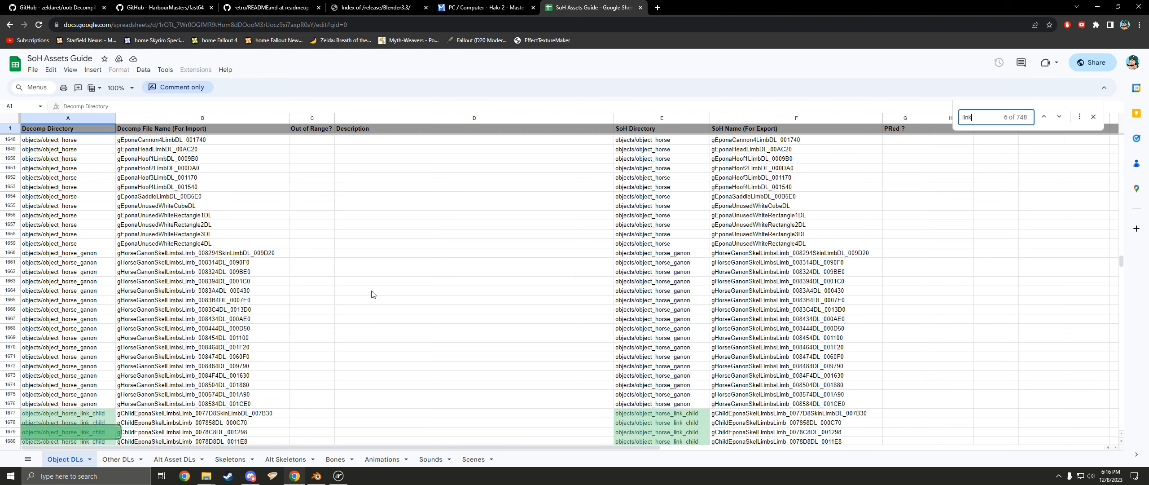
{"action": "left_click", "coordinate": [1059, 117]}
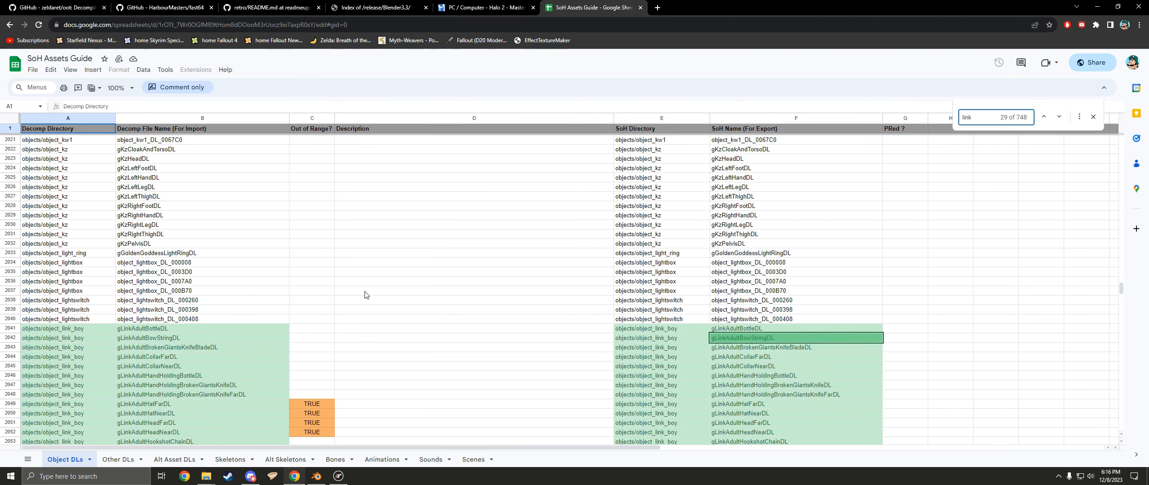
{"action": "scroll", "scroll_direction": "down", "scroll_amount": 3}
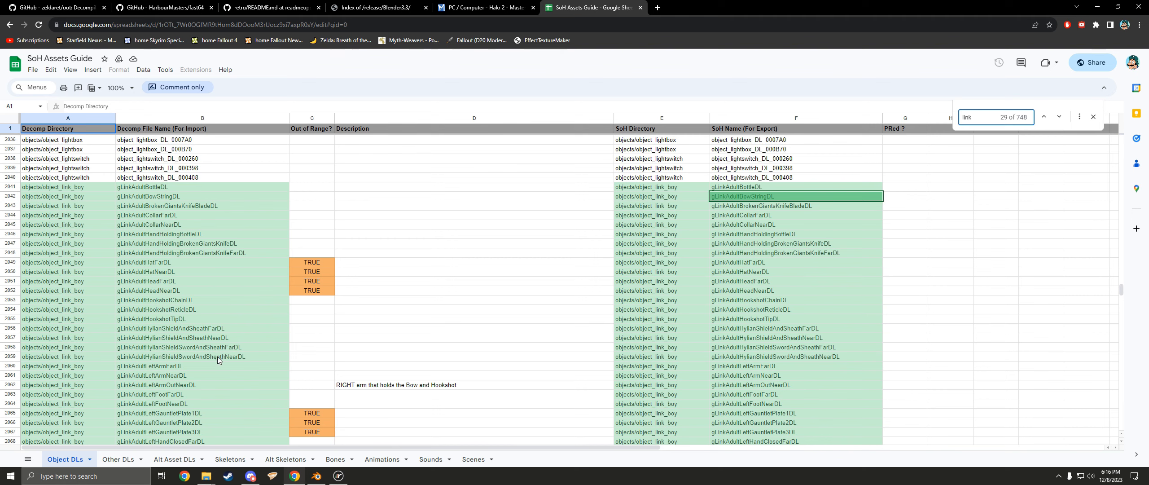
{"action": "mouse_move", "coordinate": [224, 327]}
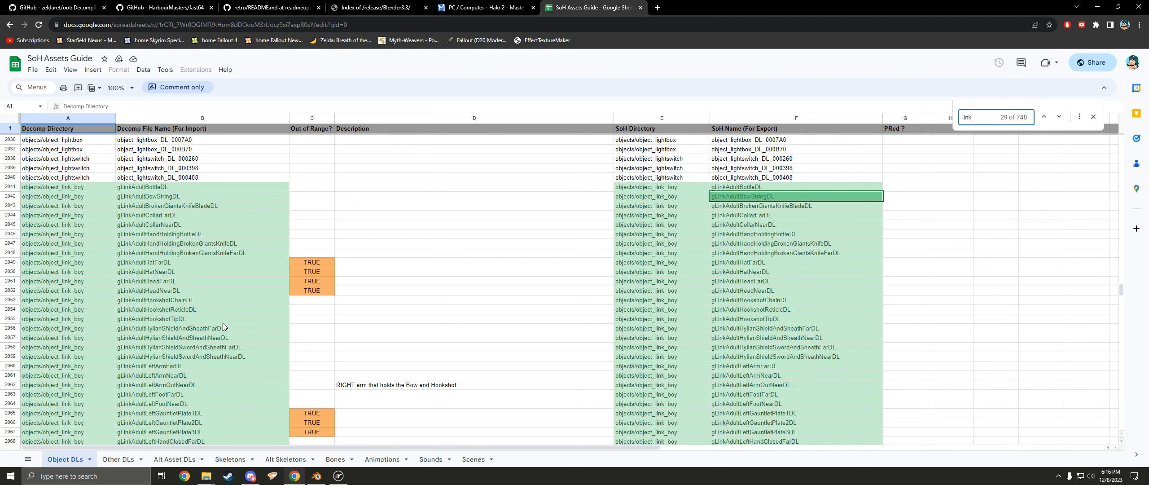
{"action": "scroll", "scroll_direction": "down", "scroll_amount": 3}
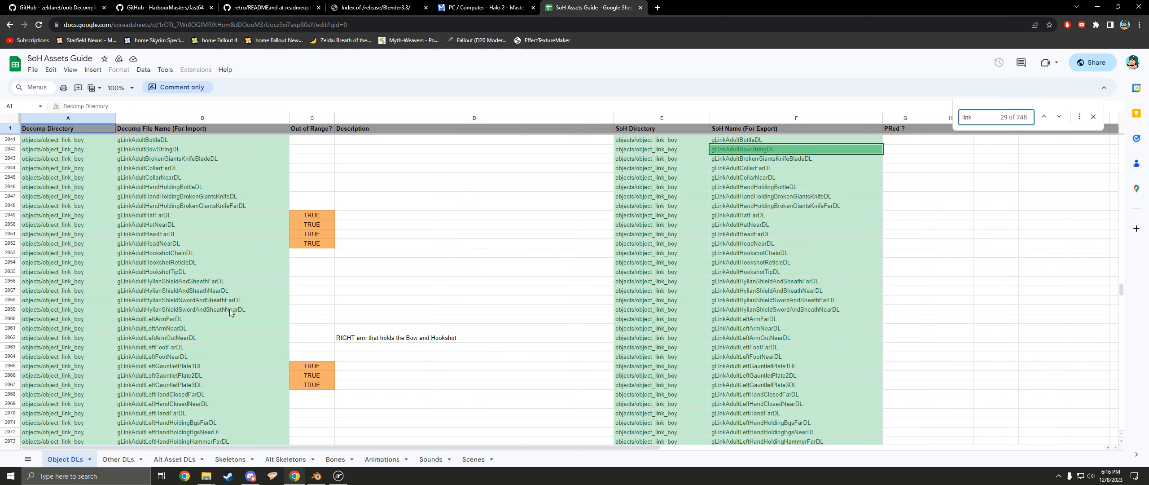
{"action": "mouse_move", "coordinate": [192, 339]}
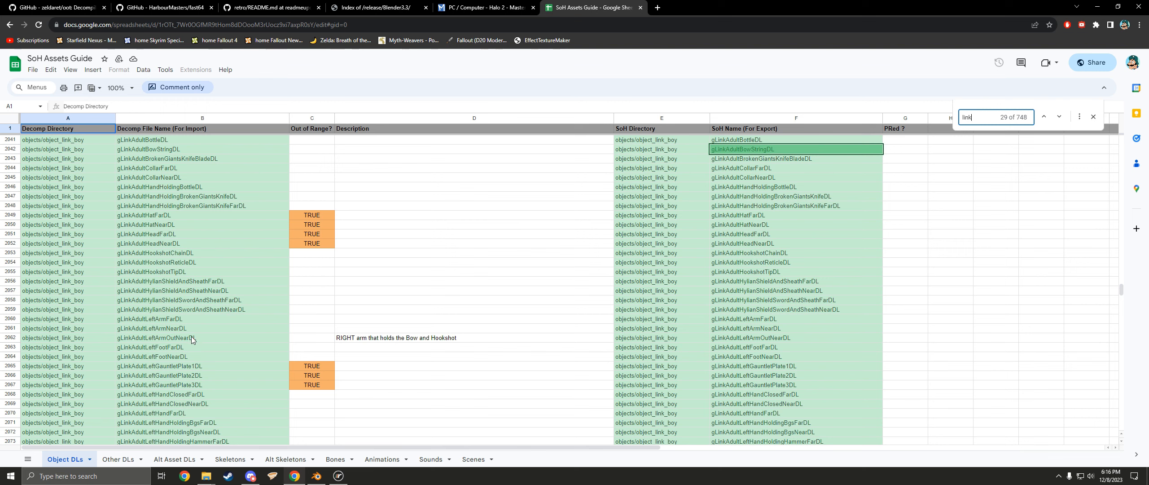
{"action": "scroll", "scroll_direction": "down", "scroll_amount": 3}
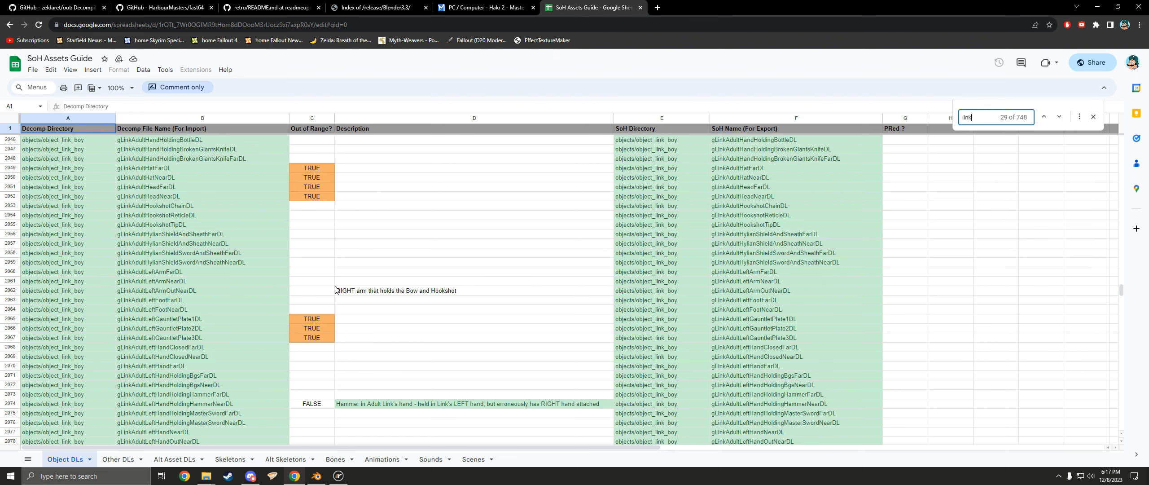
{"action": "scroll", "scroll_direction": "down", "scroll_amount": 3}
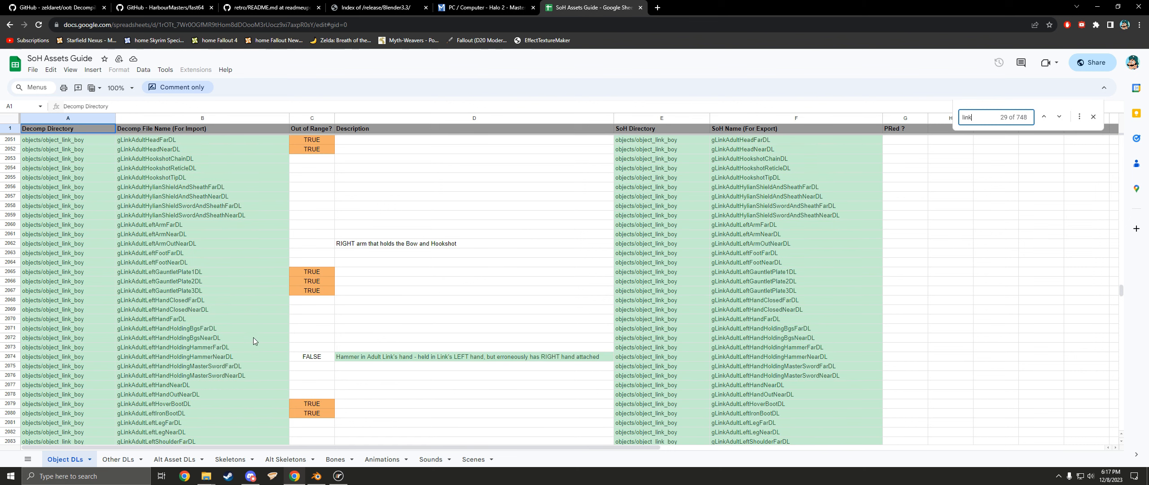
{"action": "scroll", "scroll_direction": "down", "scroll_amount": 3}
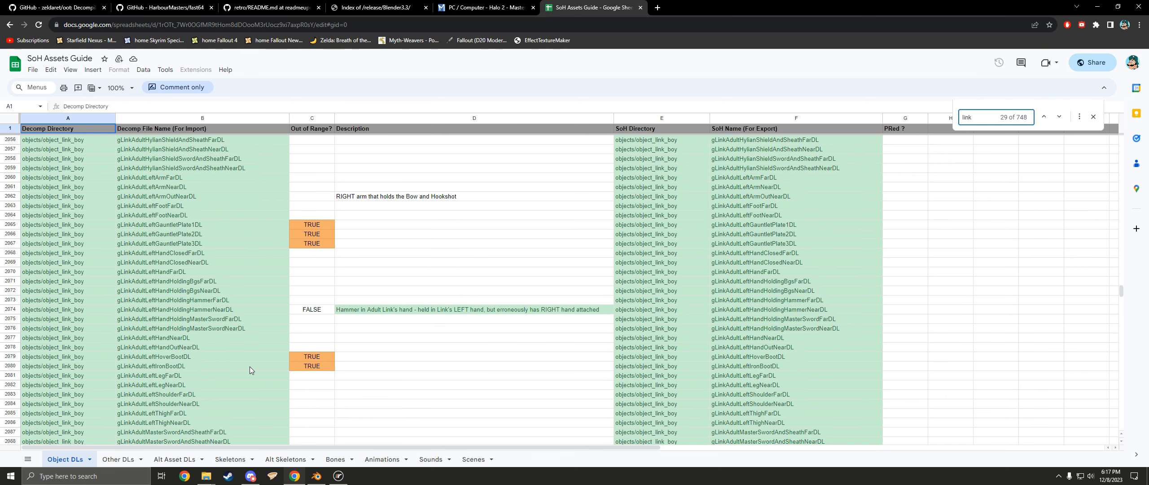
{"action": "mouse_move", "coordinate": [227, 337]}
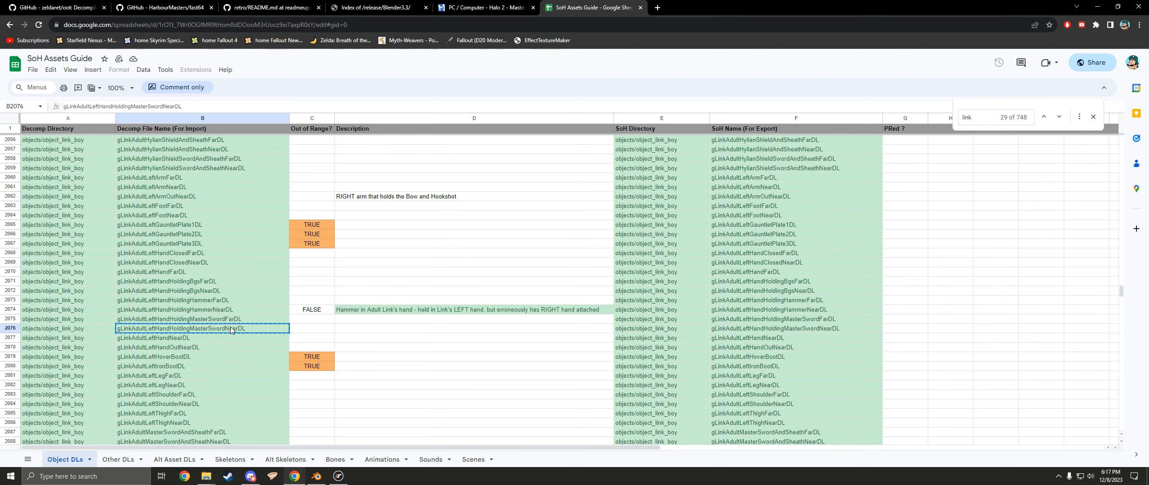
{"action": "mouse_move", "coordinate": [248, 330]}
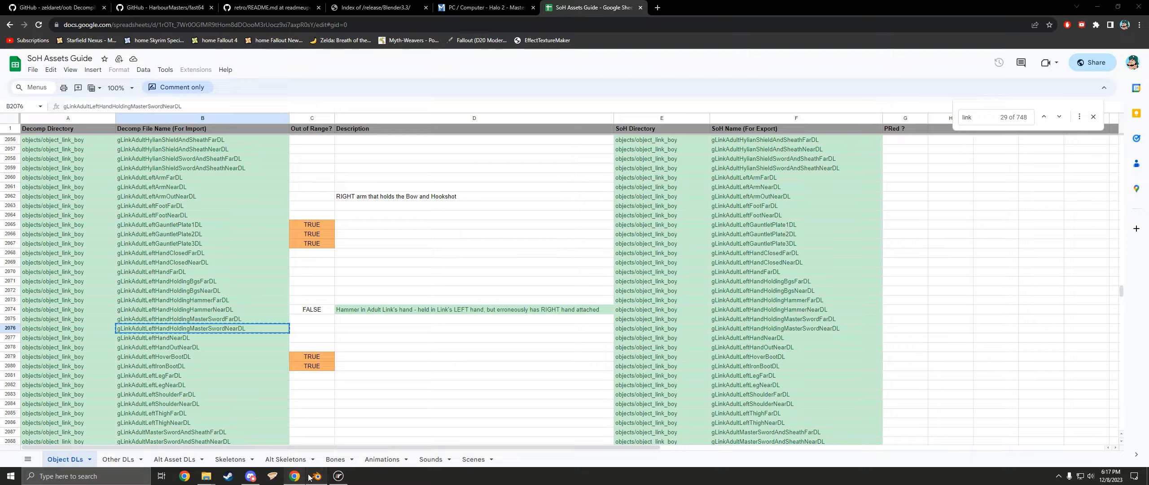
Set the Import DL object to objects/object_link_boy and import the sword-holding hand display list.
{"action": "left_click", "coordinate": [316, 475]}
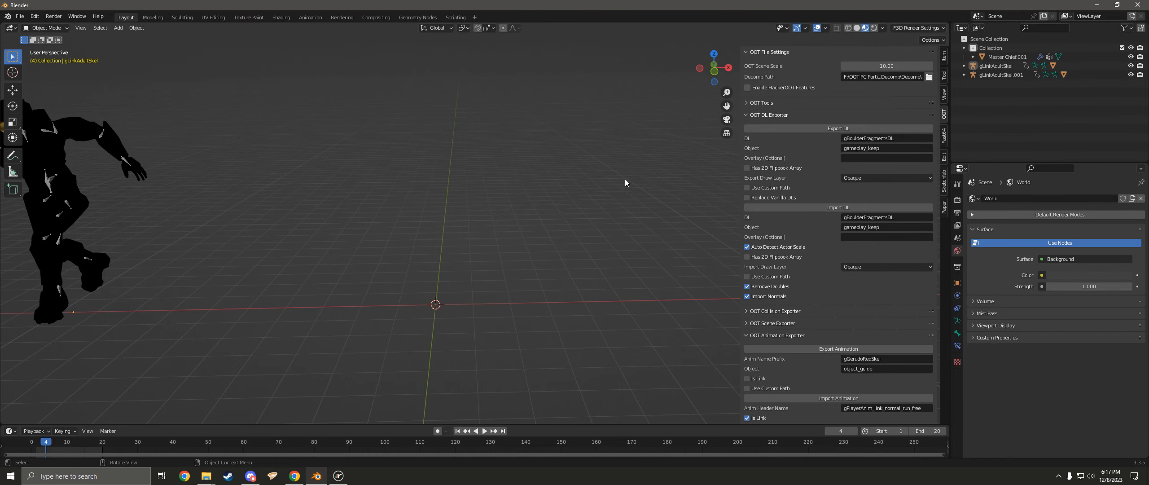
{"action": "mouse_move", "coordinate": [821, 234]}
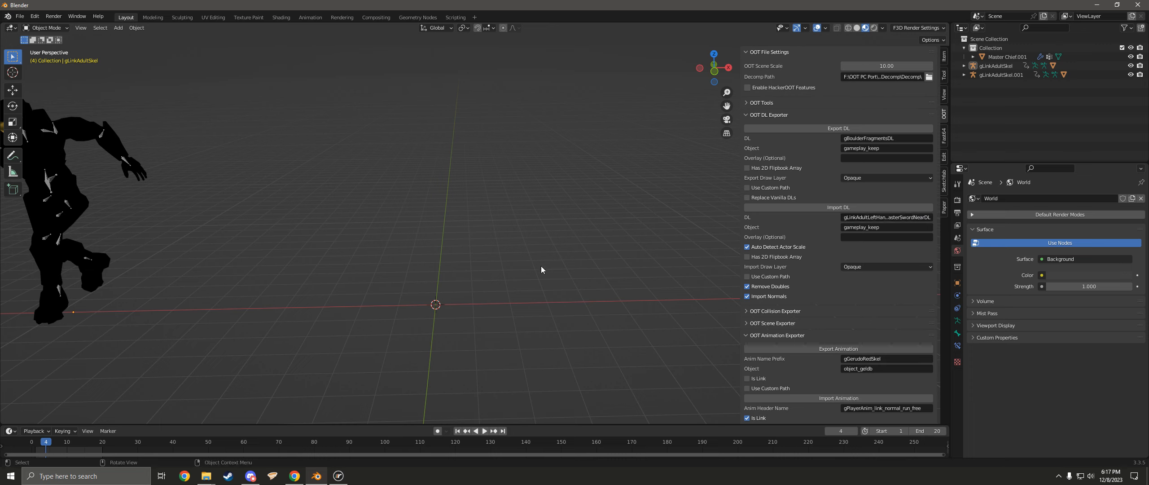
{"action": "mouse_move", "coordinate": [332, 368]}
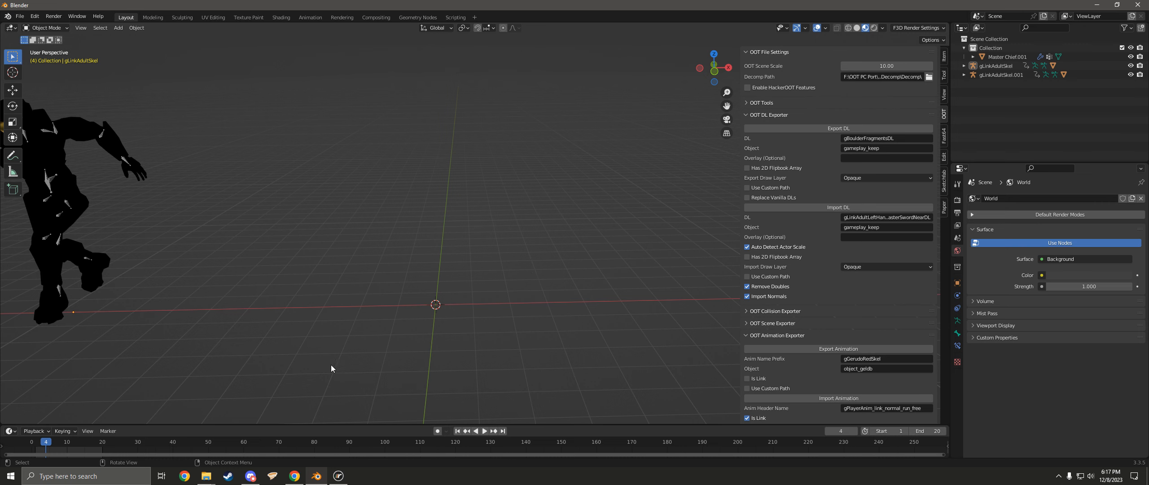
{"action": "left_click", "coordinate": [593, 8]}
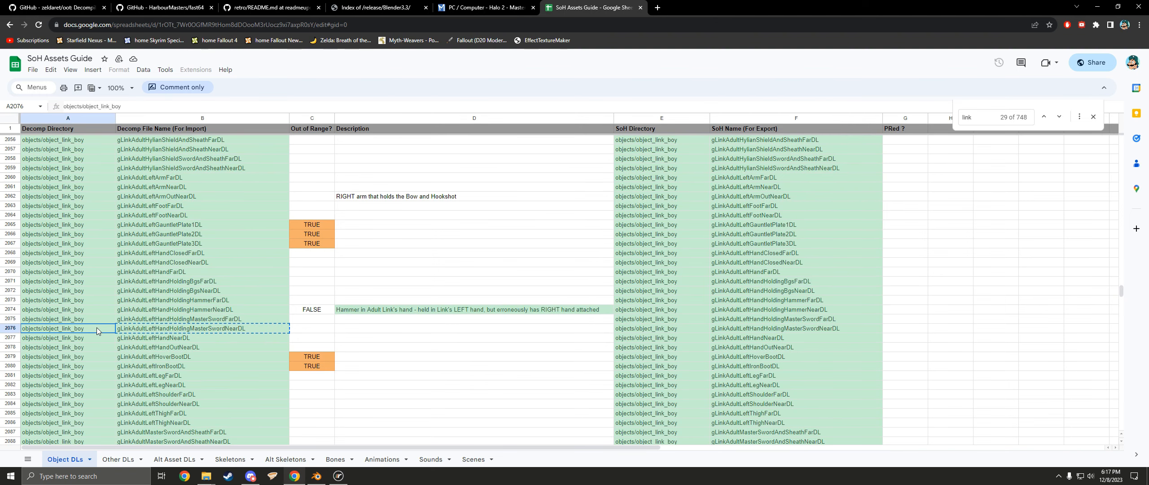
{"action": "left_click", "coordinate": [316, 475]}
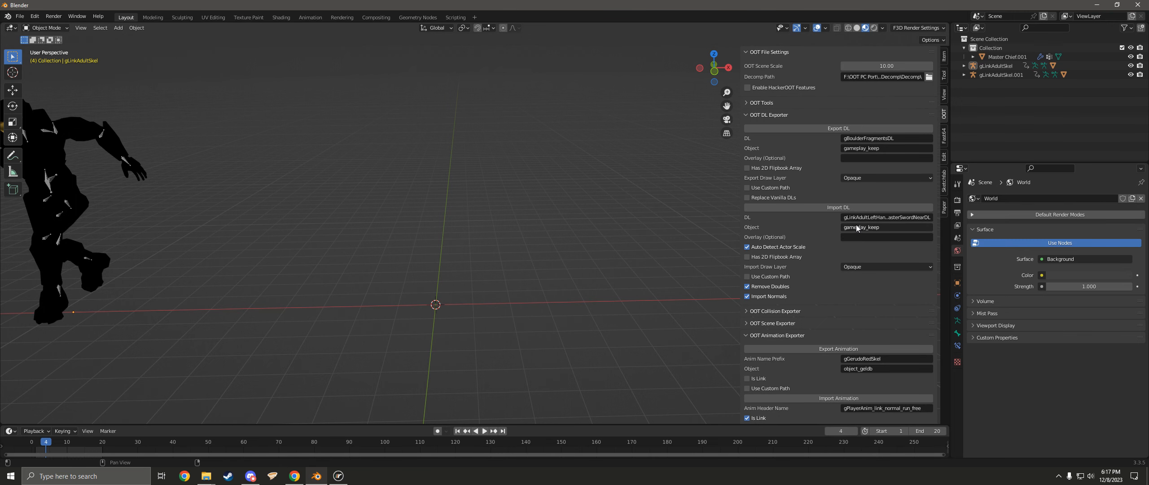
{"action": "type", "text": "objects/object_link_boy"}
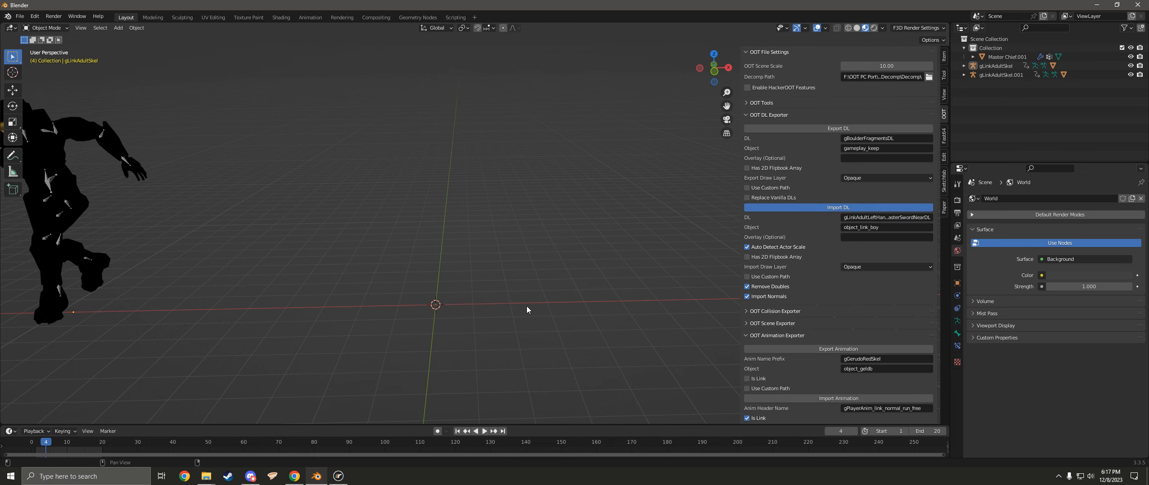
{"action": "left_click", "coordinate": [839, 207]}
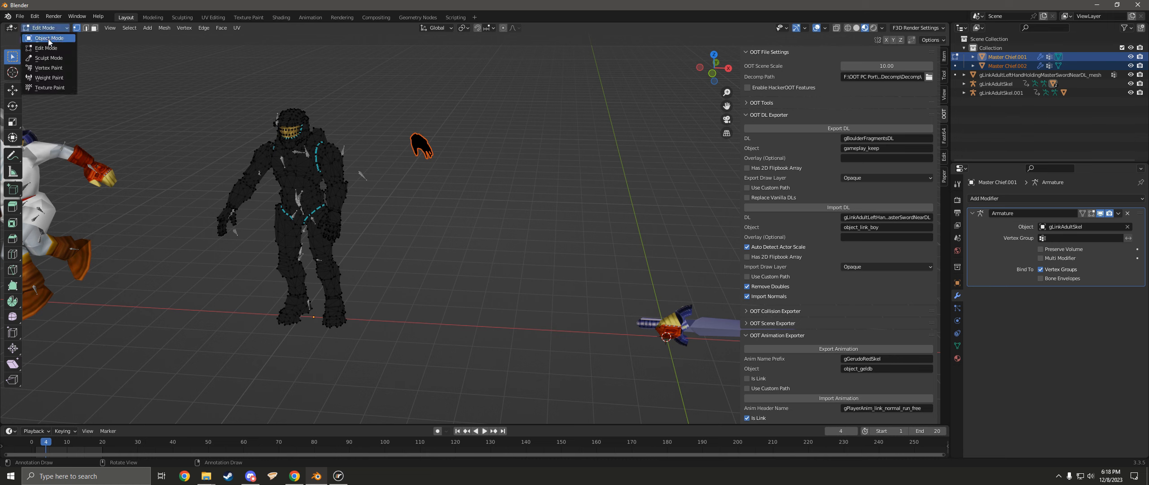
Return to Object Mode after separating the hand into Master Chief.002.
{"action": "left_click", "coordinate": [46, 38]}
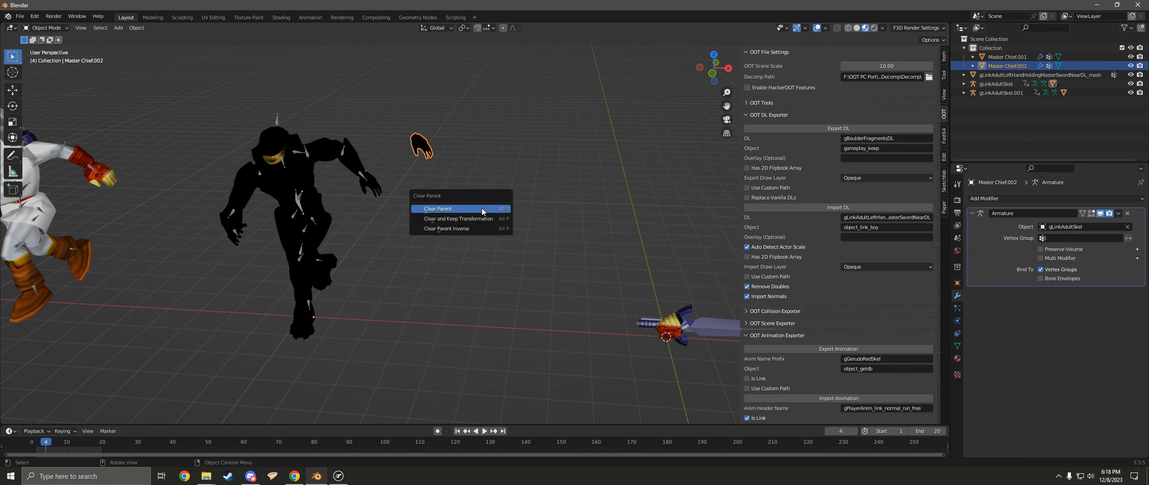
Clear Master Chief.002's parent so the hand is free of the skeleton.
{"action": "left_click", "coordinate": [438, 208]}
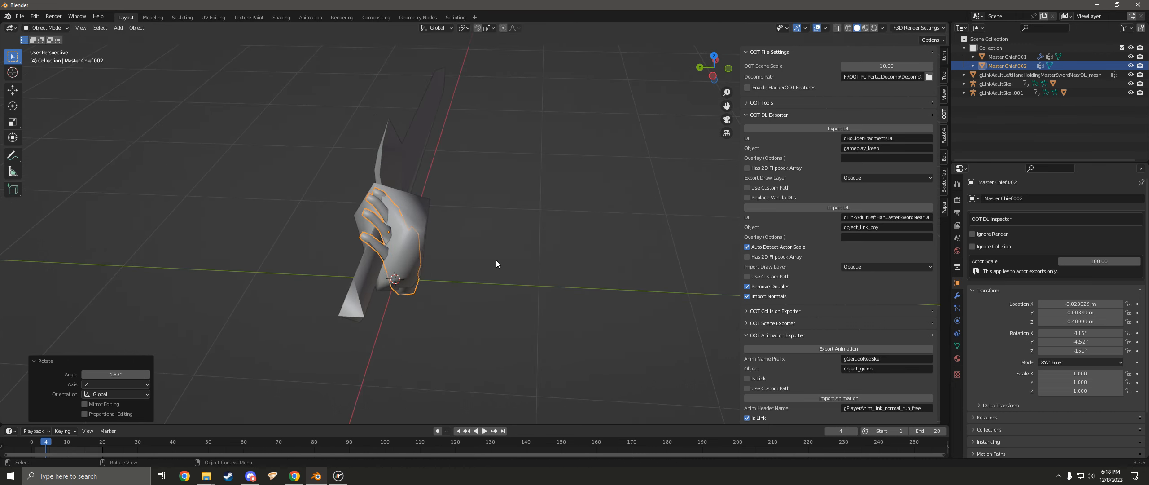
Select the imported Master Sword mesh, toggle Edit Mode, and join it into Master Chief.002.
{"action": "left_click", "coordinate": [1035, 75]}
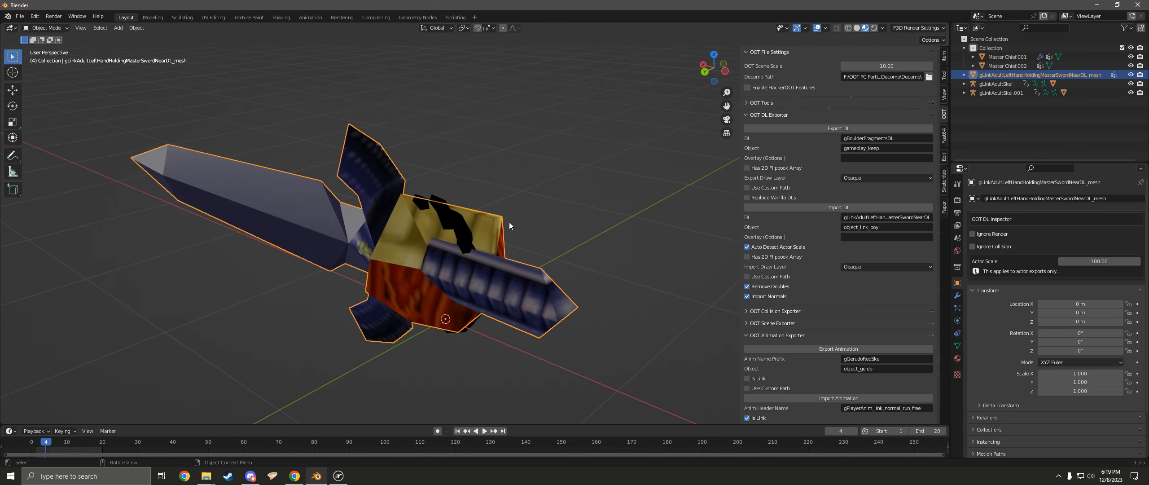
{"action": "key", "text": "Tab"}
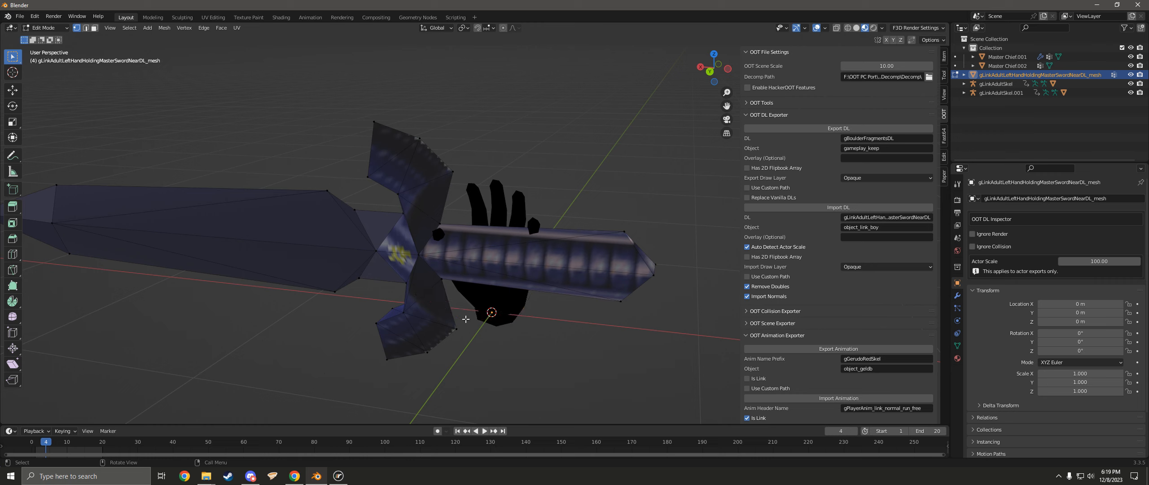
{"action": "key", "text": "Tab"}
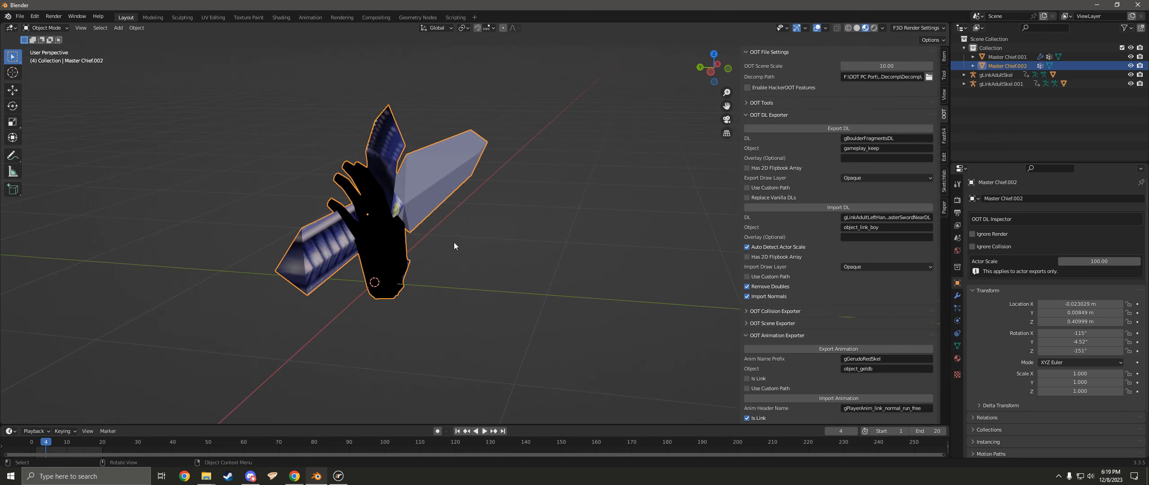
{"action": "left_click_drag", "start_coordinate": [454, 245], "coordinate": [356, 282]}
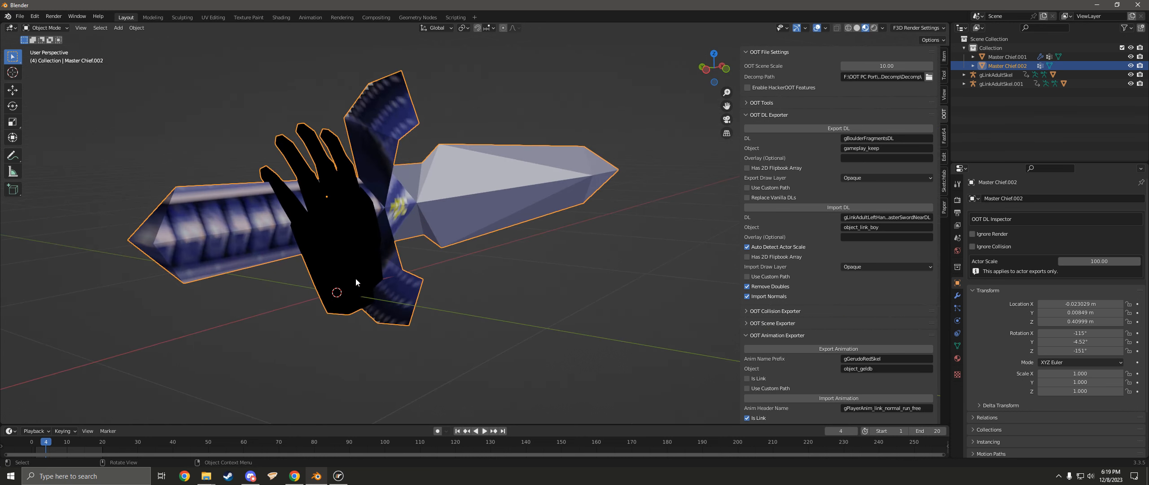
{"action": "mouse_move", "coordinate": [486, 277]}
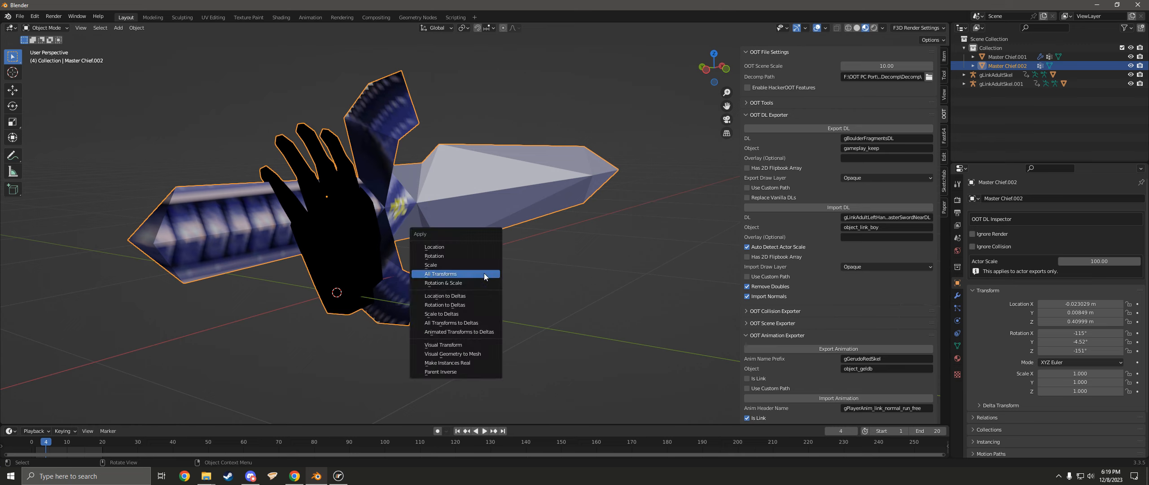
Apply All Transforms to Master Chief.002, then review the f3dlite sword materials' texture sources.
{"action": "left_click", "coordinate": [440, 273]}
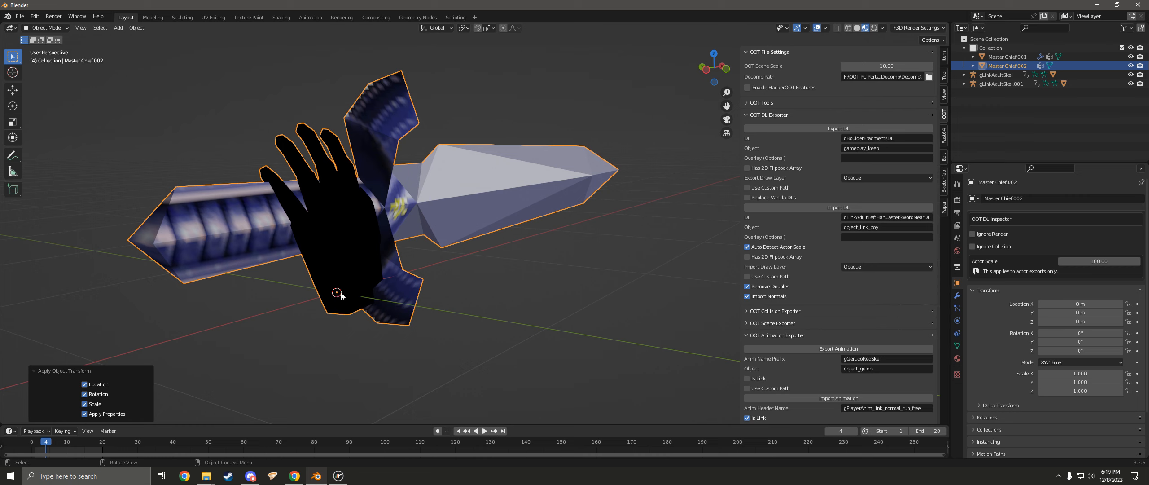
{"action": "mouse_move", "coordinate": [643, 256]}
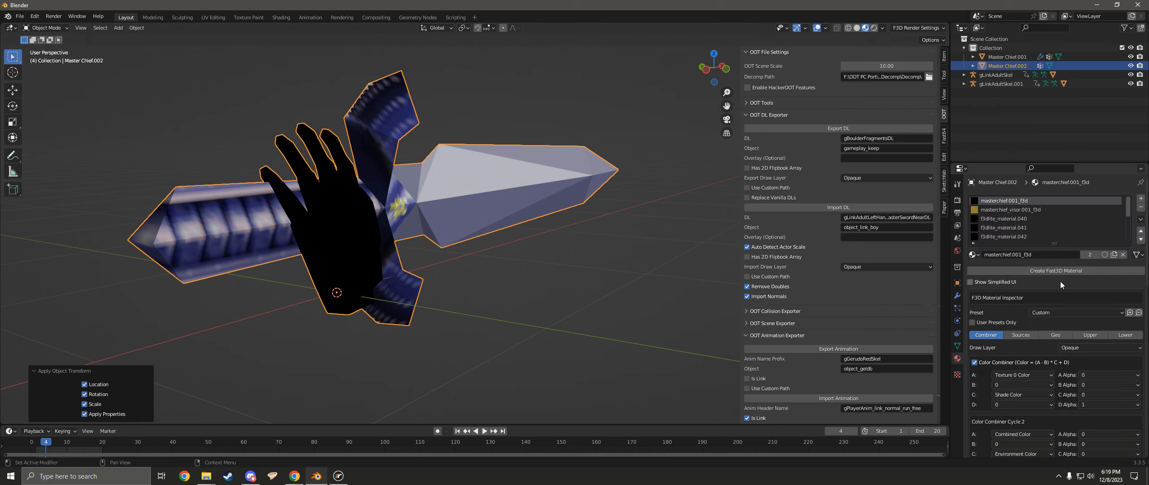
{"action": "left_click", "coordinate": [1021, 334]}
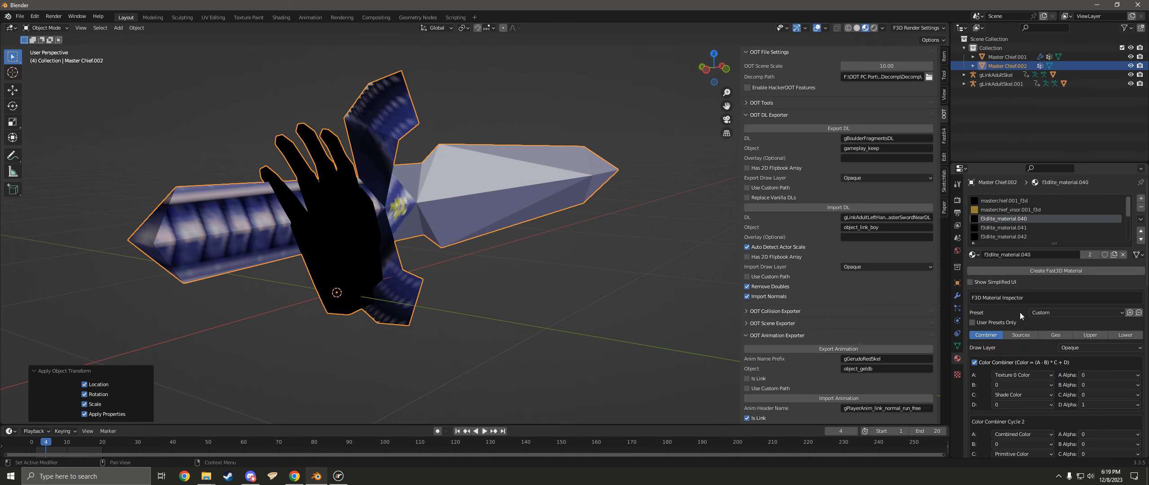
{"action": "left_click", "coordinate": [1021, 335]}
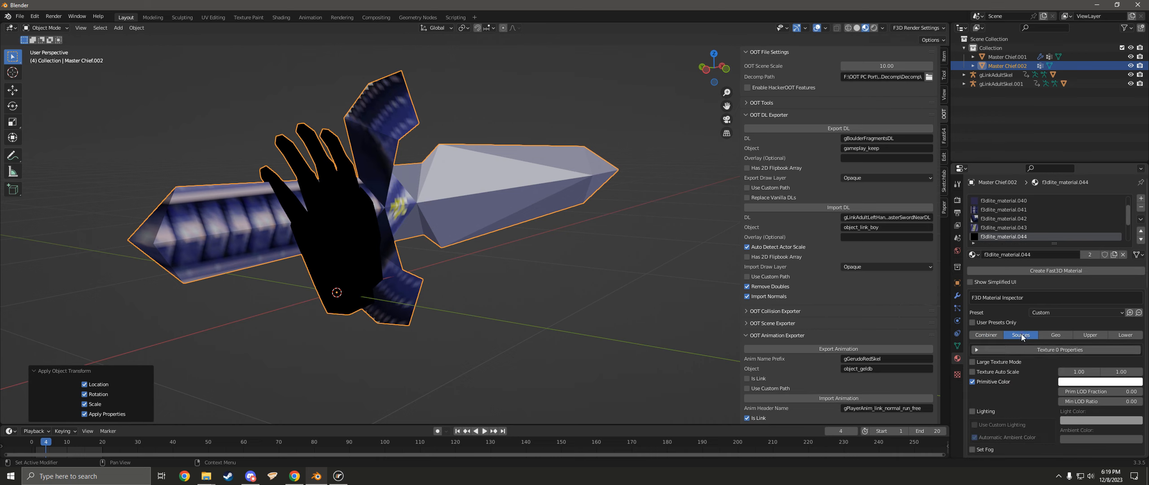
{"action": "left_click", "coordinate": [1099, 355]}
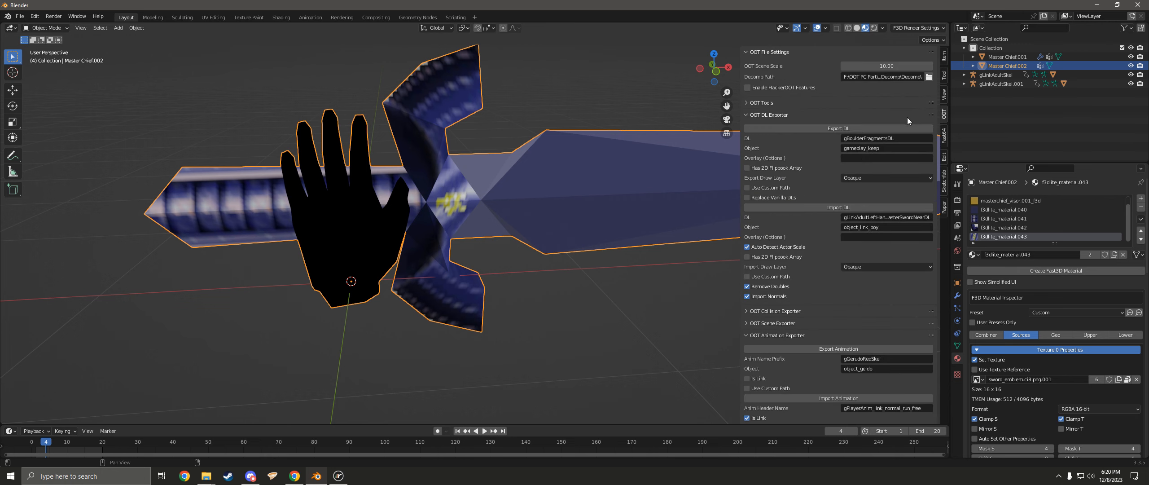
{"action": "left_click", "coordinate": [887, 217]}
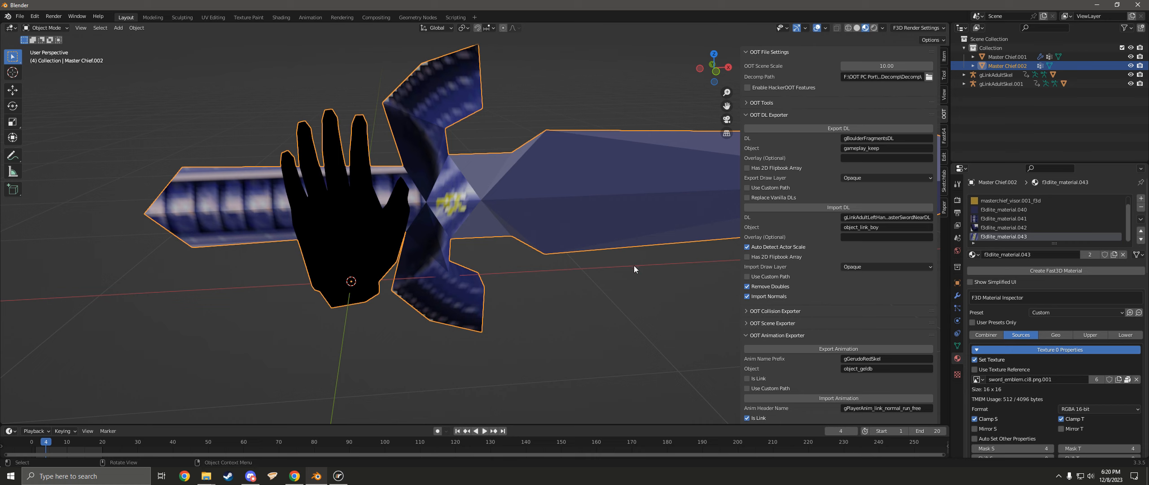
{"action": "scroll", "scroll_direction": "down", "scroll_amount": 3}
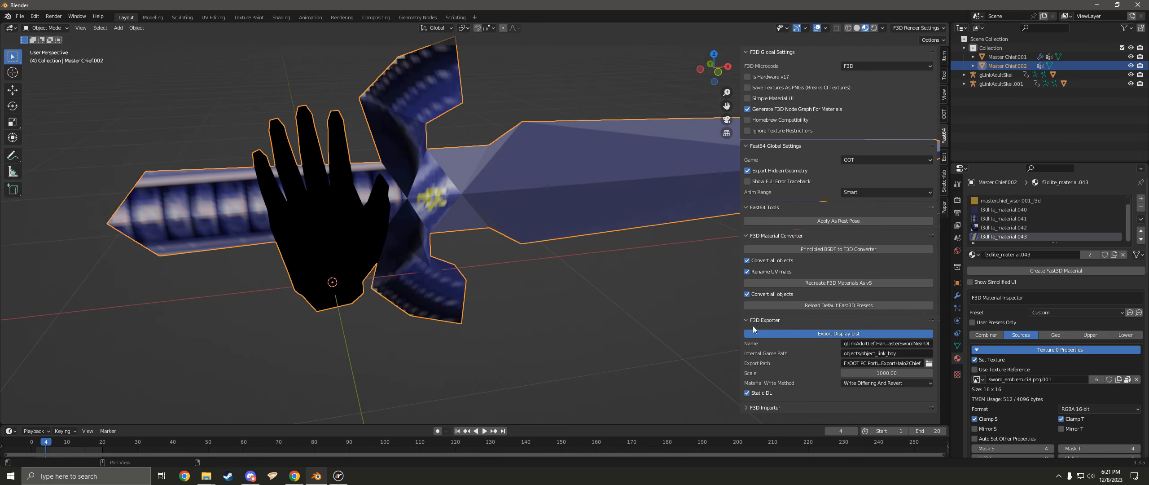
Export the hand-and-sword object as the sword-holding hand display list to ExportHalo2Chief.
{"action": "left_click", "coordinate": [839, 333]}
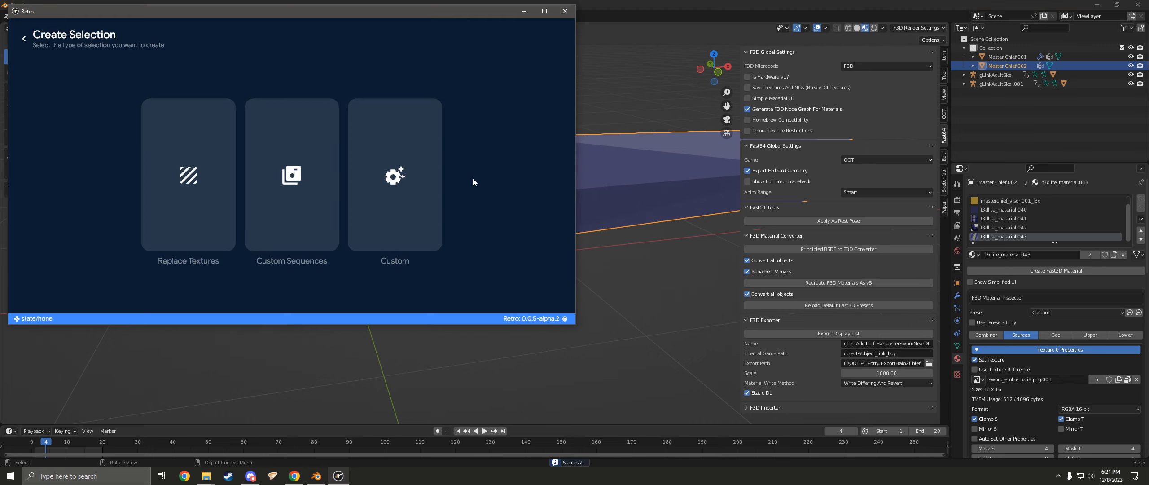
Choose Custom packing and select the ExportHalo2Chief folder as the source.
{"action": "left_click", "coordinate": [394, 175]}
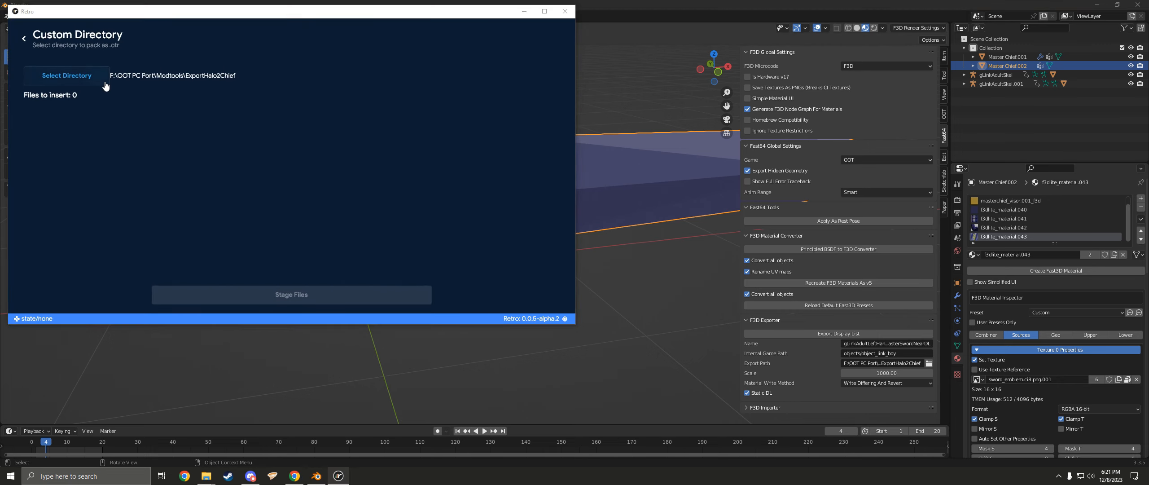
{"action": "left_click", "coordinate": [66, 75]}
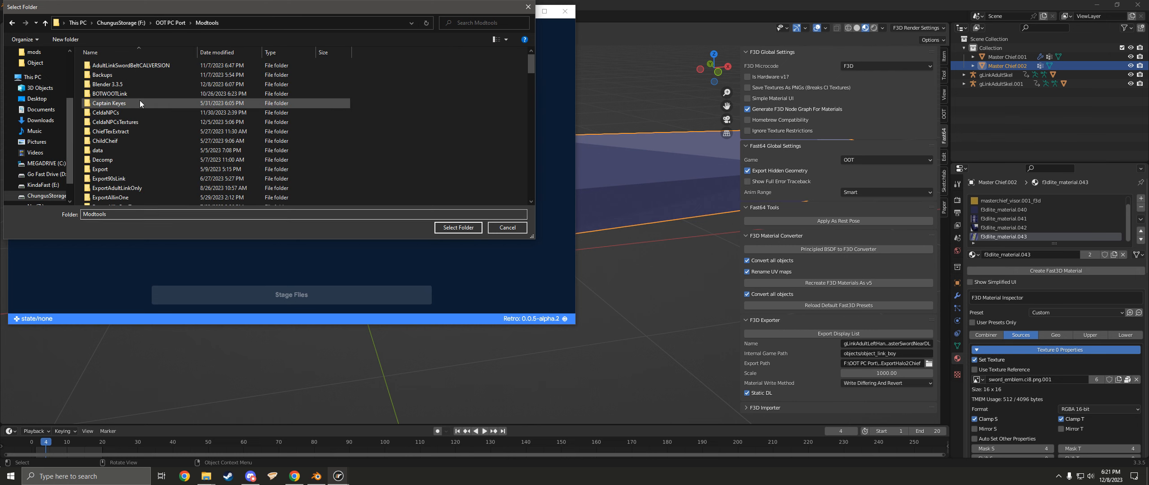
{"action": "scroll", "scroll_direction": "down", "scroll_amount": 3}
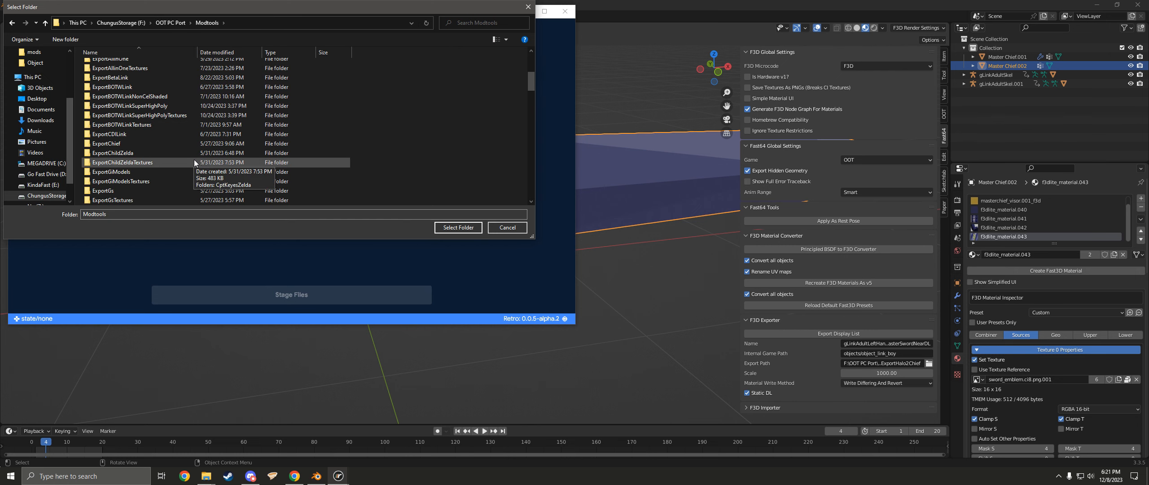
{"action": "scroll", "scroll_direction": "down", "scroll_amount": 3}
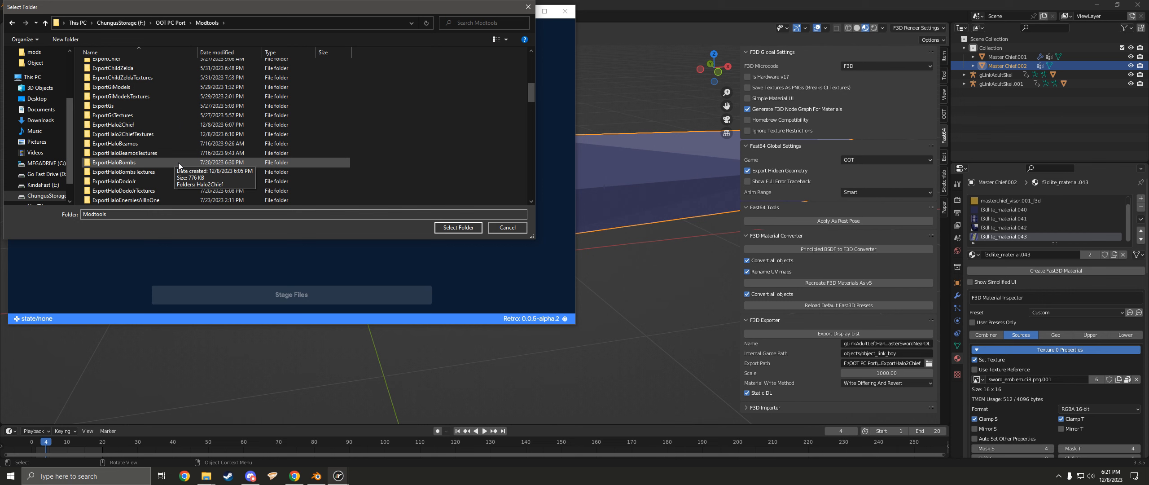
{"action": "double_click", "coordinate": [113, 124]}
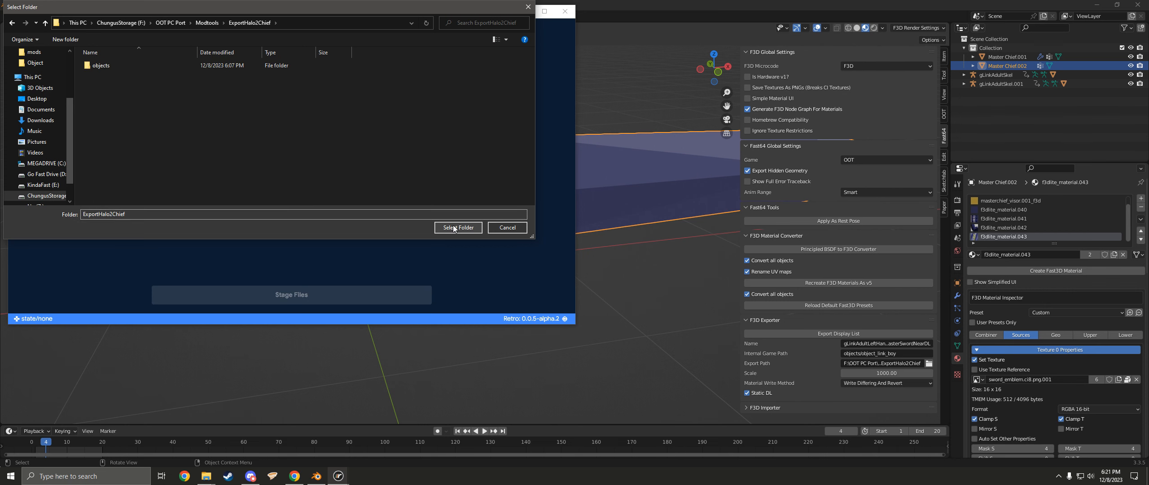
{"action": "left_click", "coordinate": [458, 227]}
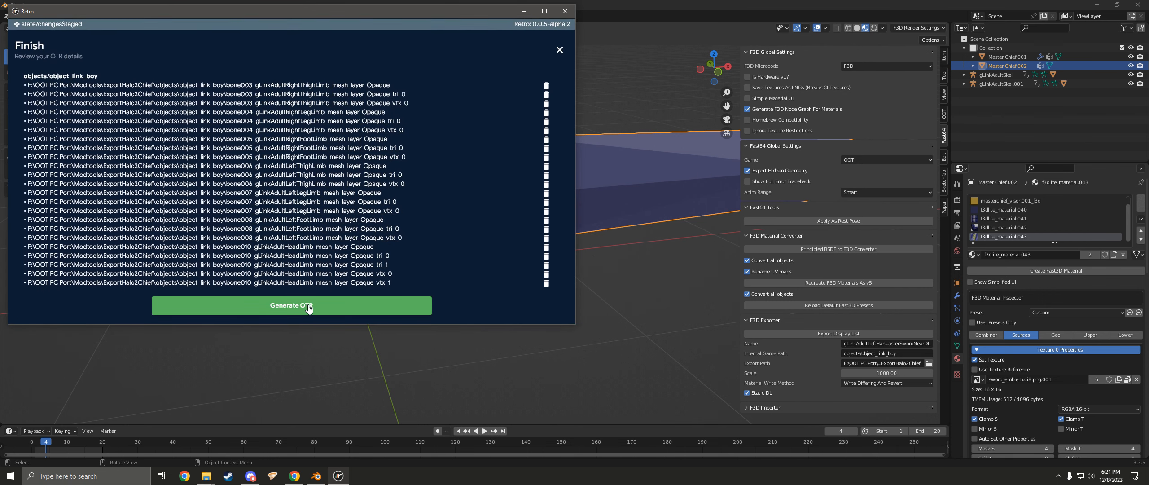
Generate the OTR and browse to the OOT PC Port folder to save it.
{"action": "left_click", "coordinate": [307, 305]}
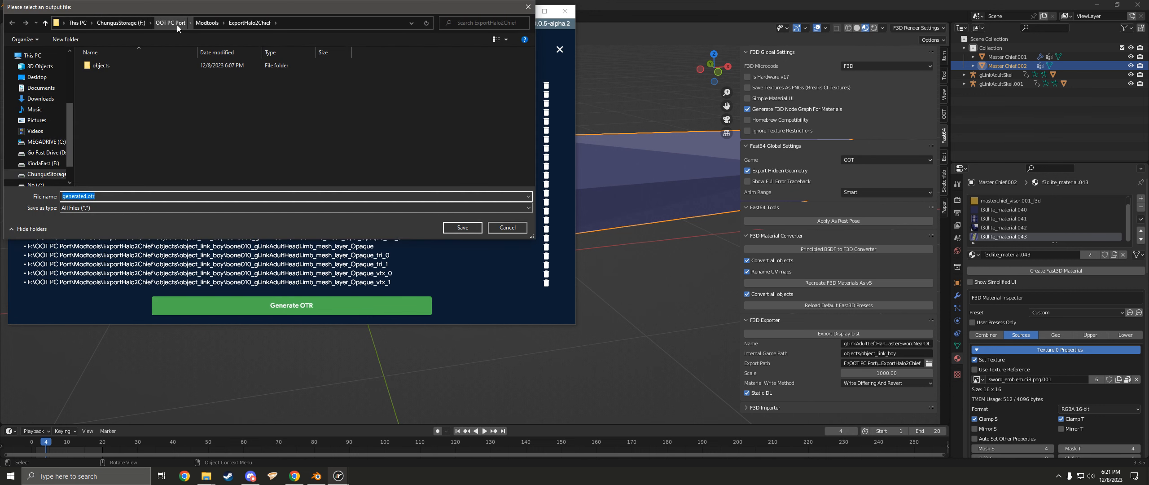
{"action": "left_click", "coordinate": [170, 22]}
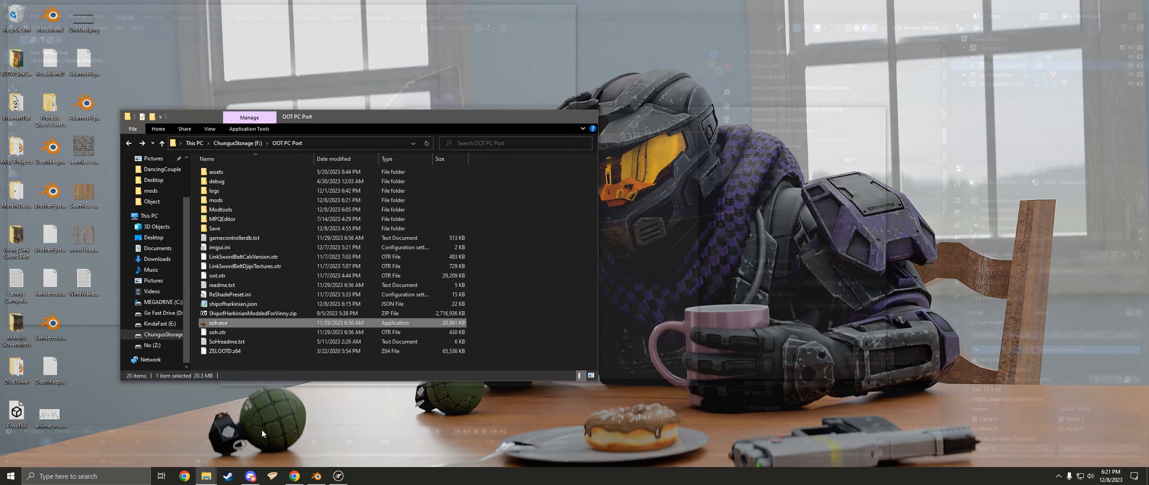
Launch soh.exe from the OOT PC Port folder to test the new mod in-game.
{"action": "double_click", "coordinate": [218, 322]}
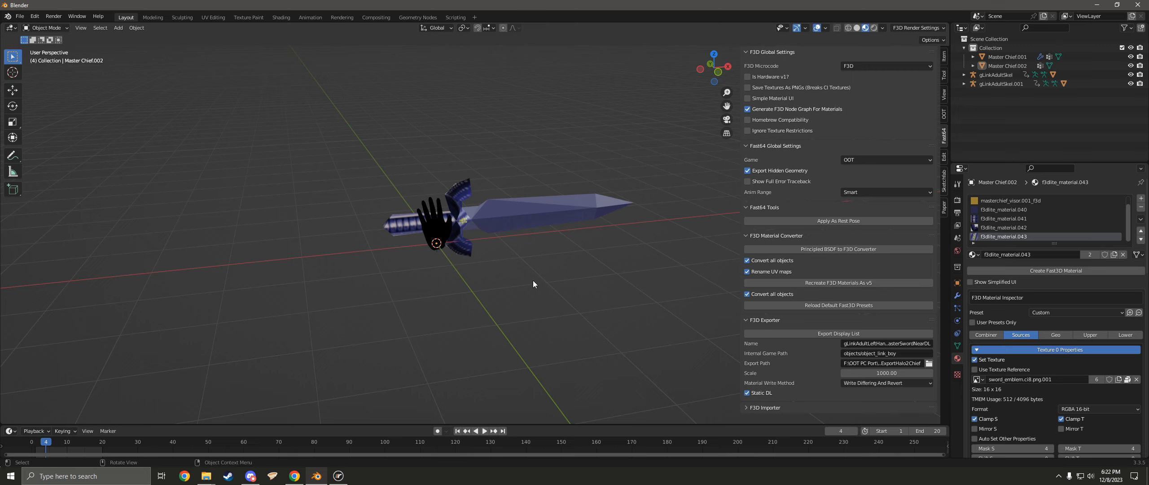
{"action": "mouse_move", "coordinate": [524, 282]}
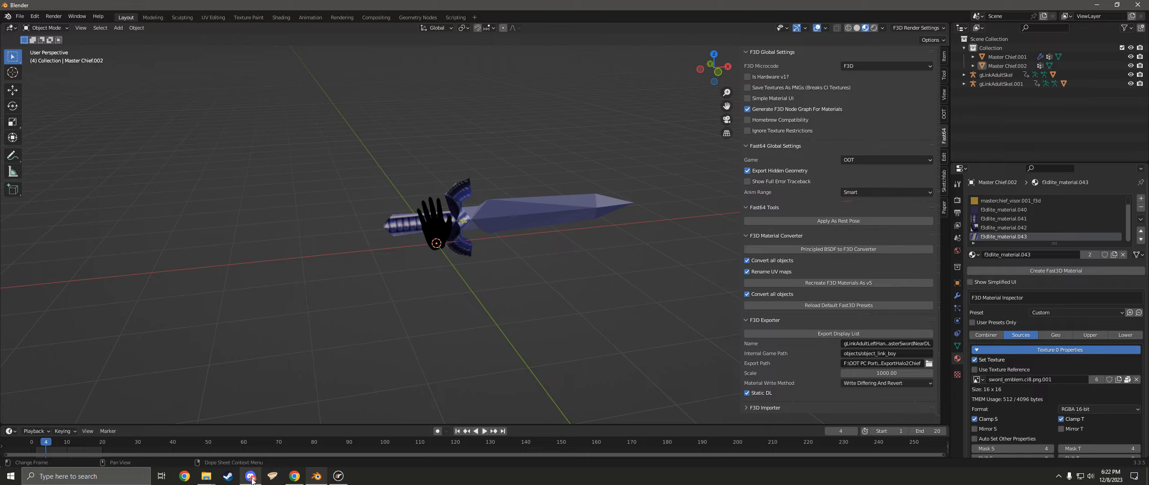
Switch to Discord's Harbour Masters 64 Modding Discussion channel.
{"action": "left_click", "coordinate": [250, 475]}
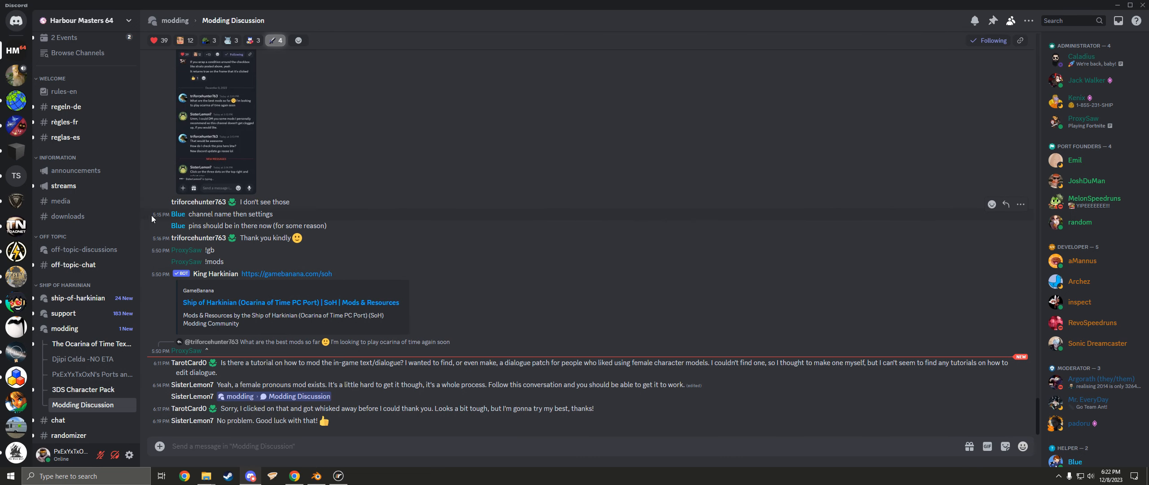
{"action": "mouse_move", "coordinate": [482, 313]}
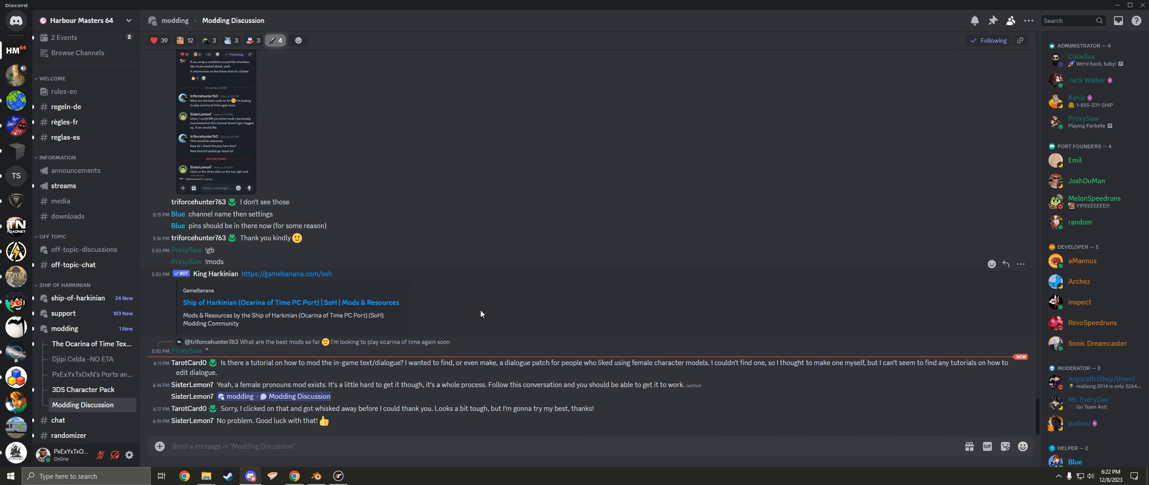